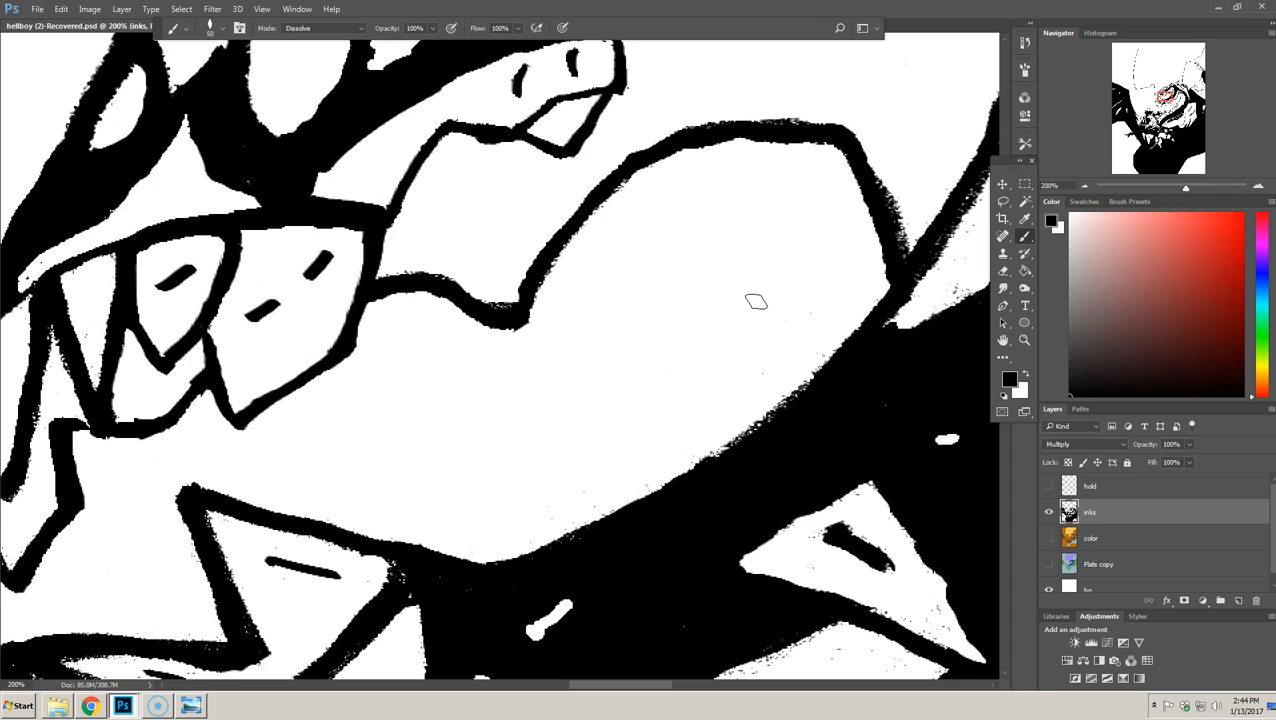
{"action": "mouse_move", "coordinate": [692, 360]}
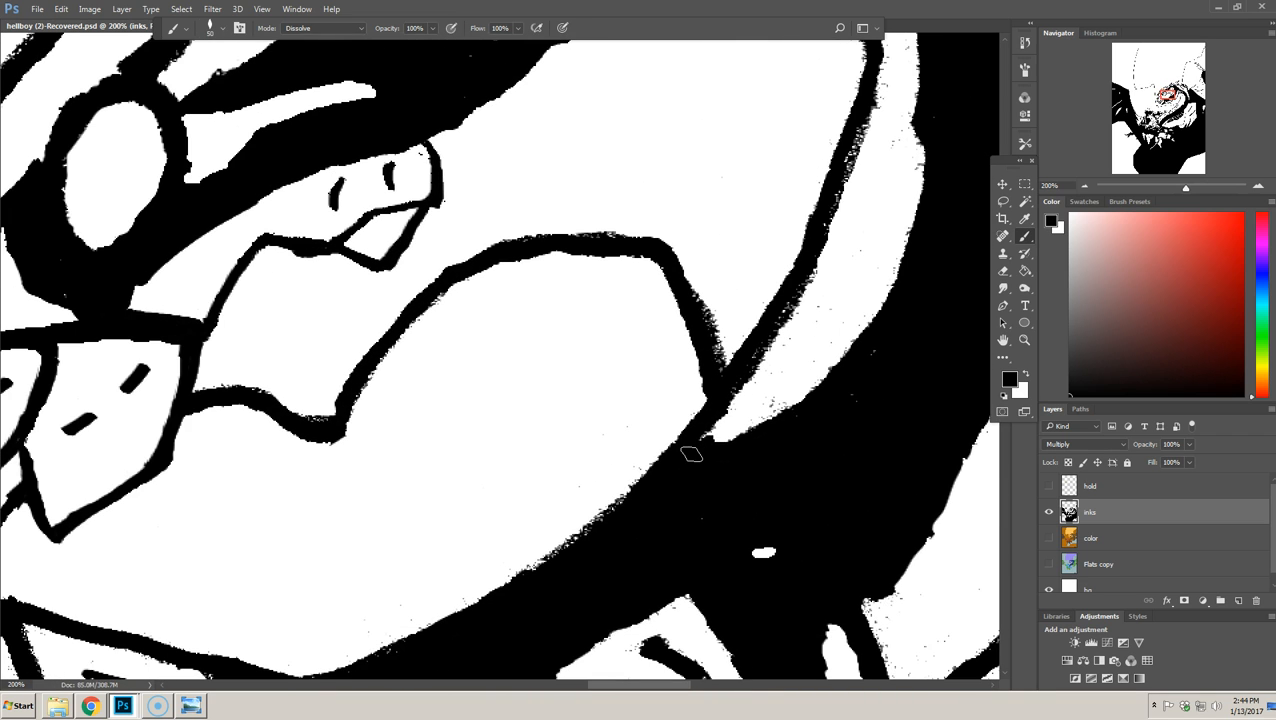
{"action": "mouse_move", "coordinate": [698, 442]}
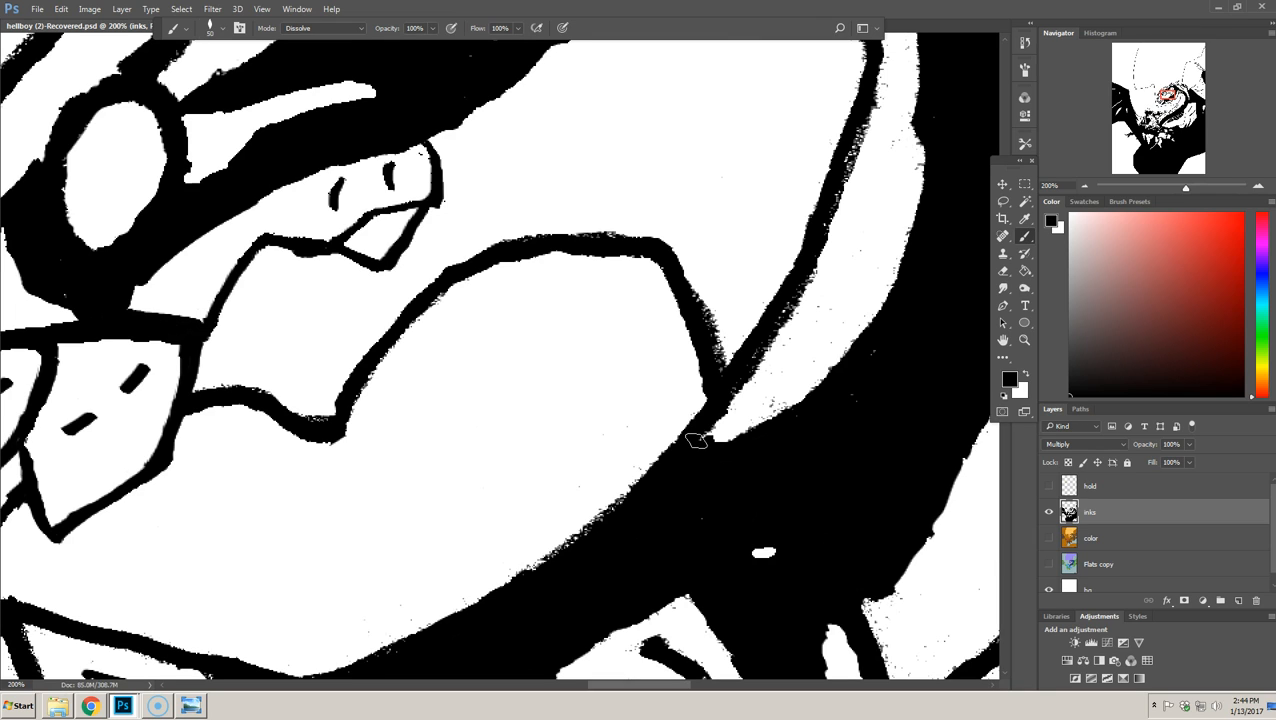
{"action": "mouse_move", "coordinate": [620, 380]}
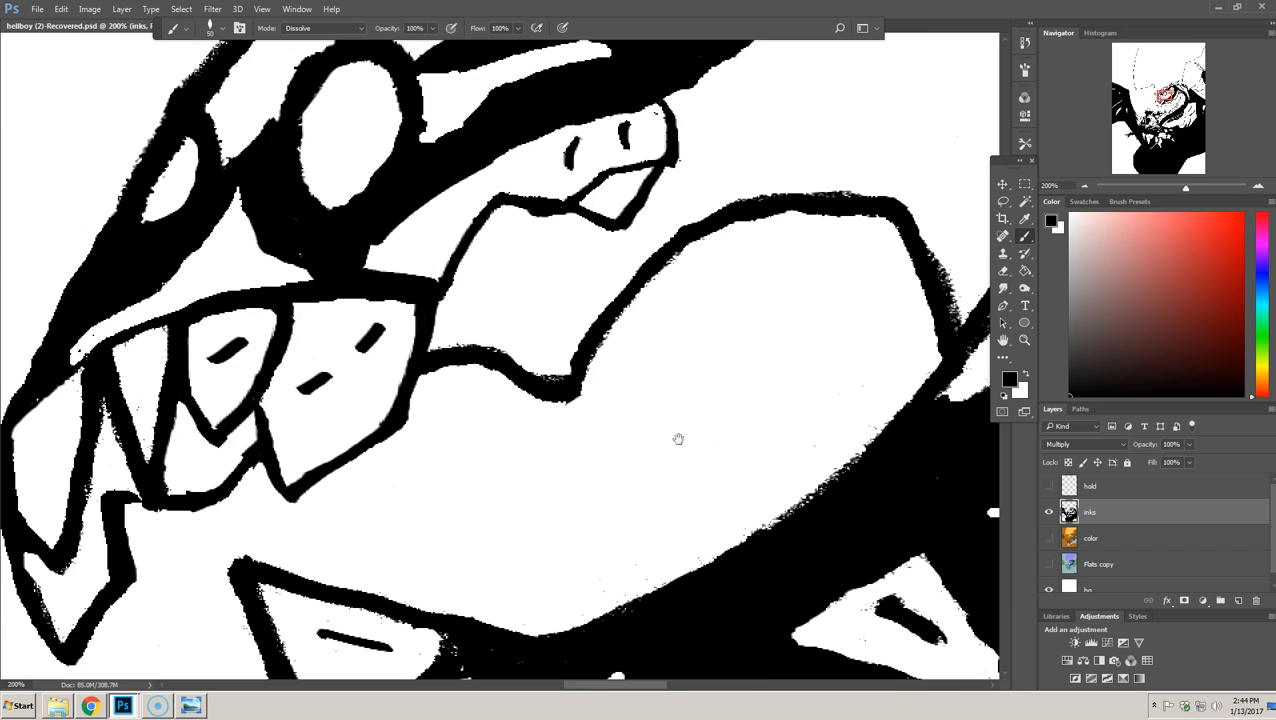
{"action": "mouse_move", "coordinate": [636, 432]}
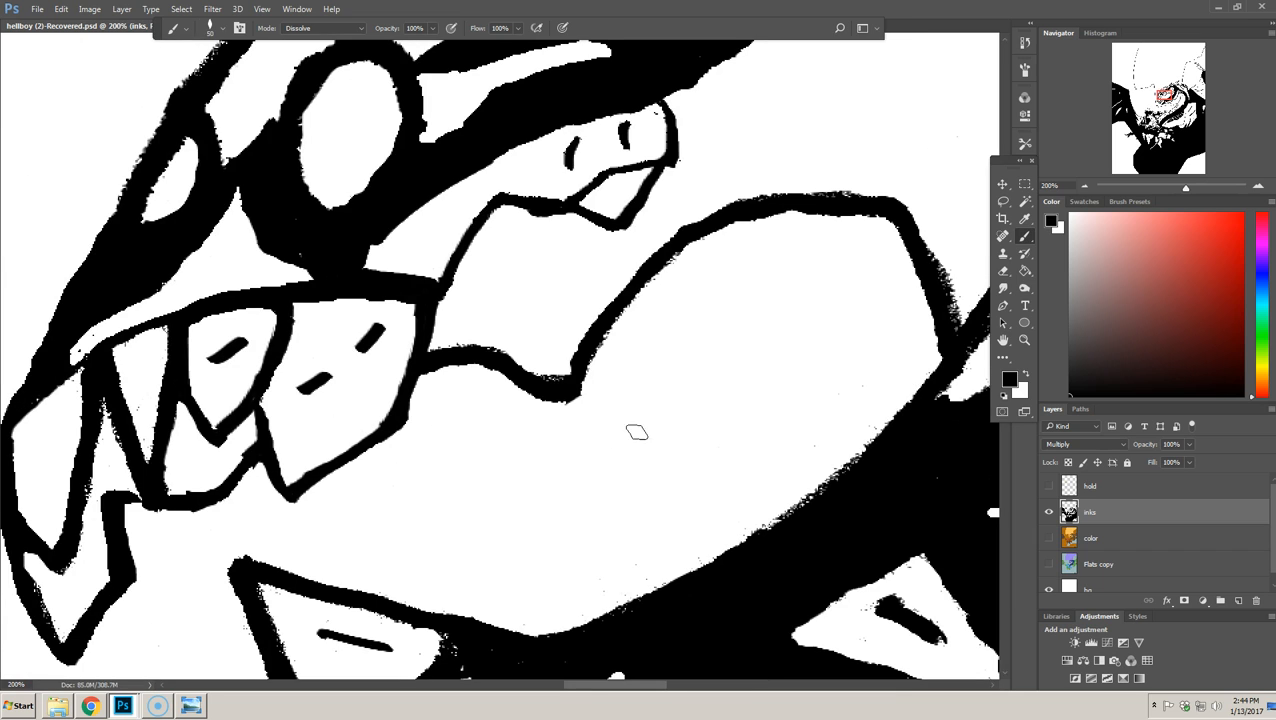
{"action": "mouse_move", "coordinate": [394, 224]}
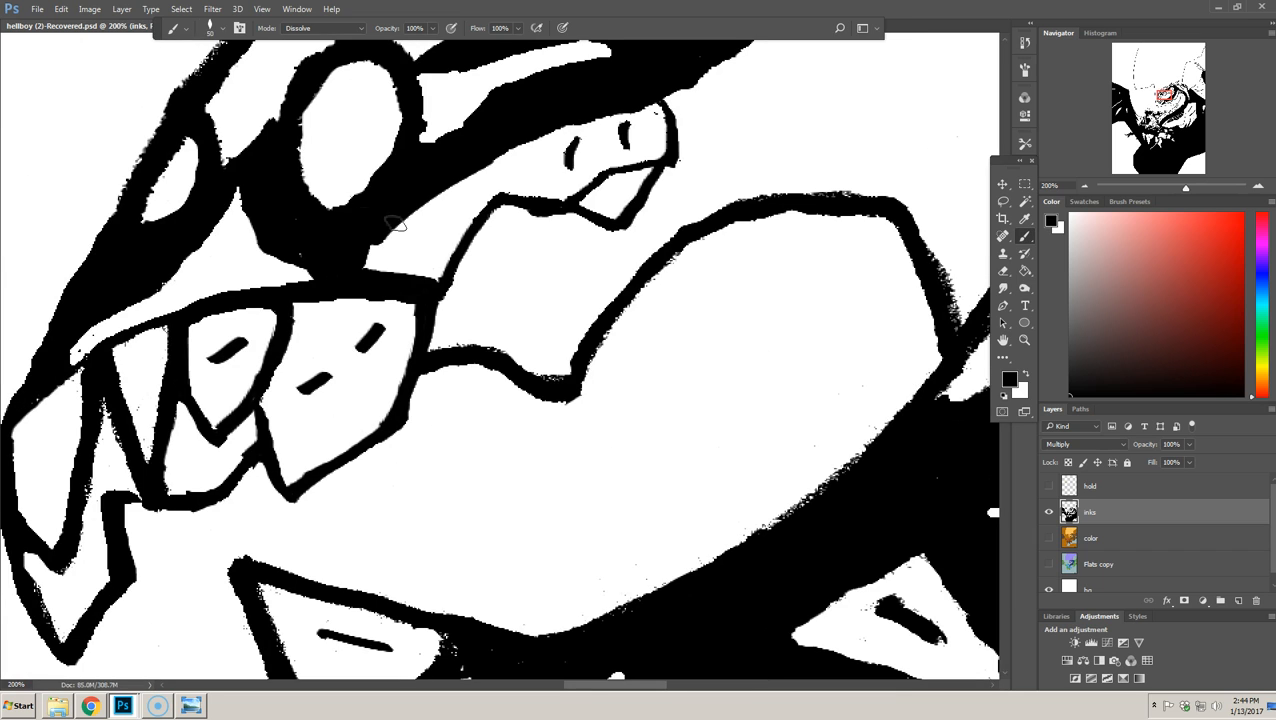
- Reset the Brush so its blending mode reads Normal again
{"action": "left_click", "coordinate": [322, 28]}
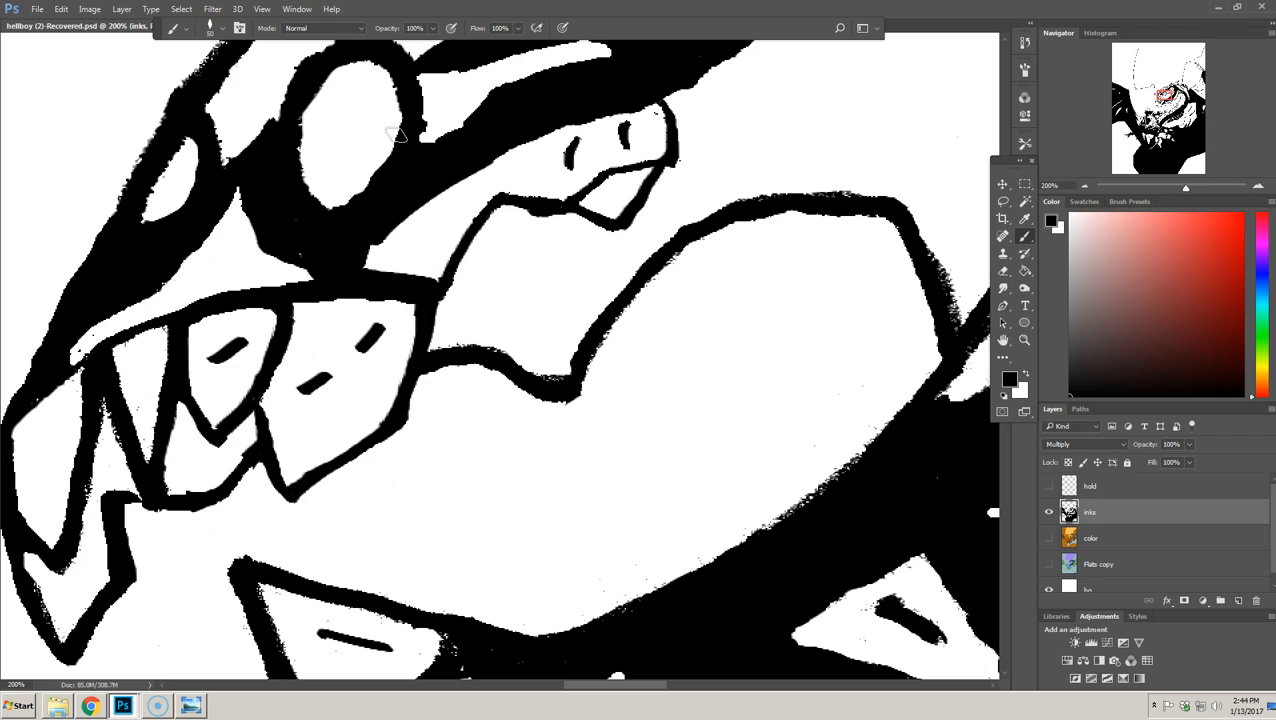
- Set the brush Mode to Dissolve and lower its Opacity slider
{"action": "left_click", "coordinate": [322, 28]}
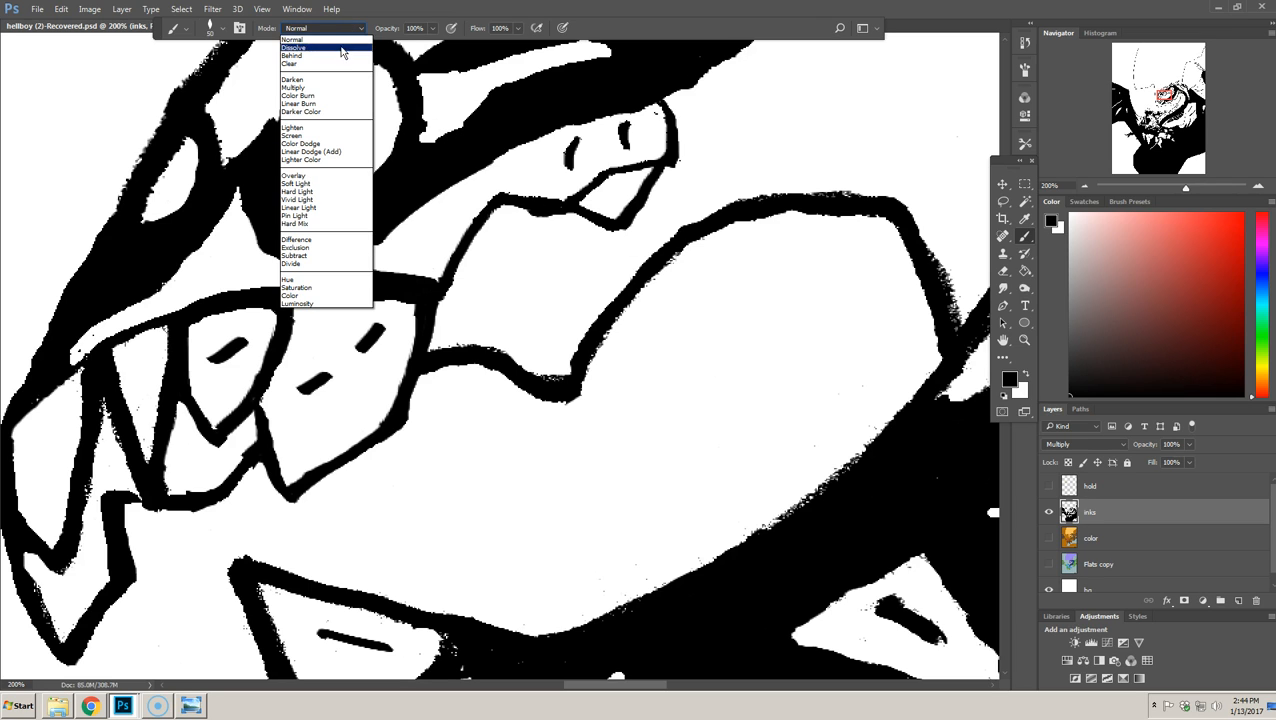
{"action": "left_click", "coordinate": [294, 48]}
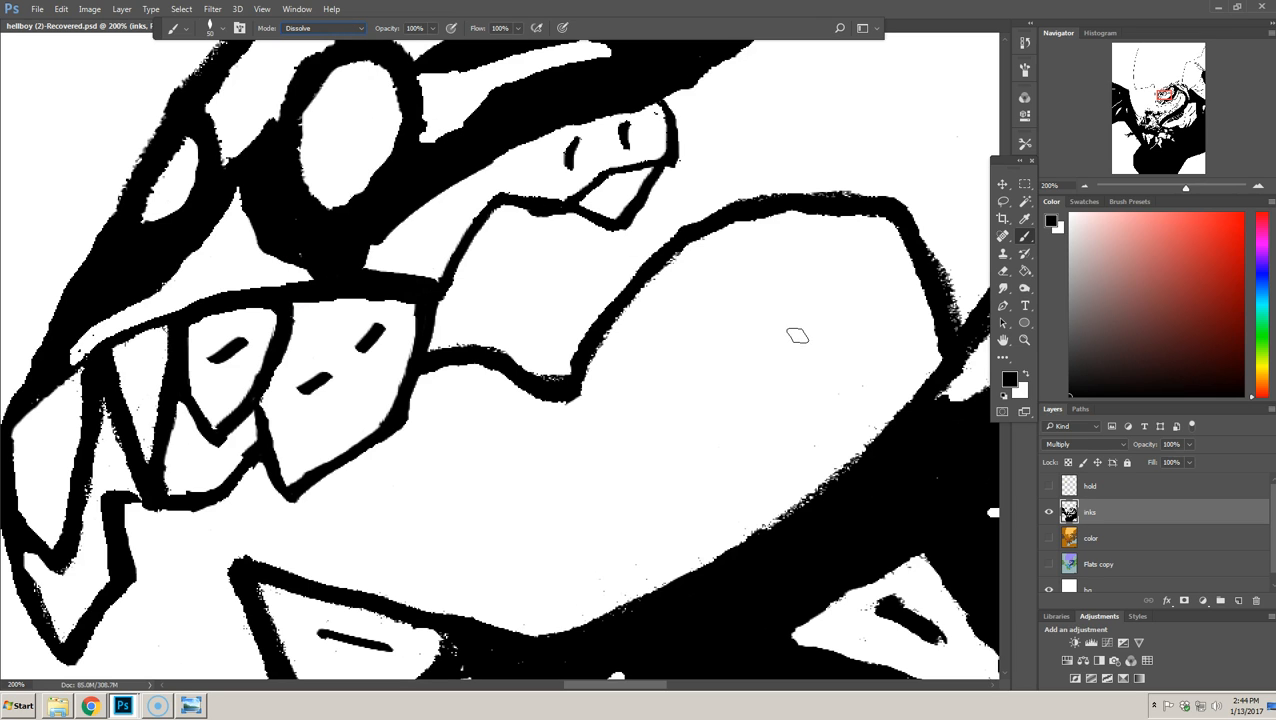
{"action": "left_click_drag", "start_coordinate": [710, 396], "coordinate": [810, 336]}
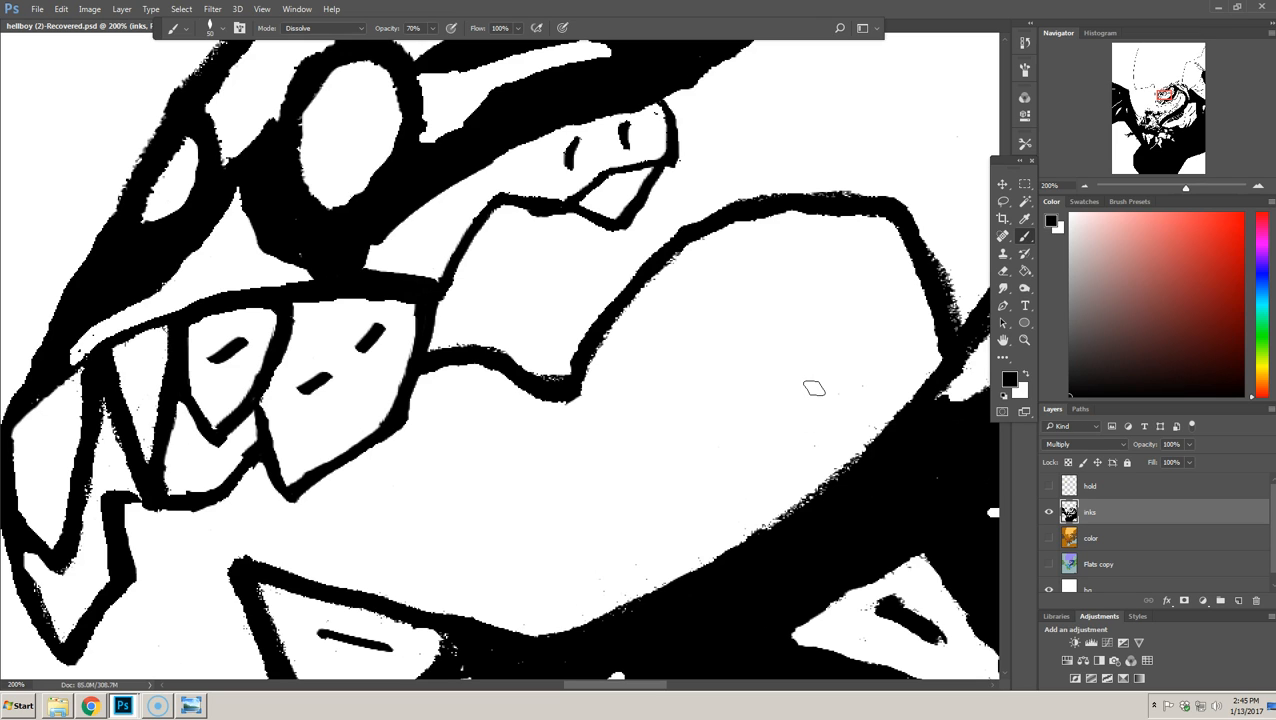
{"action": "mouse_move", "coordinate": [760, 352]}
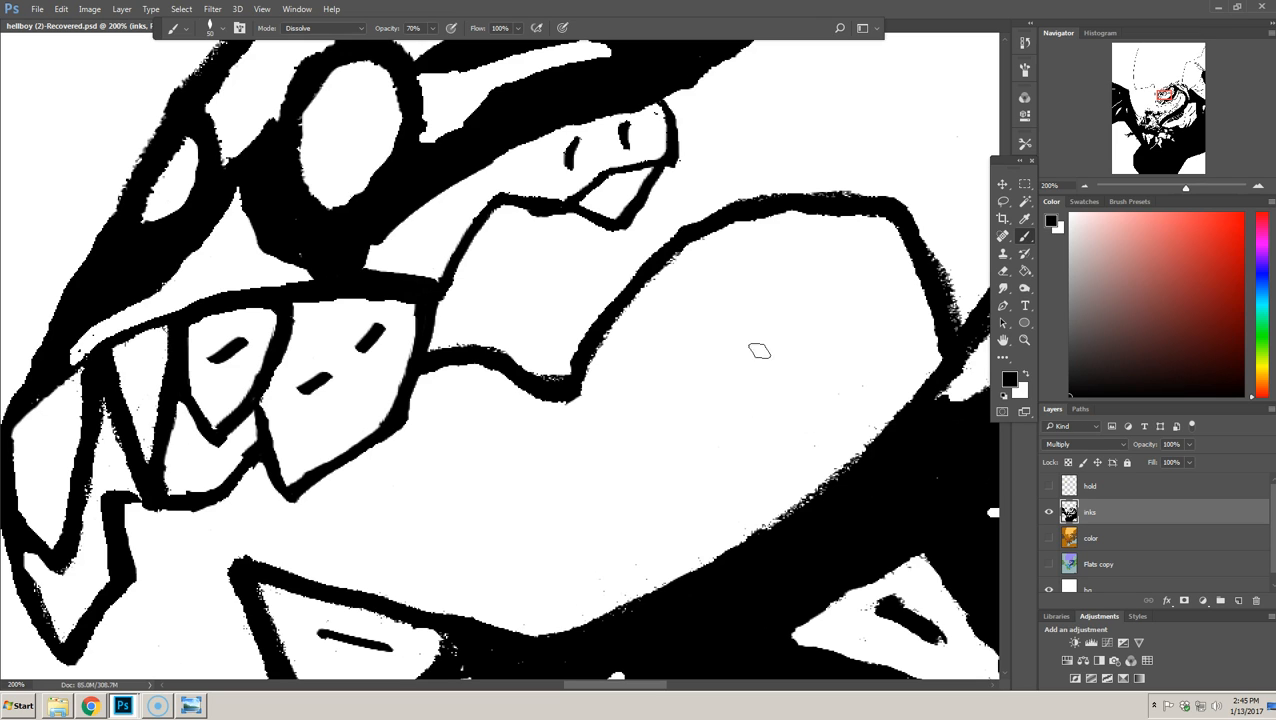
{"action": "mouse_move", "coordinate": [804, 372]}
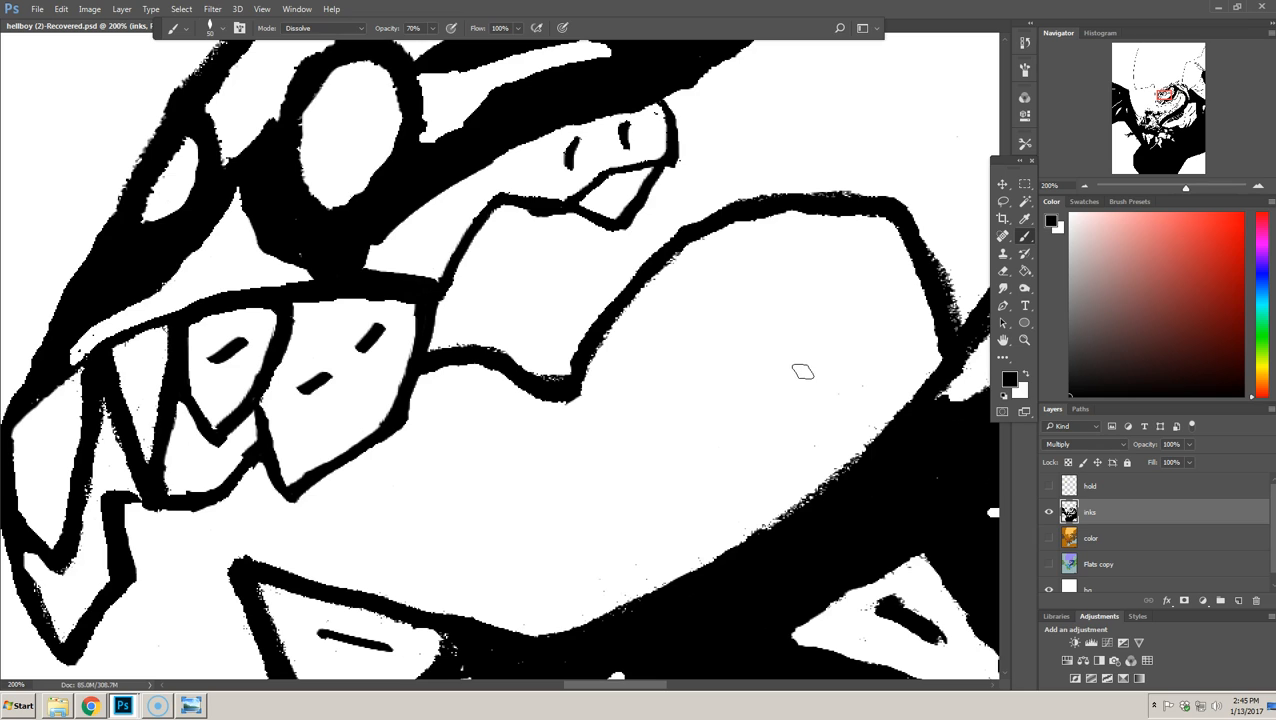
{"action": "mouse_move", "coordinate": [786, 376]}
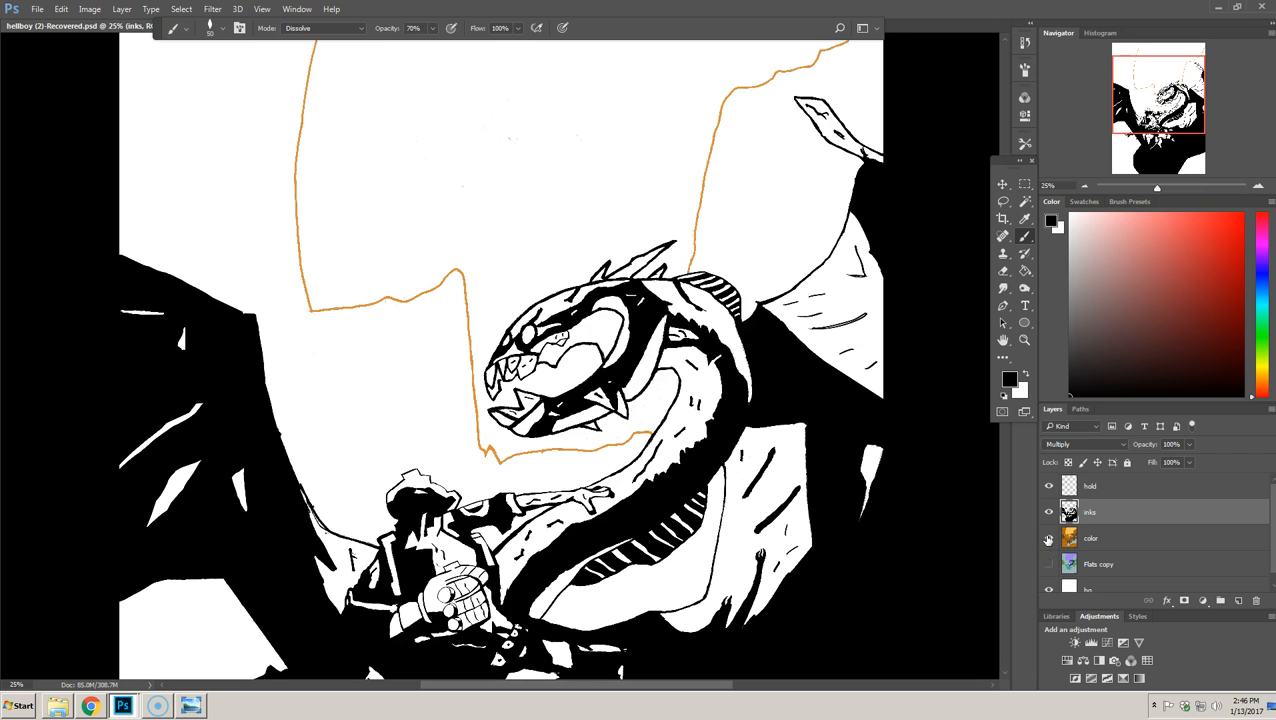
- Turn the colour layer's visibility back on to show the orange colouring
{"action": "left_click", "coordinate": [1048, 538]}
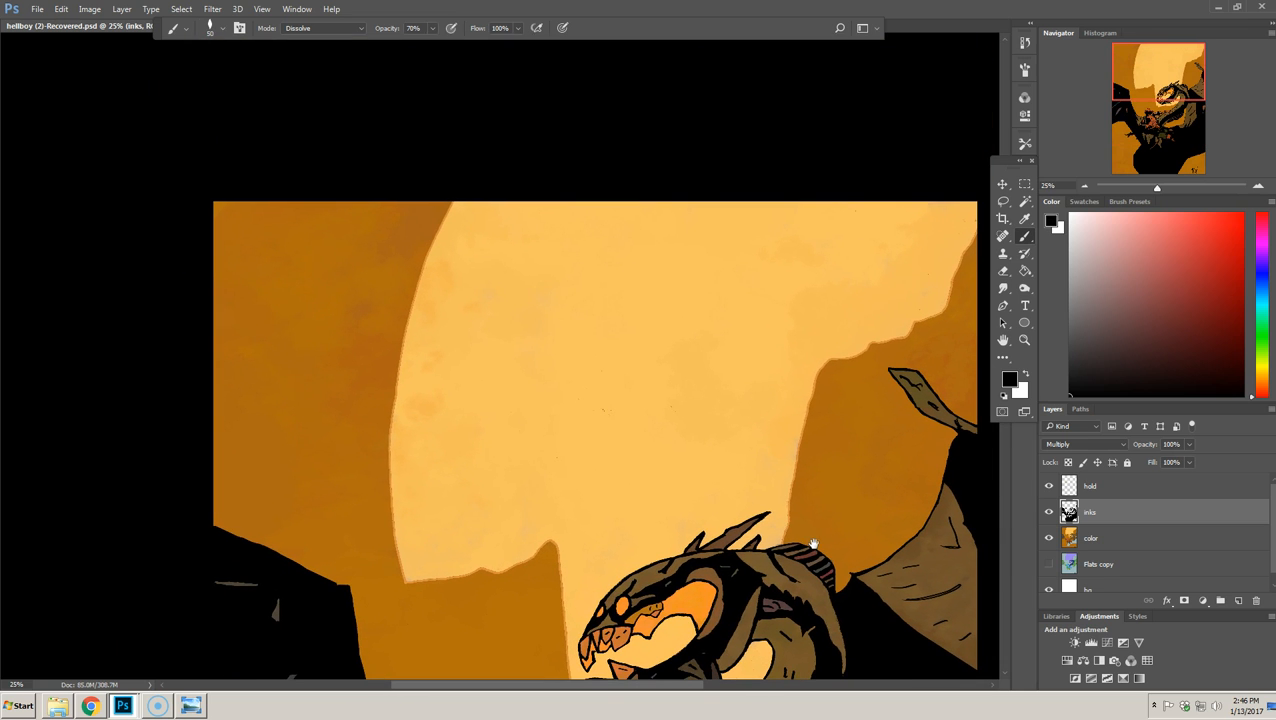
{"action": "mouse_move", "coordinate": [876, 562]}
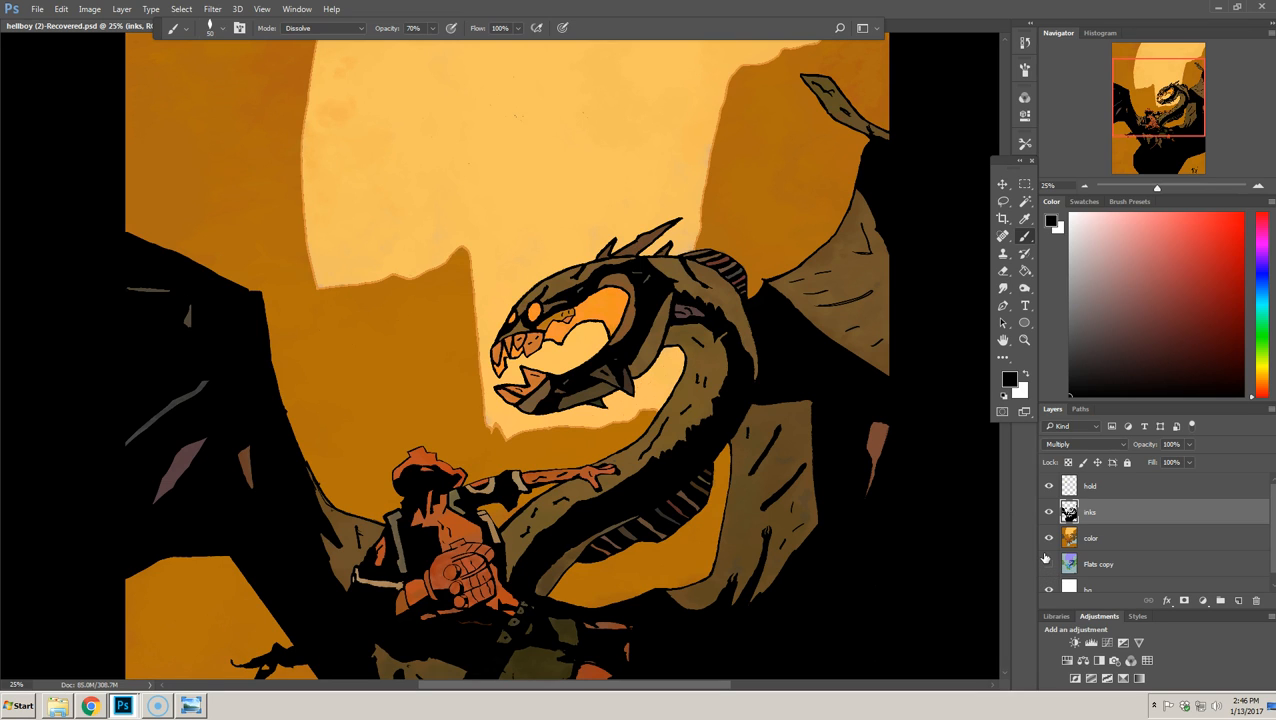
{"action": "mouse_move", "coordinate": [1048, 560]}
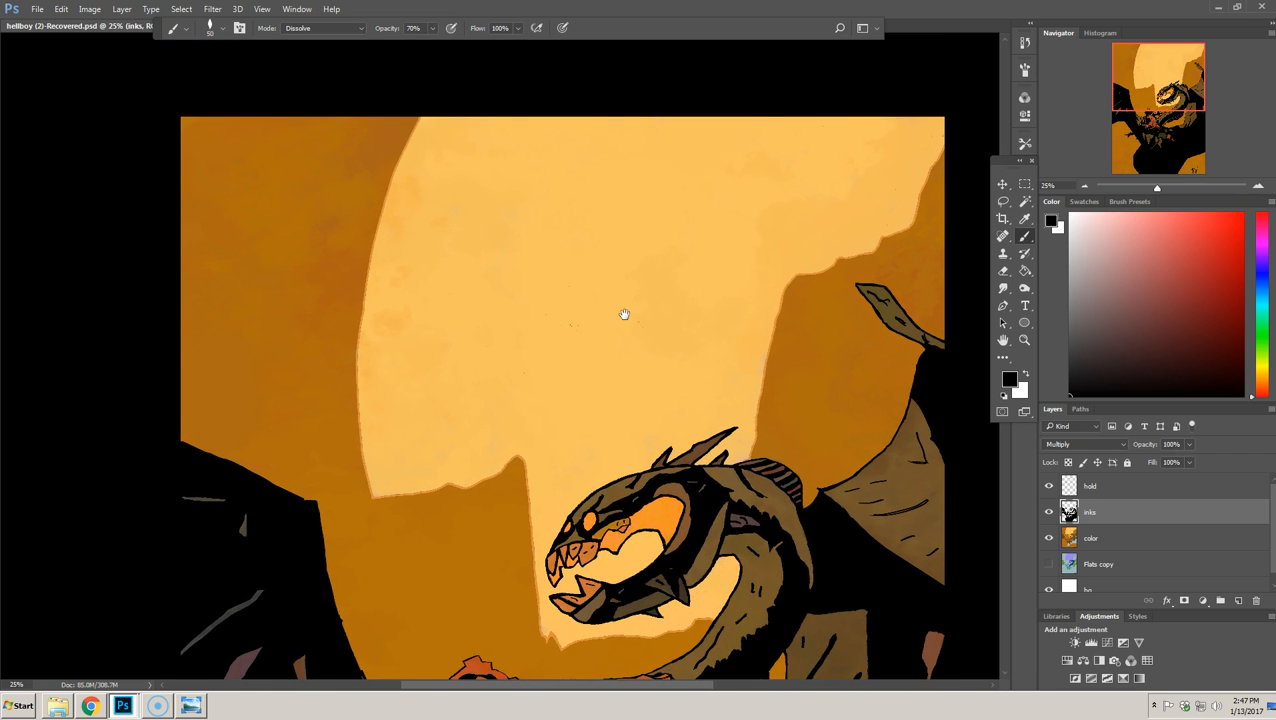
- Zoom in on the dark orange sky beside the moon's edge
{"action": "left_click_drag", "start_coordinate": [624, 316], "coordinate": [784, 406]}
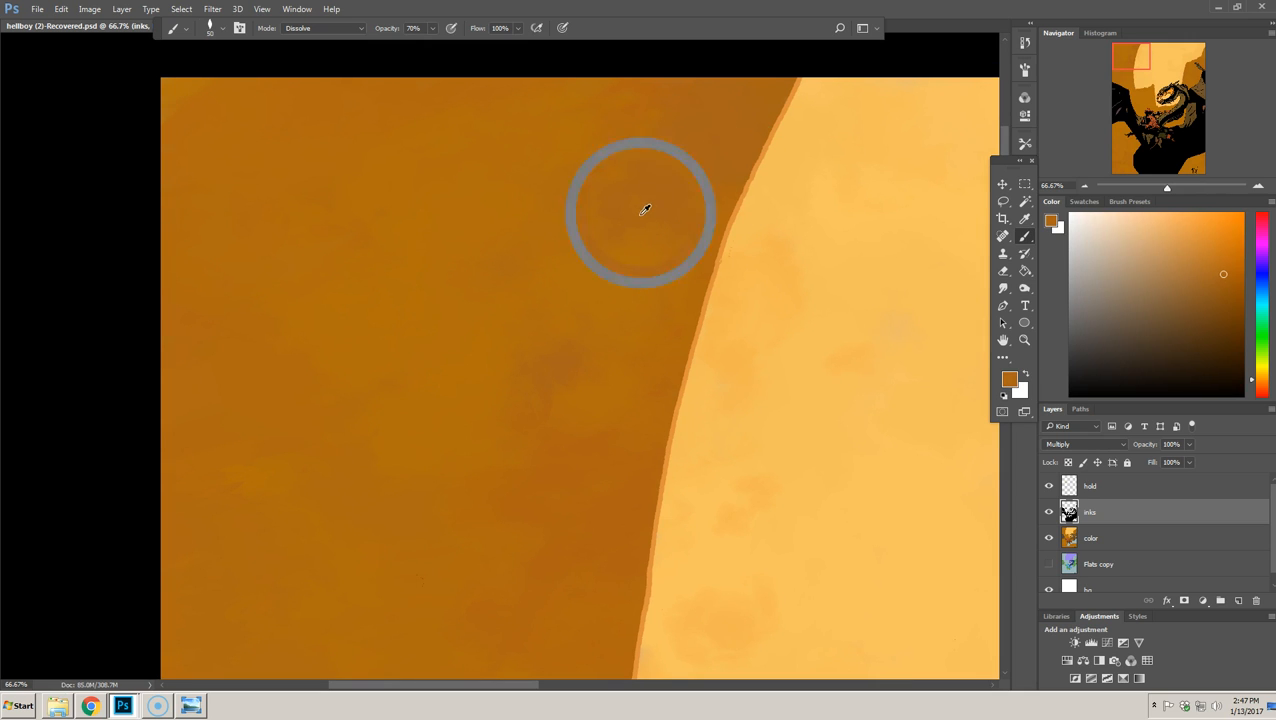
{"action": "mouse_move", "coordinate": [588, 256]}
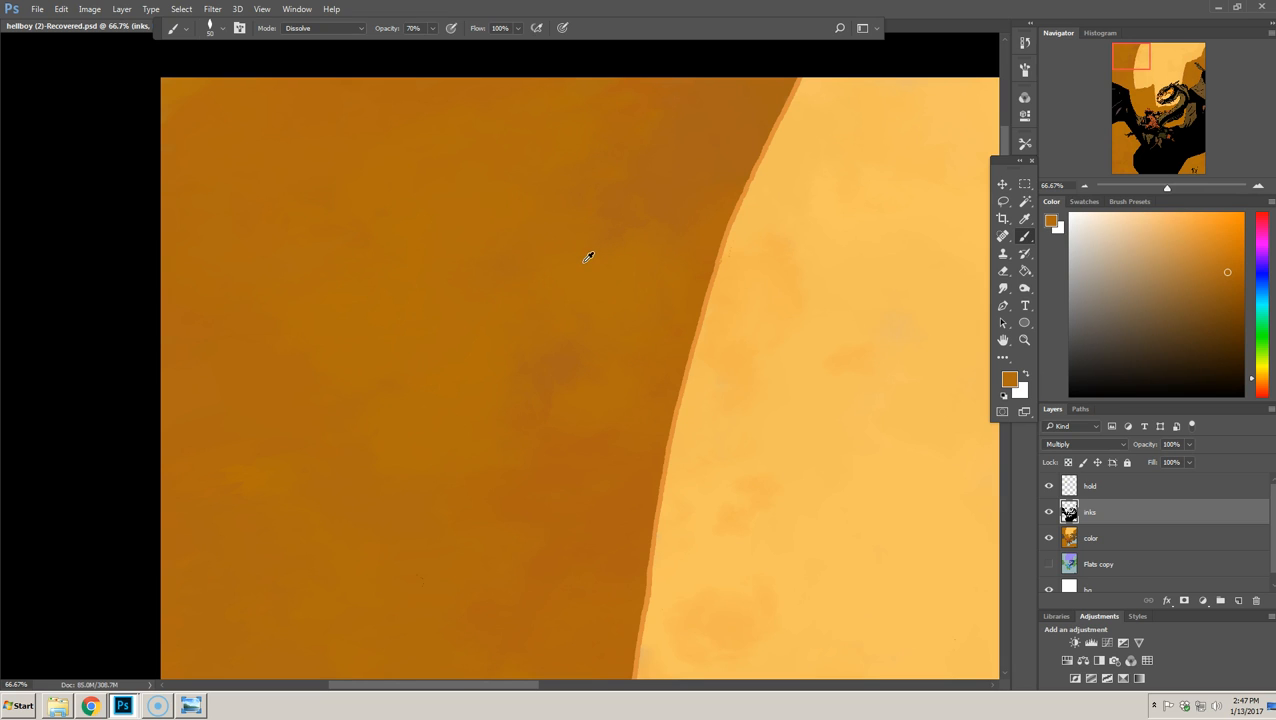
{"action": "mouse_move", "coordinate": [482, 266]}
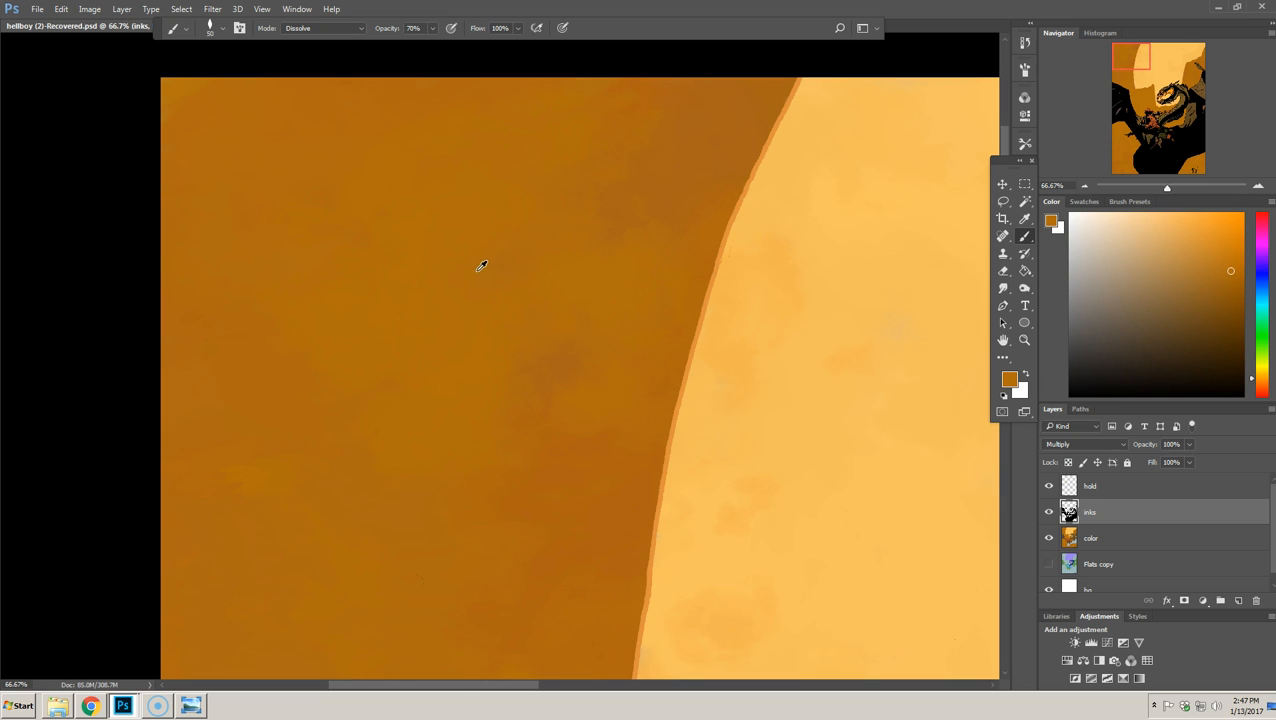
{"action": "mouse_move", "coordinate": [320, 356]}
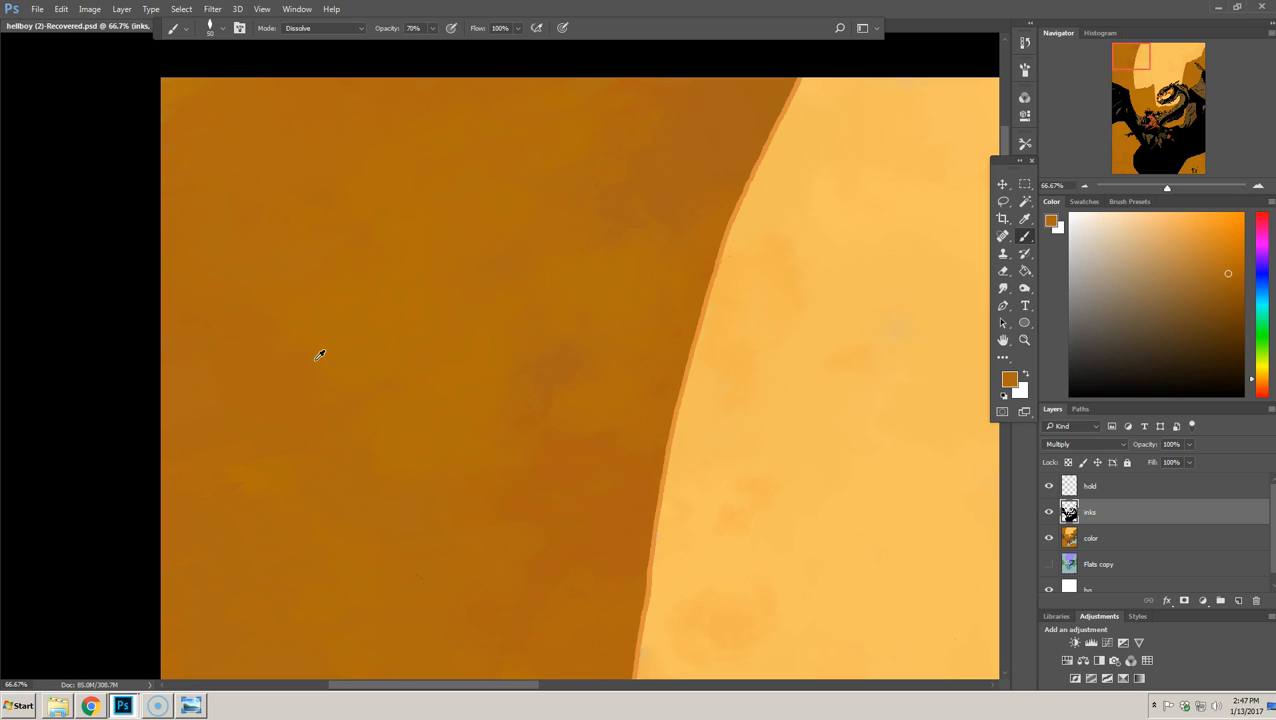
{"action": "mouse_move", "coordinate": [280, 444]}
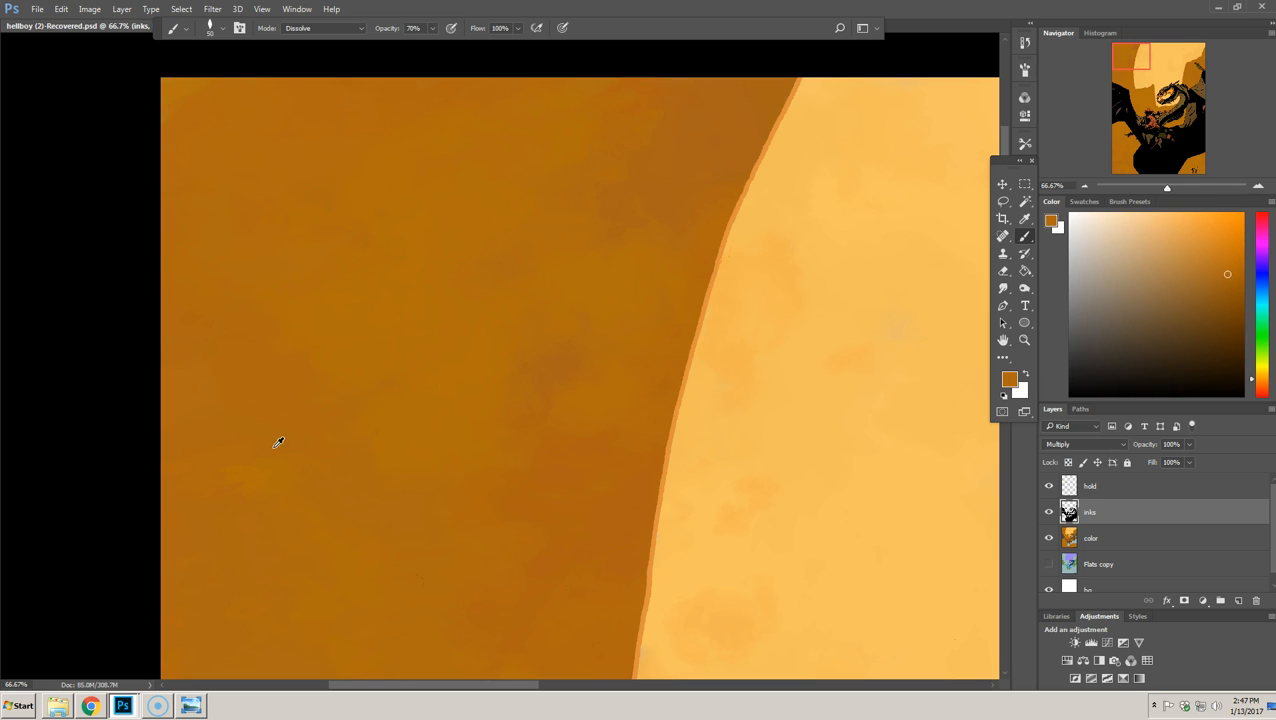
{"action": "mouse_move", "coordinate": [494, 530]}
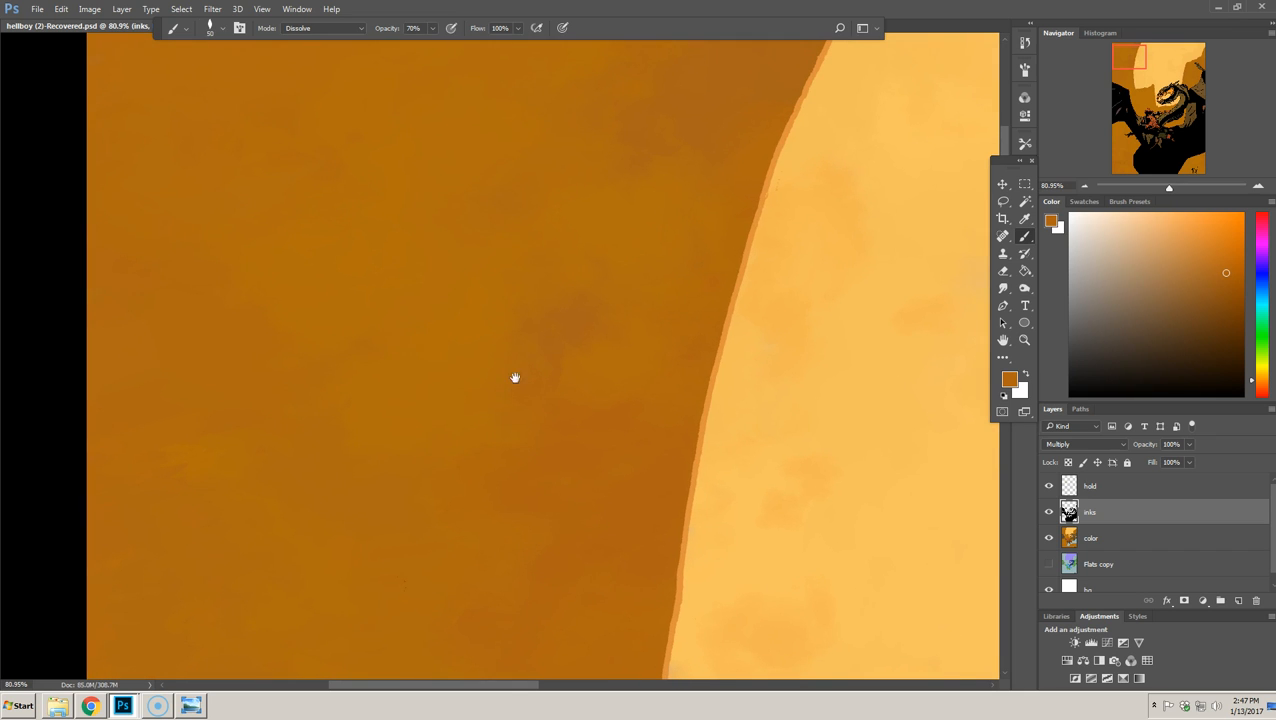
{"action": "mouse_move", "coordinate": [280, 422]}
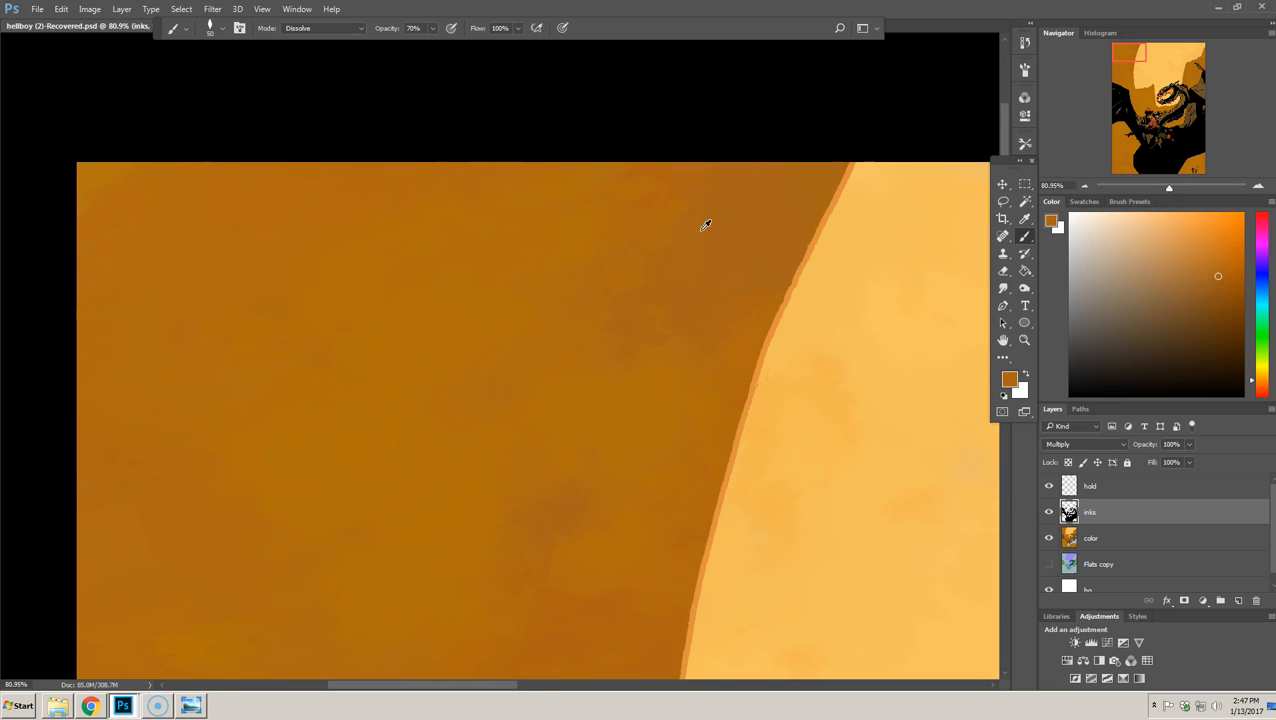
{"action": "mouse_move", "coordinate": [652, 268]}
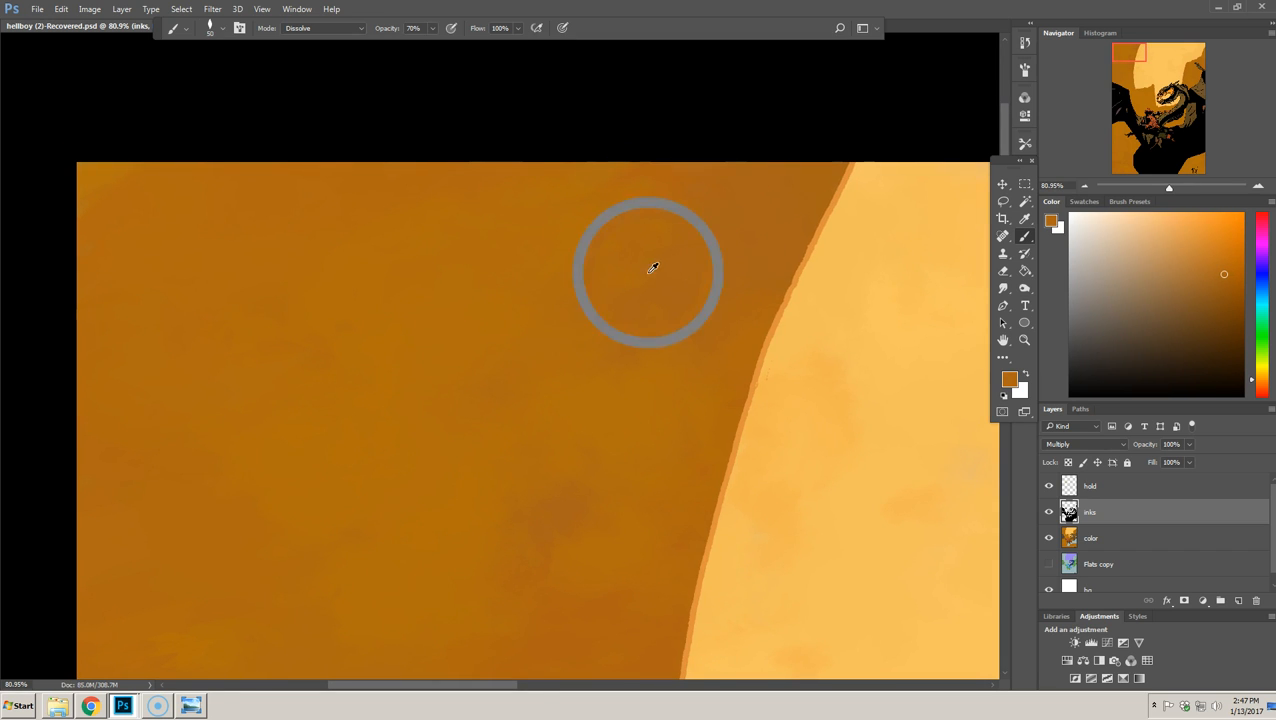
{"action": "mouse_move", "coordinate": [596, 360]}
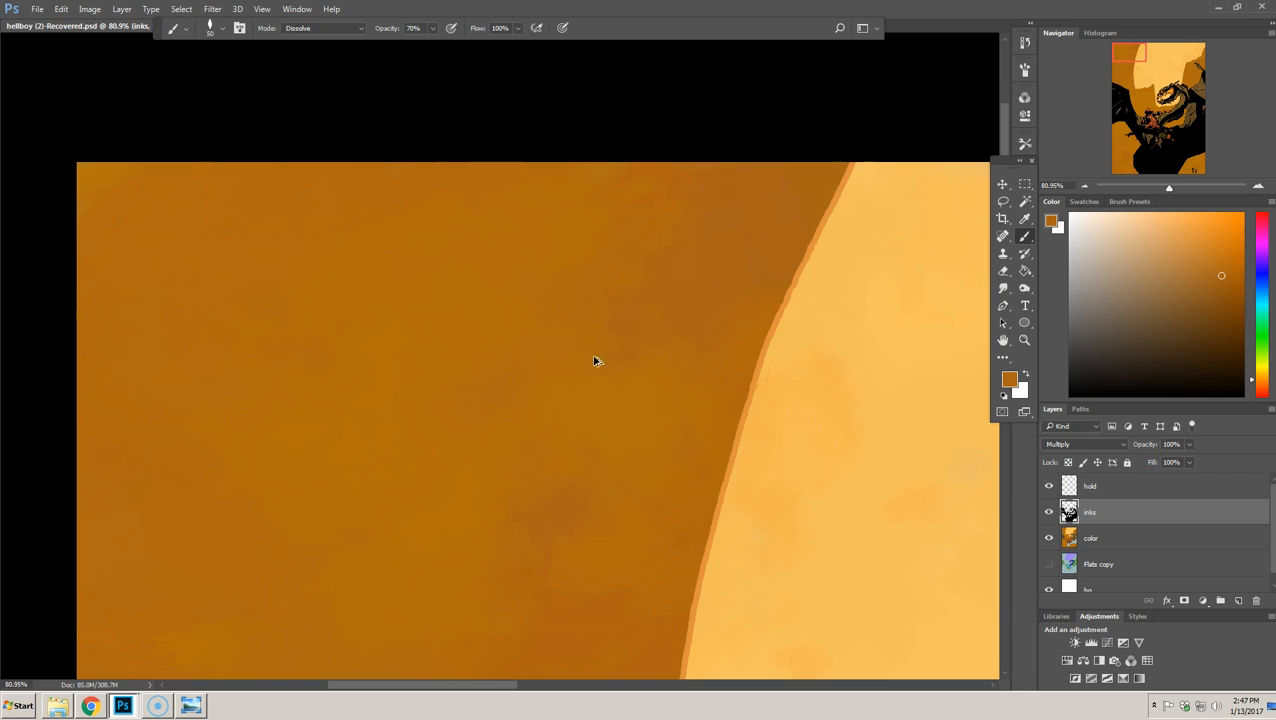
{"action": "mouse_move", "coordinate": [768, 330]}
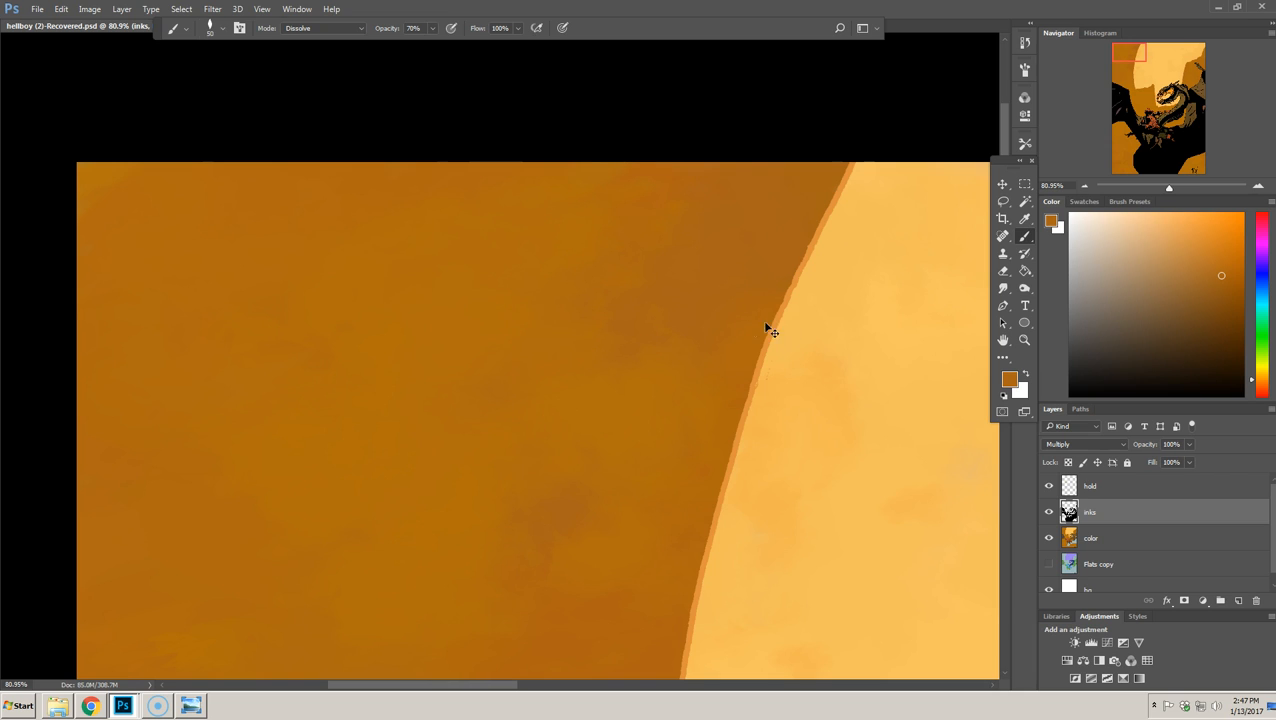
{"action": "mouse_move", "coordinate": [476, 304]}
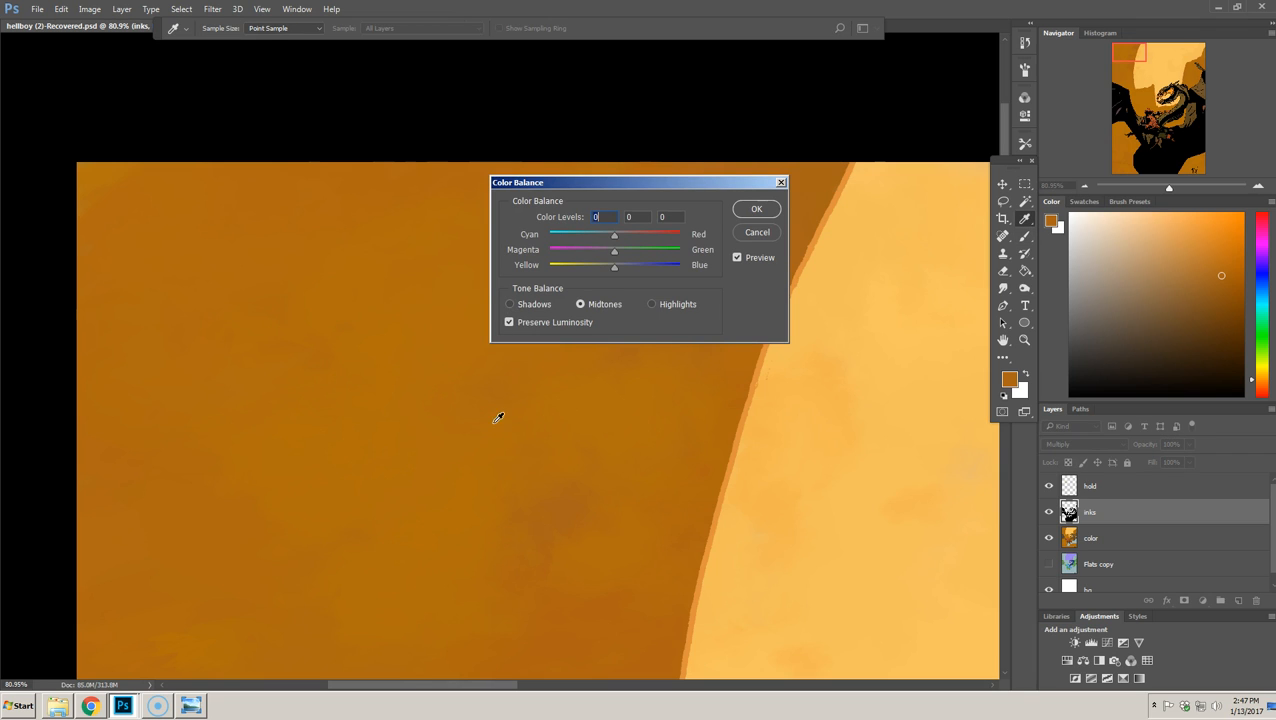
{"action": "left_click", "coordinate": [756, 208]}
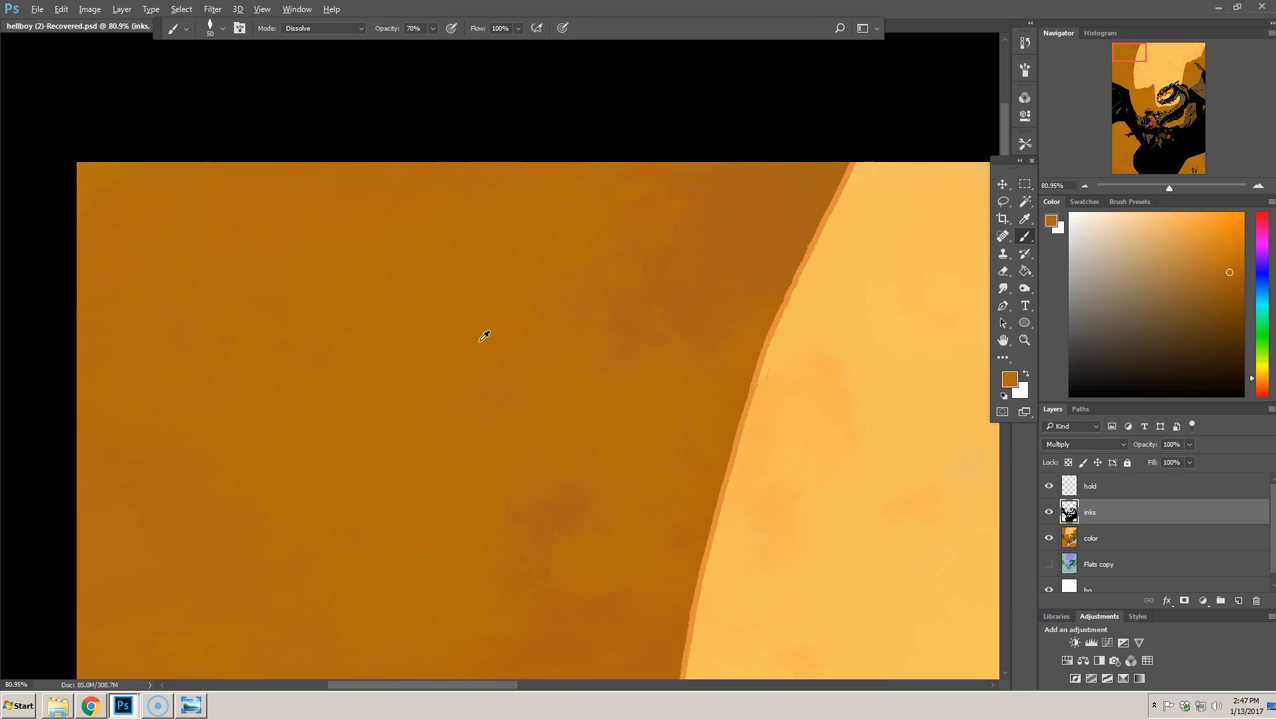
{"action": "mouse_move", "coordinate": [462, 314]}
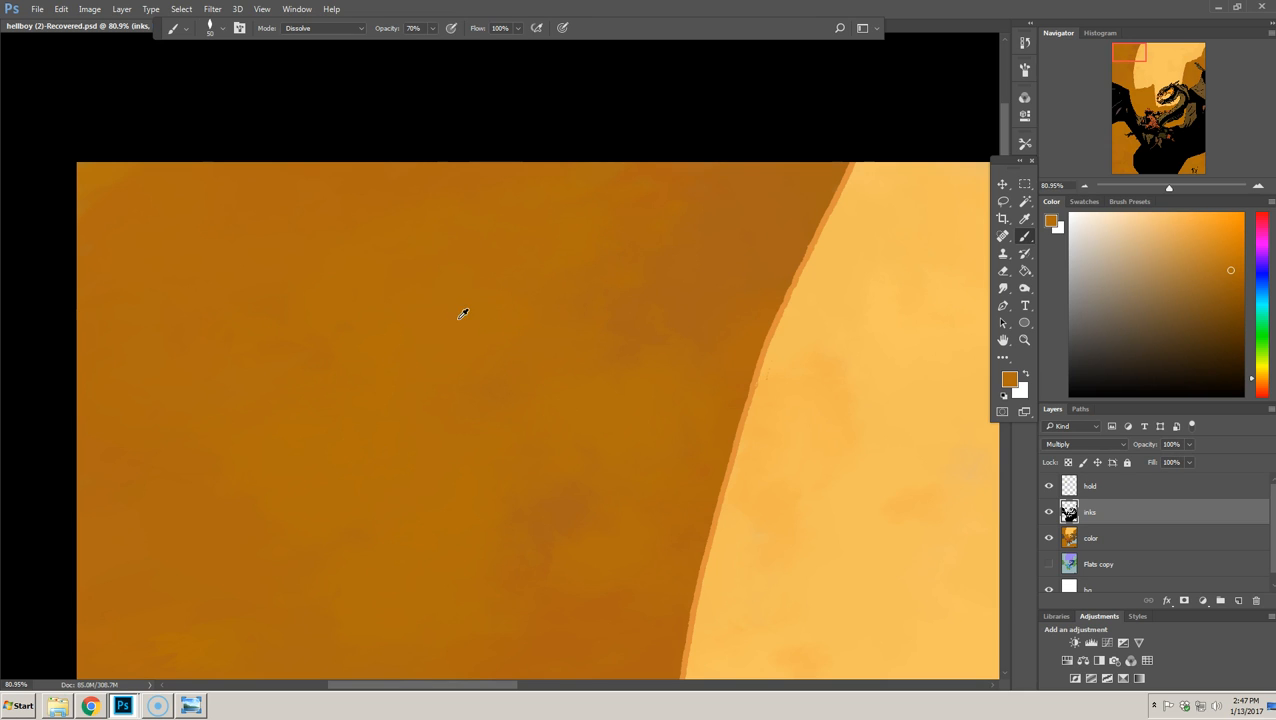
{"action": "mouse_move", "coordinate": [460, 312]}
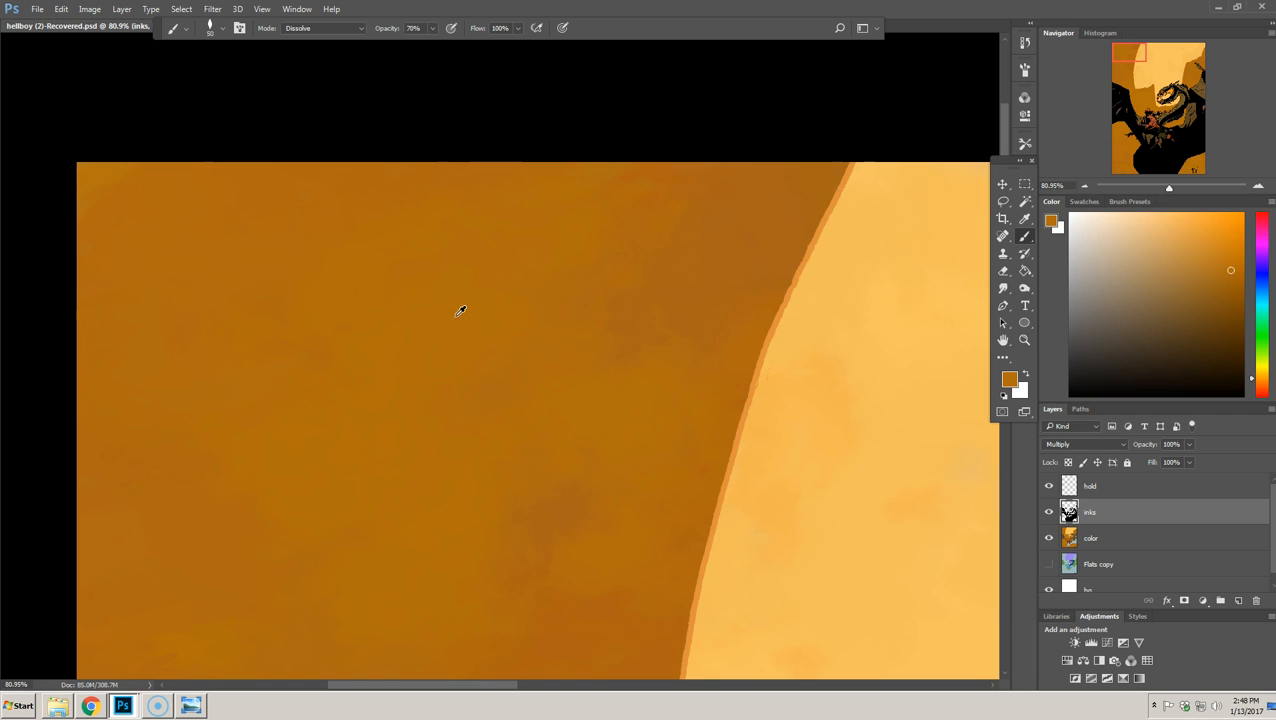
{"action": "mouse_move", "coordinate": [444, 336]}
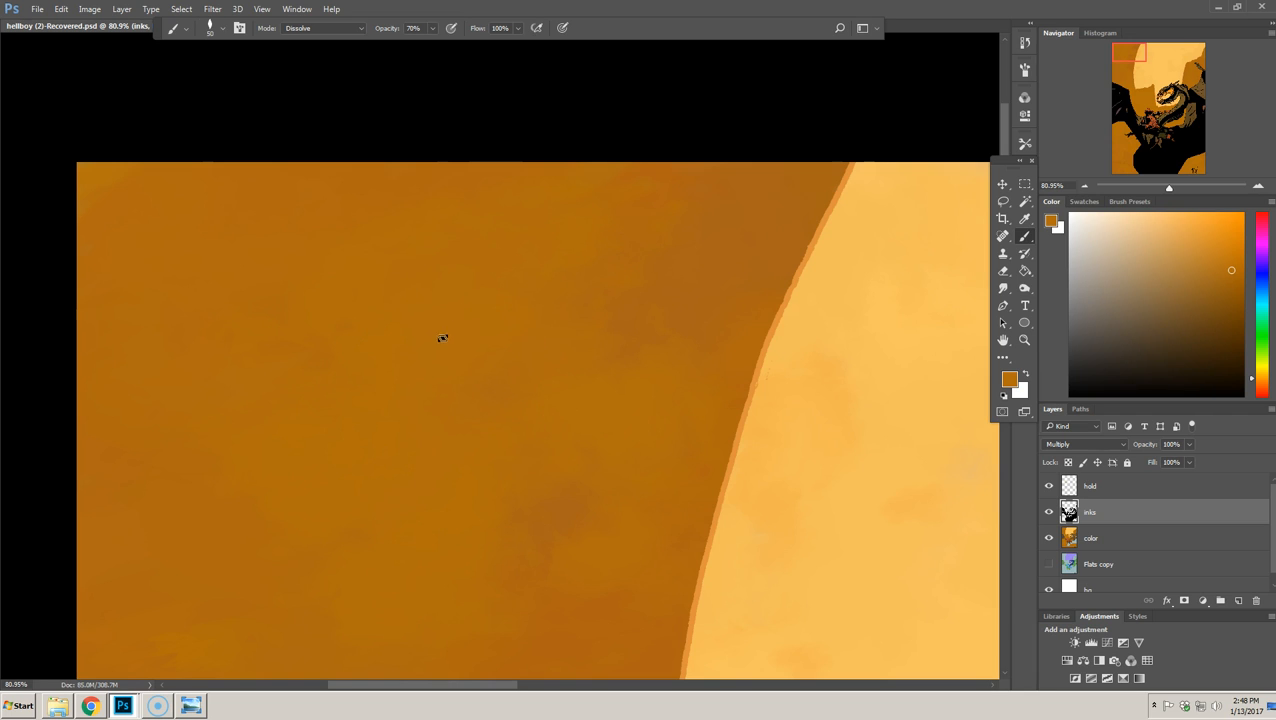
{"action": "mouse_move", "coordinate": [558, 310]}
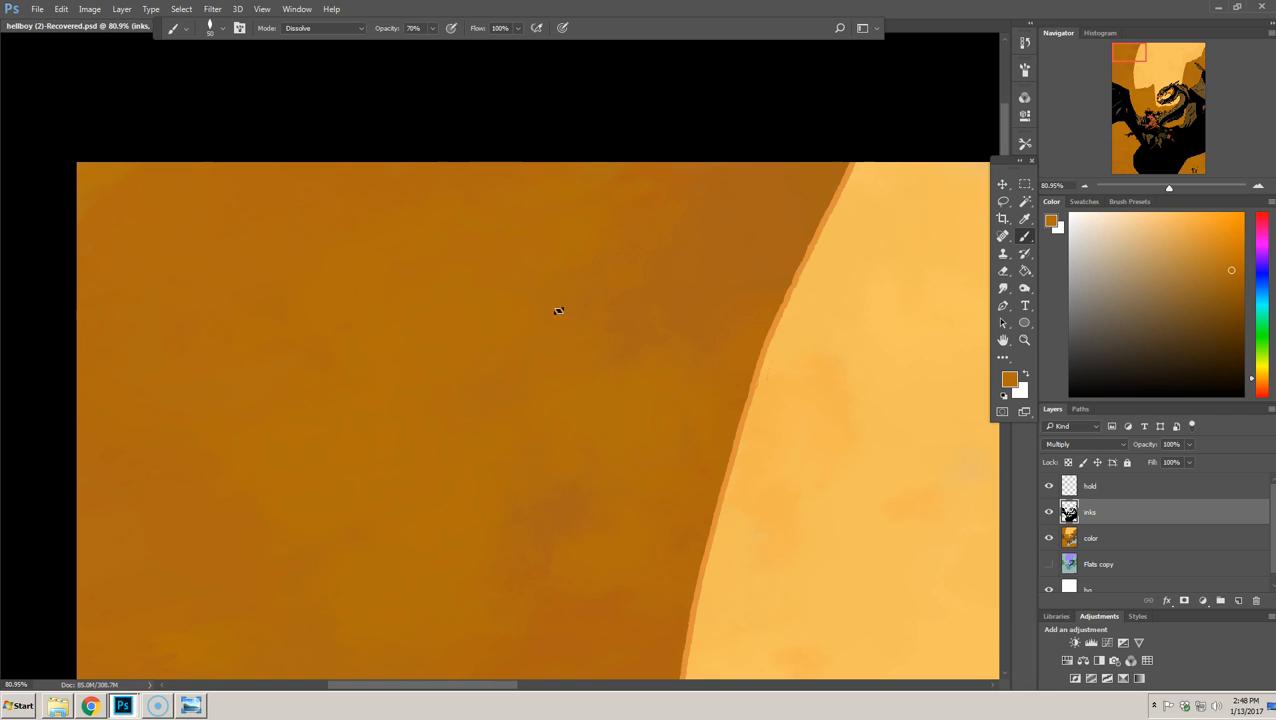
- Reset the brush Mode back to Normal in the options bar
{"action": "left_click", "coordinate": [320, 28]}
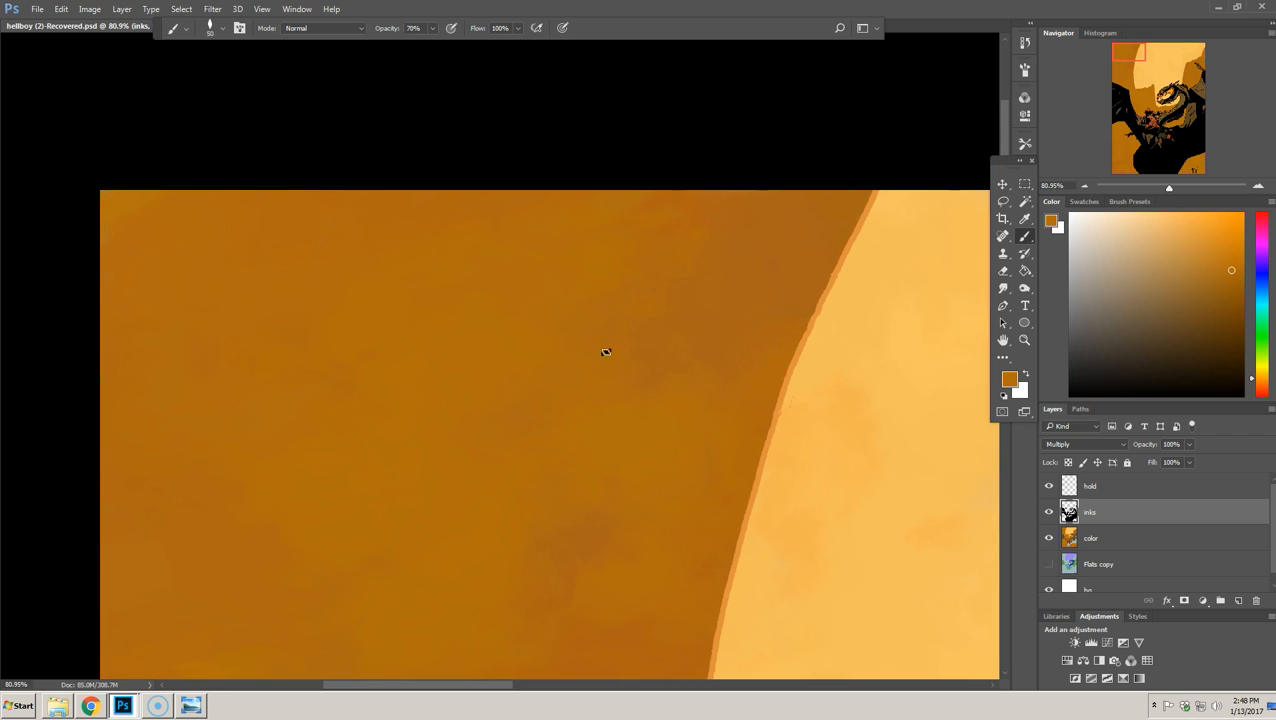
{"action": "mouse_move", "coordinate": [620, 348]}
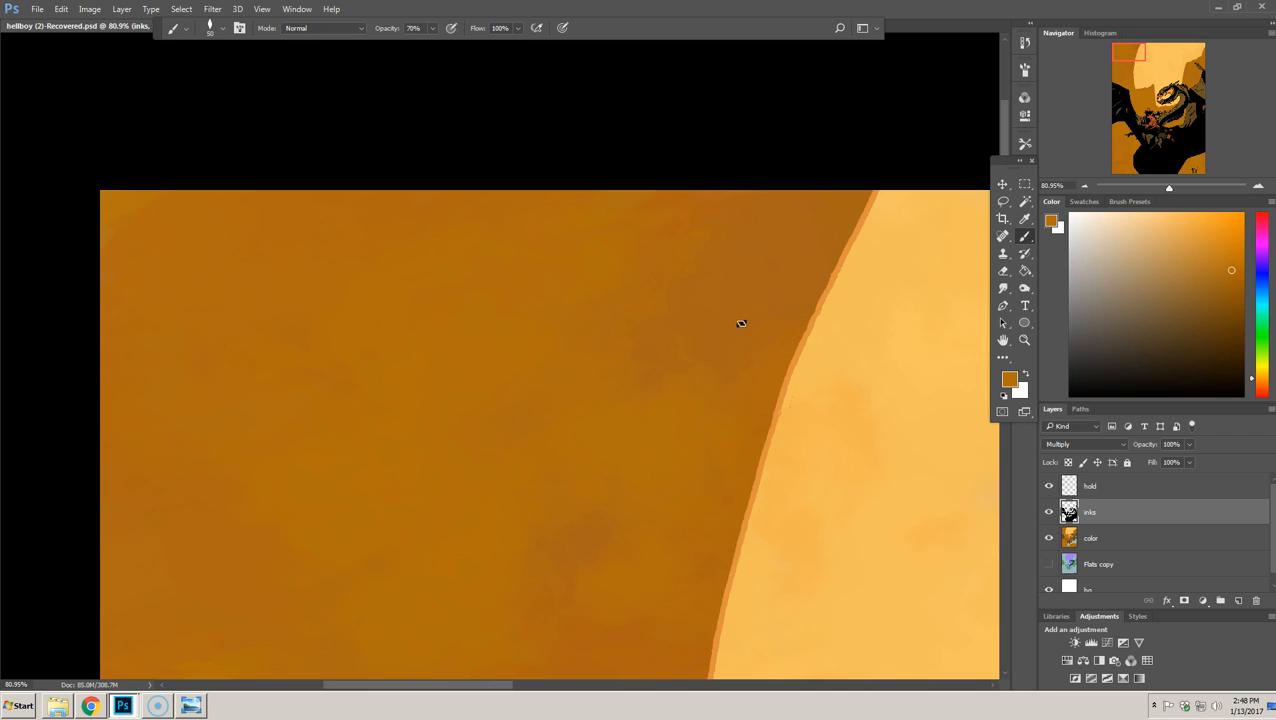
{"action": "mouse_move", "coordinate": [754, 314]}
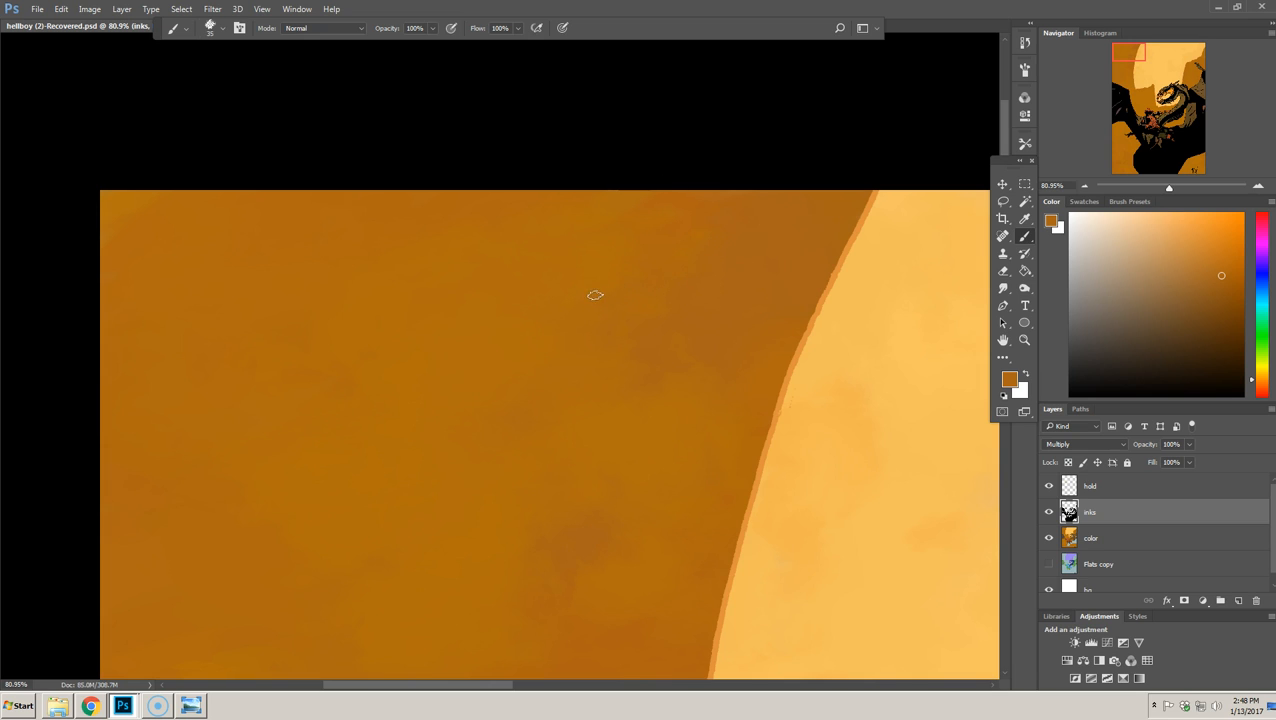
{"action": "mouse_move", "coordinate": [516, 288]}
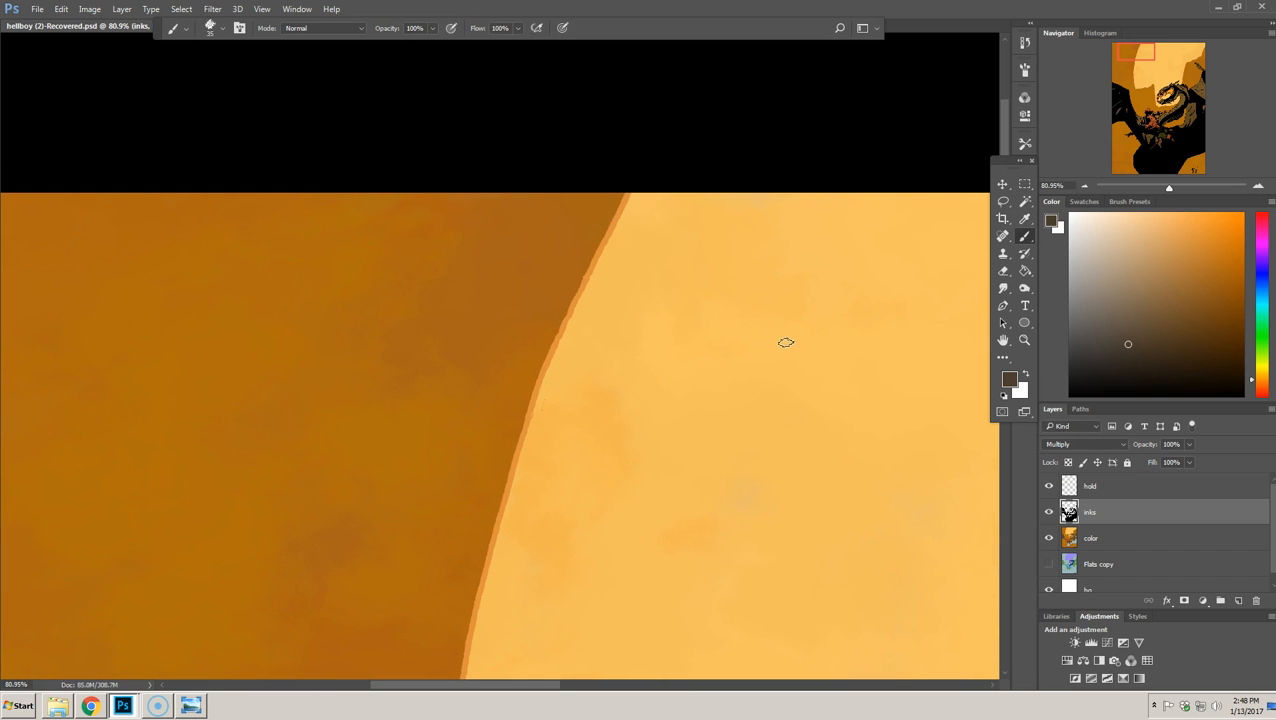
{"action": "mouse_move", "coordinate": [790, 348]}
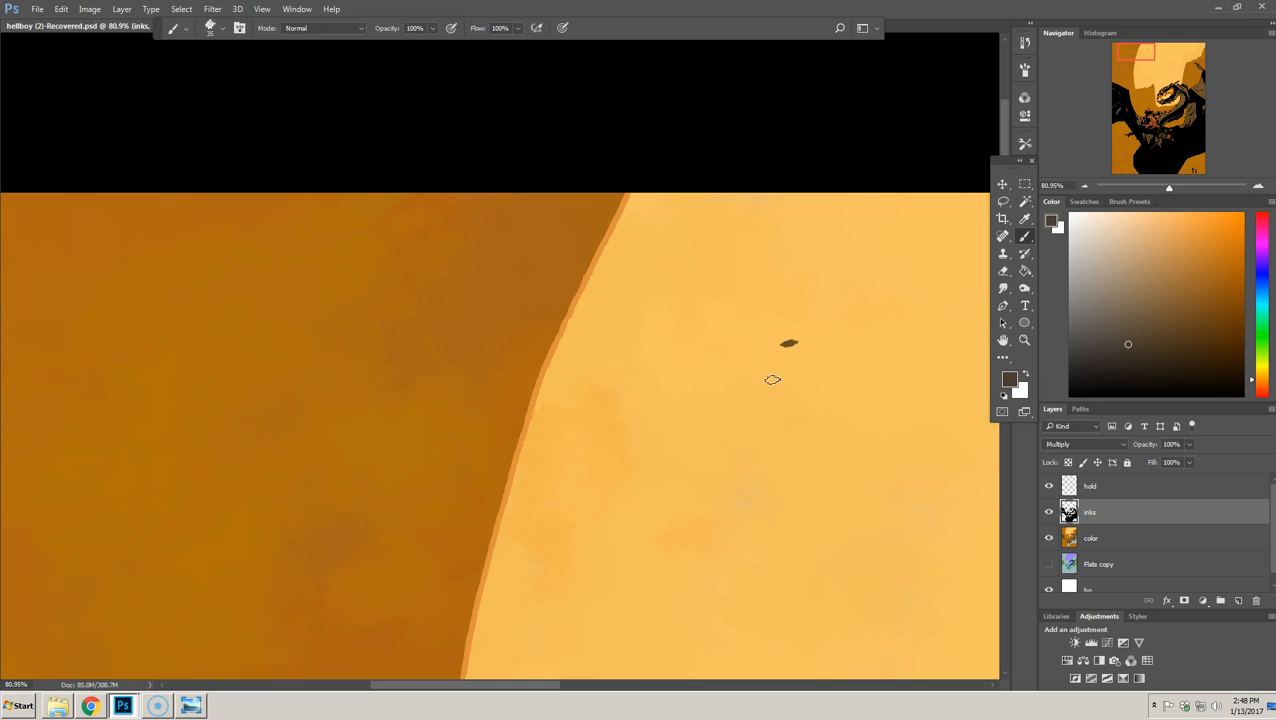
- Paint a dark streak and dab on the pale moon, building it into a thicker shape
{"action": "left_click_drag", "start_coordinate": [772, 380], "coordinate": [784, 410]}
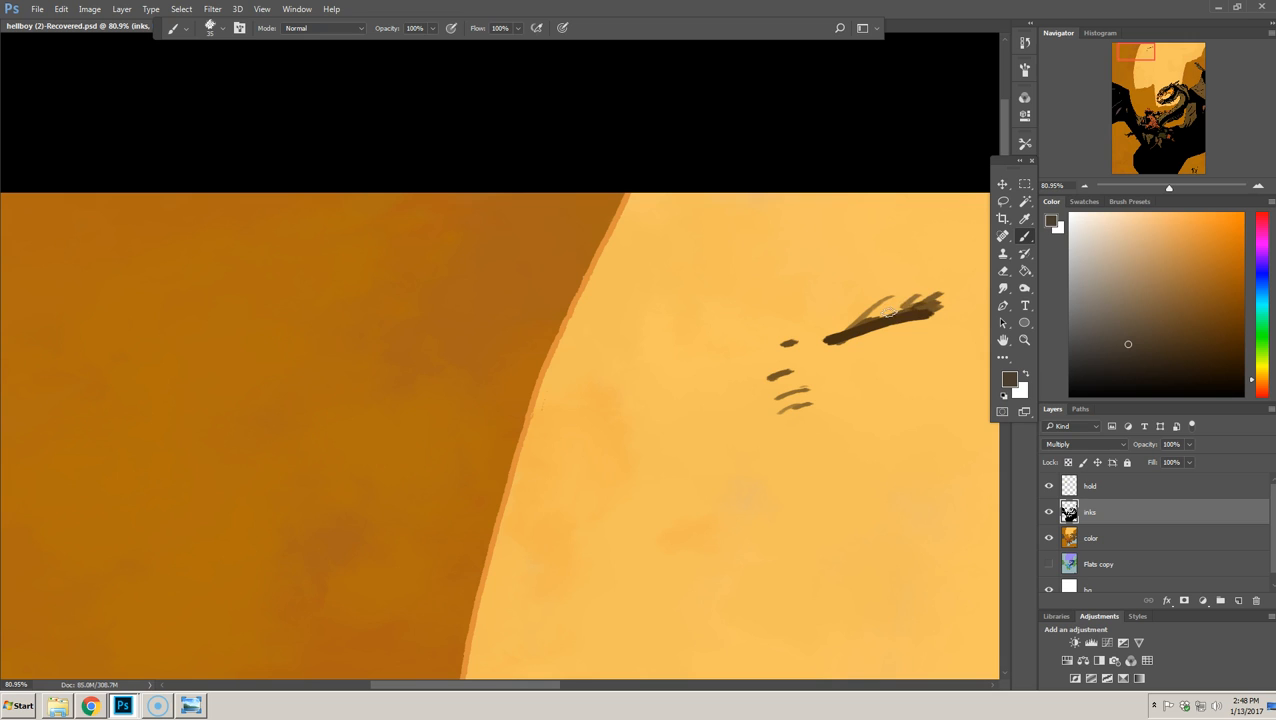
{"action": "left_click", "coordinate": [884, 308]}
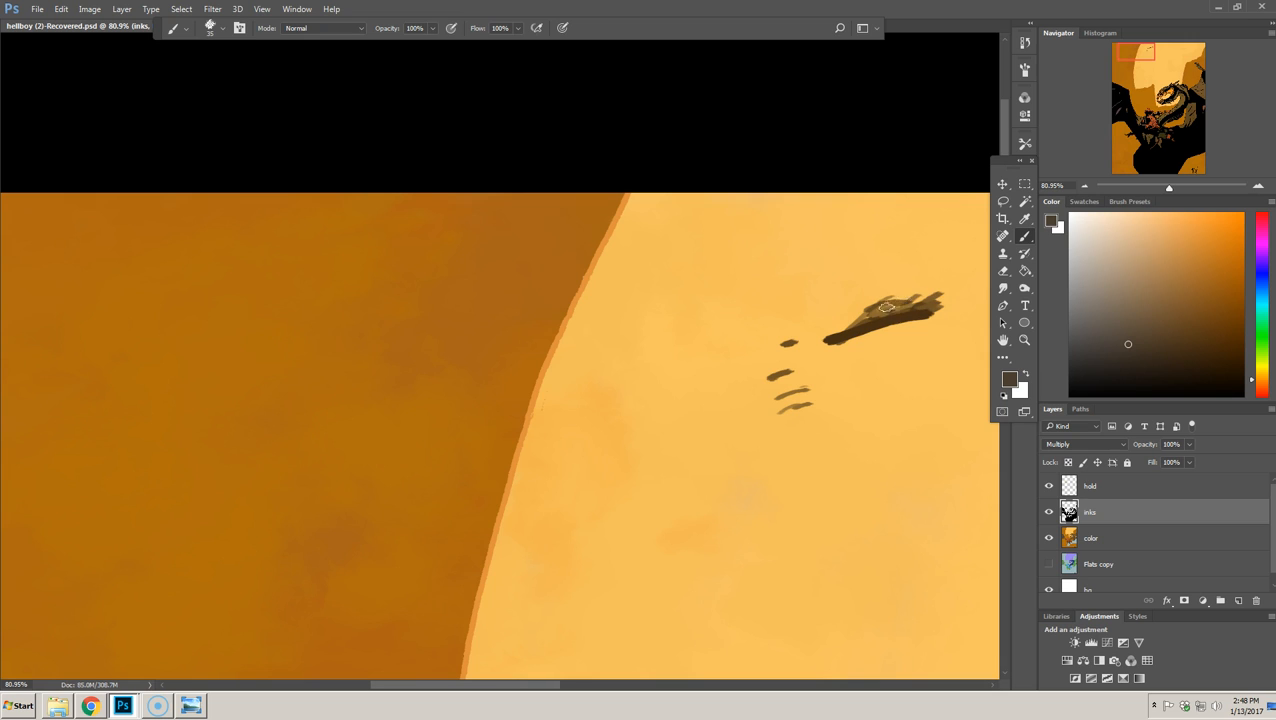
{"action": "left_click_drag", "start_coordinate": [890, 310], "coordinate": [910, 290]}
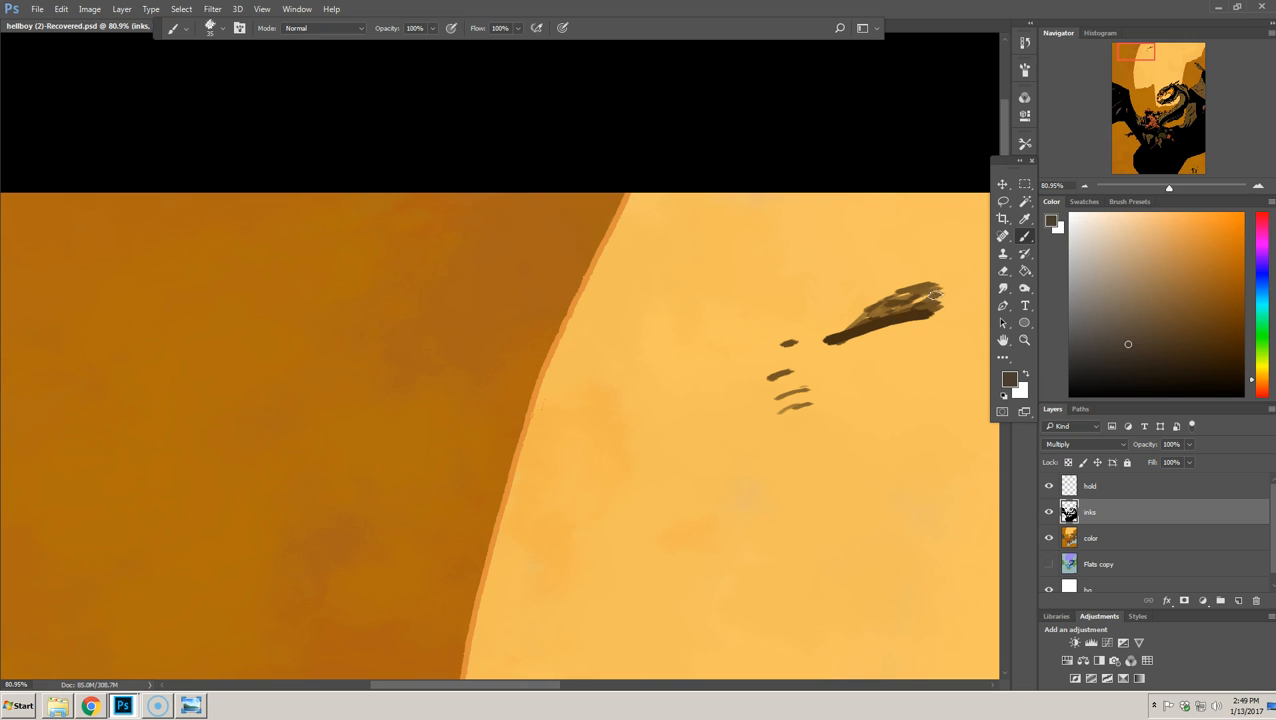
{"action": "mouse_move", "coordinate": [932, 284]}
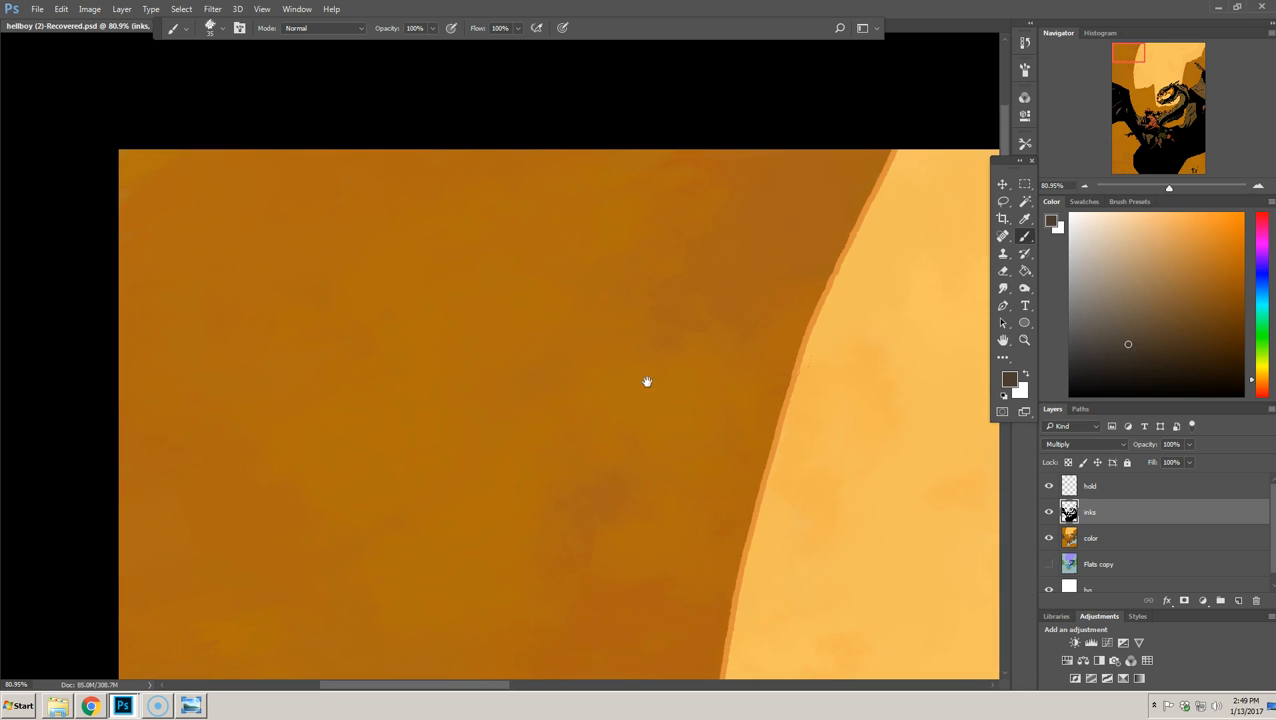
{"action": "mouse_move", "coordinate": [656, 348]}
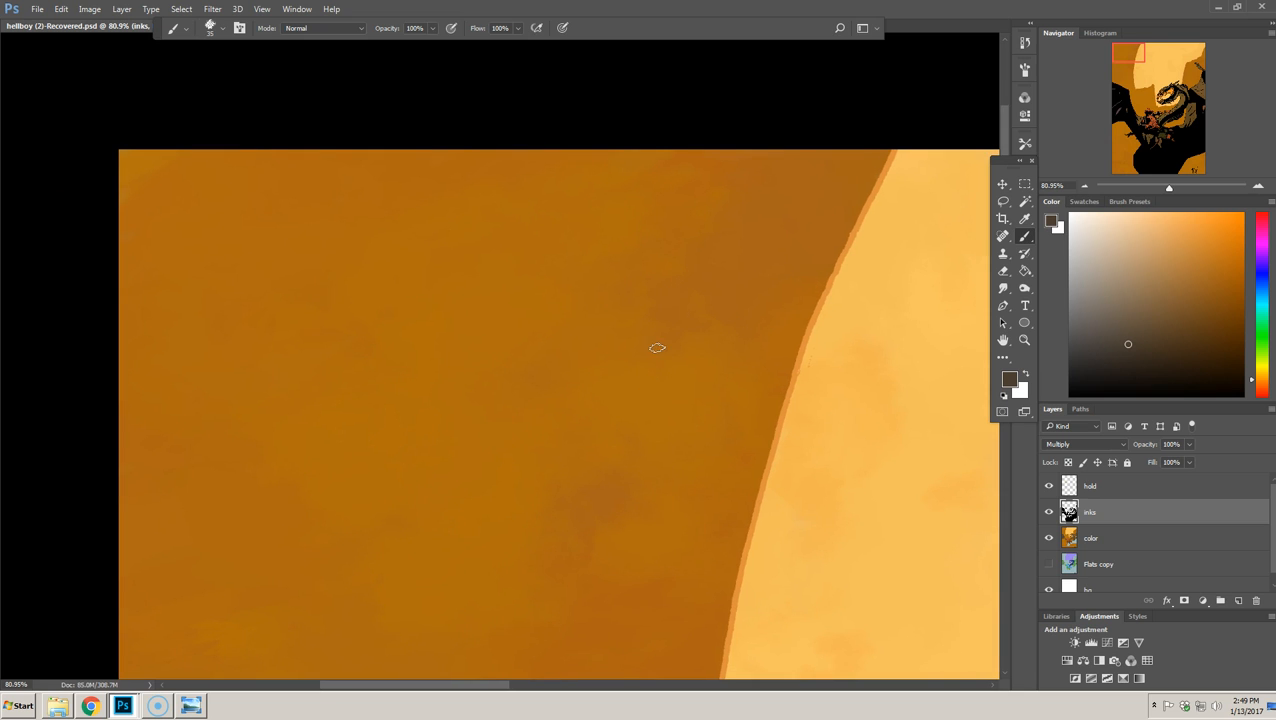
{"action": "mouse_move", "coordinate": [654, 360]}
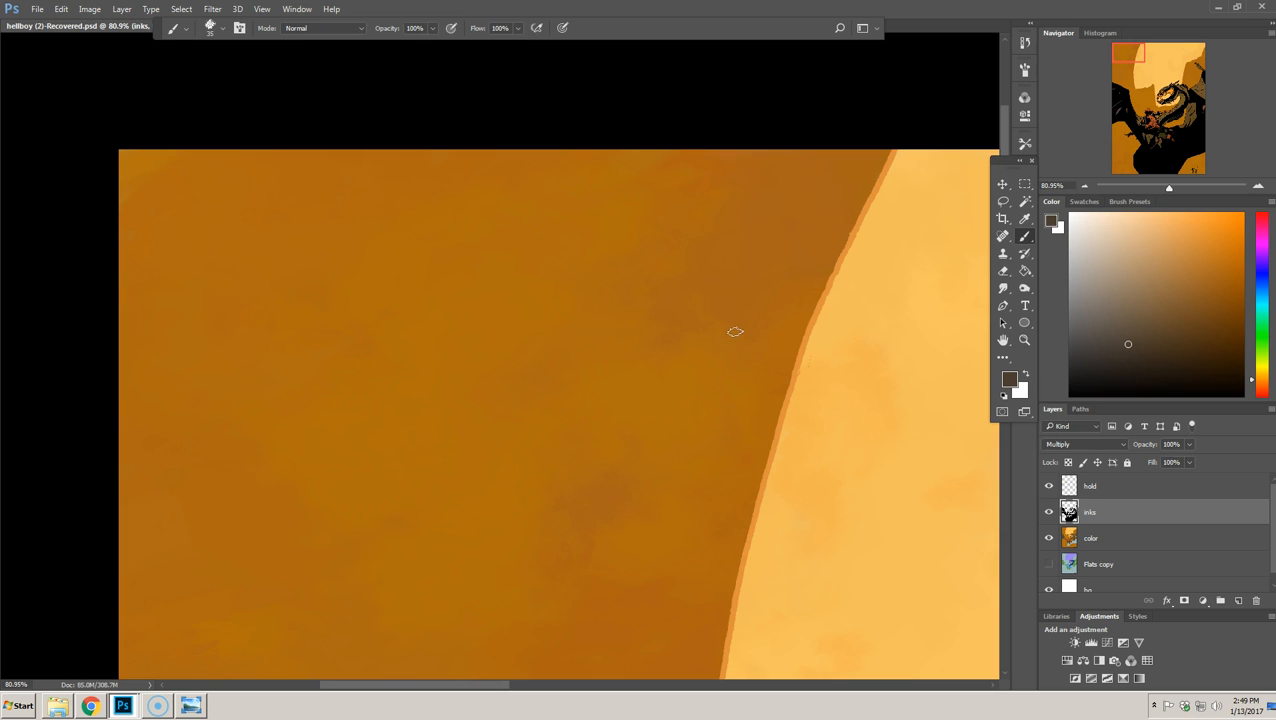
{"action": "mouse_move", "coordinate": [712, 336]}
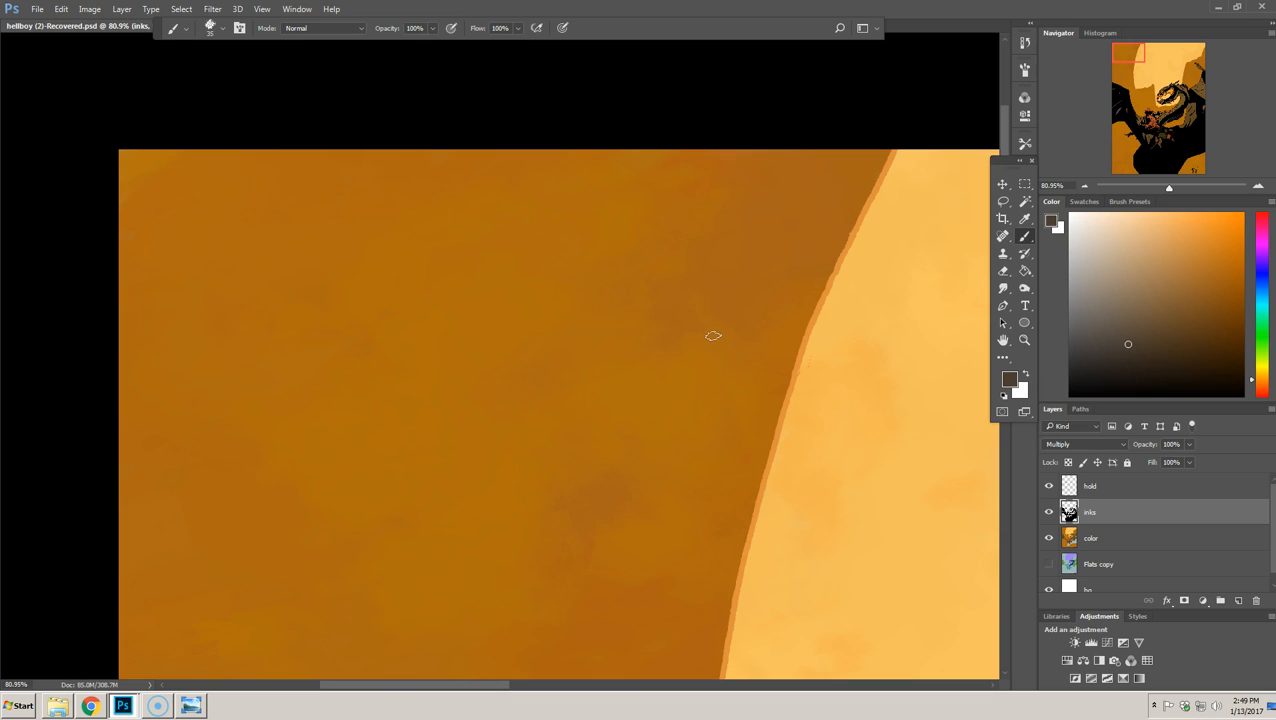
{"action": "mouse_move", "coordinate": [714, 338]}
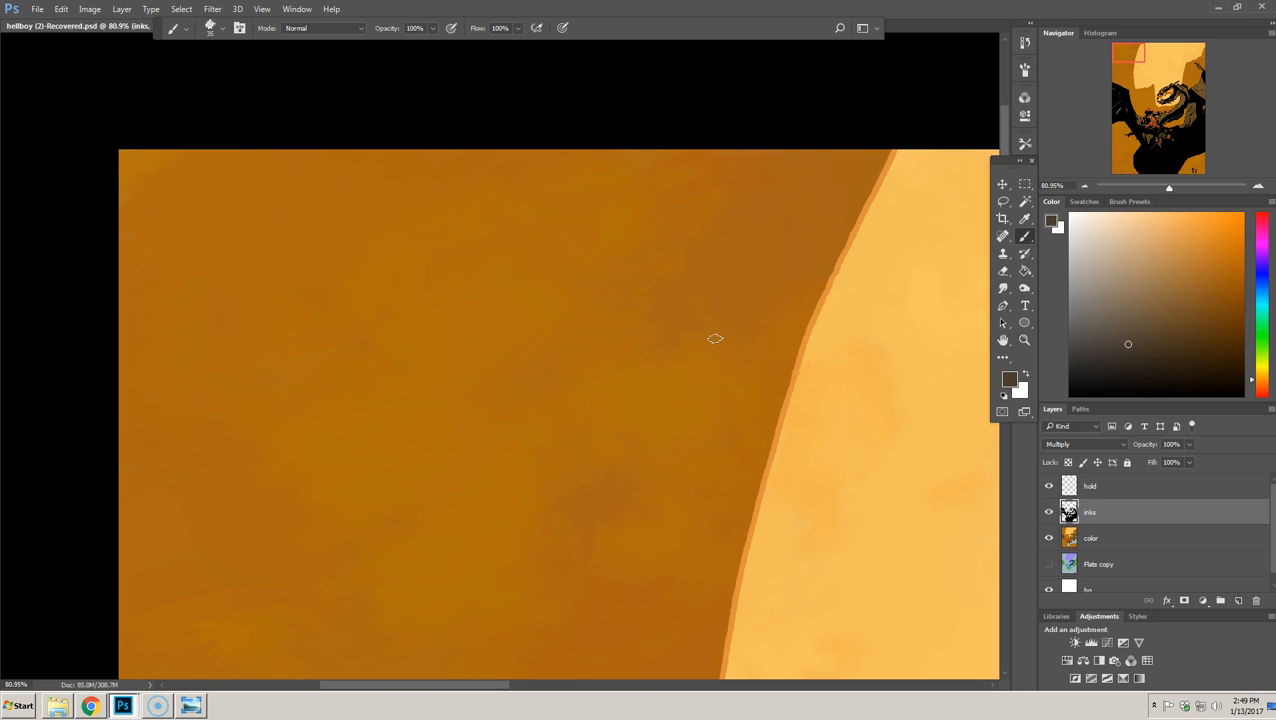
{"action": "mouse_move", "coordinate": [704, 344]}
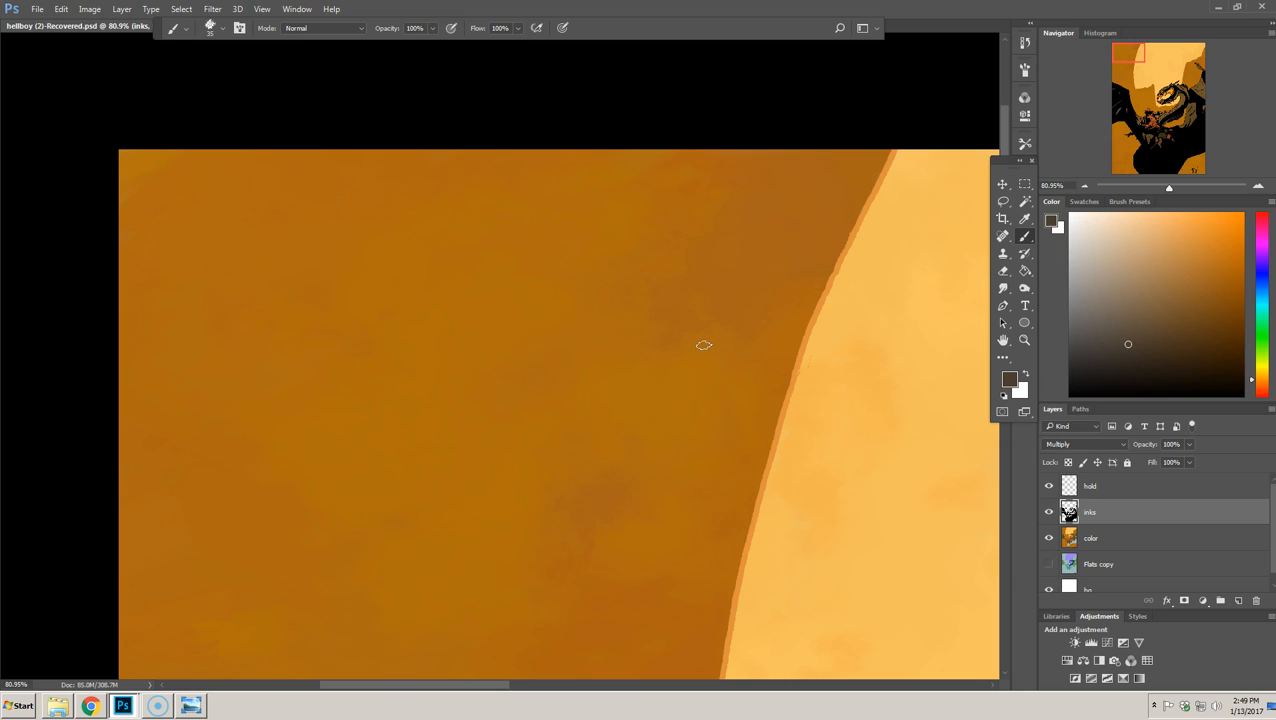
{"action": "mouse_move", "coordinate": [700, 348]}
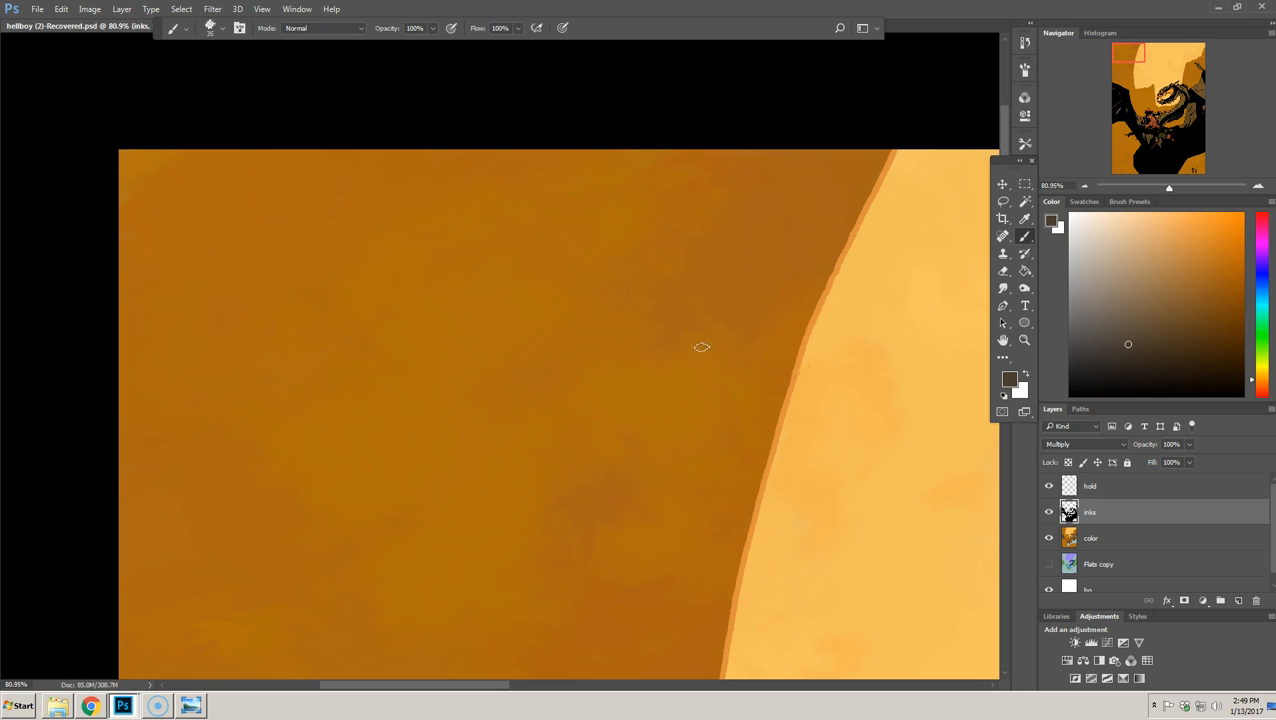
{"action": "mouse_move", "coordinate": [696, 352]}
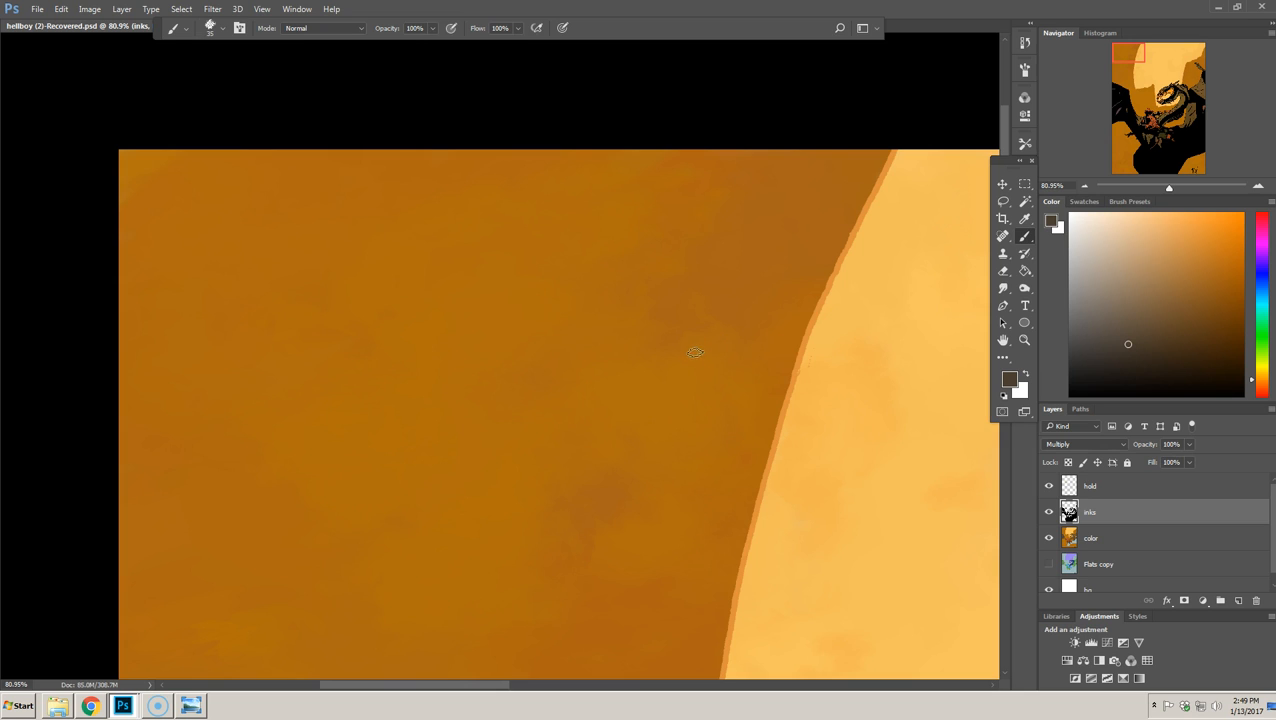
{"action": "mouse_move", "coordinate": [688, 356]}
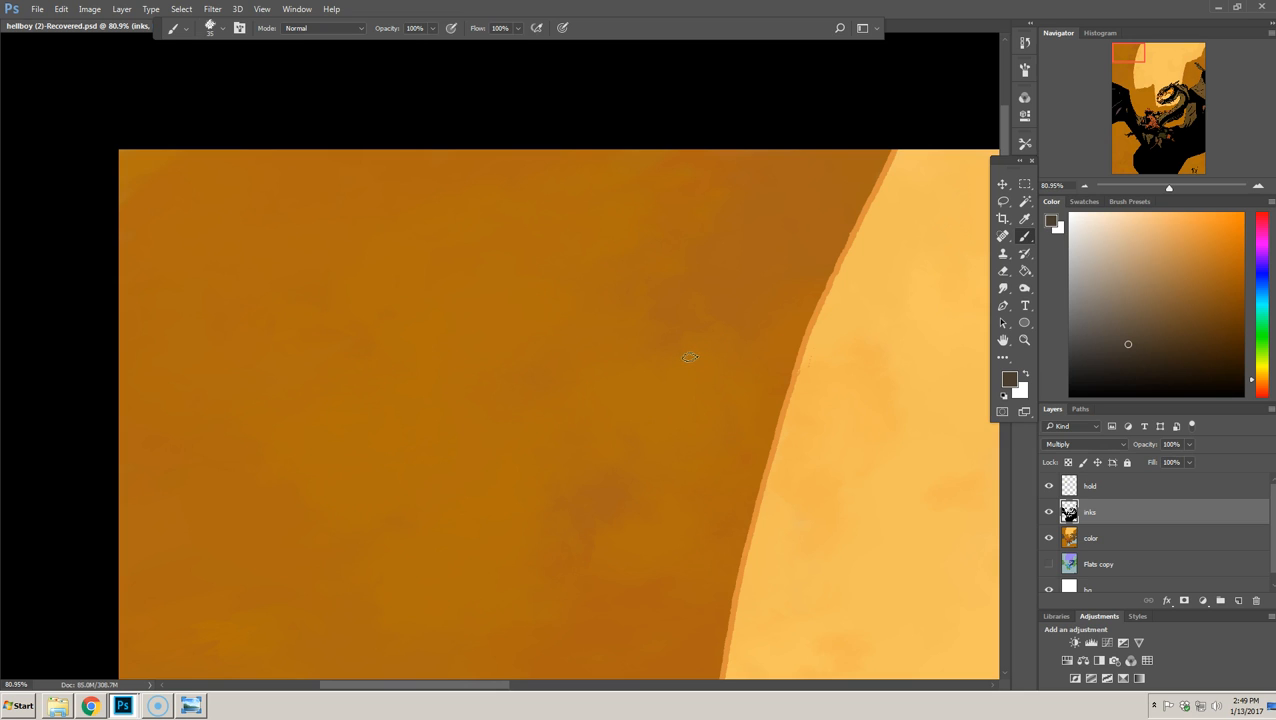
{"action": "mouse_move", "coordinate": [700, 356]}
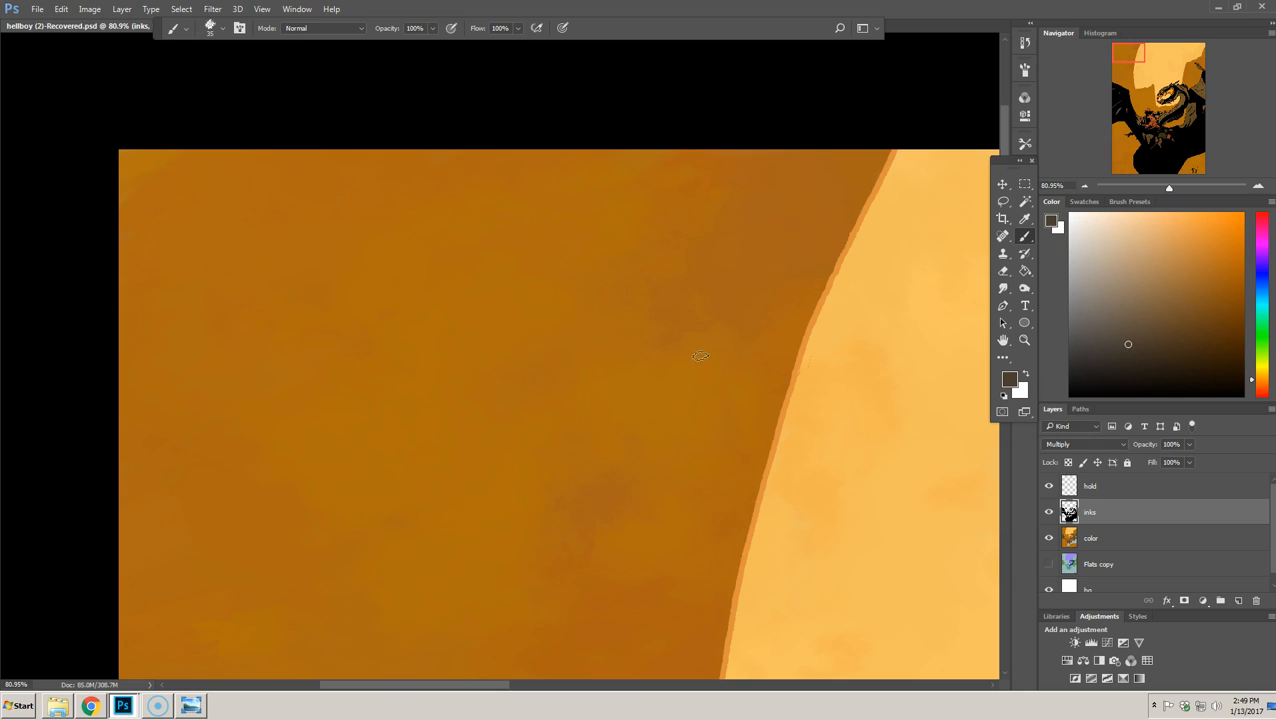
{"action": "mouse_move", "coordinate": [692, 356]}
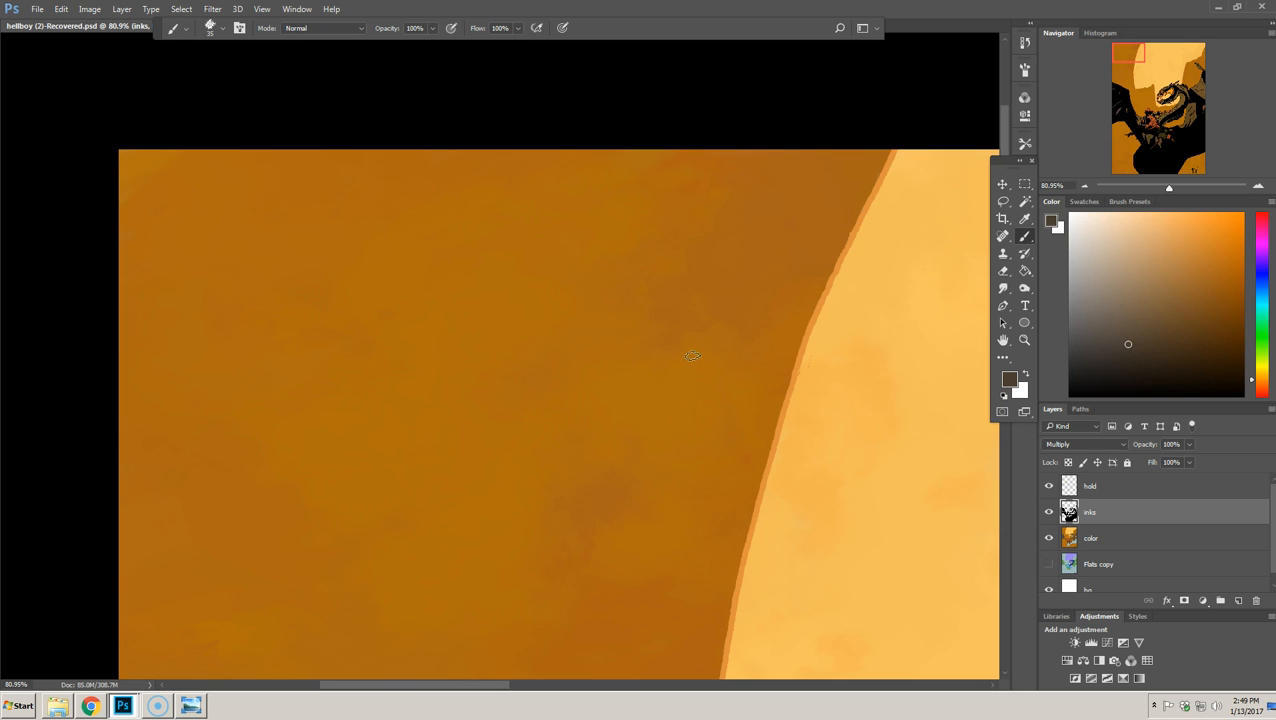
{"action": "mouse_move", "coordinate": [684, 348]}
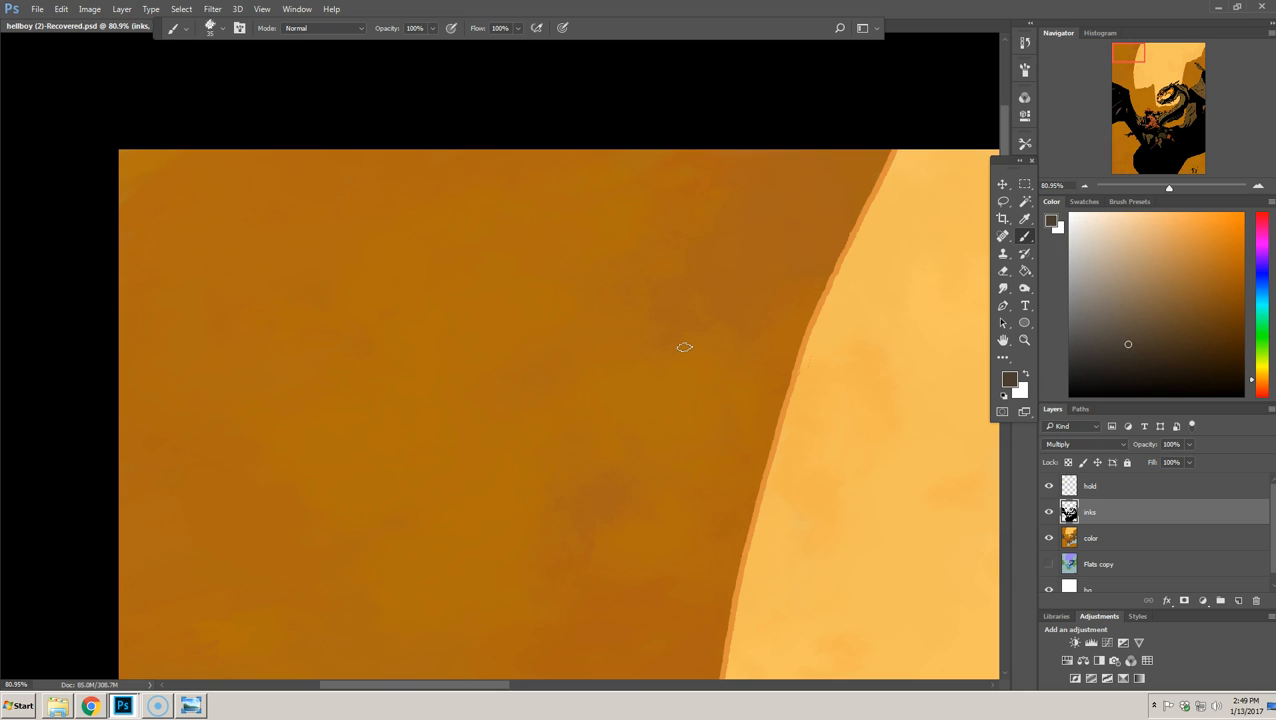
{"action": "mouse_move", "coordinate": [684, 352]}
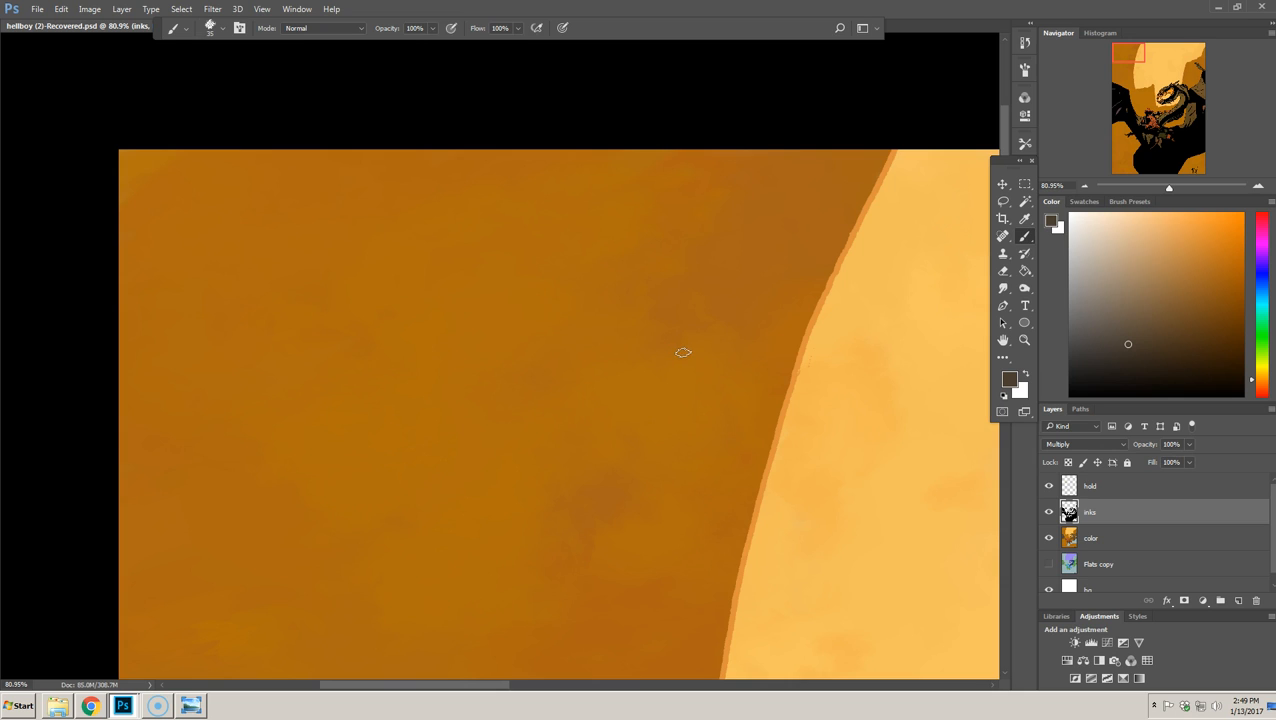
{"action": "mouse_move", "coordinate": [688, 354]}
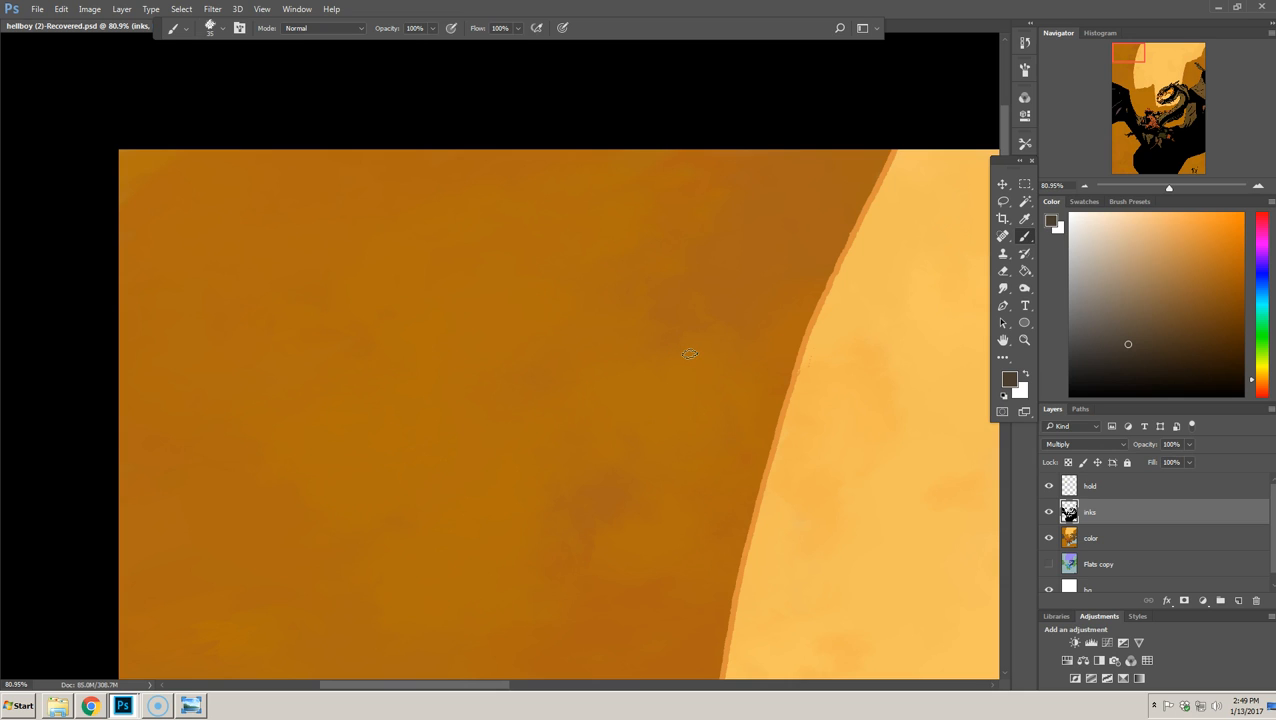
{"action": "mouse_move", "coordinate": [686, 352]}
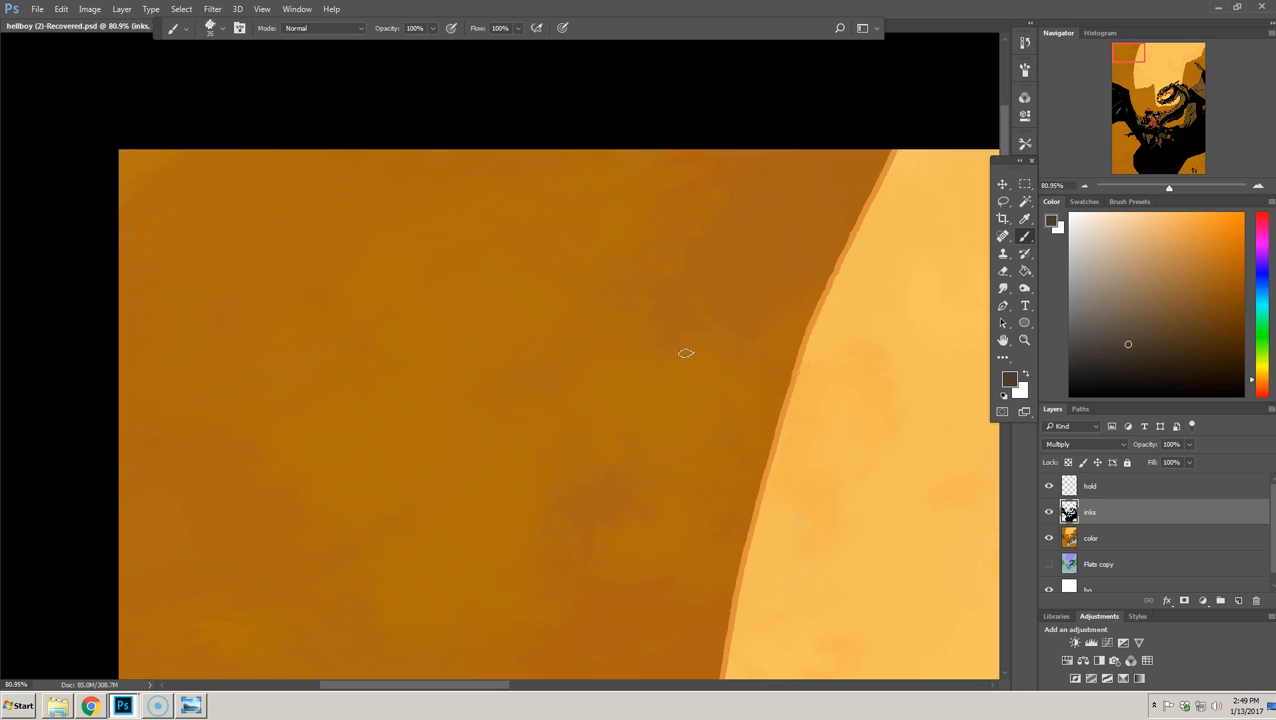
{"action": "mouse_move", "coordinate": [690, 352]}
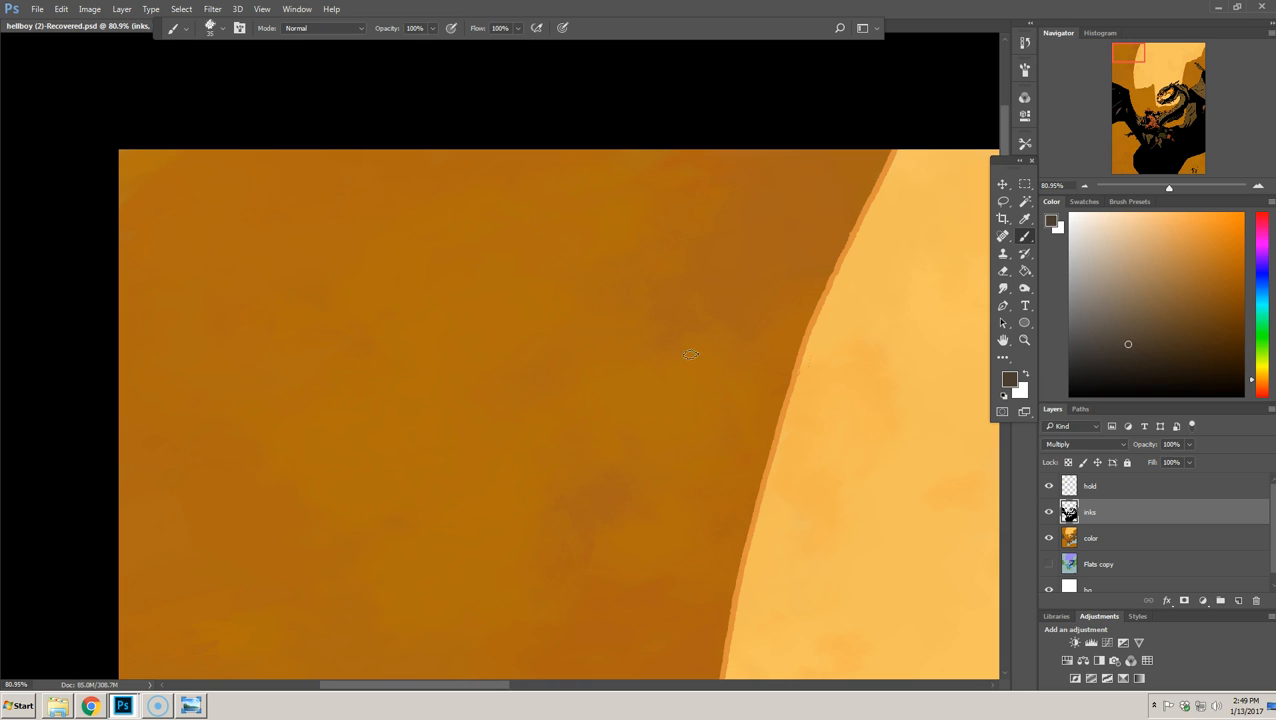
{"action": "mouse_move", "coordinate": [690, 352]}
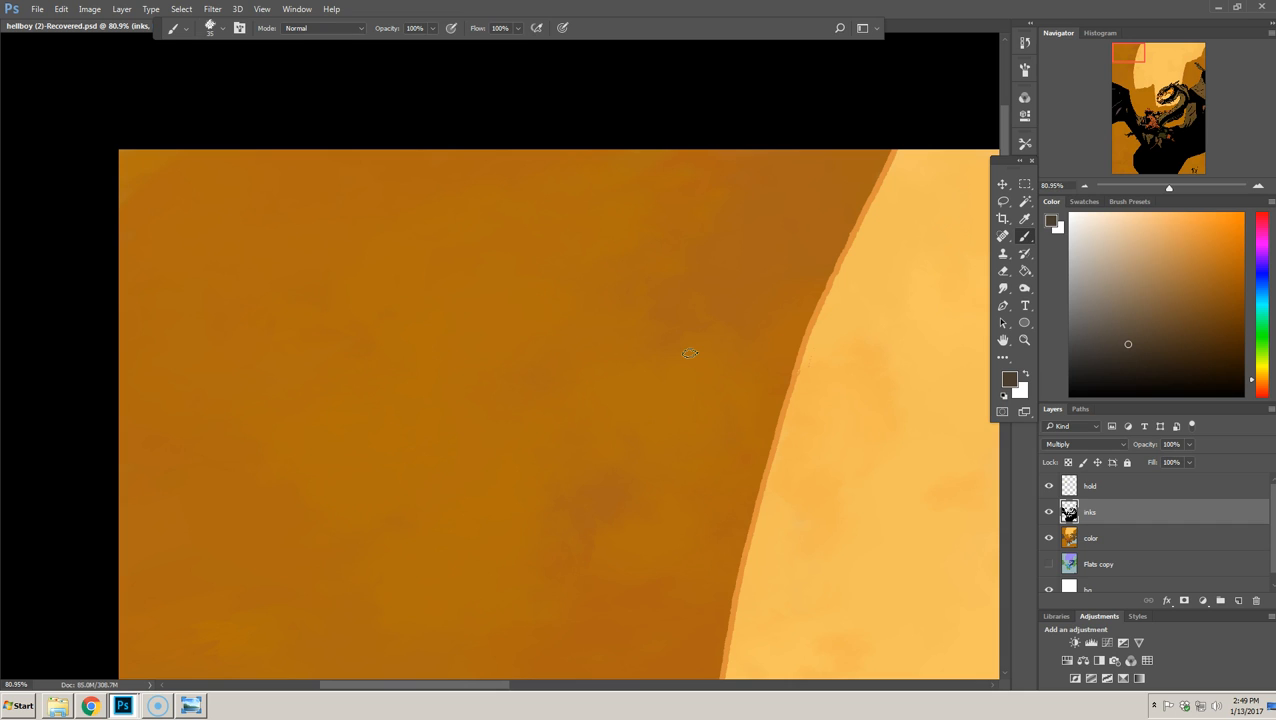
{"action": "mouse_move", "coordinate": [668, 380]}
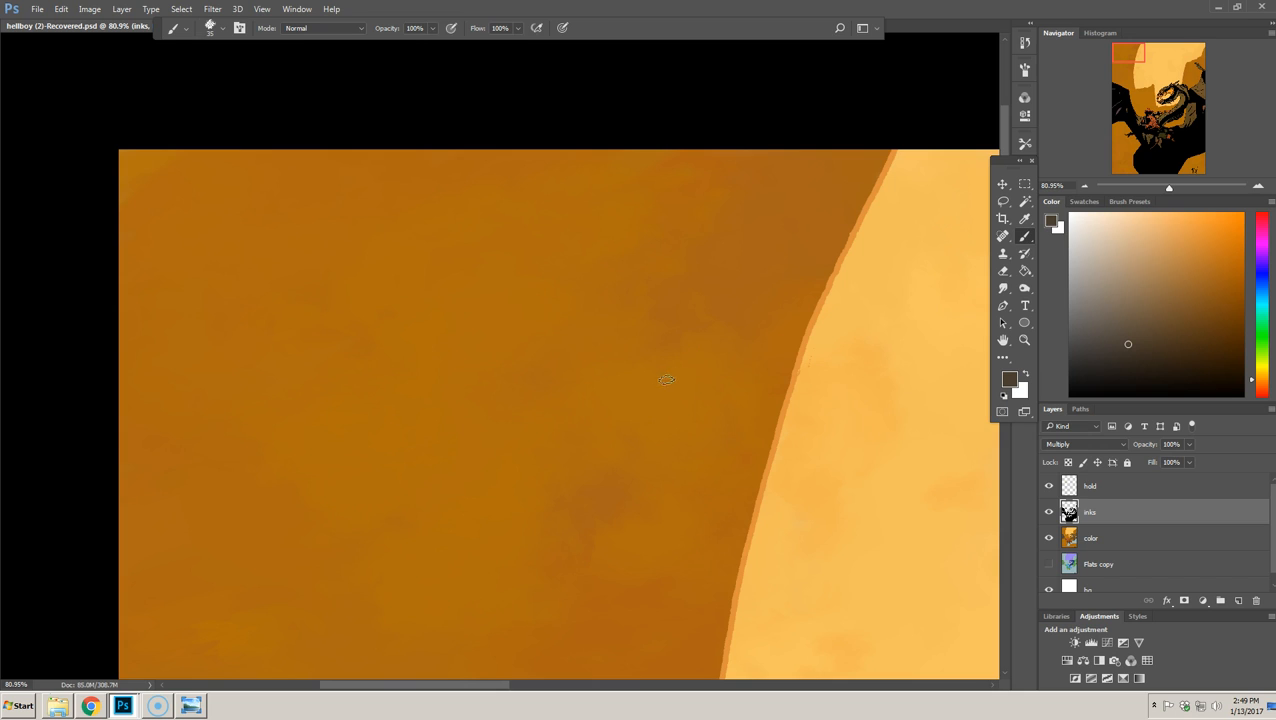
{"action": "mouse_move", "coordinate": [662, 388]}
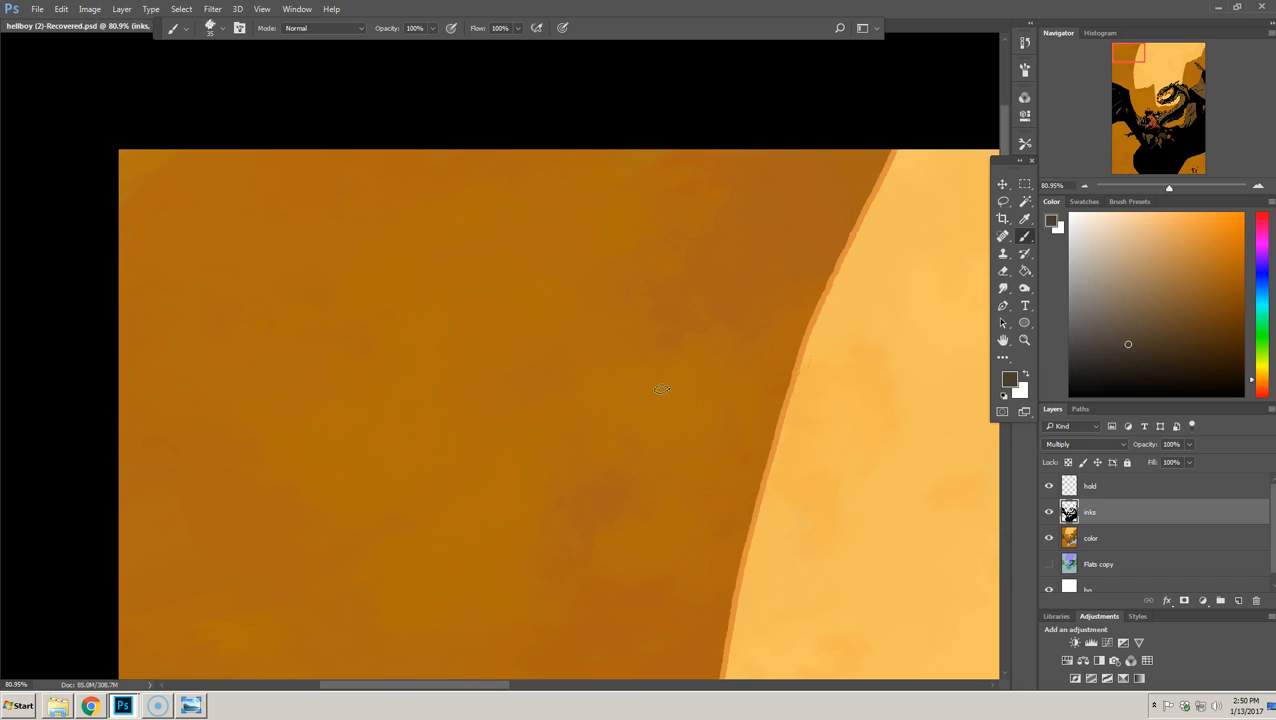
{"action": "mouse_move", "coordinate": [676, 384]}
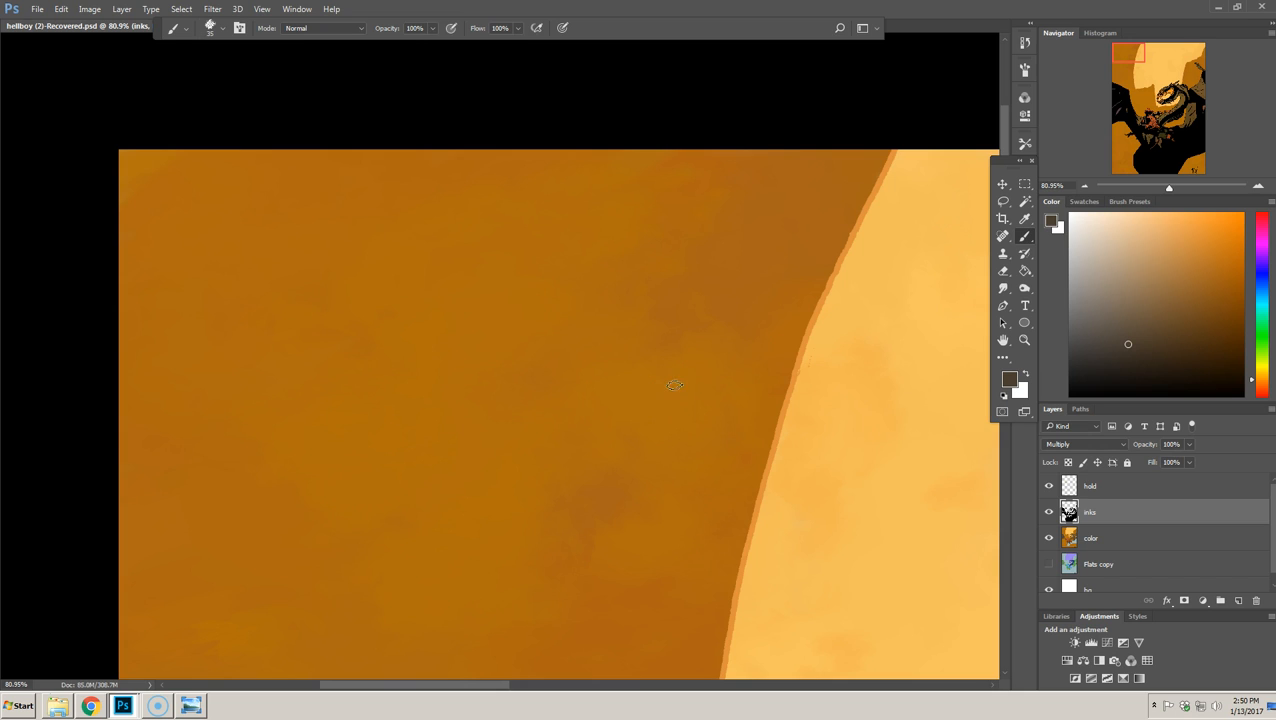
{"action": "mouse_move", "coordinate": [676, 380]}
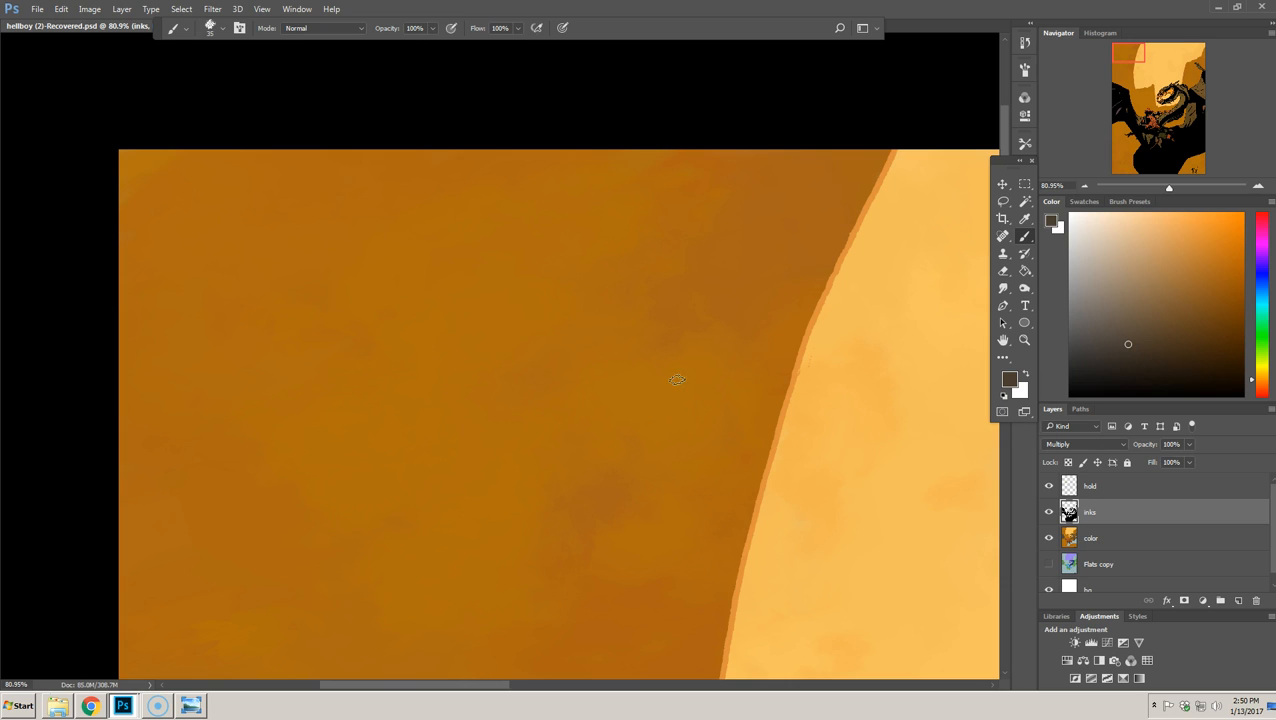
{"action": "mouse_move", "coordinate": [676, 382]}
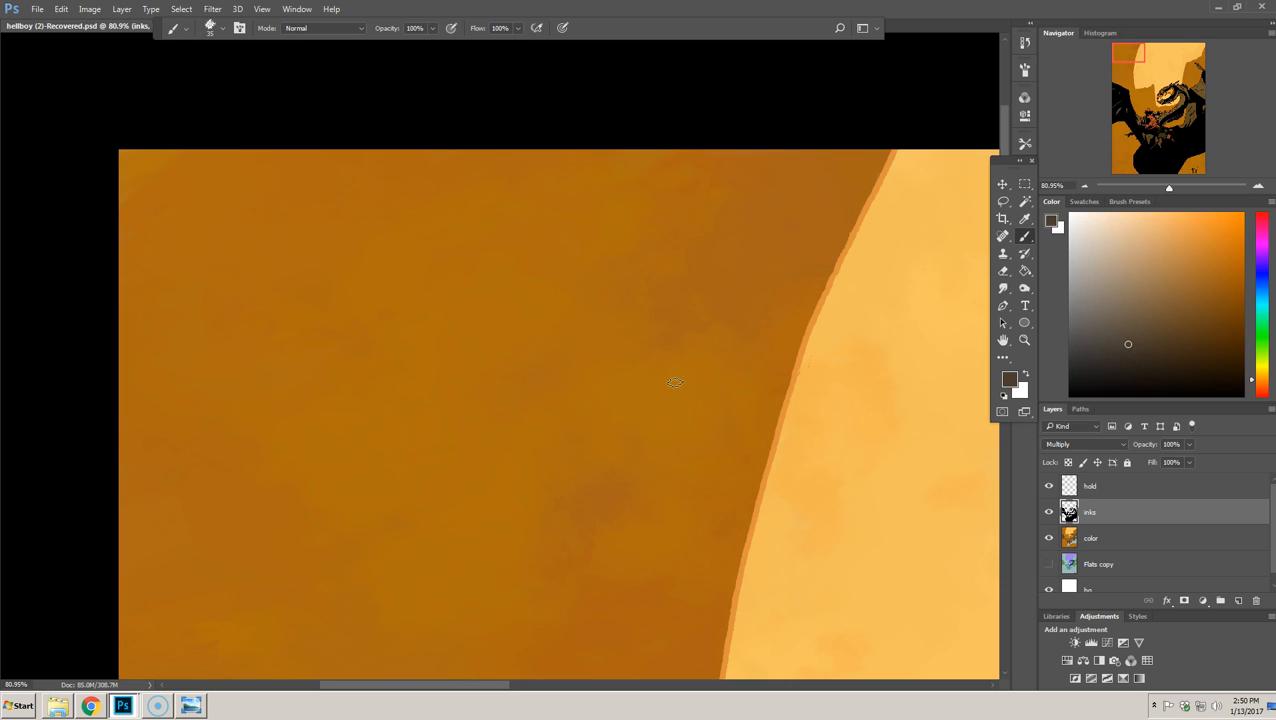
{"action": "mouse_move", "coordinate": [668, 388]}
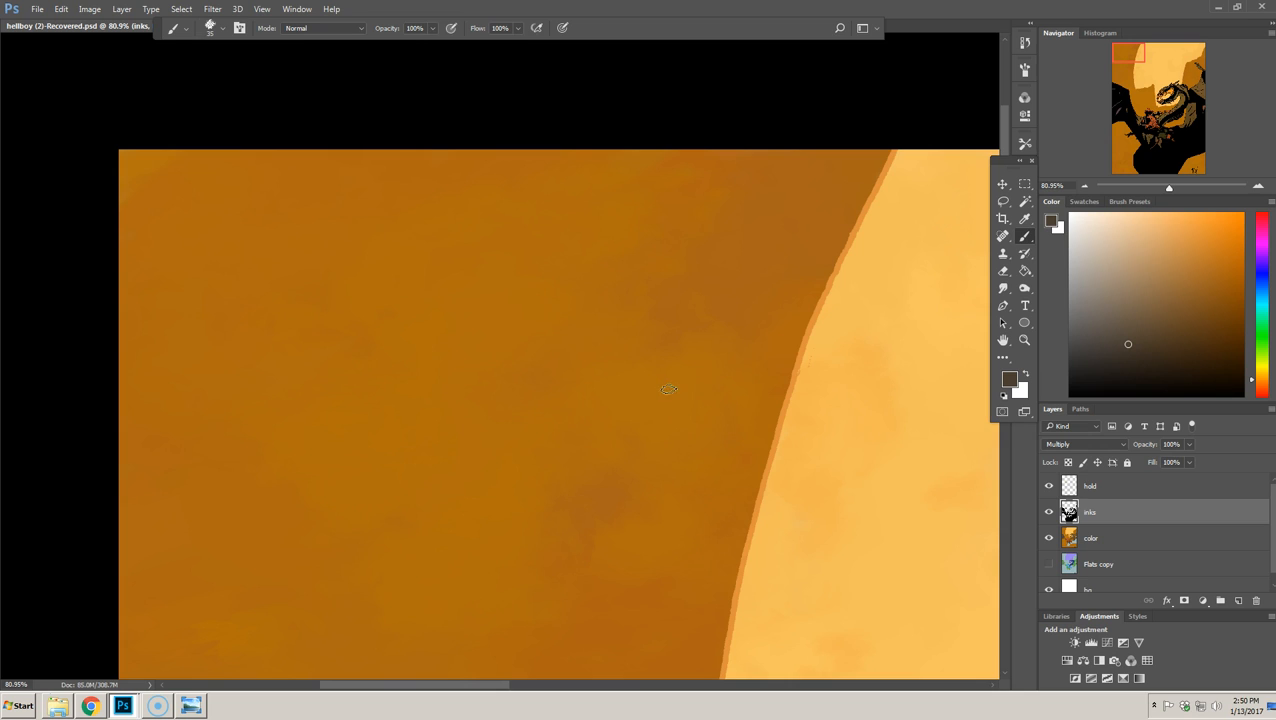
{"action": "mouse_move", "coordinate": [656, 388]}
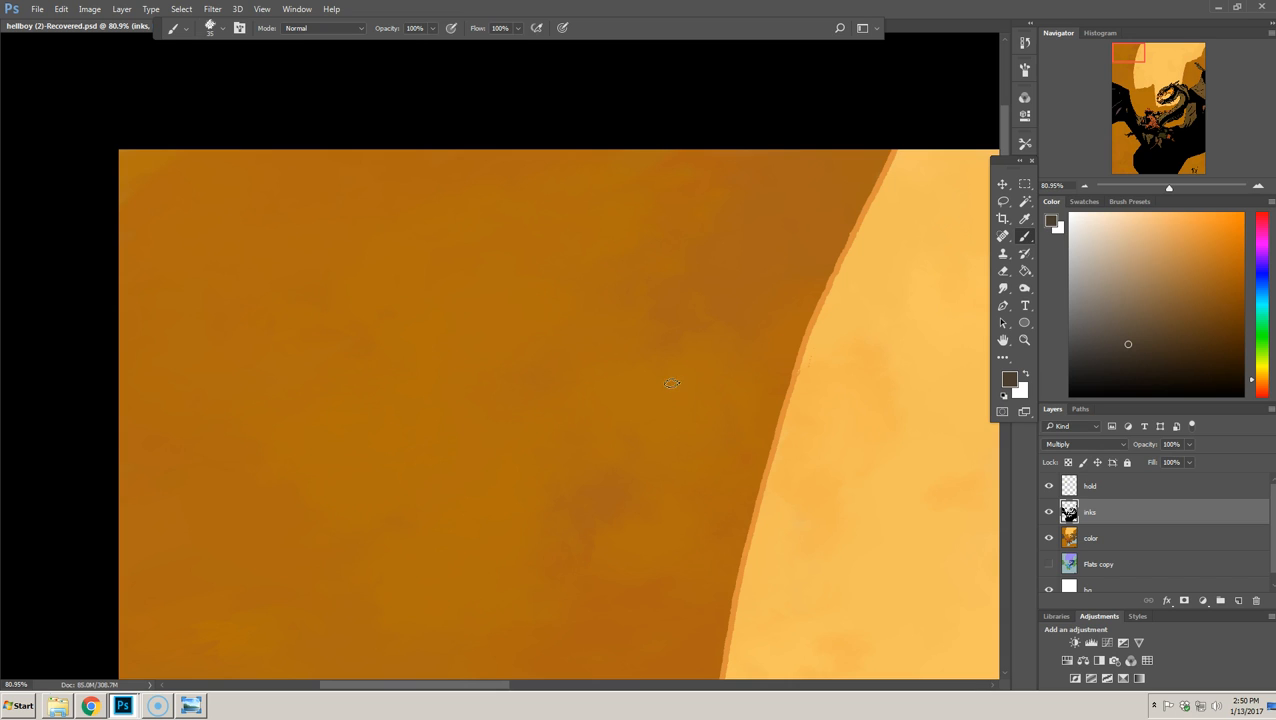
{"action": "mouse_move", "coordinate": [676, 390]}
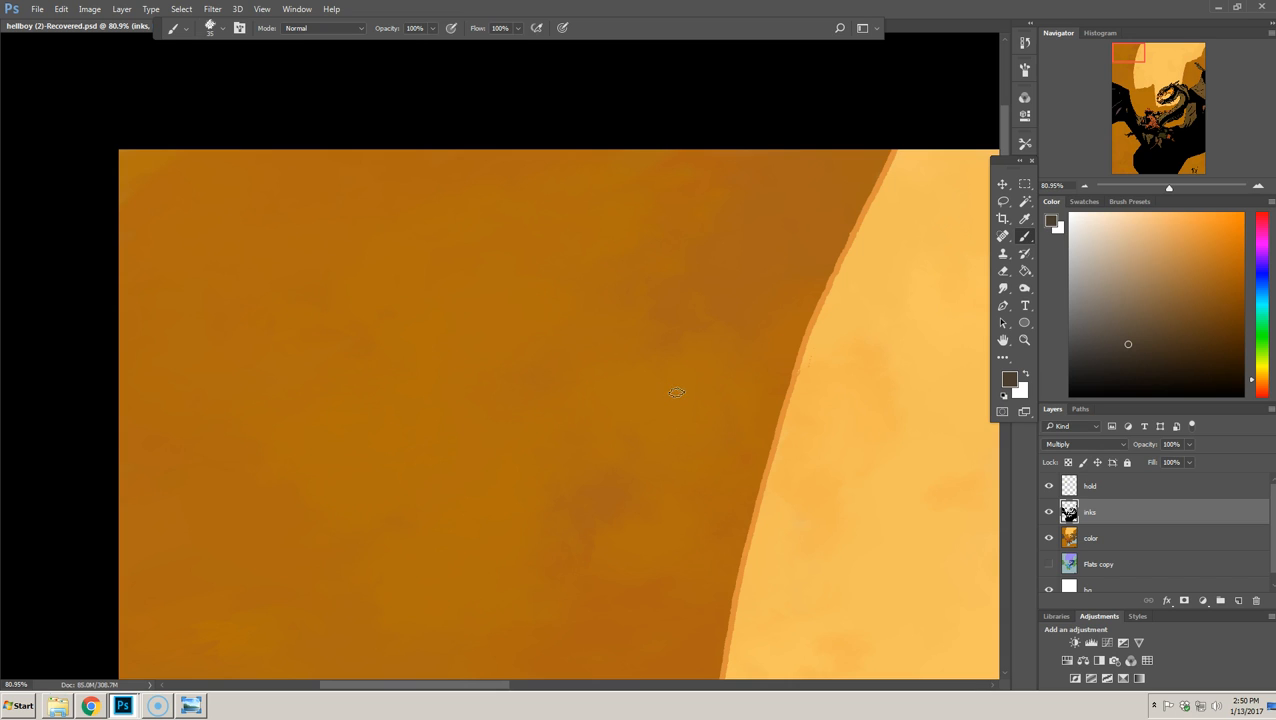
{"action": "mouse_move", "coordinate": [656, 396]}
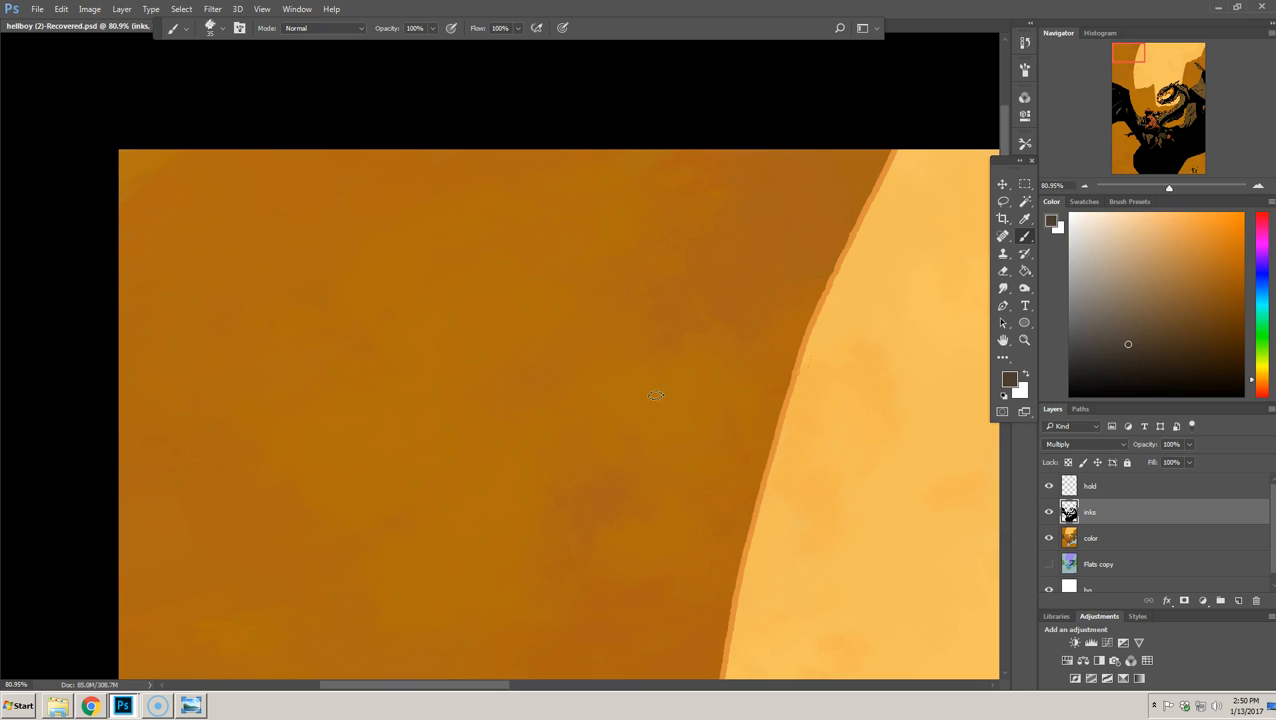
{"action": "mouse_move", "coordinate": [668, 394]}
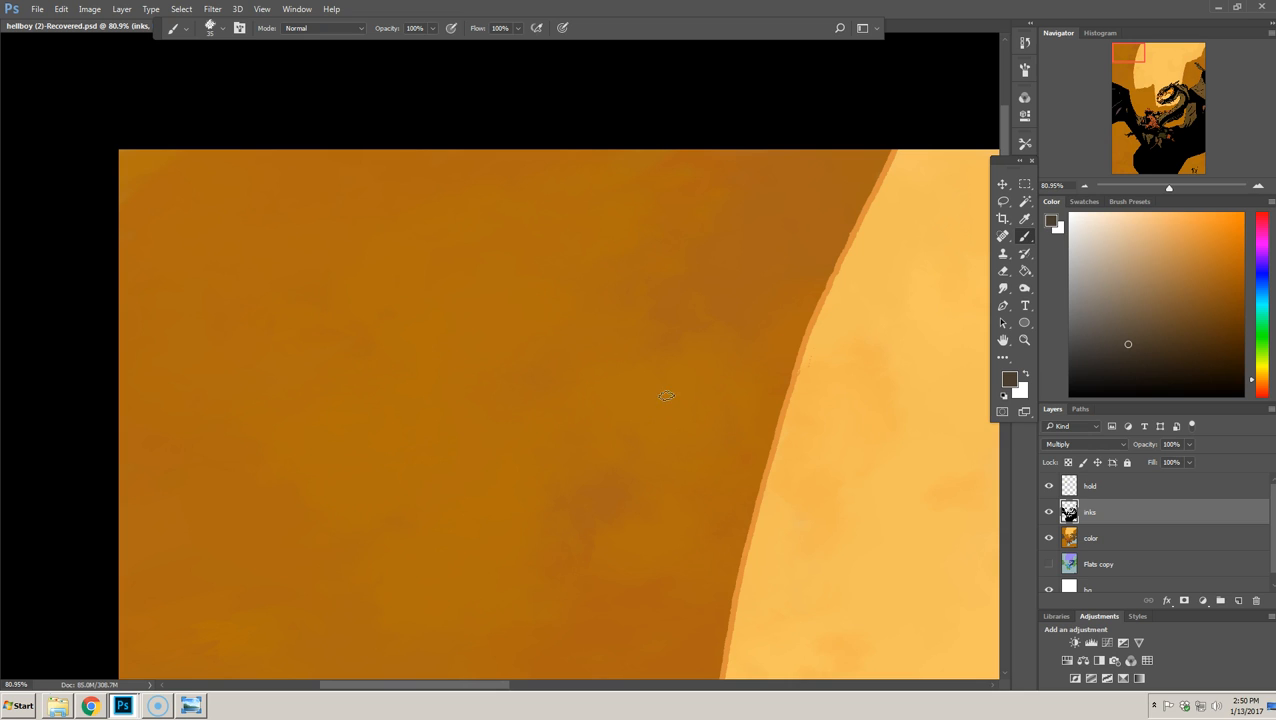
{"action": "mouse_move", "coordinate": [668, 394]}
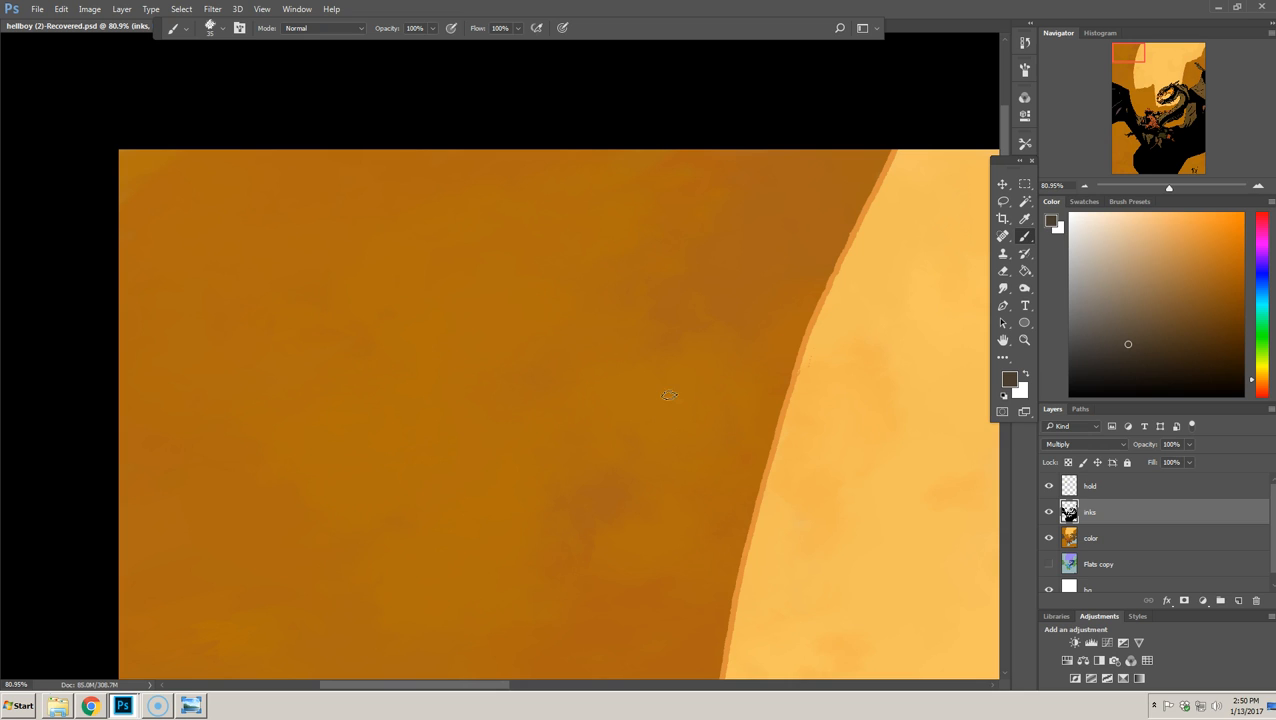
{"action": "mouse_move", "coordinate": [660, 400]}
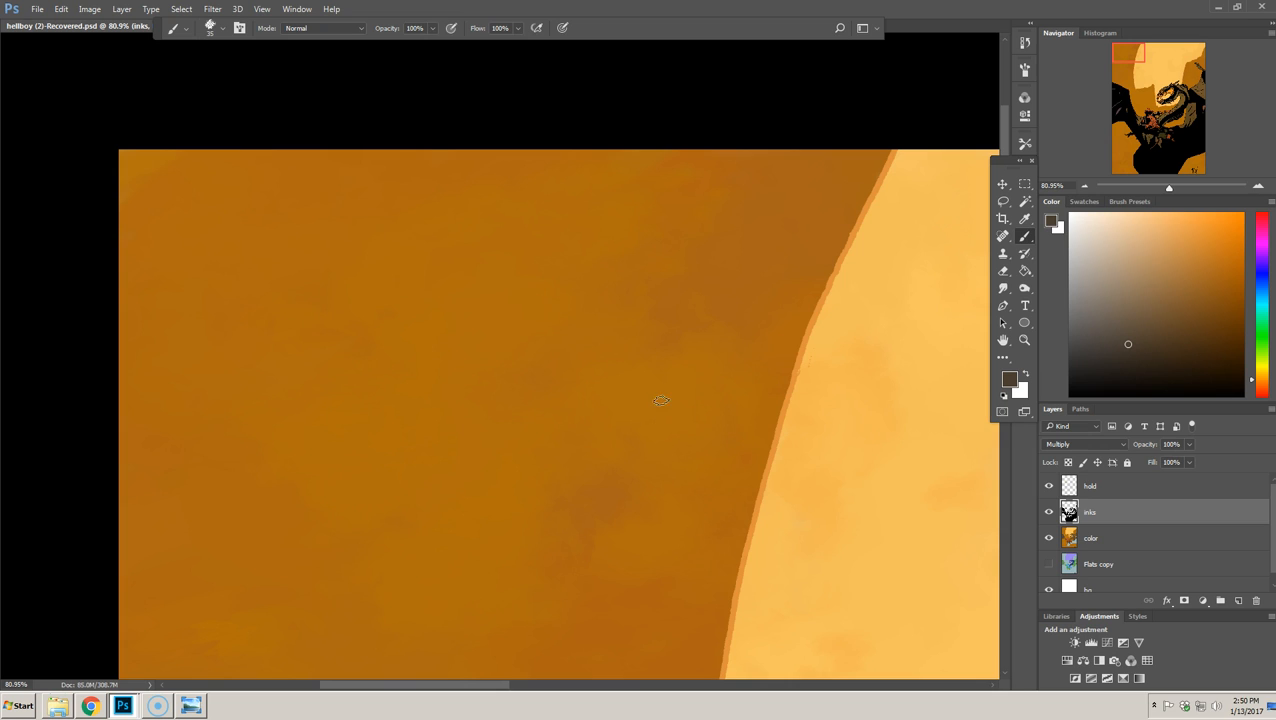
{"action": "mouse_move", "coordinate": [676, 388]}
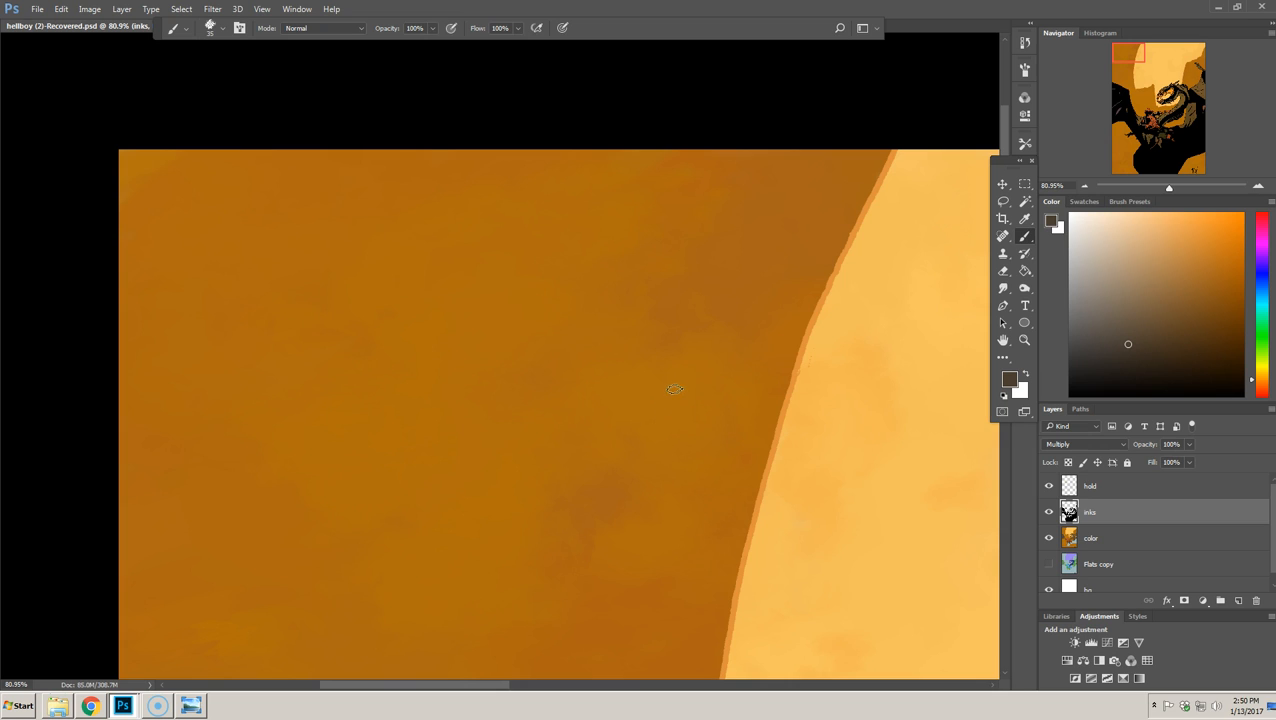
{"action": "mouse_move", "coordinate": [682, 378]}
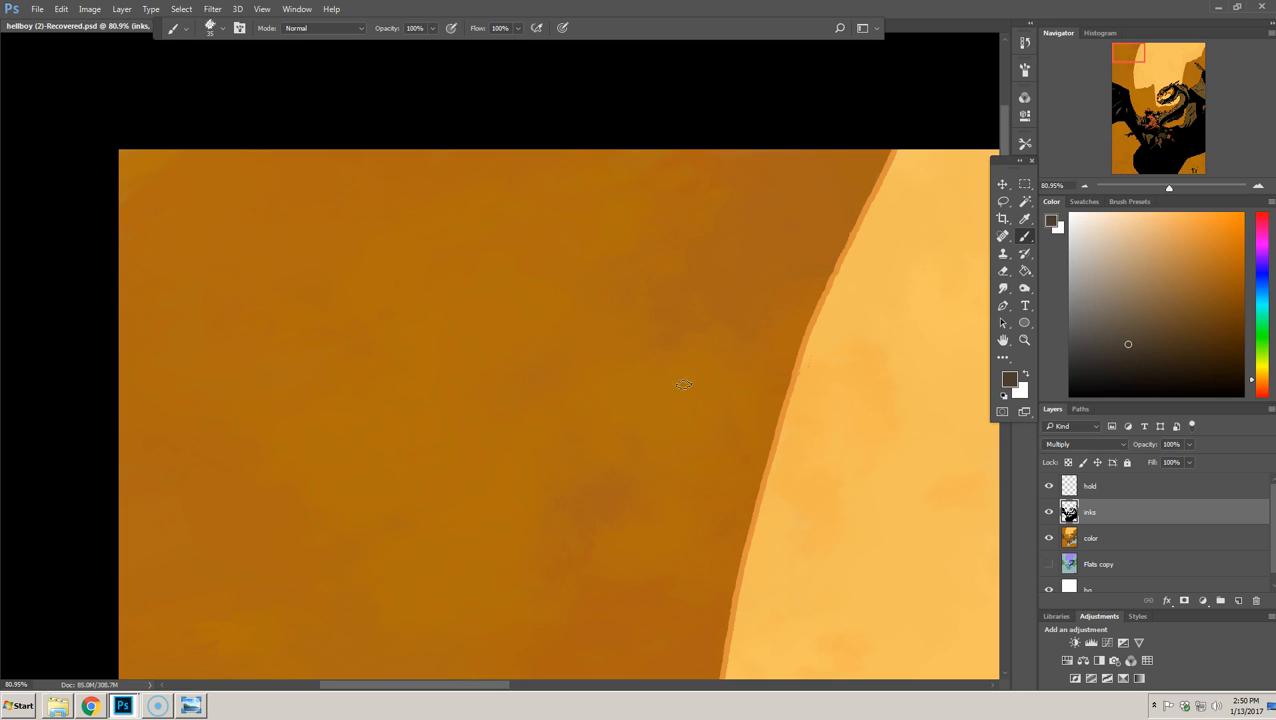
{"action": "mouse_move", "coordinate": [664, 390]}
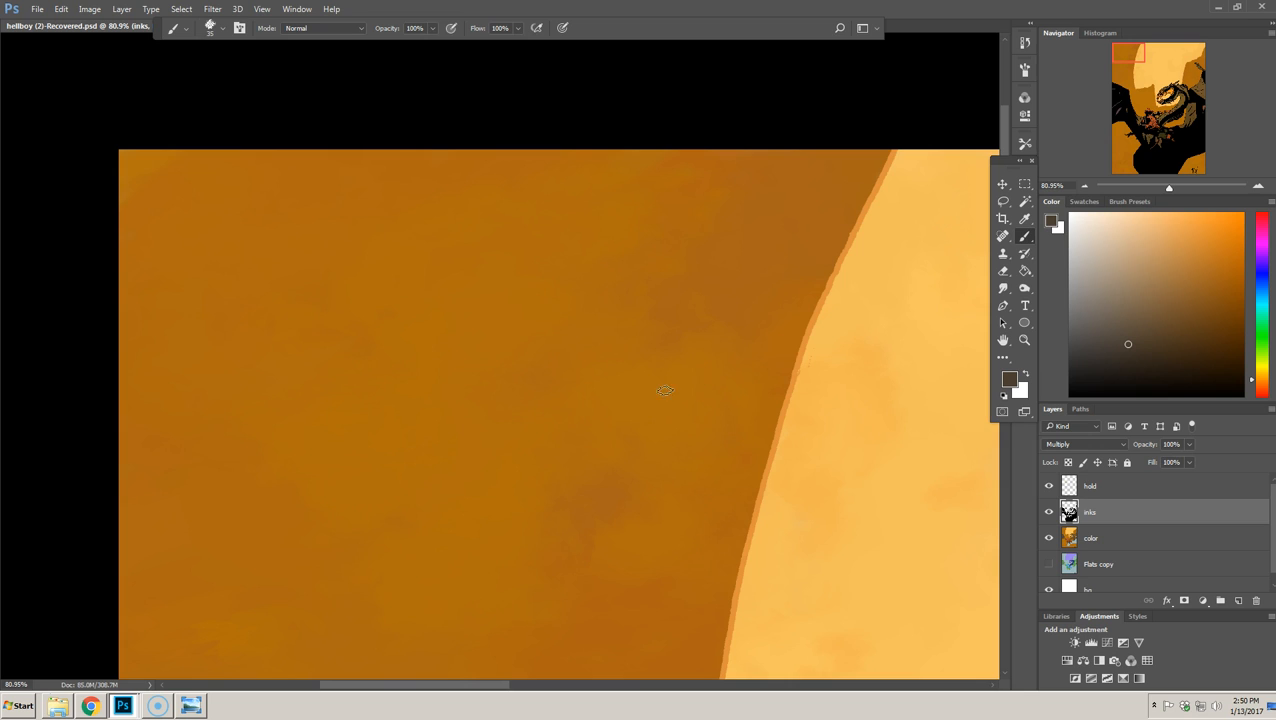
{"action": "mouse_move", "coordinate": [676, 388]}
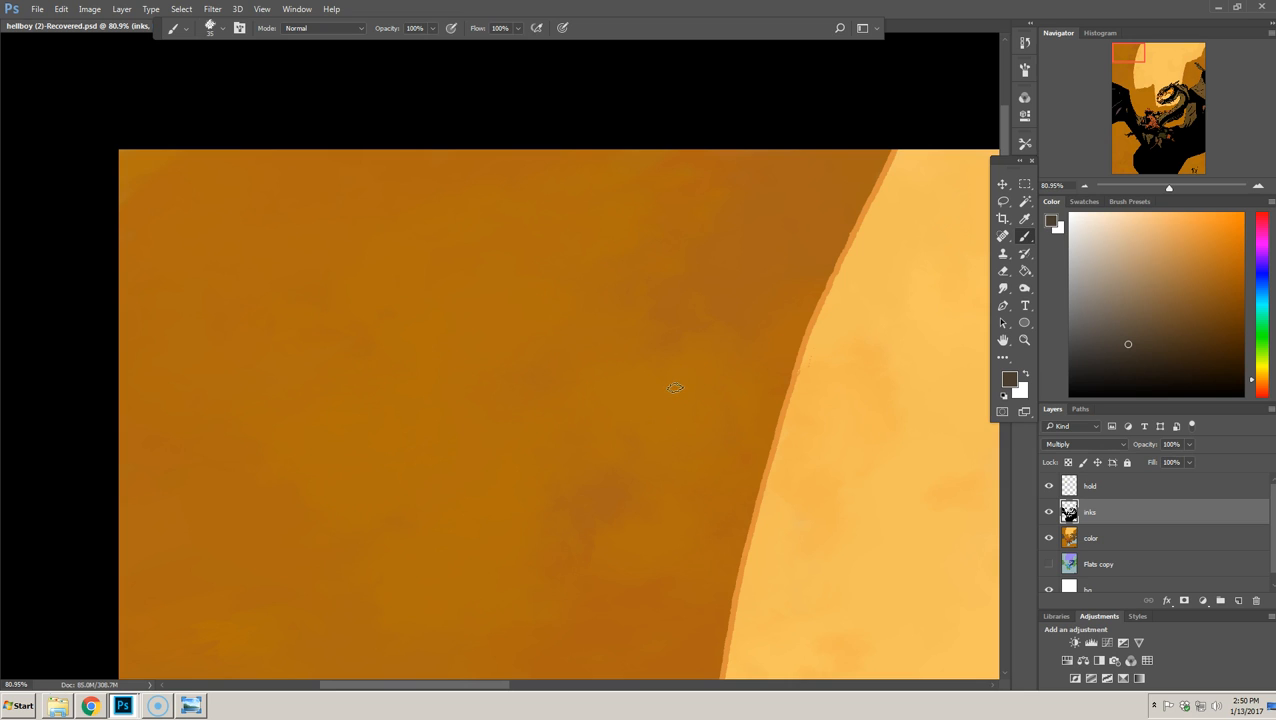
{"action": "mouse_move", "coordinate": [656, 390]}
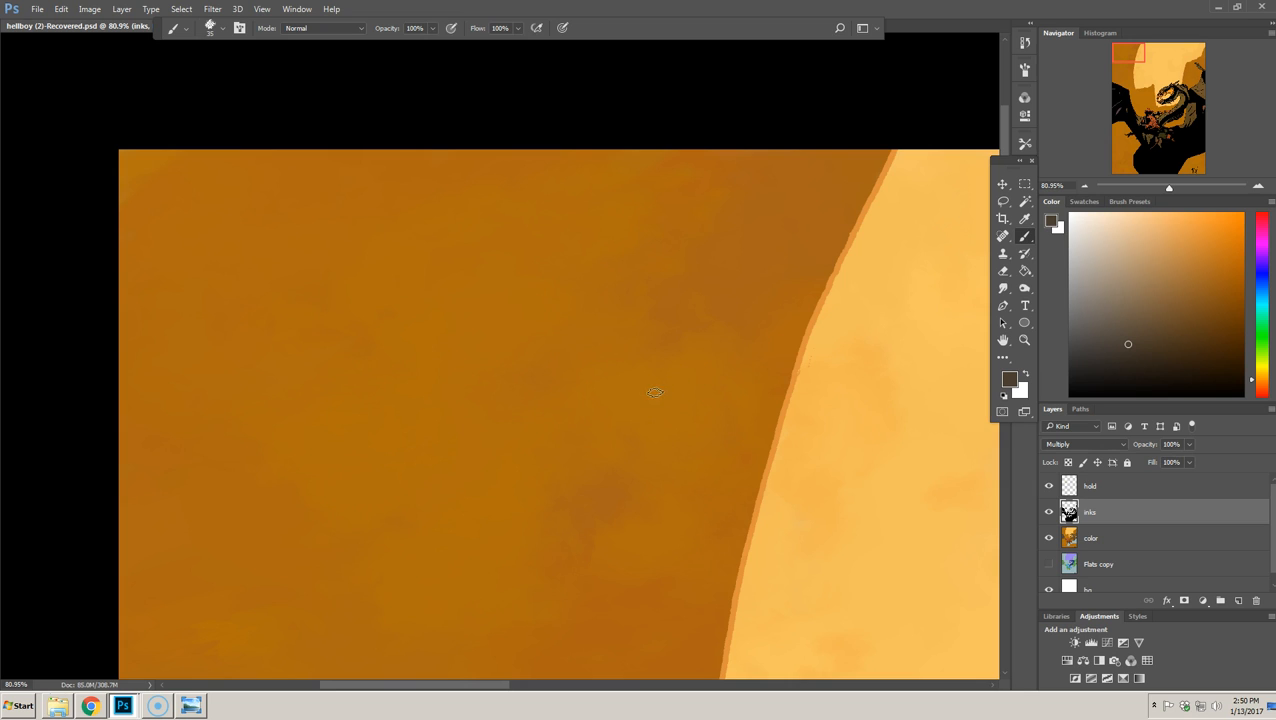
{"action": "mouse_move", "coordinate": [670, 388]}
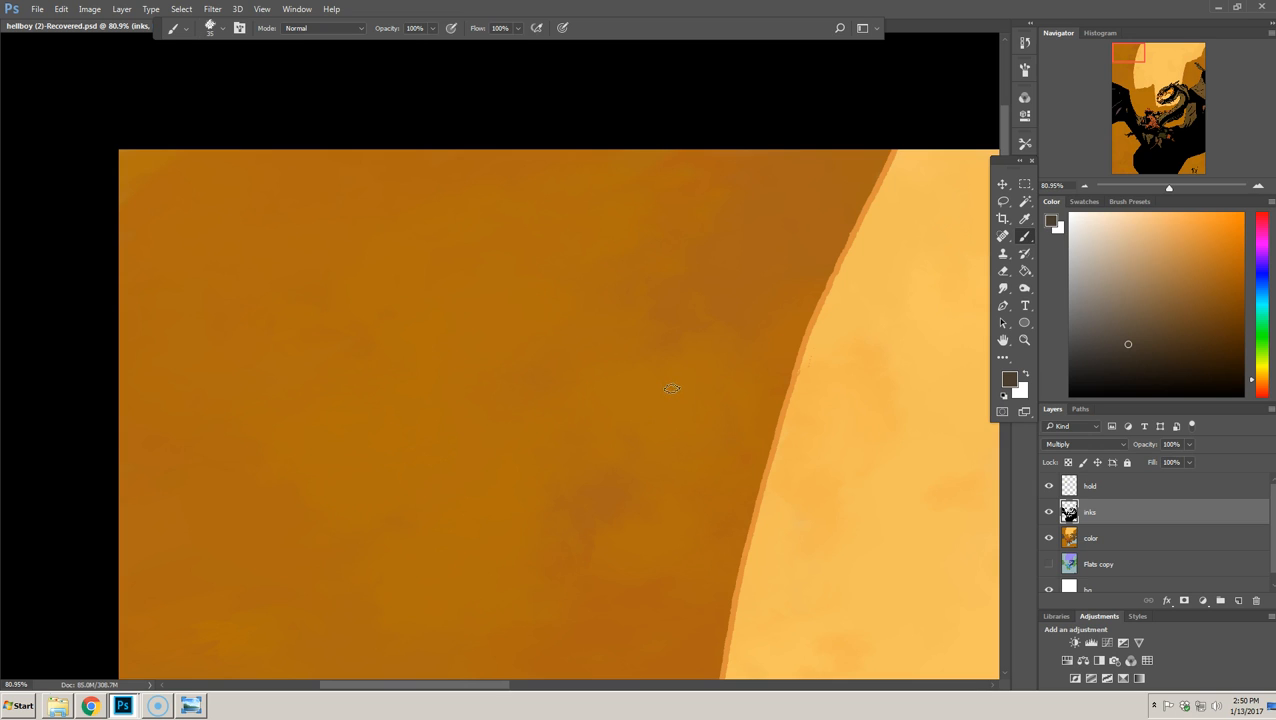
{"action": "mouse_move", "coordinate": [666, 390]}
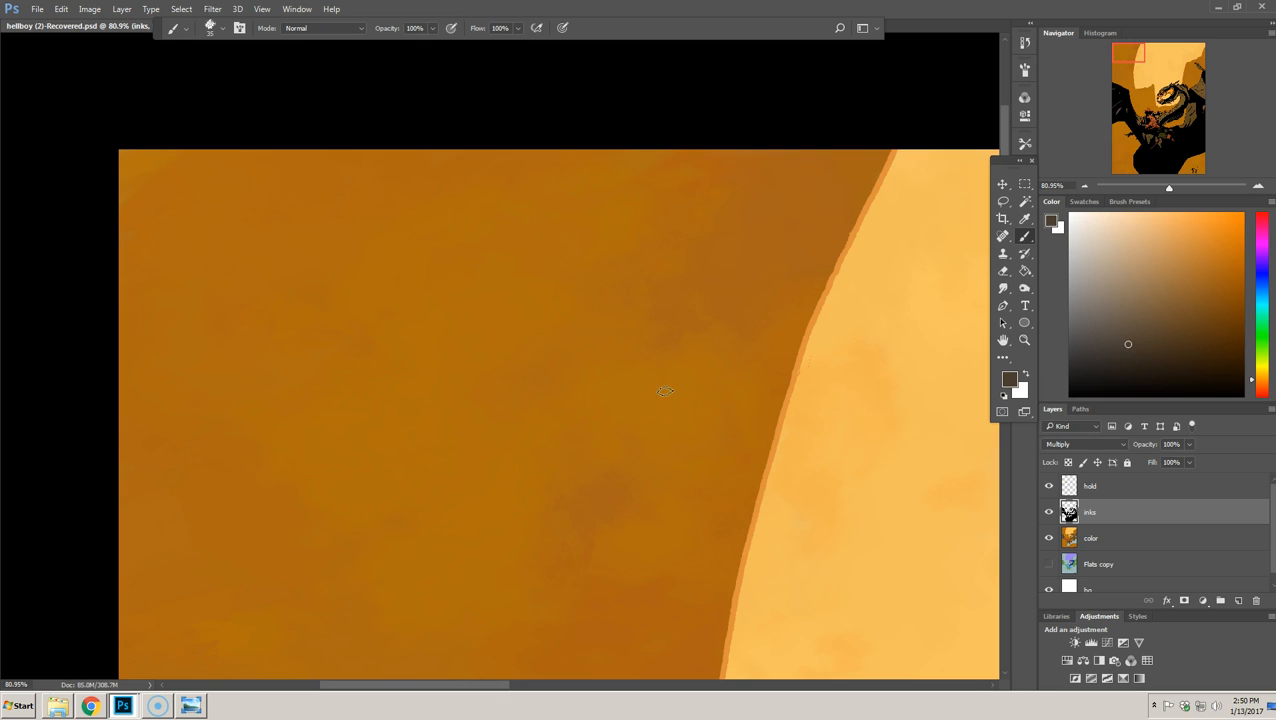
{"action": "mouse_move", "coordinate": [672, 376]}
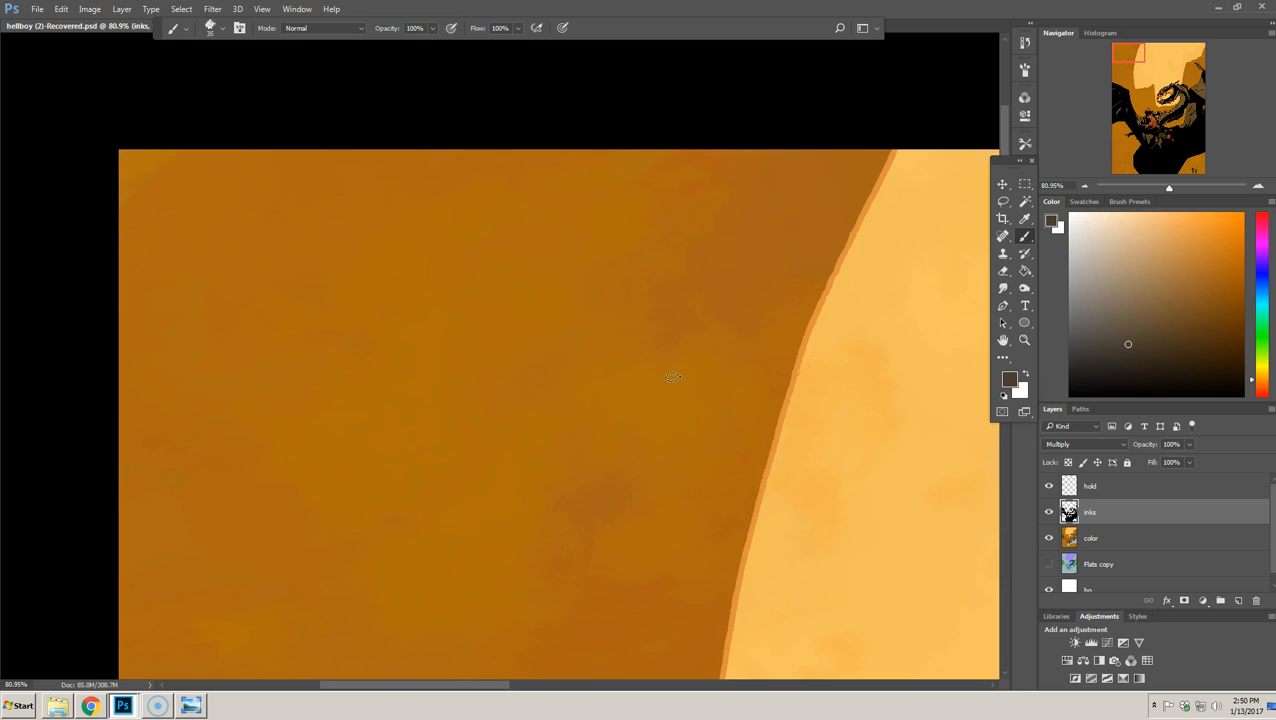
{"action": "mouse_move", "coordinate": [672, 378]}
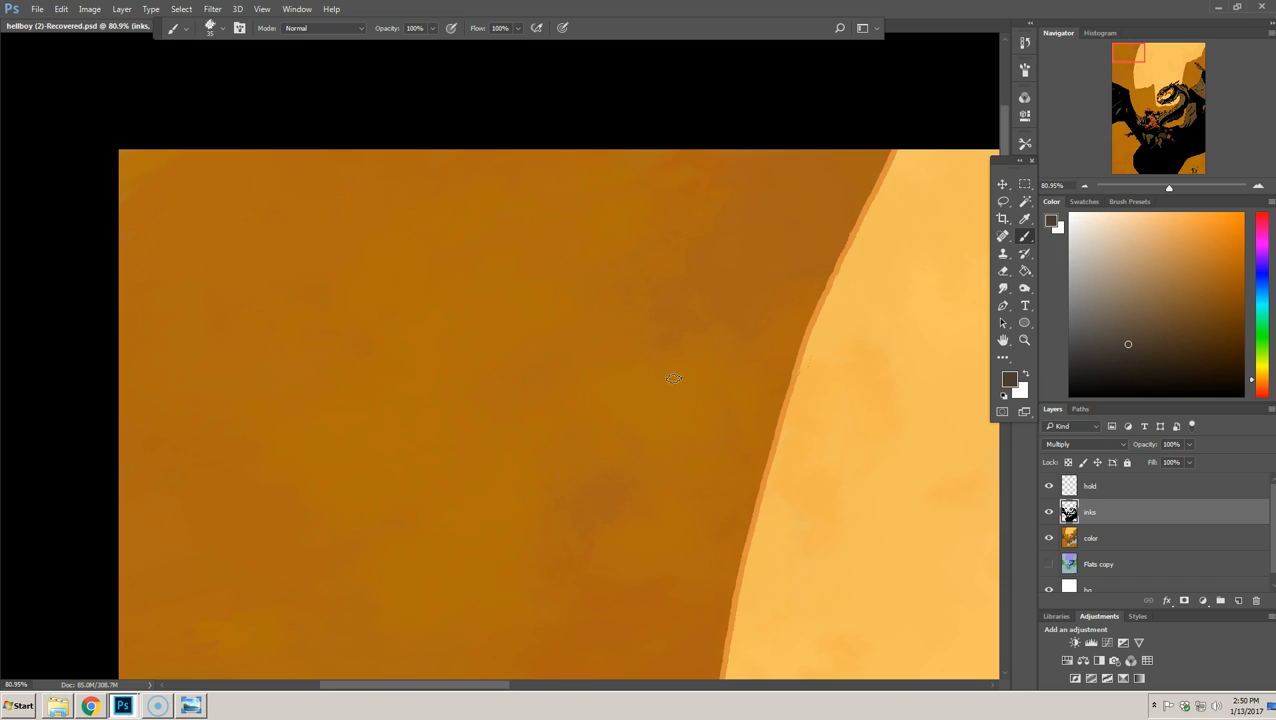
{"action": "mouse_move", "coordinate": [668, 384]}
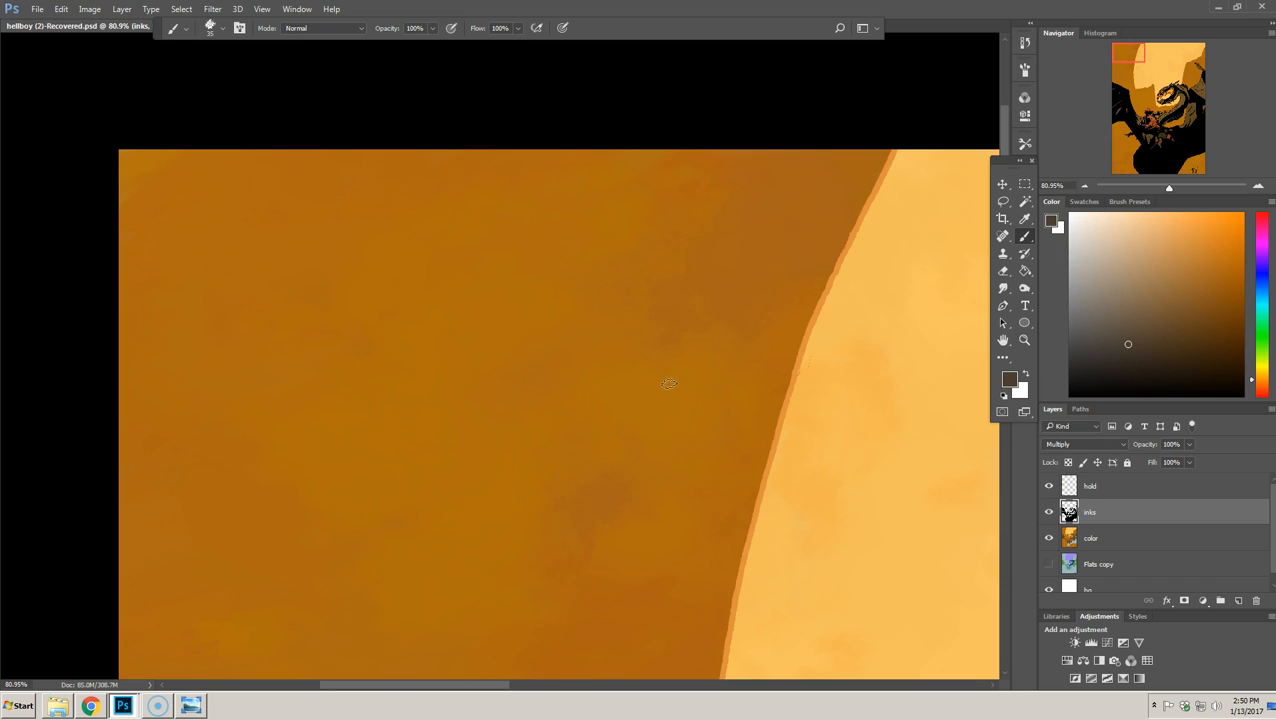
{"action": "mouse_move", "coordinate": [680, 356]}
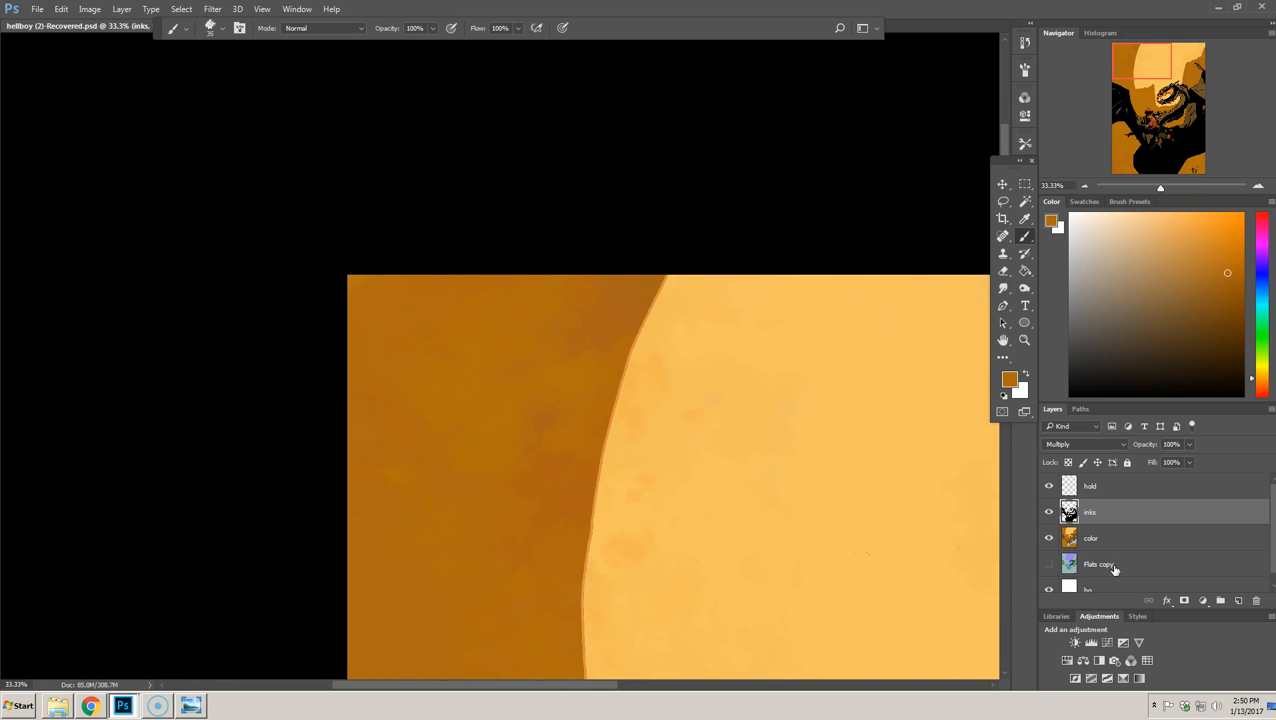
- Hide the orange colour layer so the Flats copy layer shows
{"action": "left_click", "coordinate": [1098, 538]}
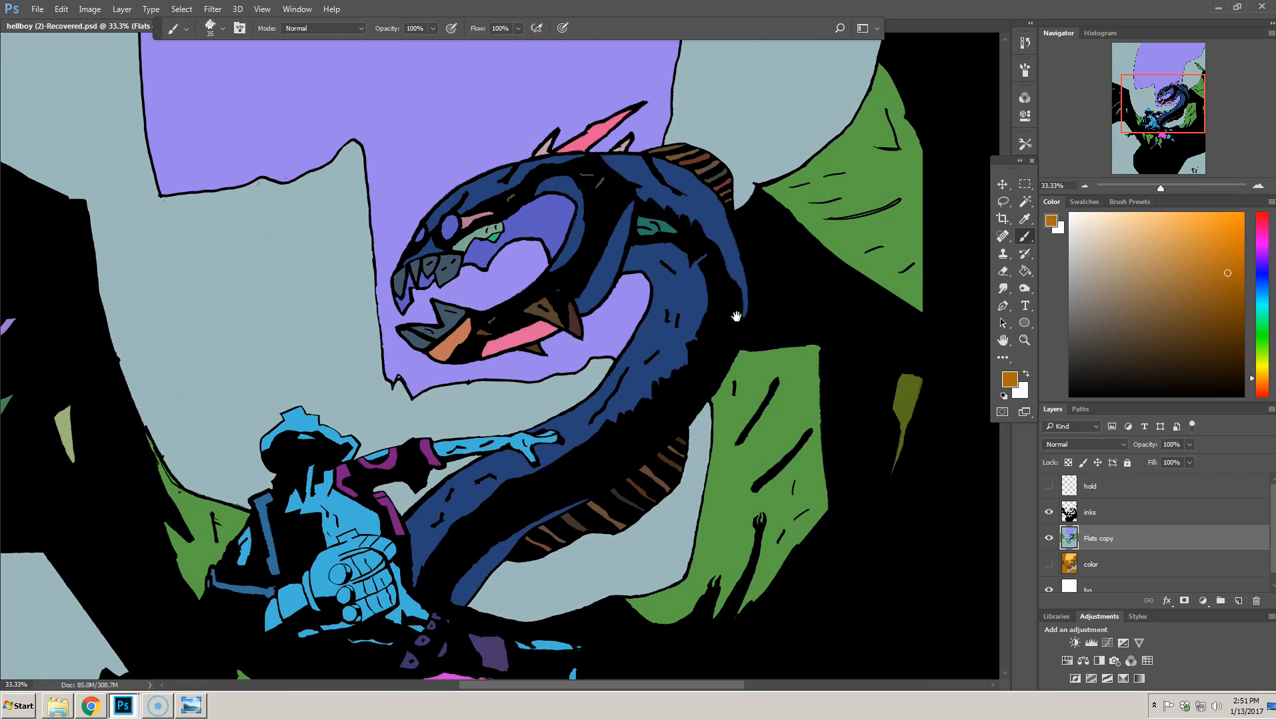
- Re-enable the colour layer's visibility so the orange colouring covers the flats again
{"action": "left_click", "coordinate": [1092, 564]}
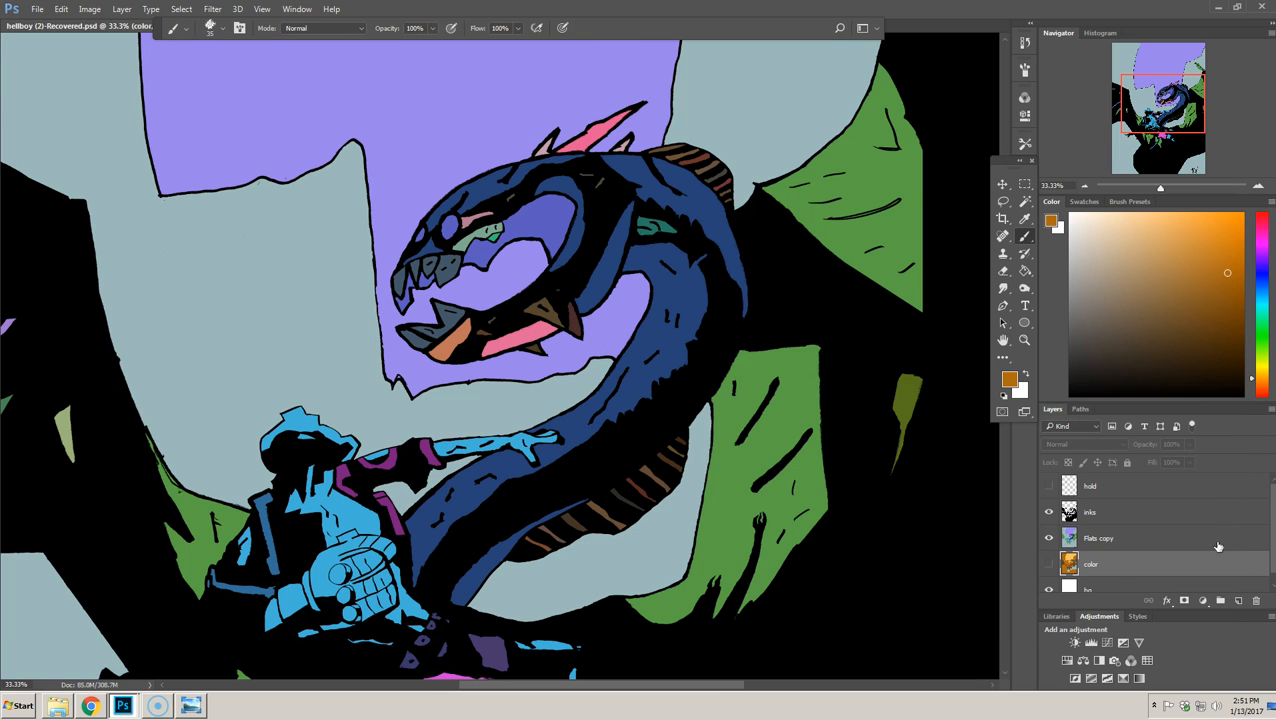
{"action": "left_click_drag", "start_coordinate": [1092, 564], "coordinate": [1092, 538]}
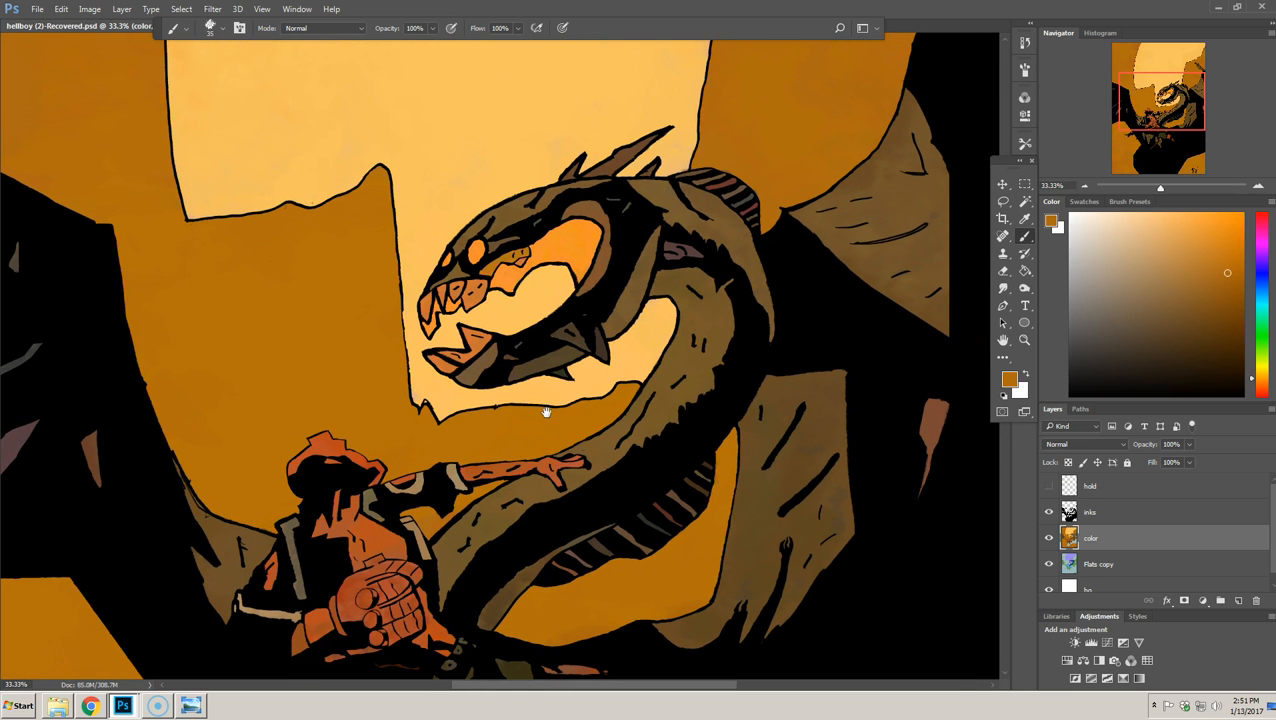
{"action": "mouse_move", "coordinate": [304, 308]}
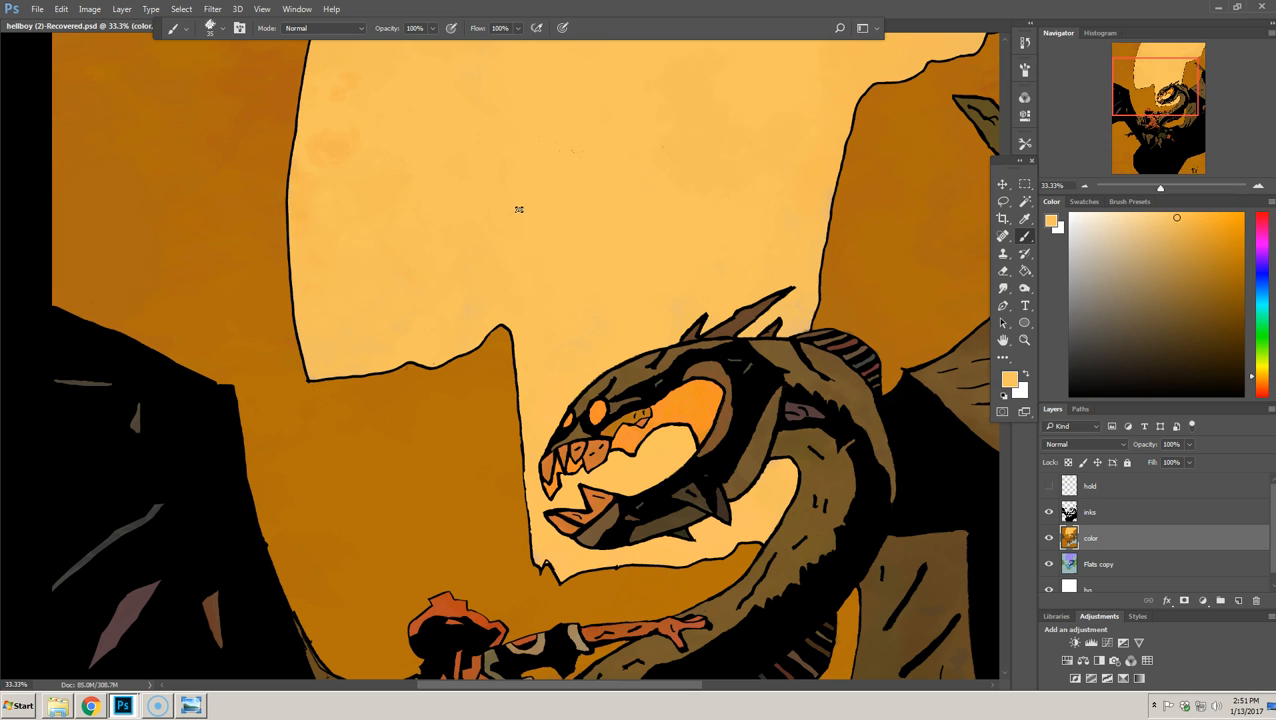
{"action": "mouse_move", "coordinate": [532, 206]}
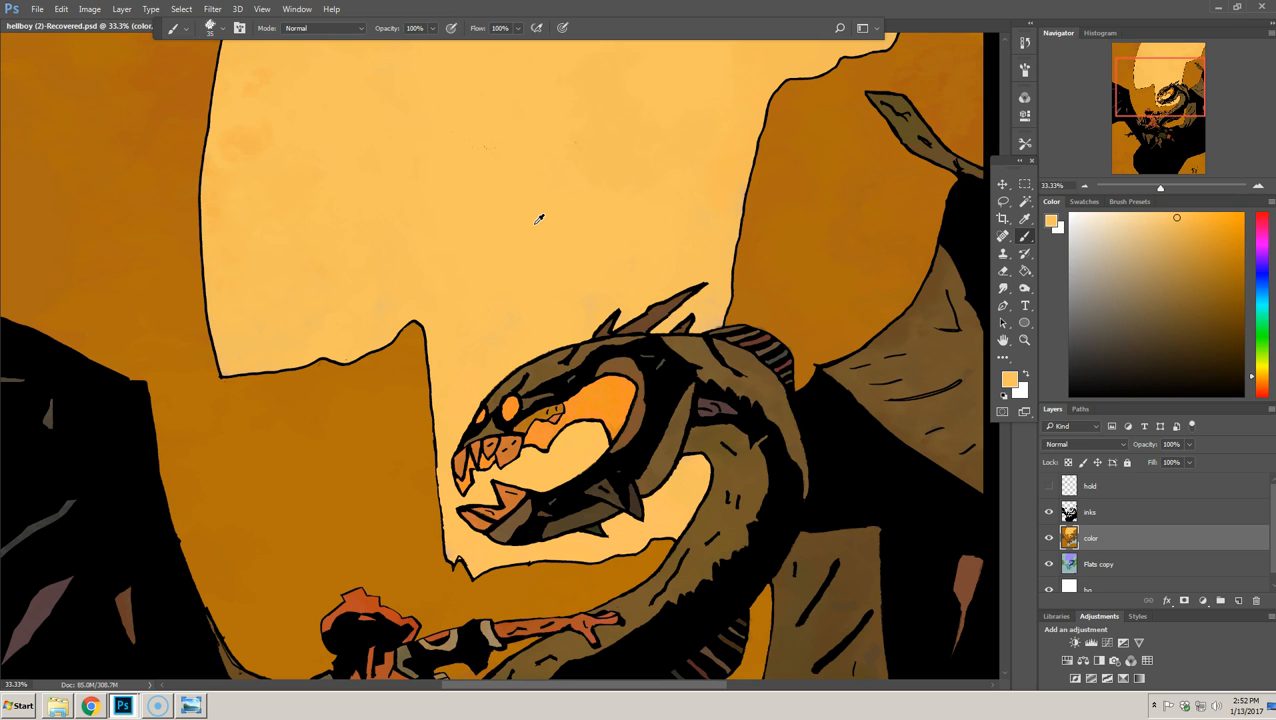
{"action": "mouse_move", "coordinate": [558, 232]}
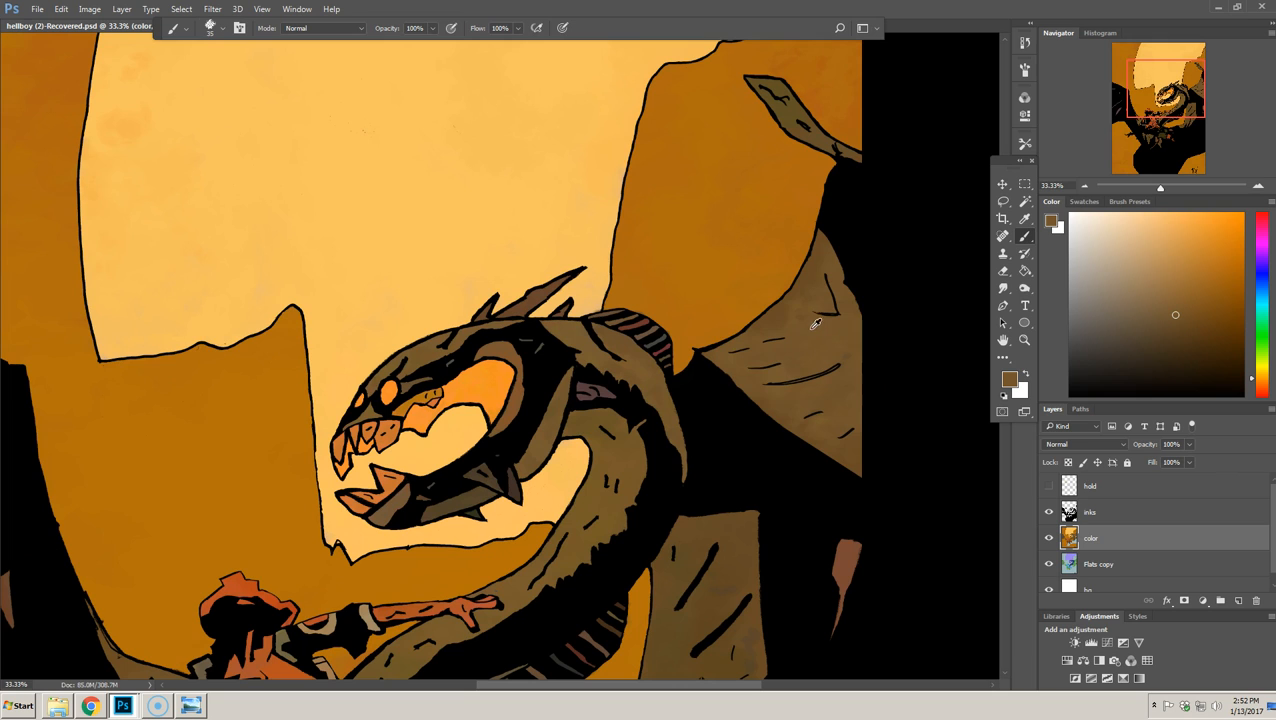
{"action": "mouse_move", "coordinate": [814, 276]}
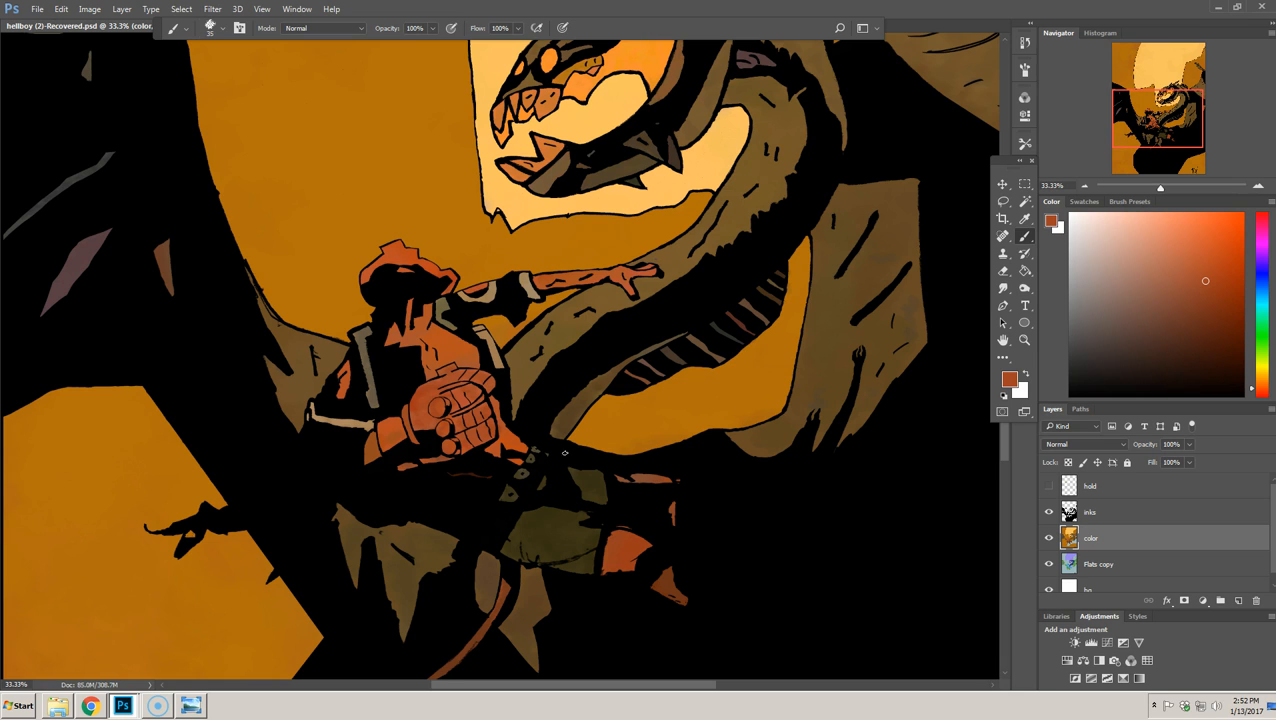
{"action": "mouse_move", "coordinate": [520, 584]}
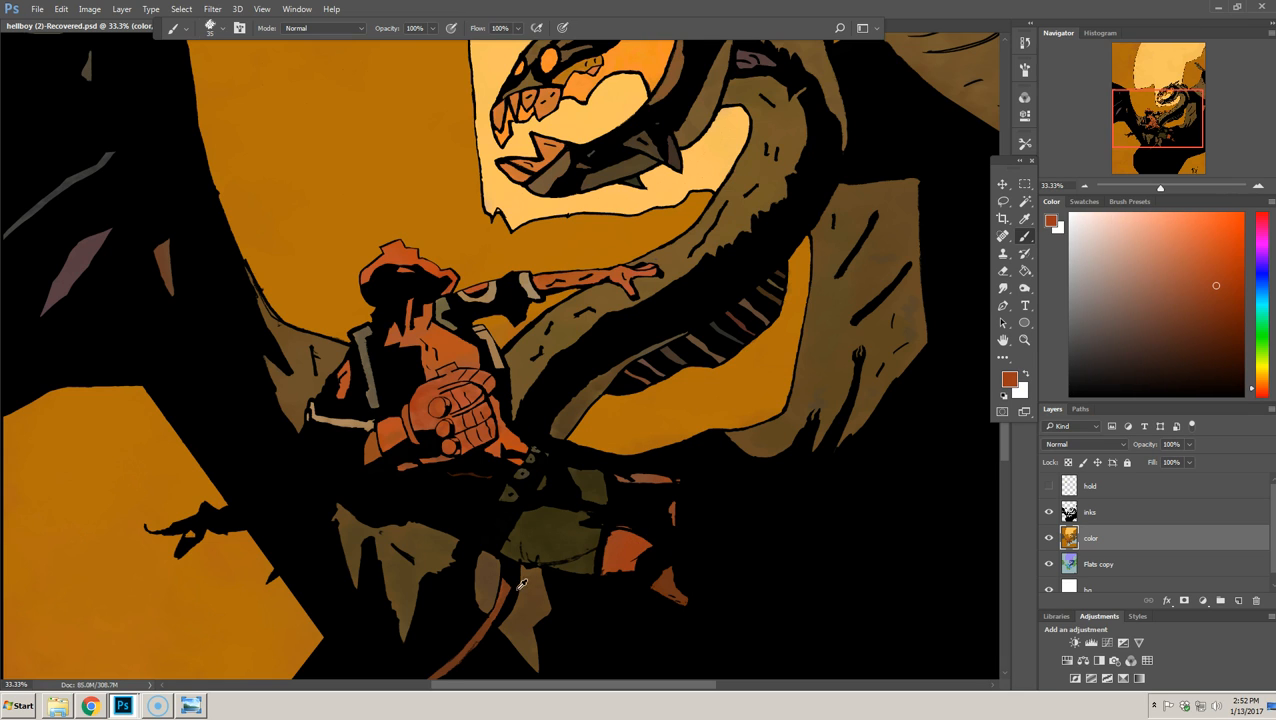
{"action": "scroll", "scroll_direction": "down", "scroll_amount": 3}
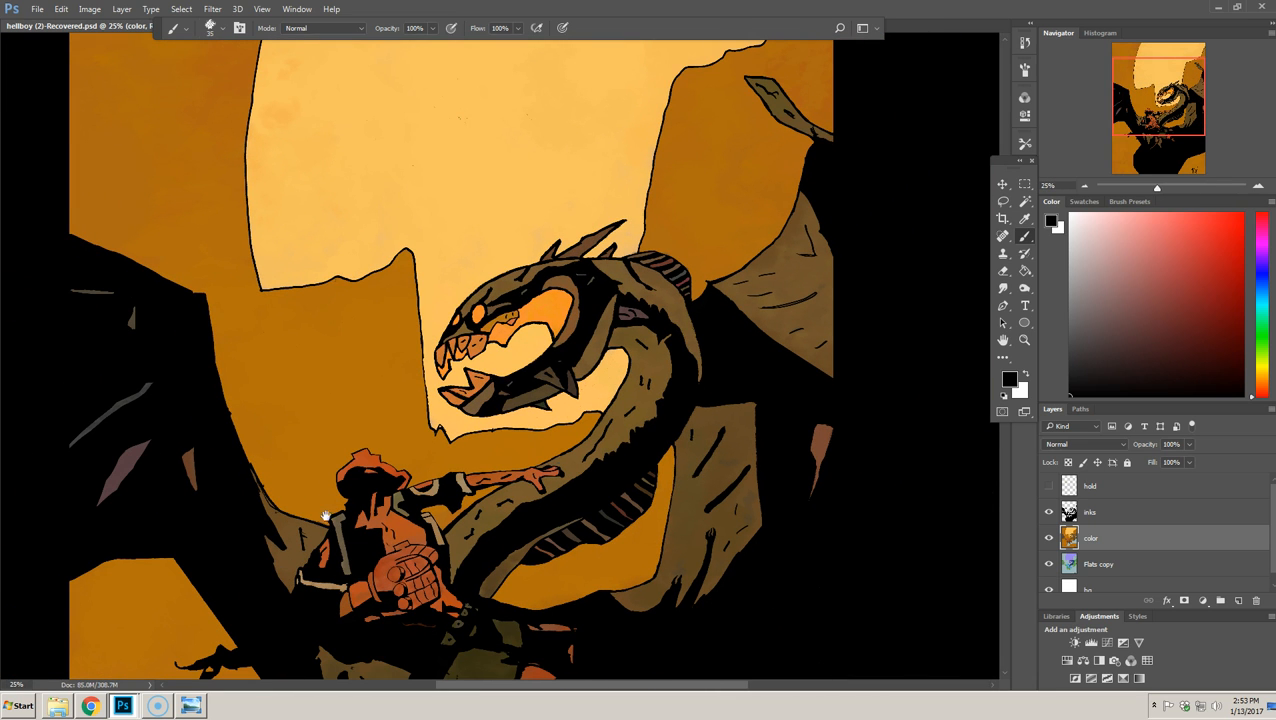
{"action": "left_click_drag", "start_coordinate": [326, 516], "coordinate": [692, 580]}
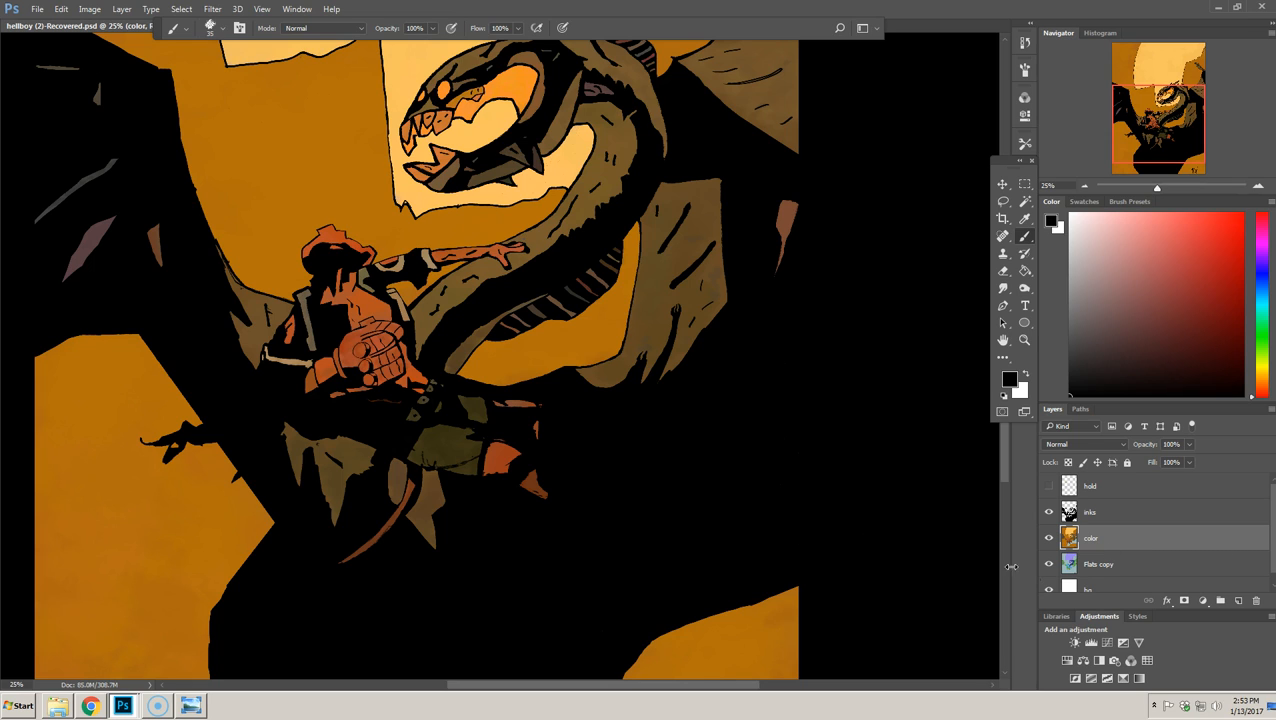
{"action": "left_click", "coordinate": [1098, 564]}
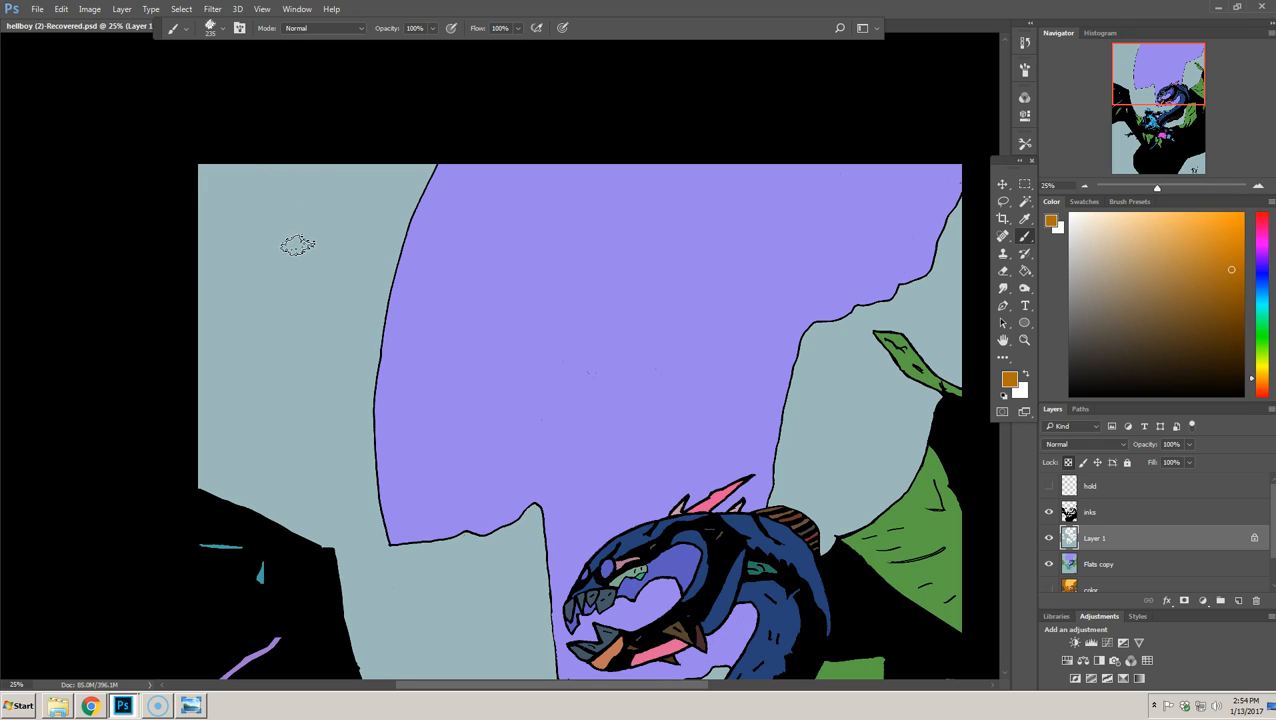
{"action": "mouse_move", "coordinate": [778, 338]}
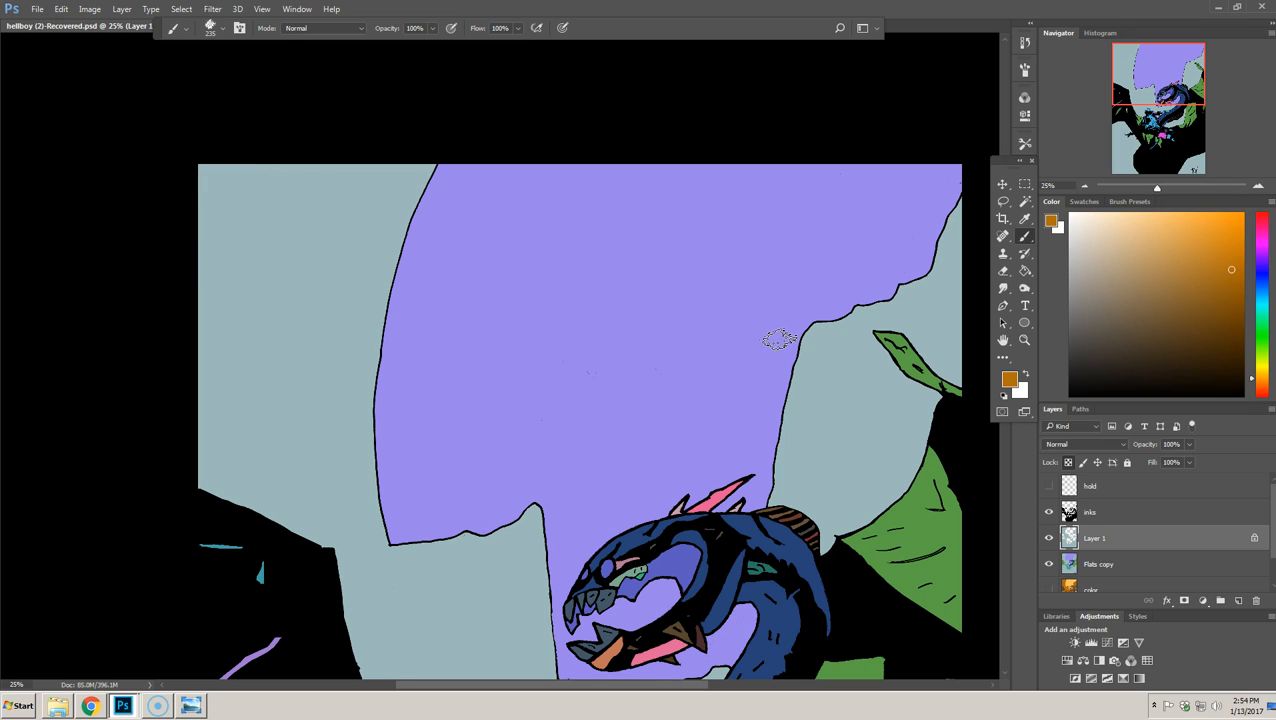
{"action": "mouse_move", "coordinate": [1000, 256]}
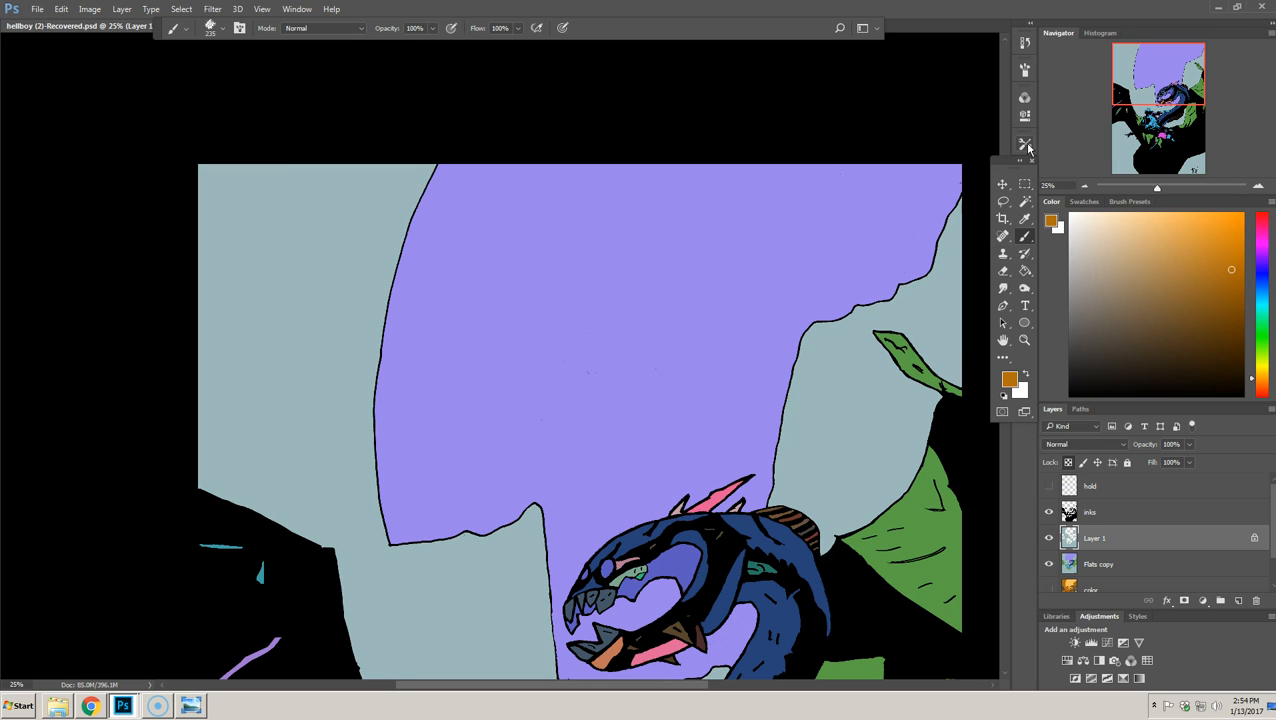
- Choose a textured painting brush from the Tool Presets picker
{"action": "left_click", "coordinate": [1024, 144]}
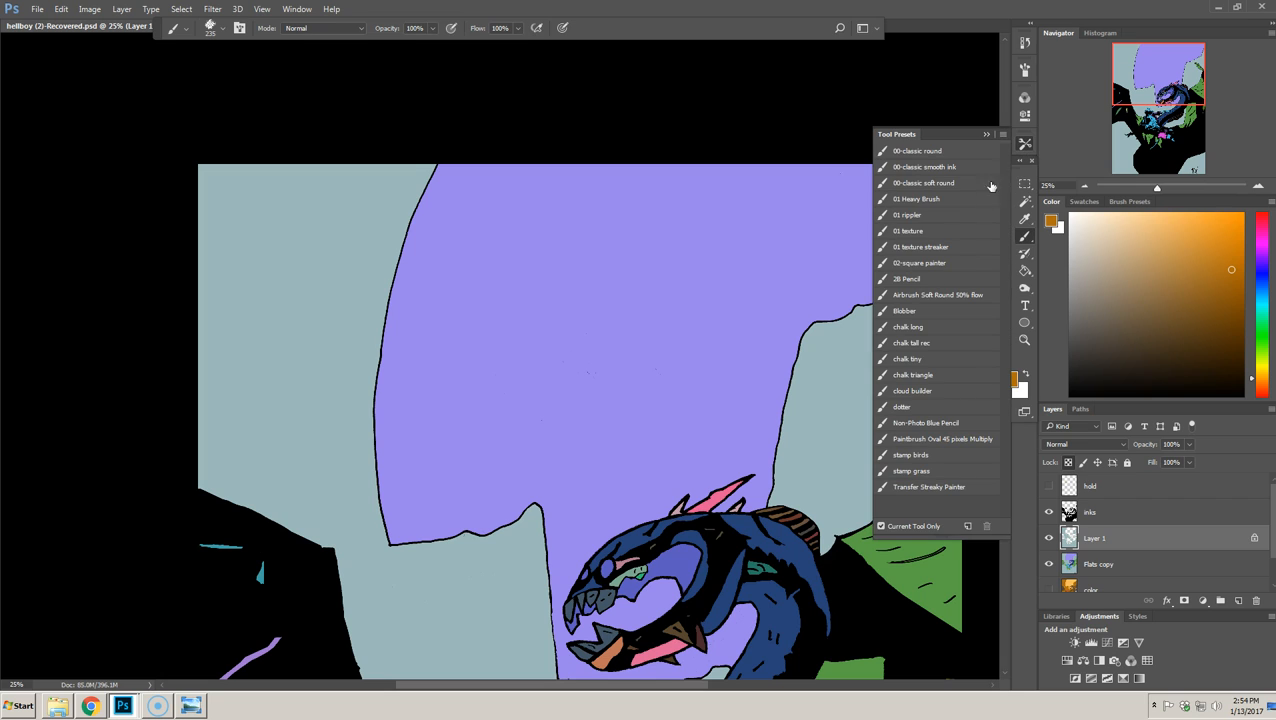
{"action": "left_click", "coordinate": [912, 390]}
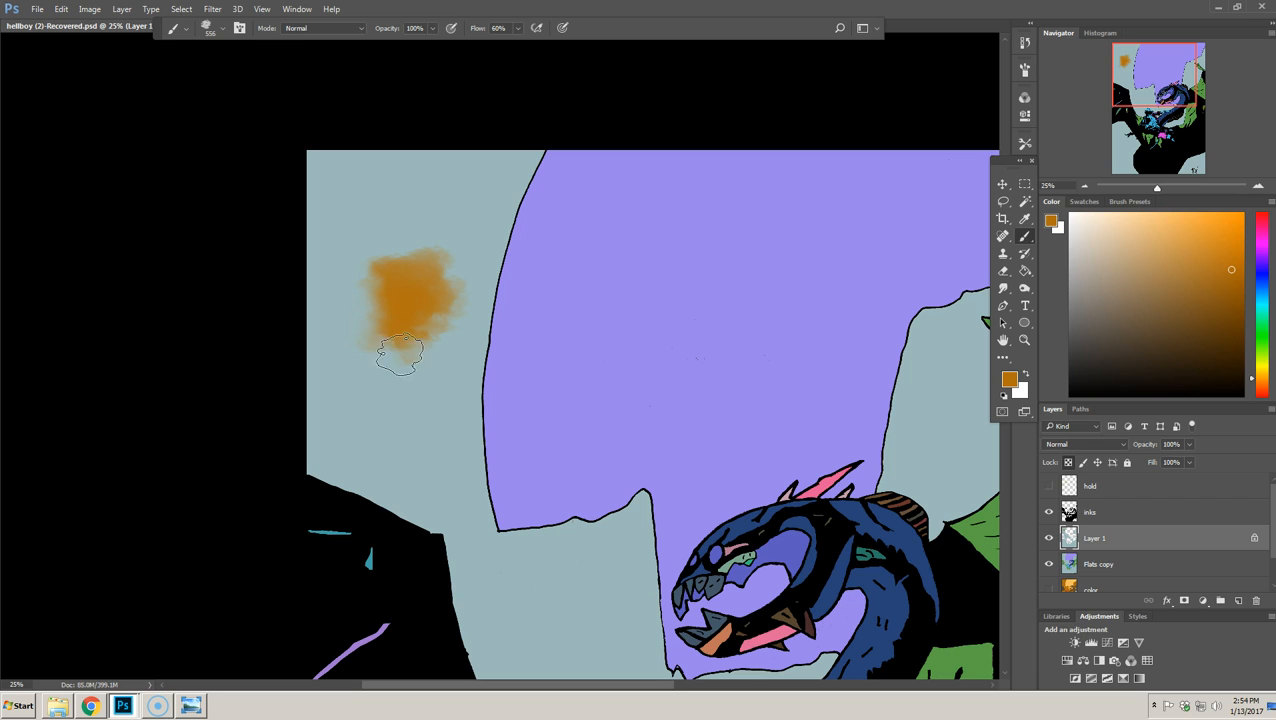
- Dab textured orange strokes on Layer 1 over the pale blue patches at upper left
{"action": "left_click_drag", "start_coordinate": [400, 350], "coordinate": [410, 378]}
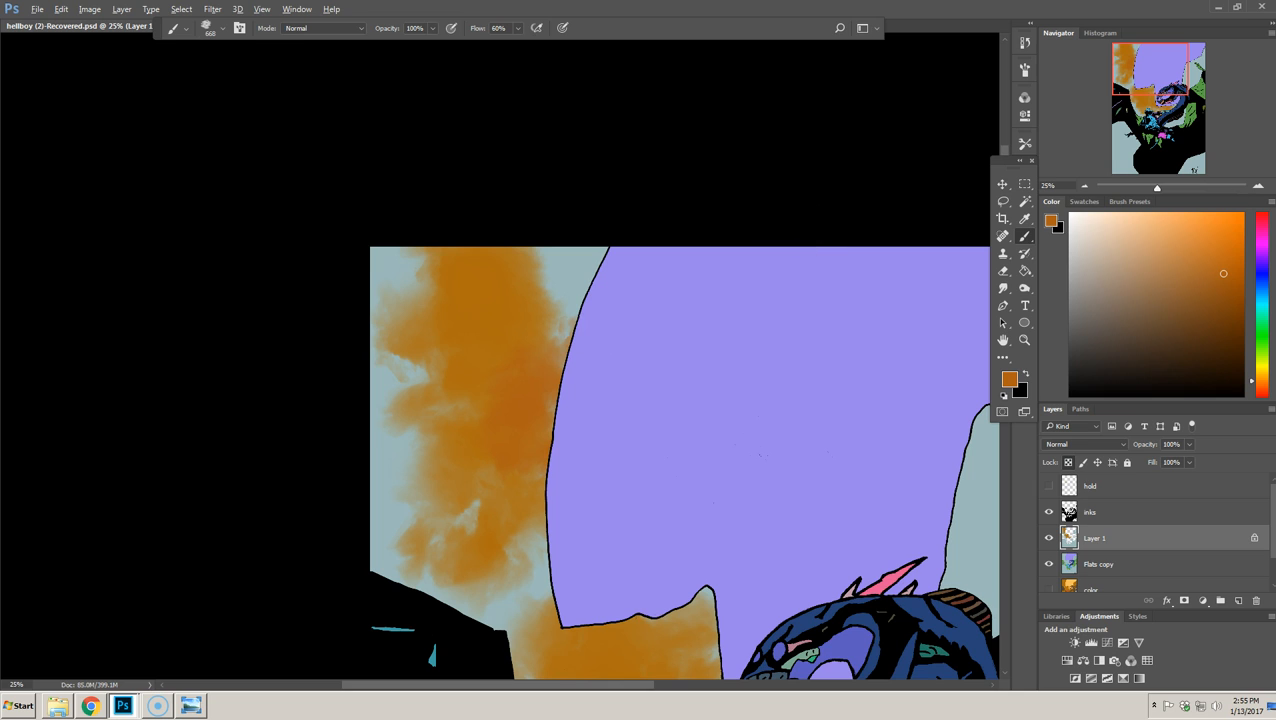
{"action": "left_click", "coordinate": [590, 260]}
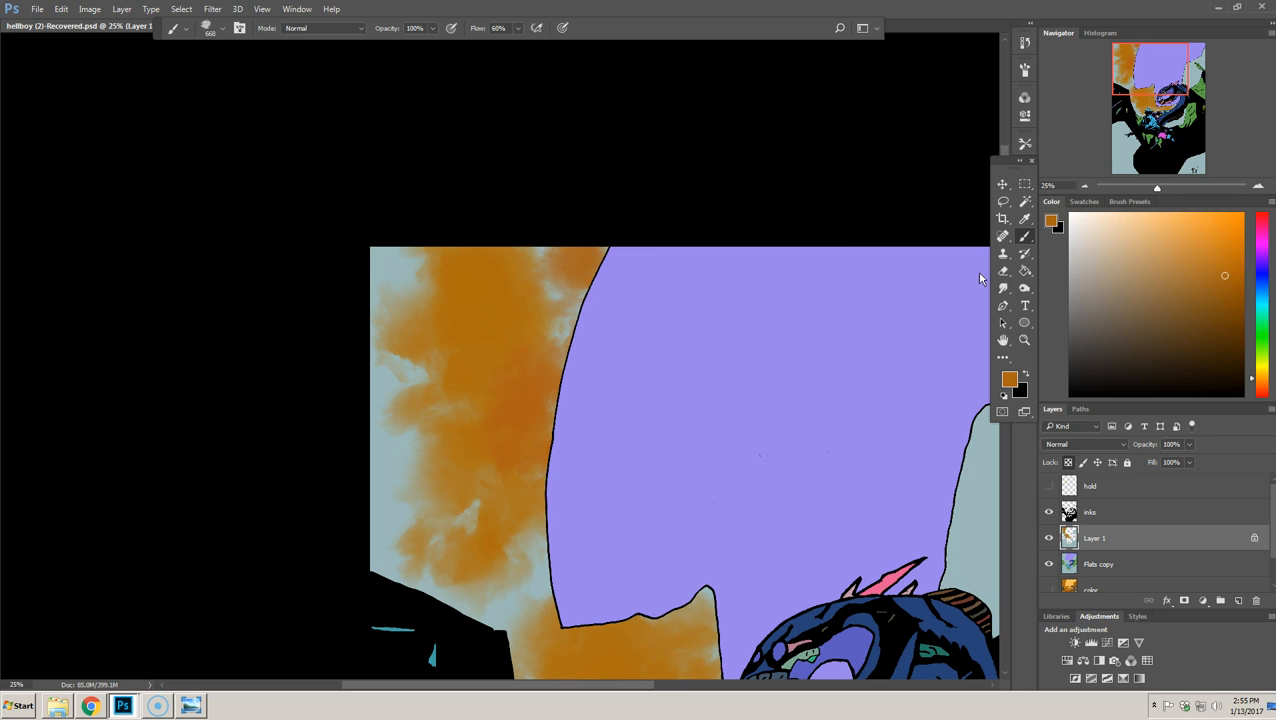
{"action": "left_click", "coordinate": [564, 300]}
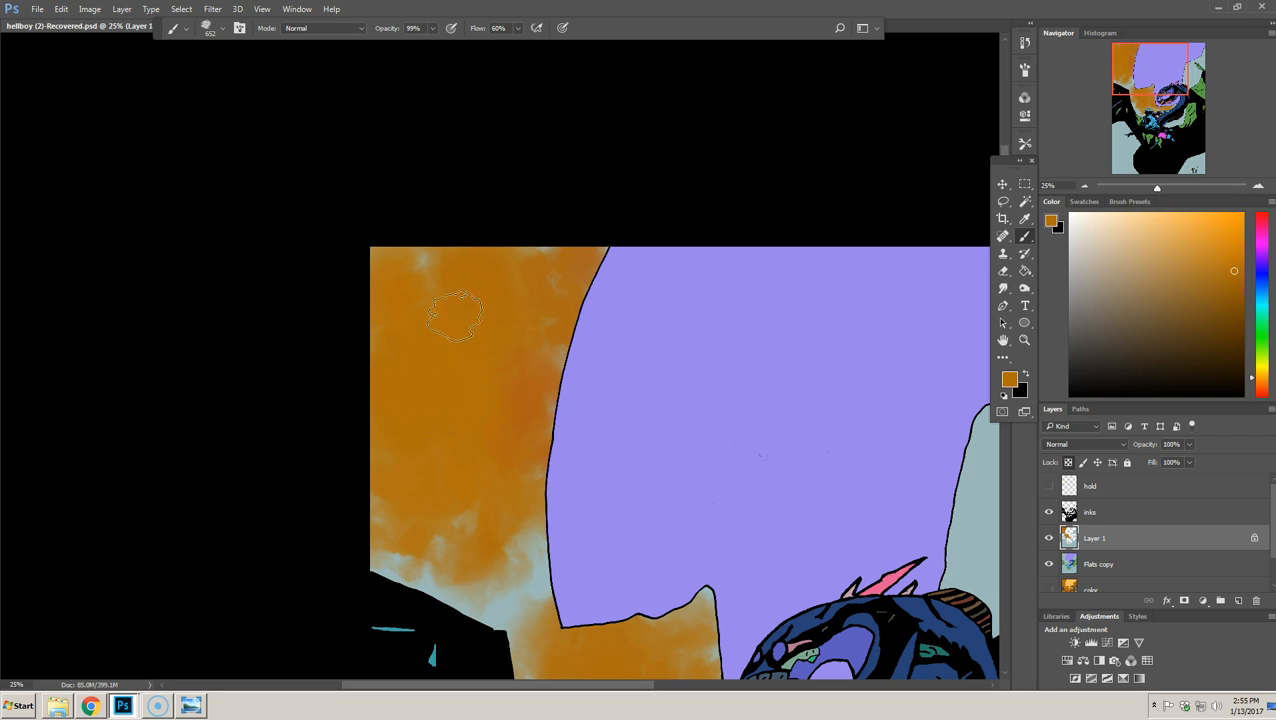
{"action": "left_click", "coordinate": [456, 316]}
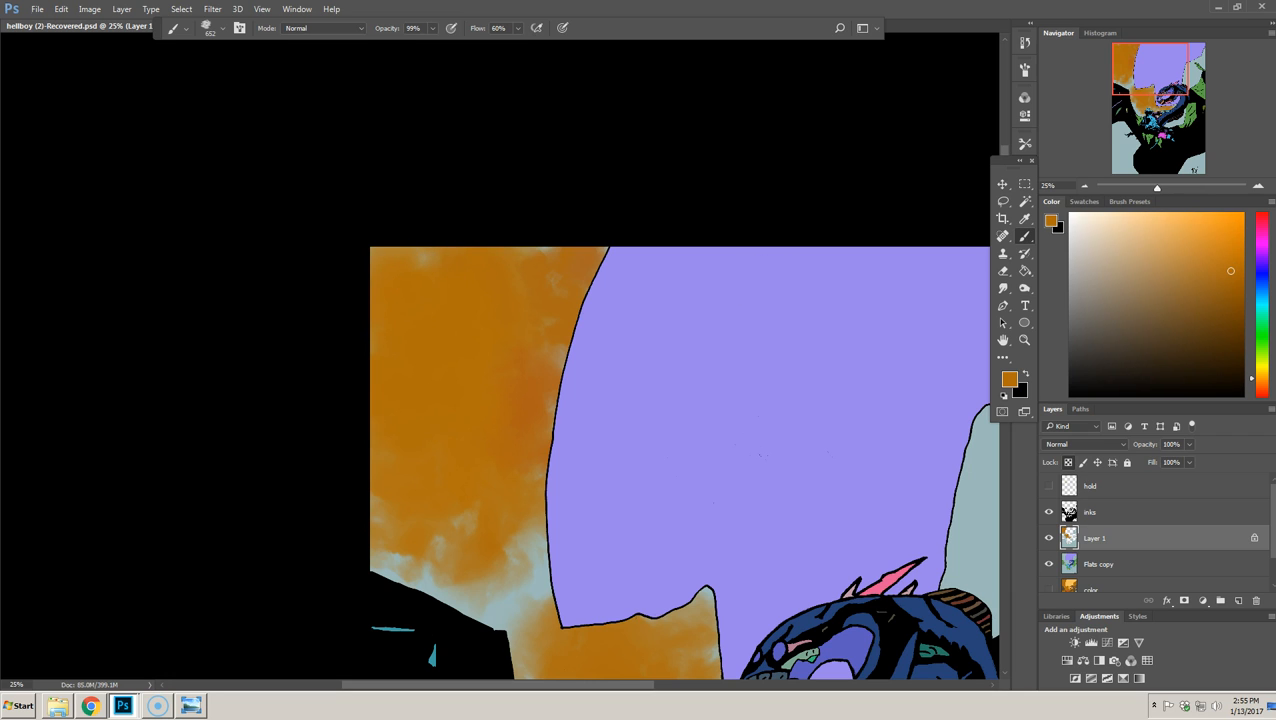
{"action": "left_click", "coordinate": [448, 536]}
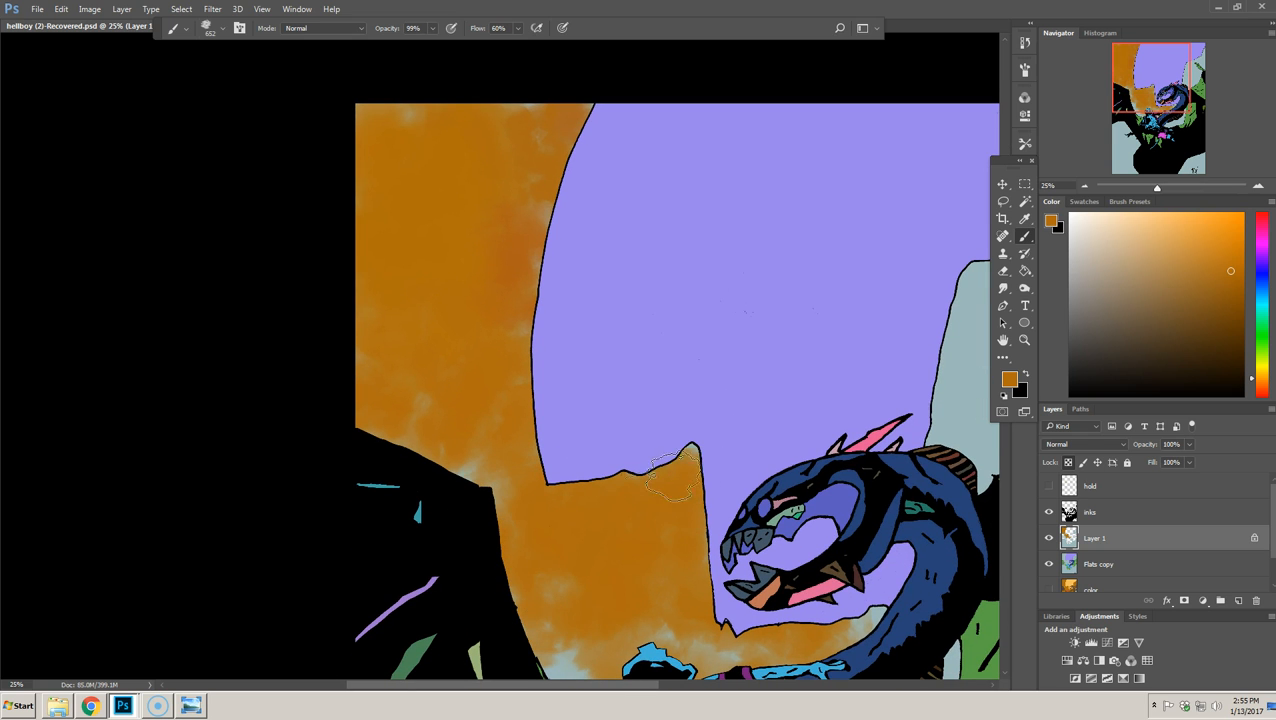
- Blend the orange texture into the top-left sky background until the pale blue is covered
{"action": "scroll", "scroll_direction": "down", "scroll_amount": 3}
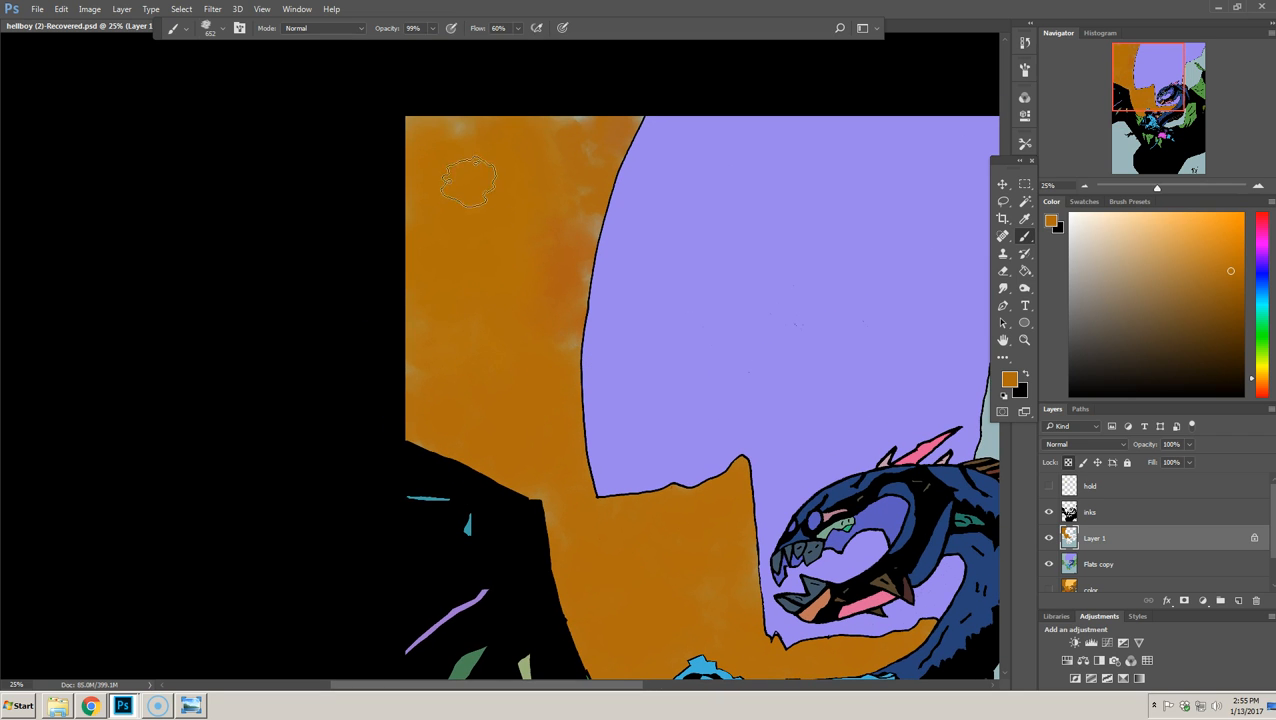
{"action": "mouse_move", "coordinate": [584, 110]}
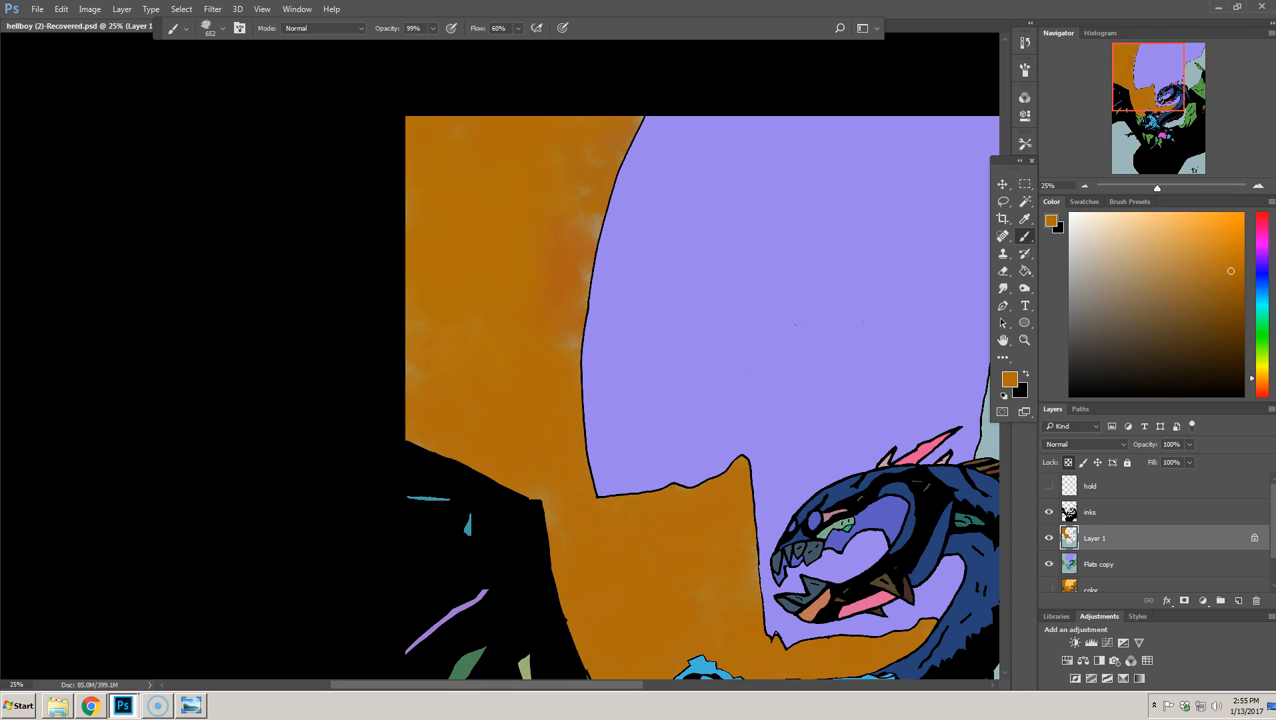
{"action": "mouse_move", "coordinate": [528, 240]}
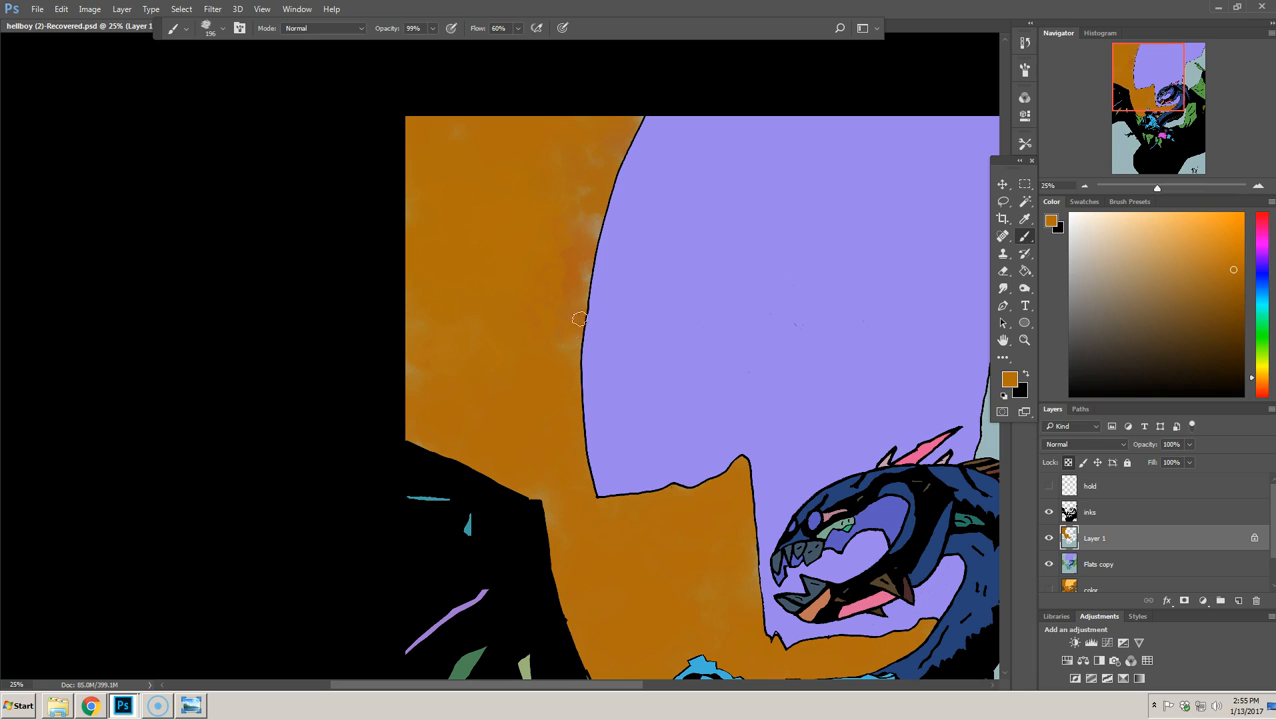
{"action": "left_click_drag", "start_coordinate": [578, 318], "coordinate": [604, 236]}
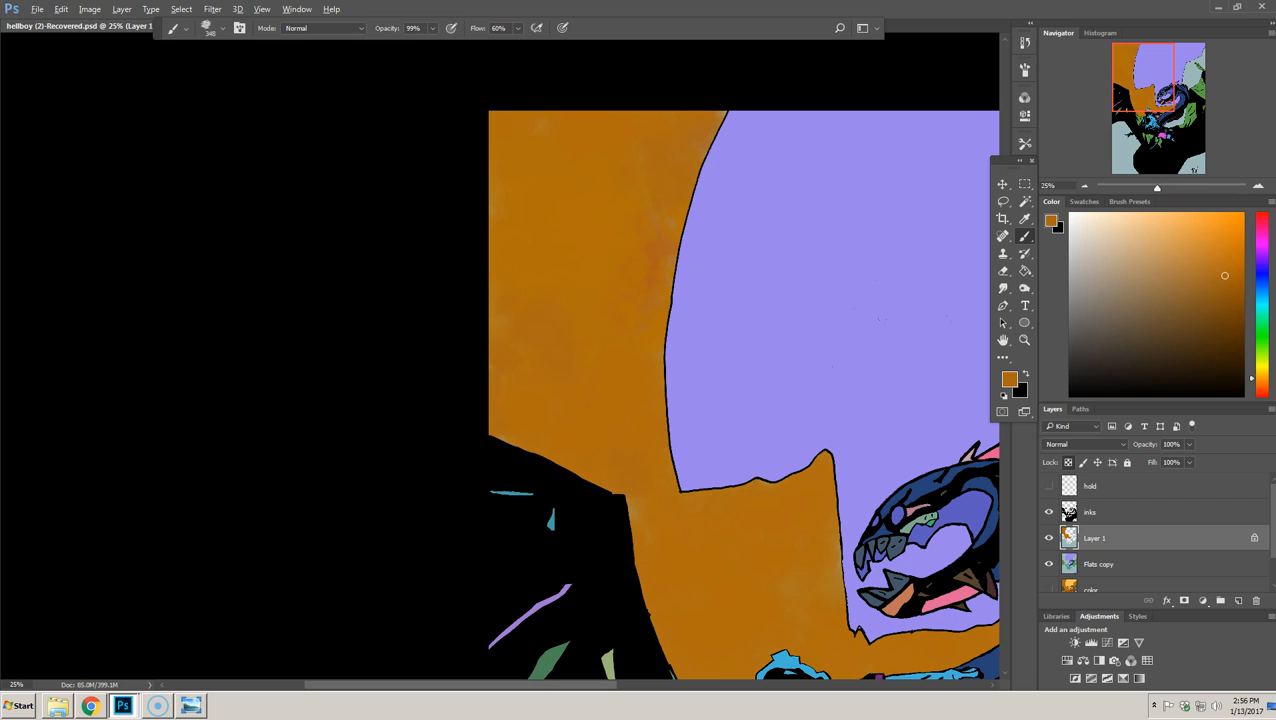
{"action": "mouse_move", "coordinate": [644, 156]}
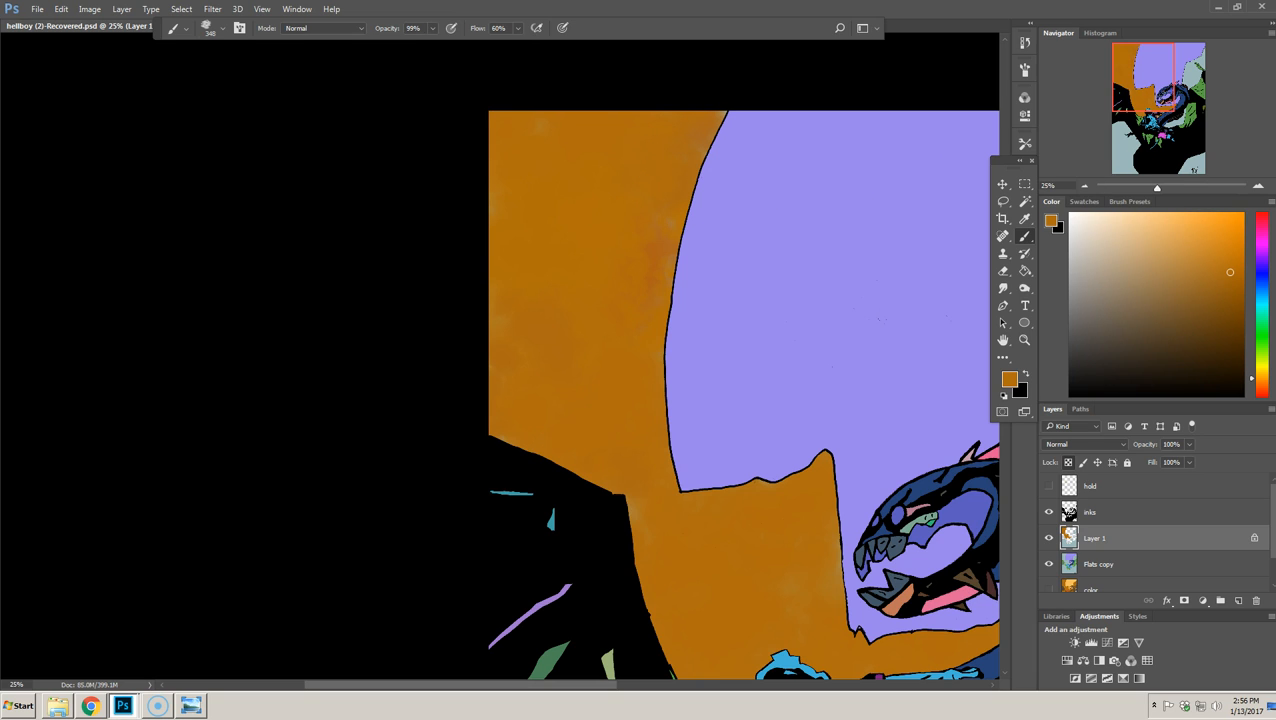
{"action": "mouse_move", "coordinate": [610, 152]}
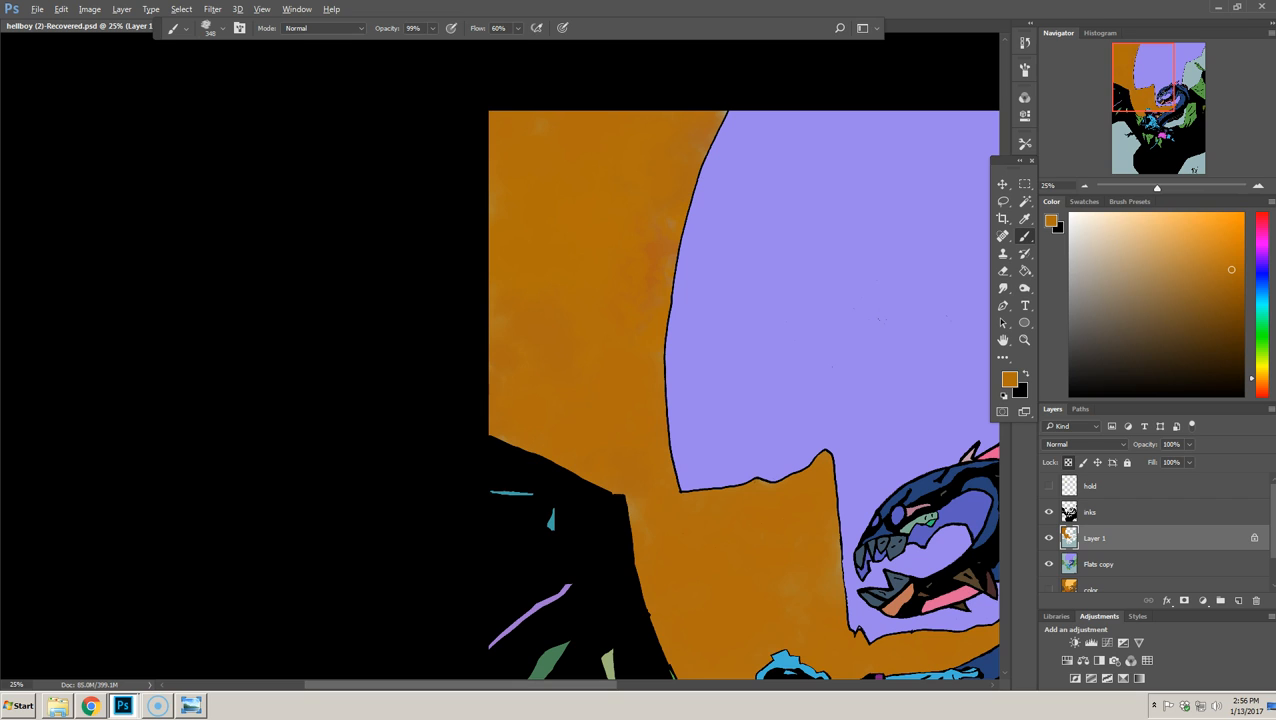
{"action": "mouse_move", "coordinate": [620, 178]}
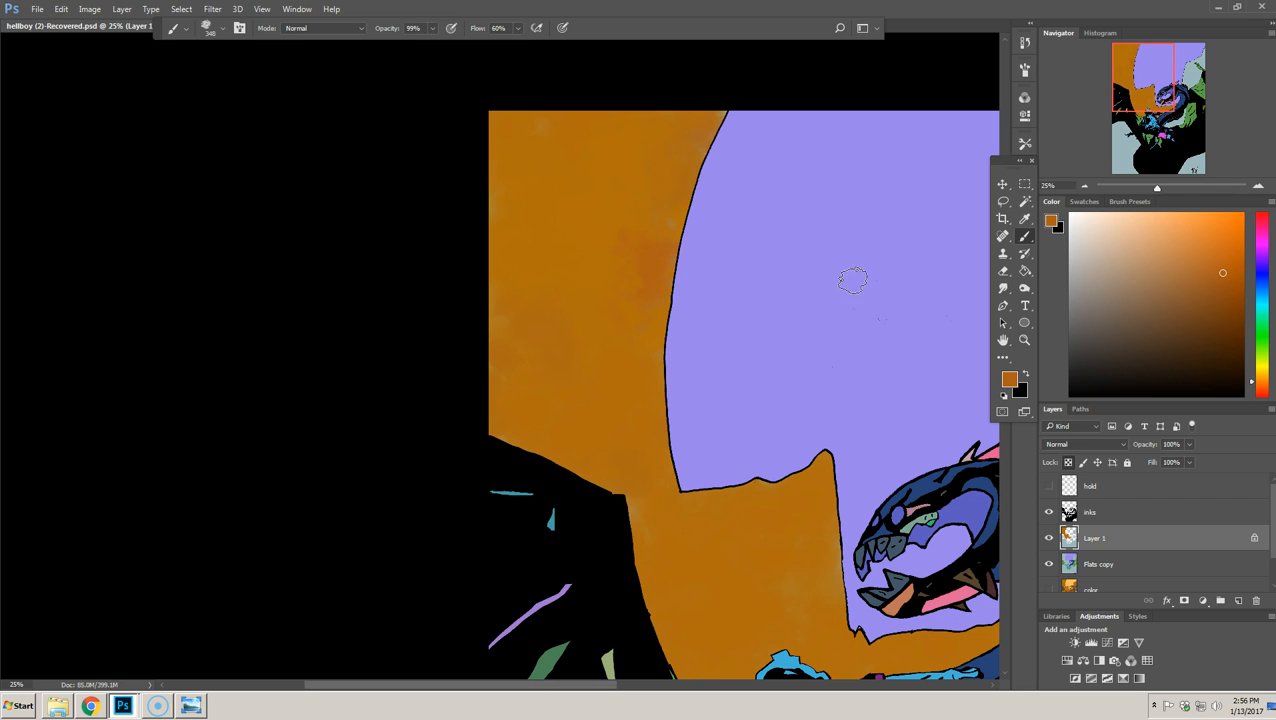
{"action": "mouse_move", "coordinate": [520, 244]}
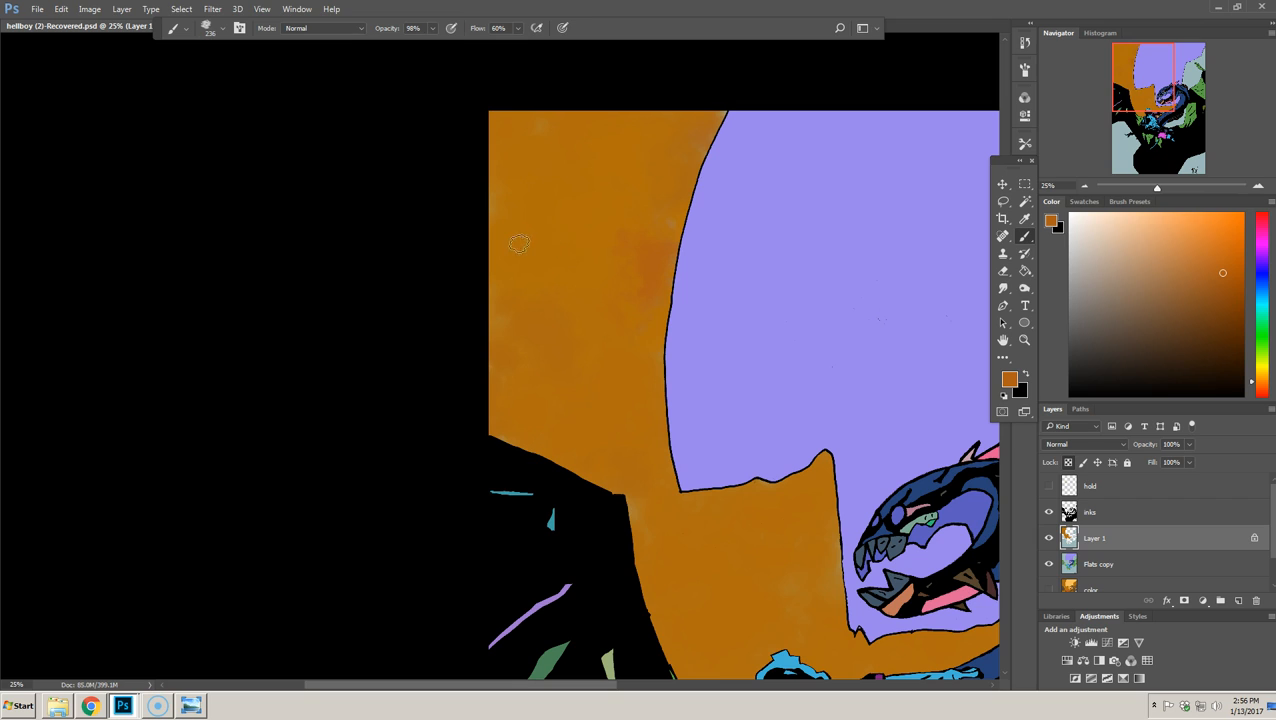
{"action": "mouse_move", "coordinate": [532, 220]}
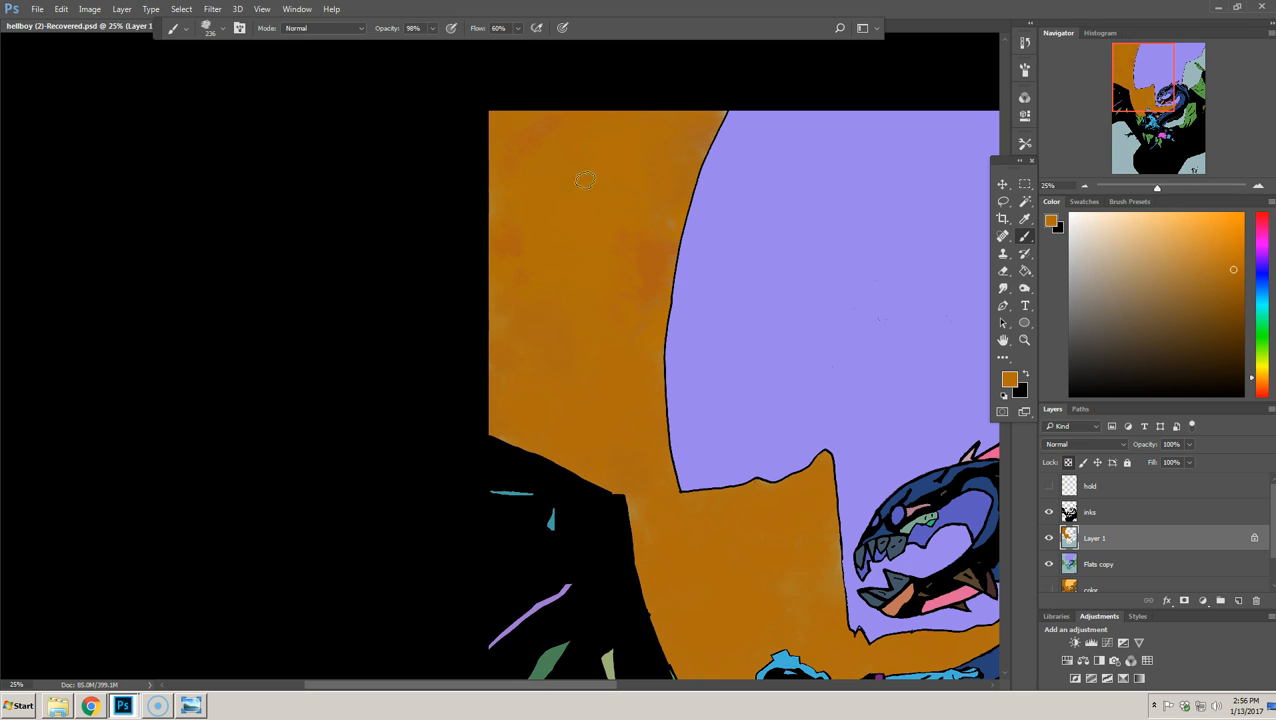
{"action": "mouse_move", "coordinate": [556, 332]}
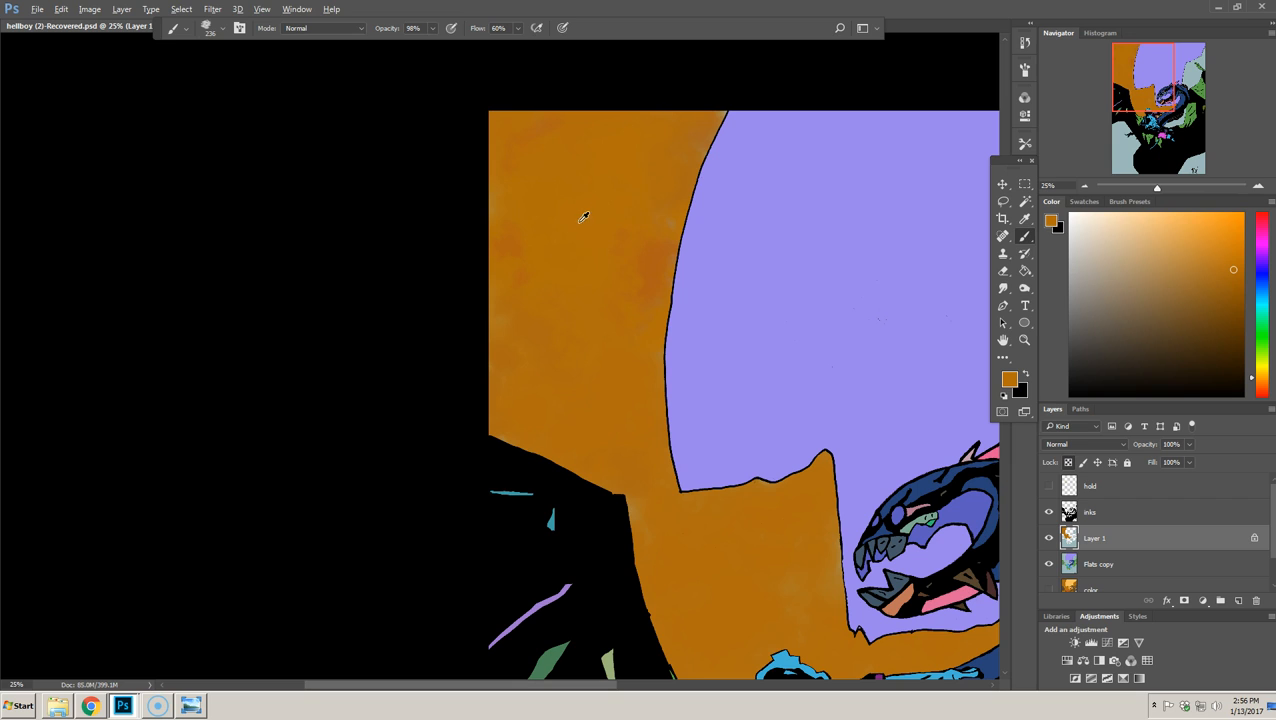
{"action": "mouse_move", "coordinate": [658, 166]}
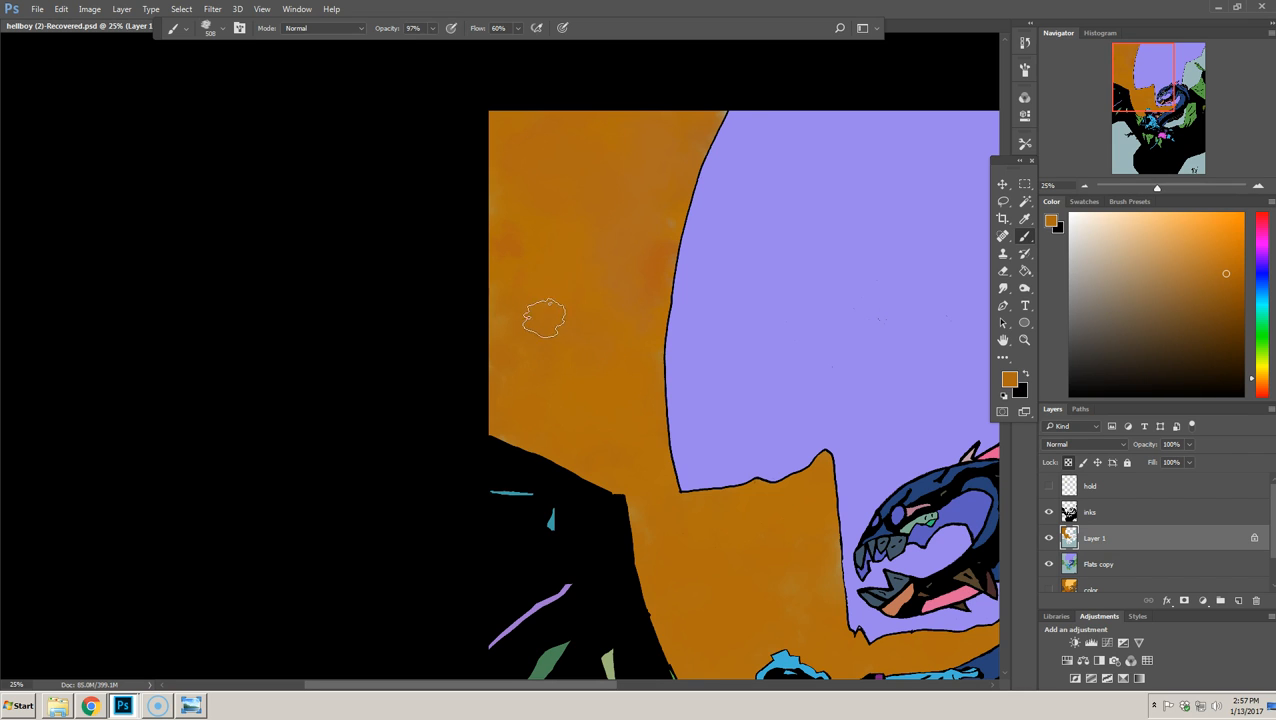
{"action": "mouse_move", "coordinate": [588, 234]}
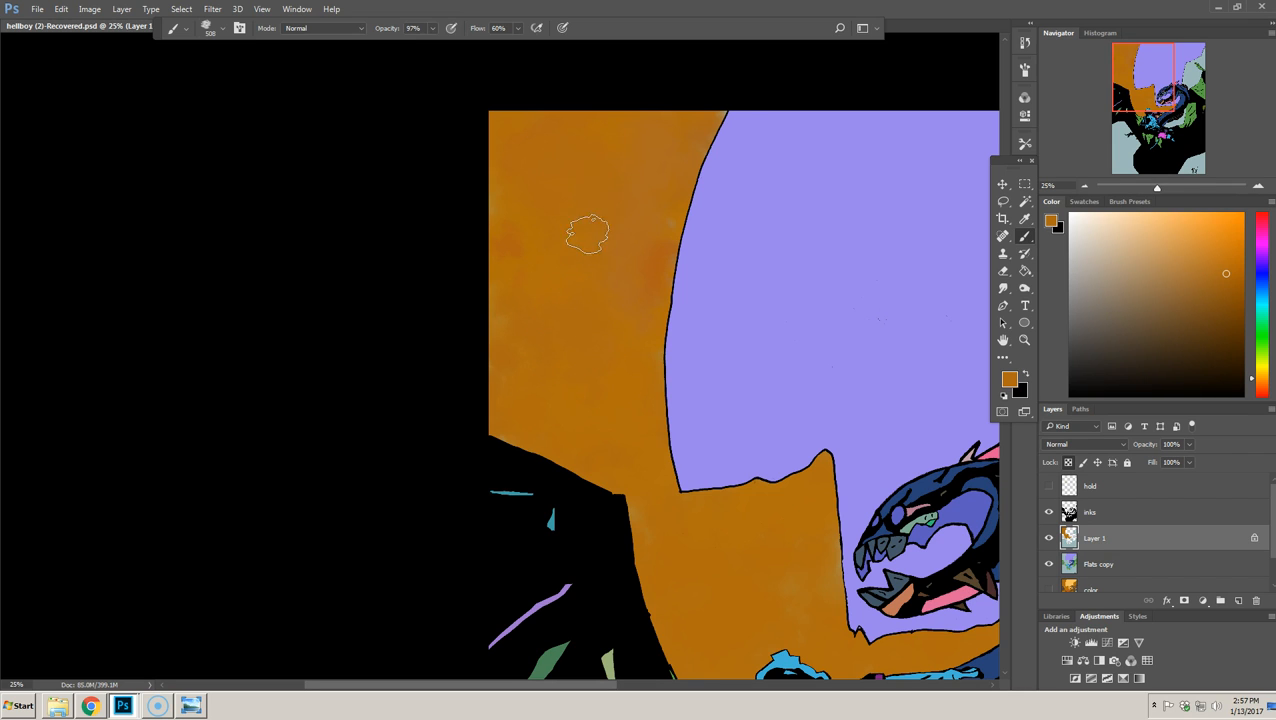
{"action": "mouse_move", "coordinate": [620, 376]}
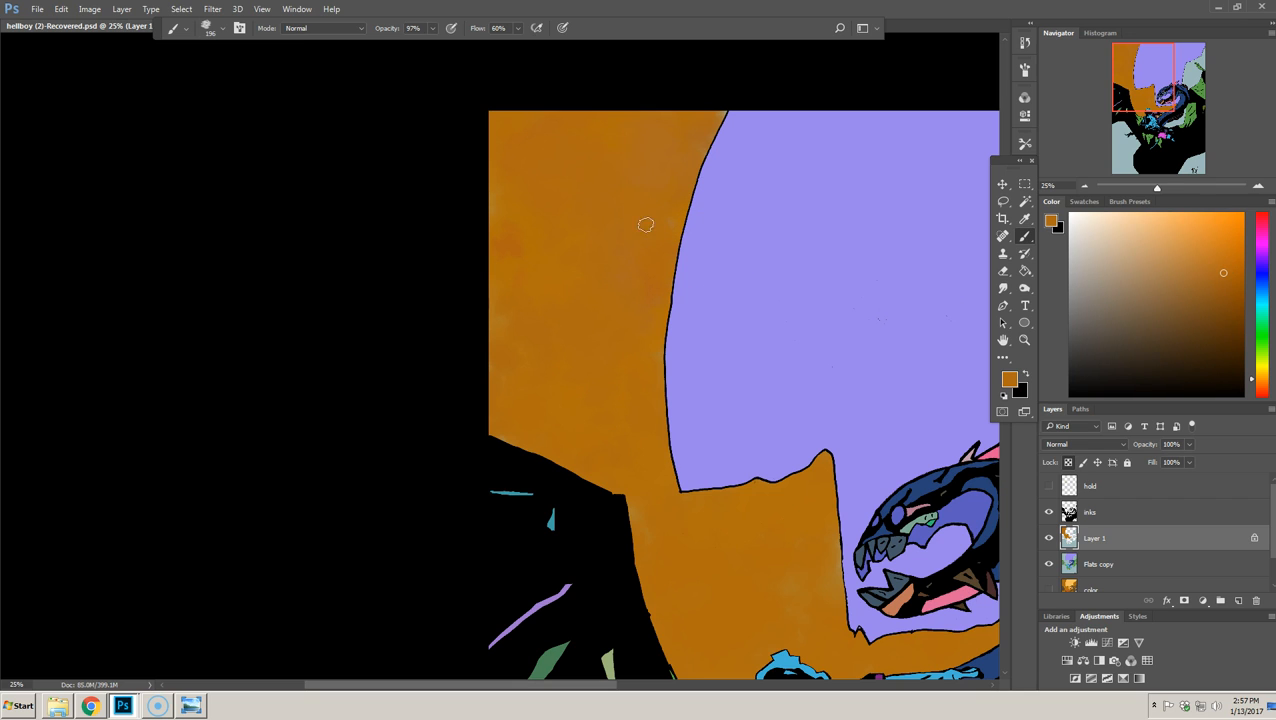
{"action": "mouse_move", "coordinate": [652, 190]}
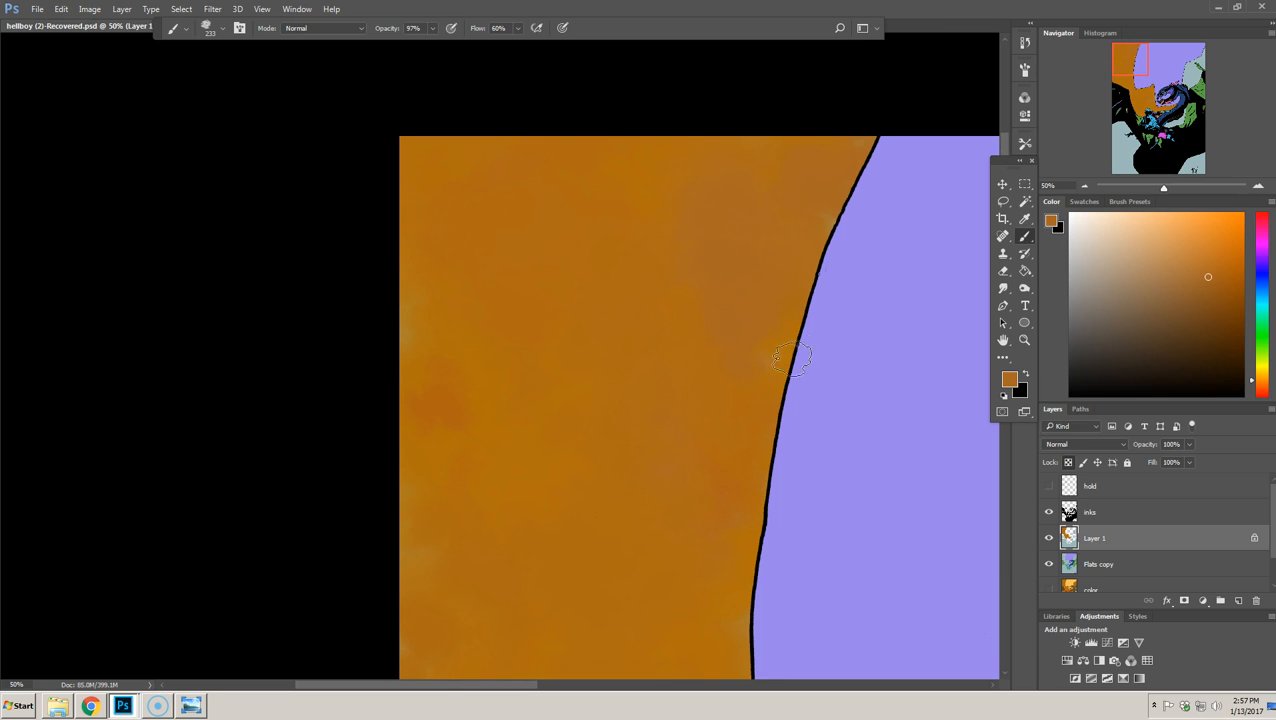
{"action": "mouse_move", "coordinate": [652, 188]}
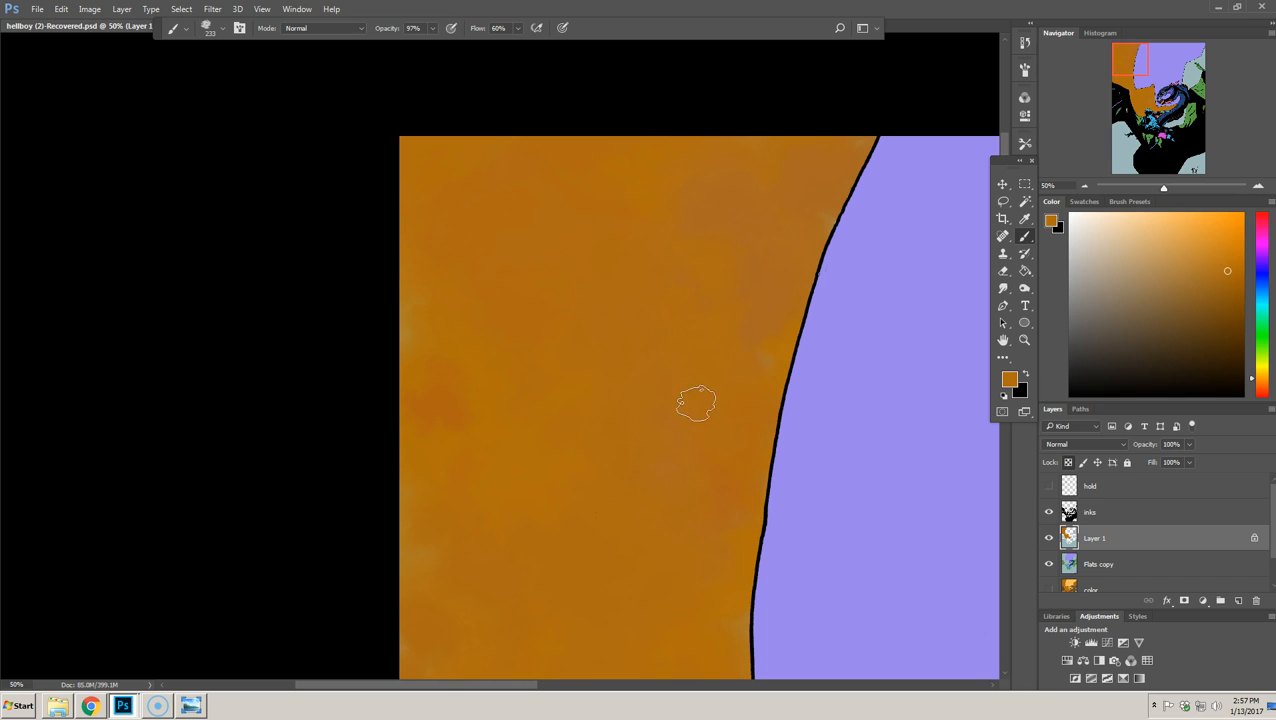
{"action": "mouse_move", "coordinate": [460, 332]}
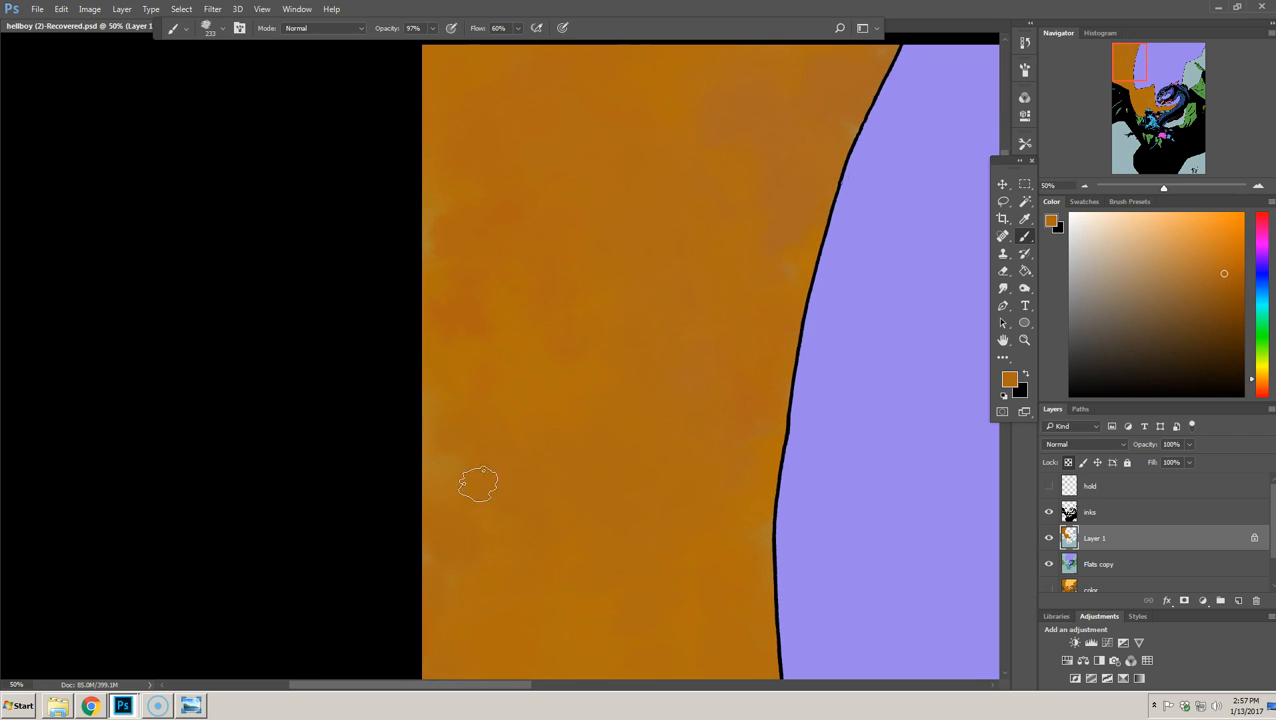
{"action": "mouse_move", "coordinate": [640, 348]}
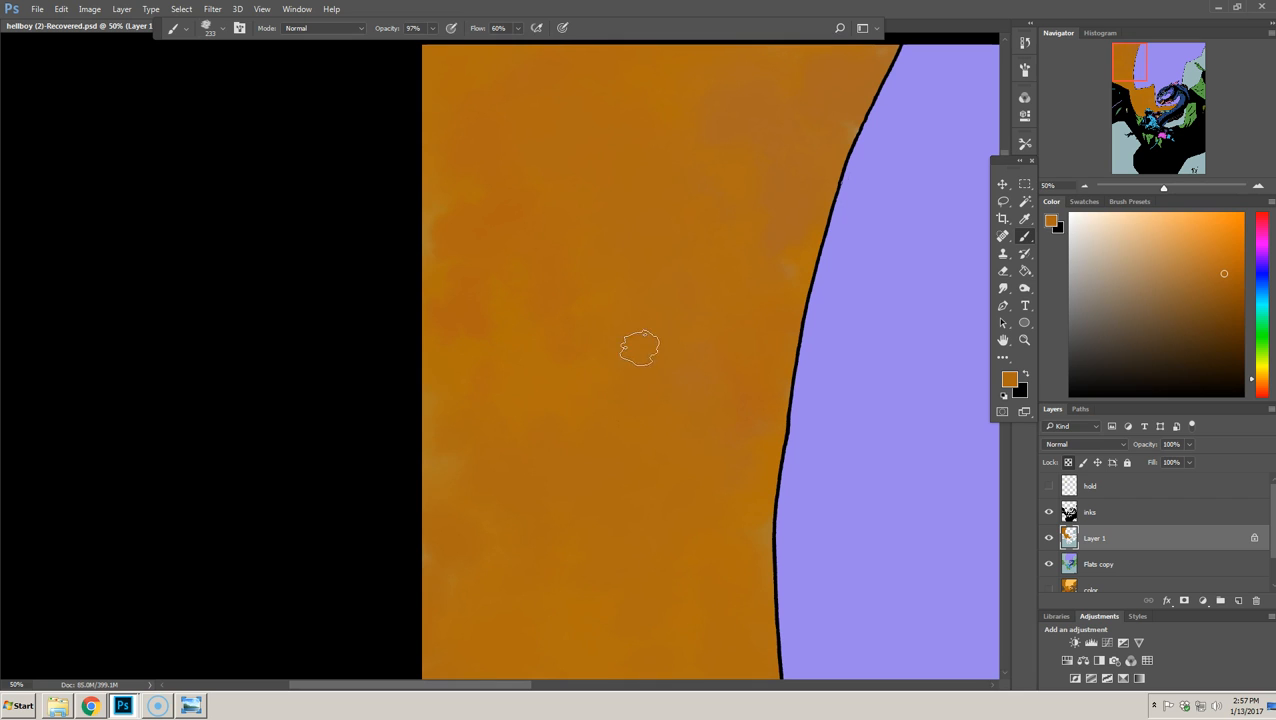
{"action": "mouse_move", "coordinate": [684, 350]}
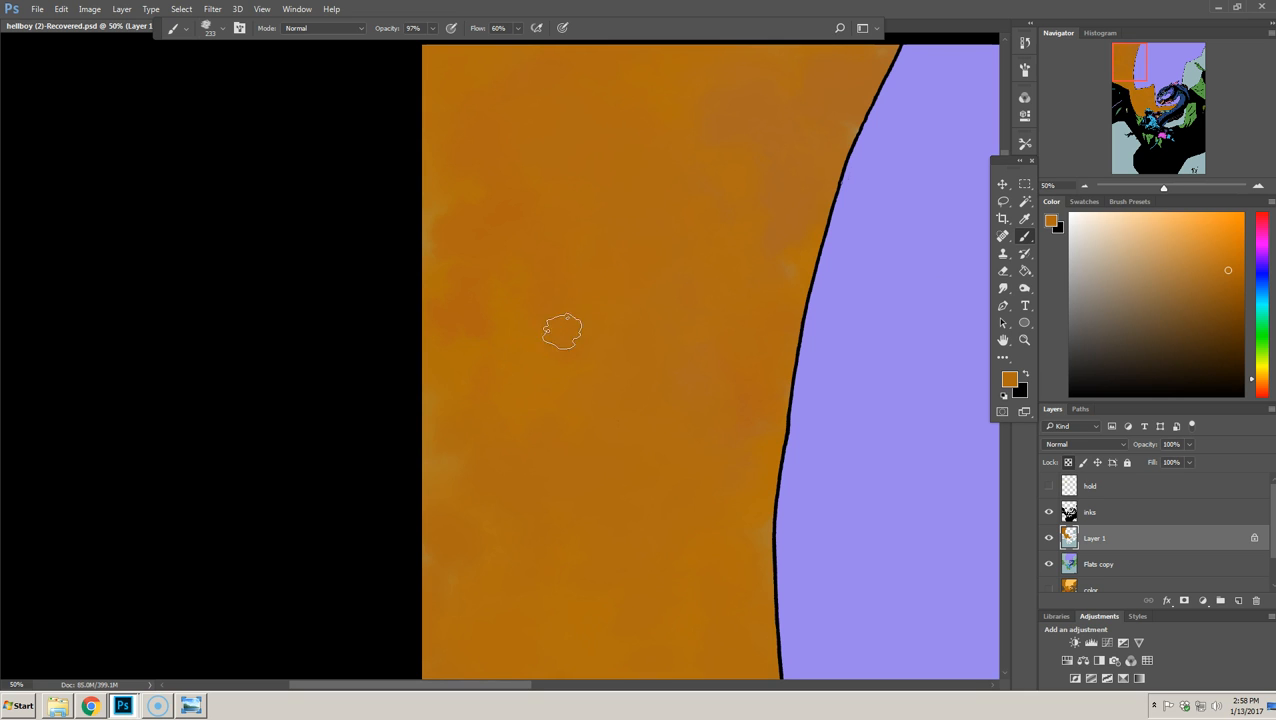
{"action": "mouse_move", "coordinate": [616, 464]}
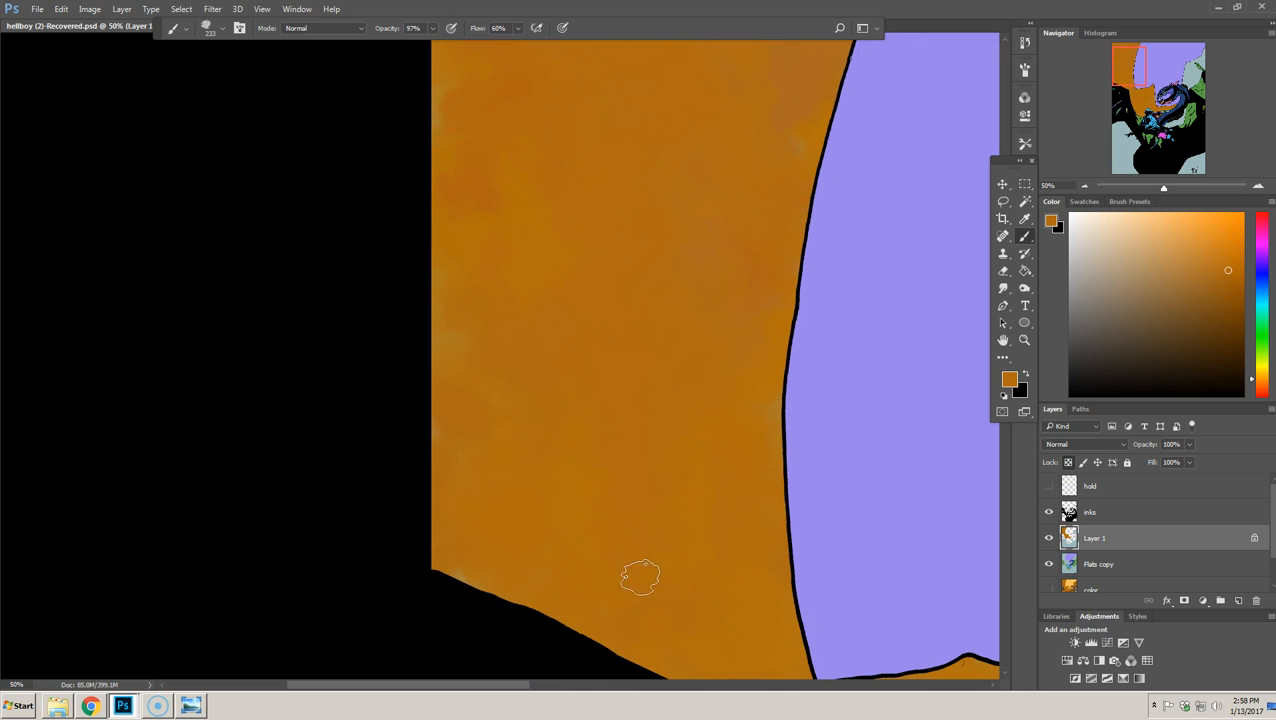
{"action": "mouse_move", "coordinate": [628, 272]}
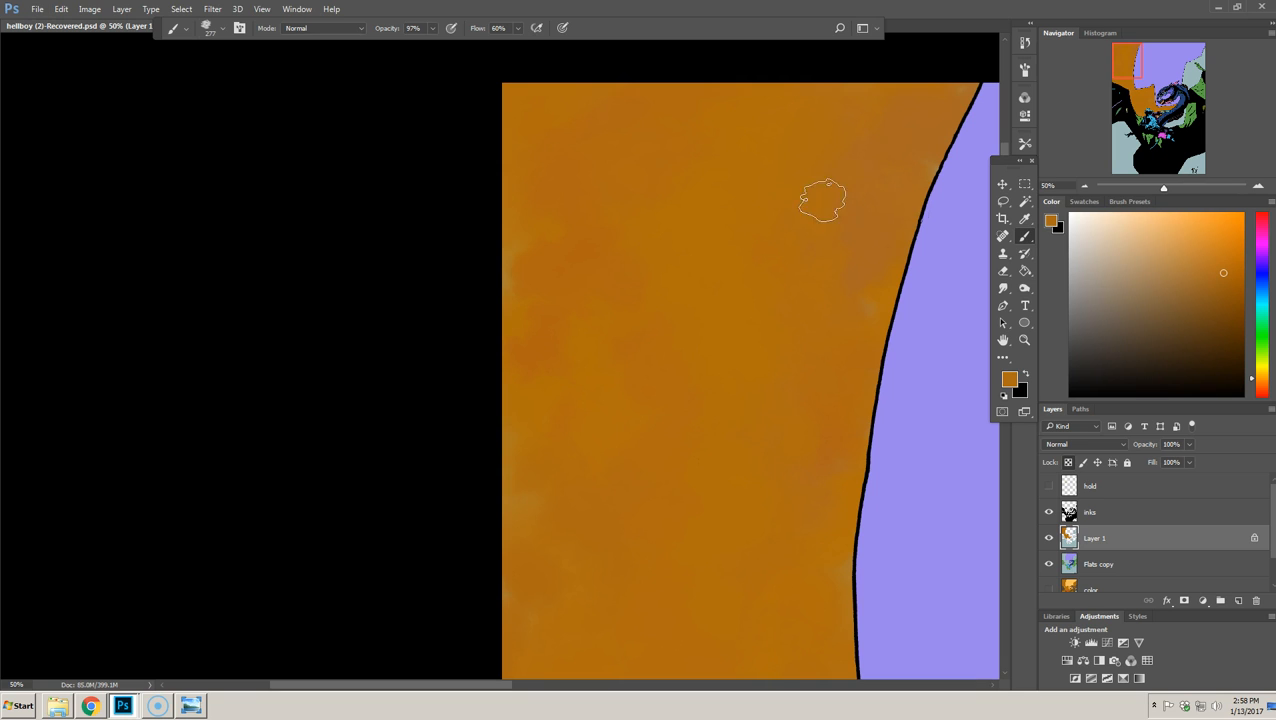
{"action": "mouse_move", "coordinate": [792, 460]}
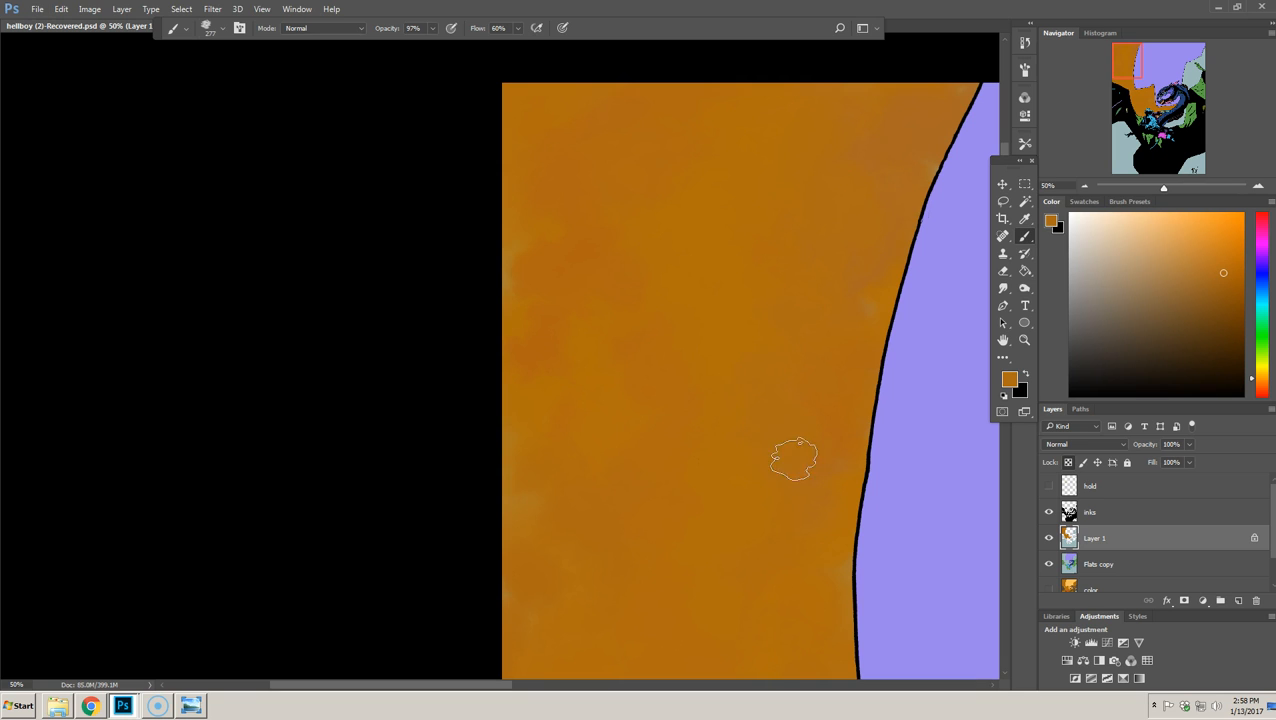
{"action": "mouse_move", "coordinate": [656, 458]}
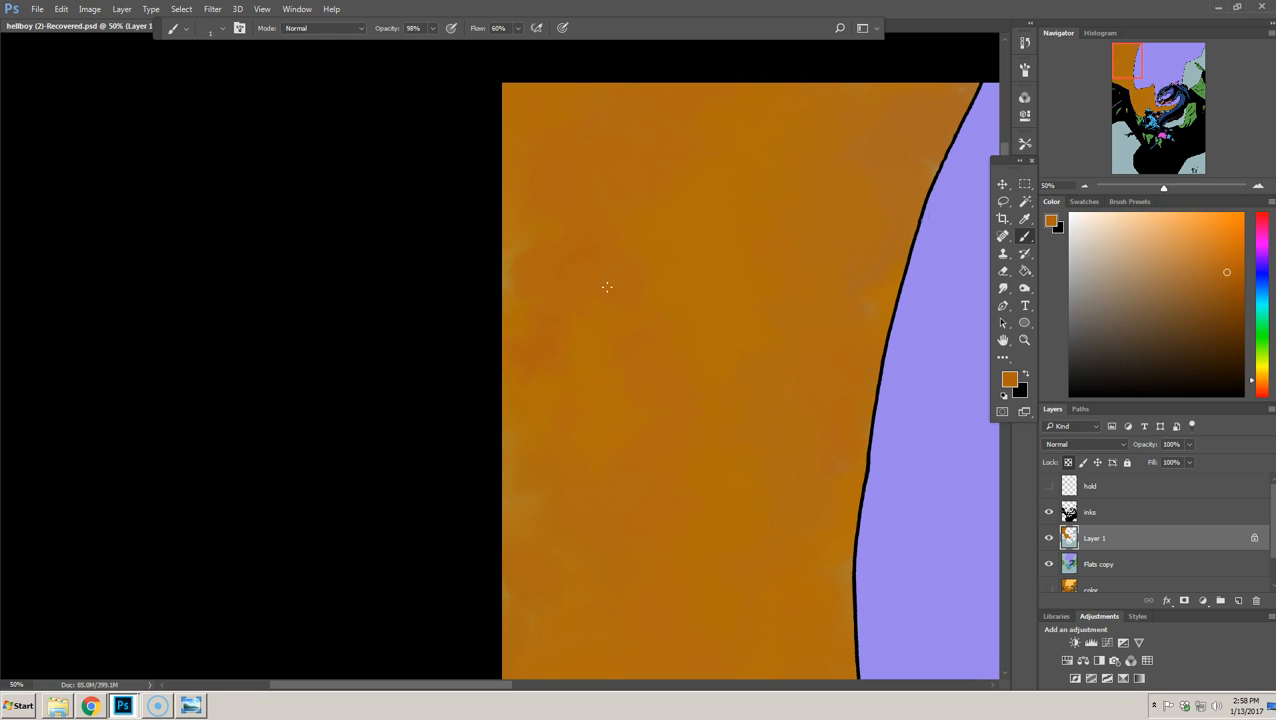
{"action": "mouse_move", "coordinate": [632, 244]}
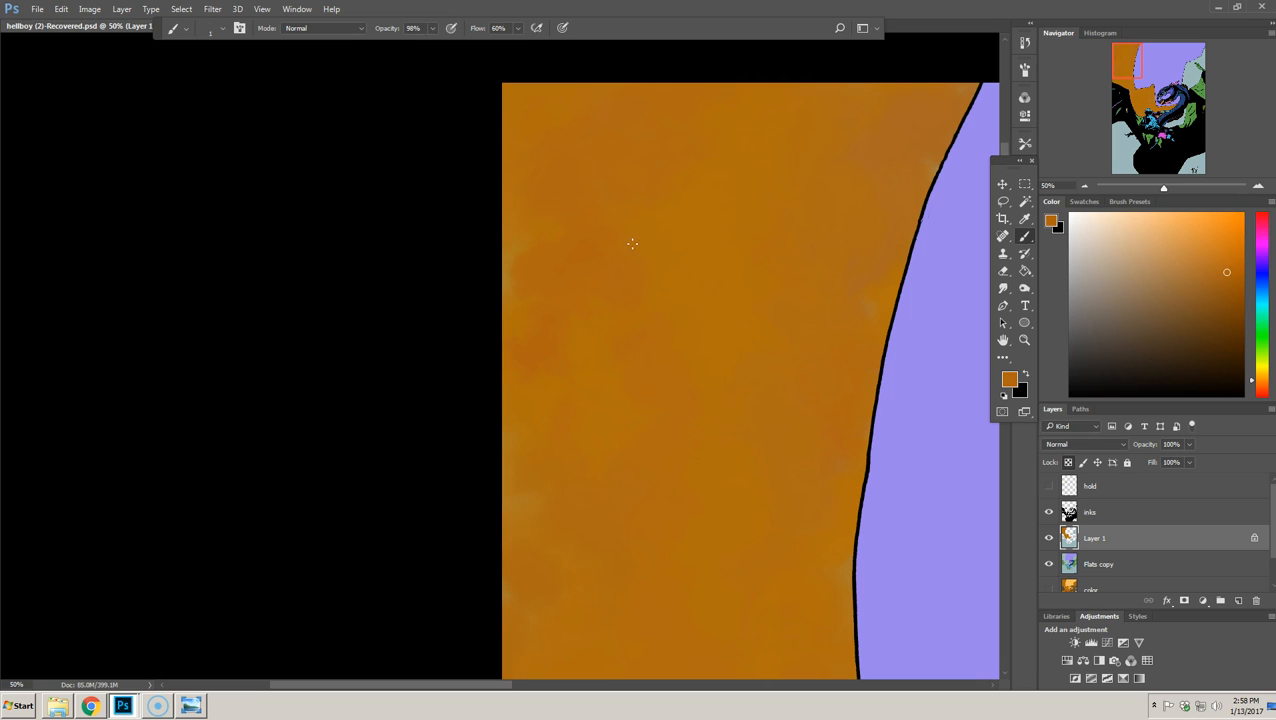
{"action": "mouse_move", "coordinate": [684, 252]}
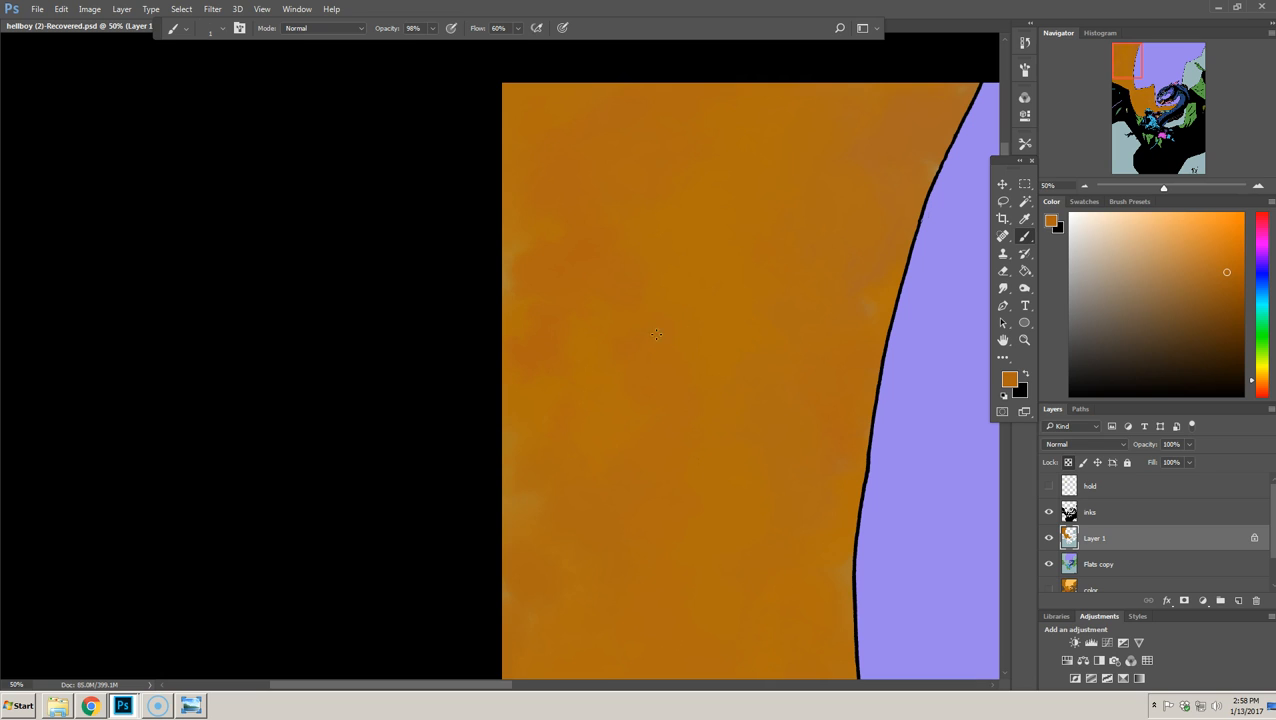
{"action": "mouse_move", "coordinate": [650, 252]}
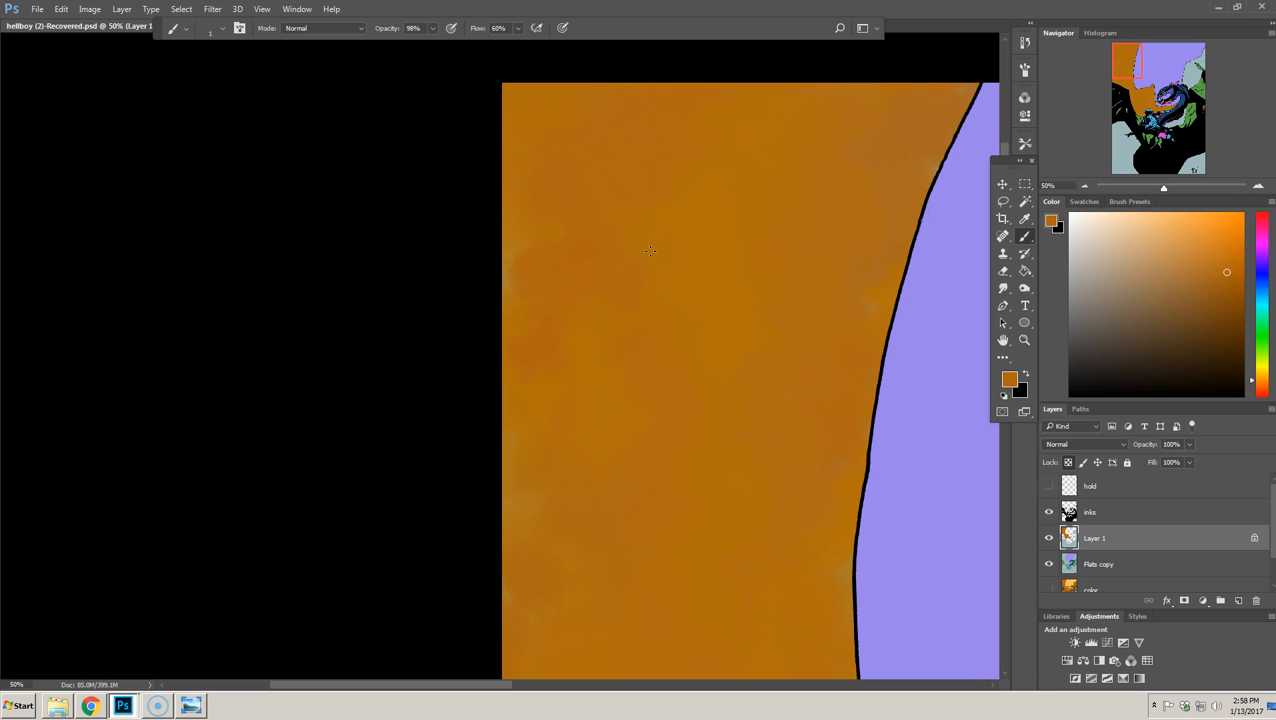
{"action": "mouse_move", "coordinate": [650, 332]}
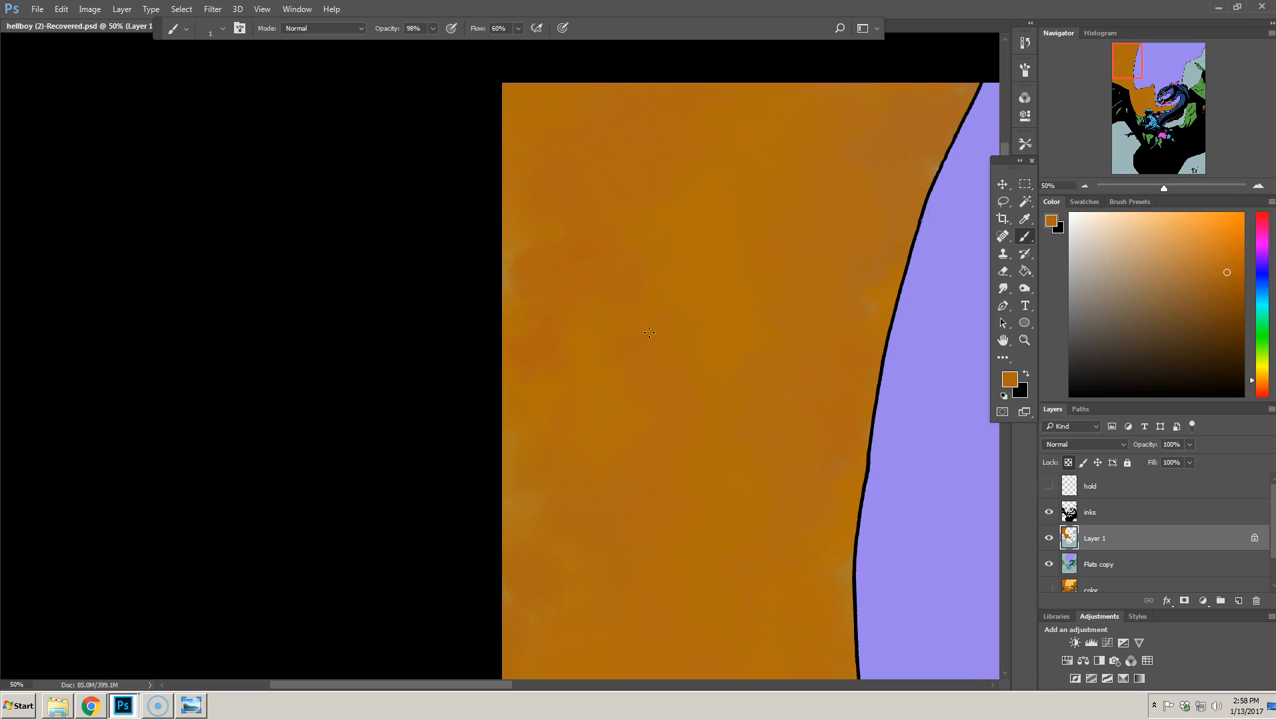
{"action": "mouse_move", "coordinate": [640, 344]}
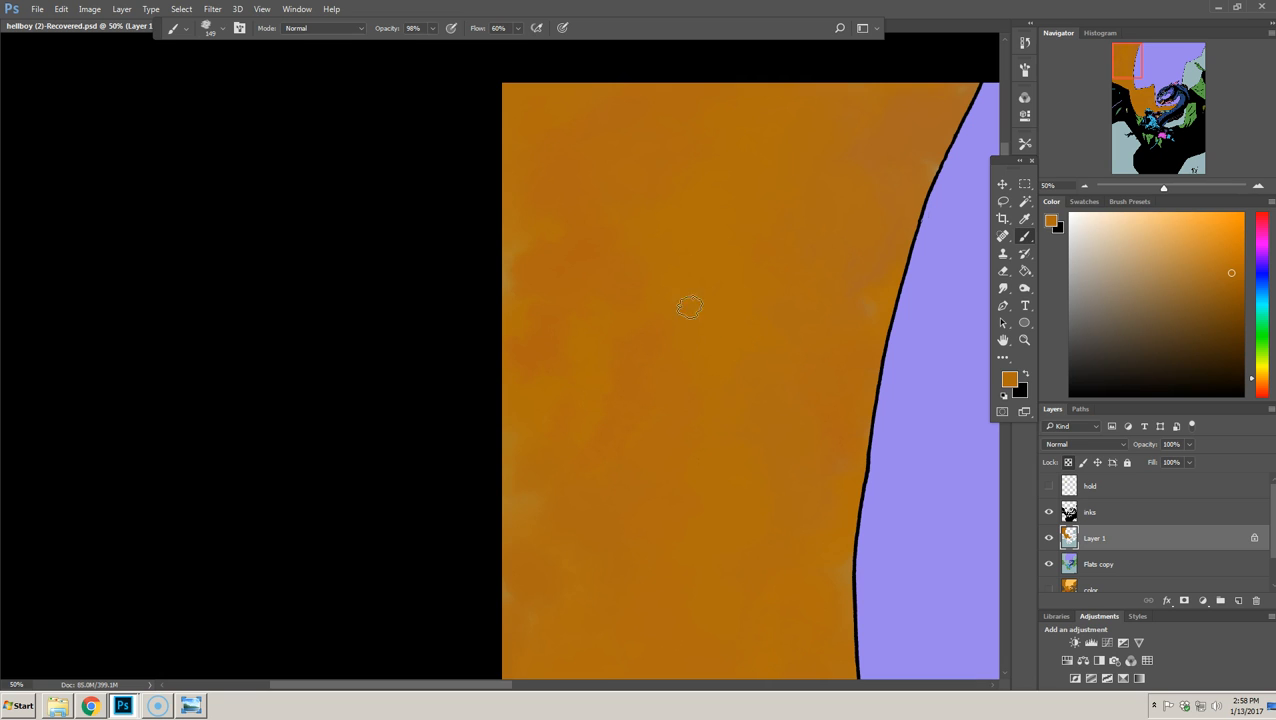
{"action": "mouse_move", "coordinate": [656, 432]}
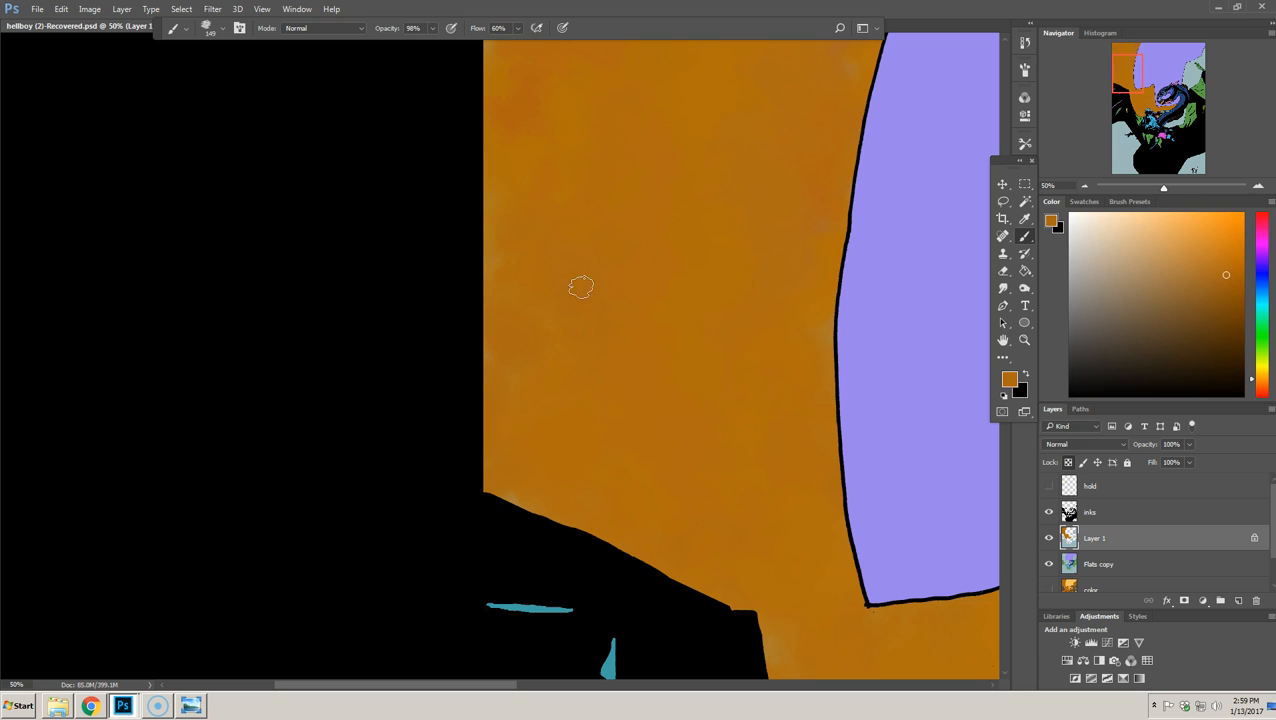
{"action": "mouse_move", "coordinate": [602, 264]}
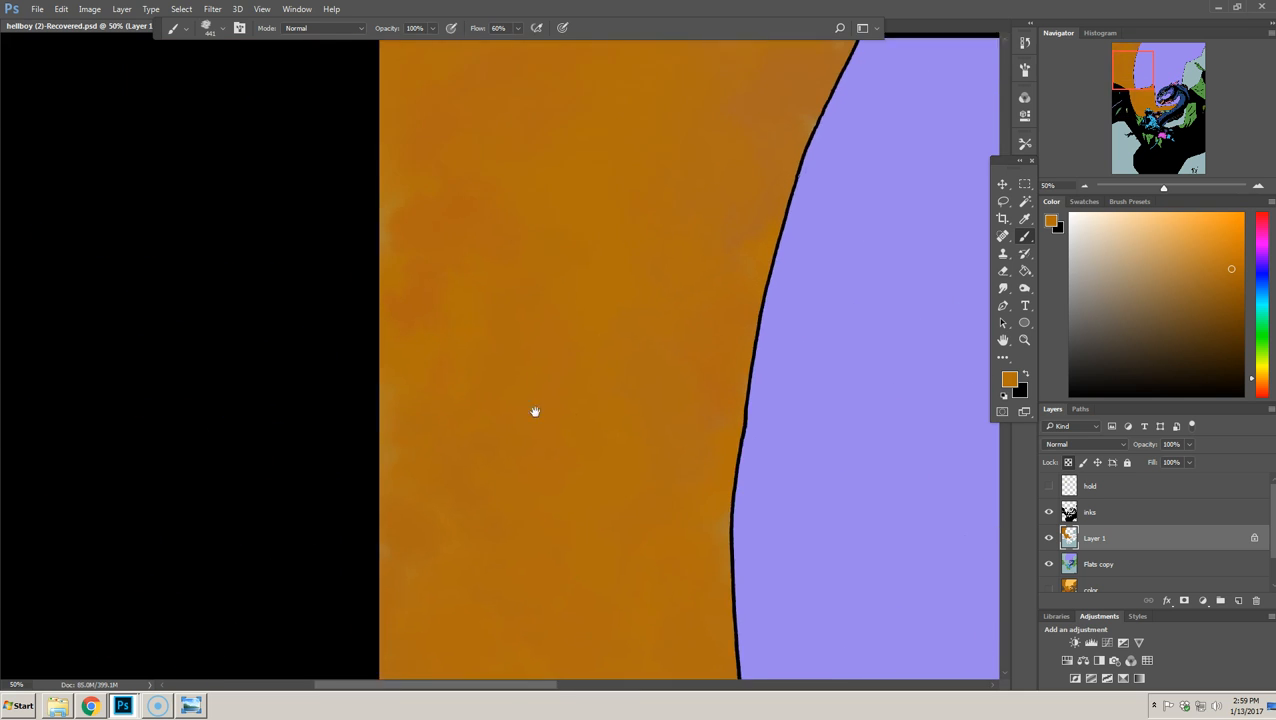
- Pan across the orange sky beside the moon's curved edge to continue texturing
{"action": "left_click_drag", "start_coordinate": [536, 412], "coordinate": [684, 348]}
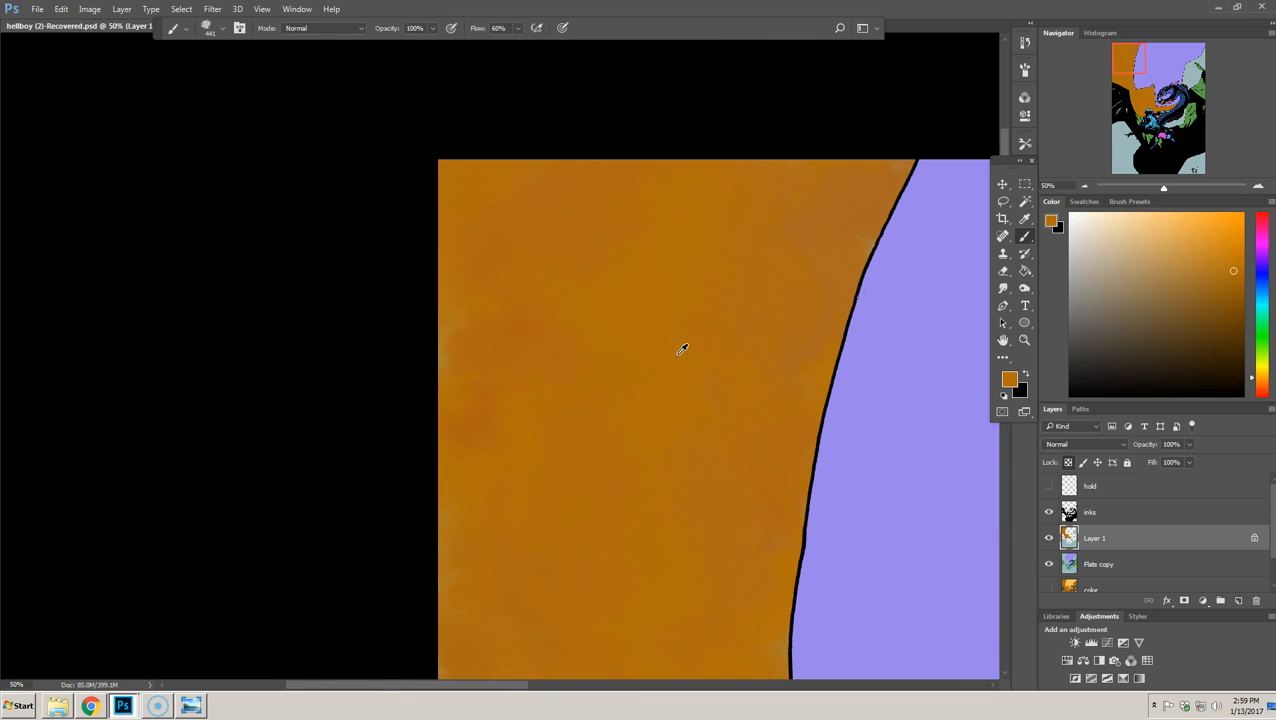
{"action": "mouse_move", "coordinate": [744, 320]}
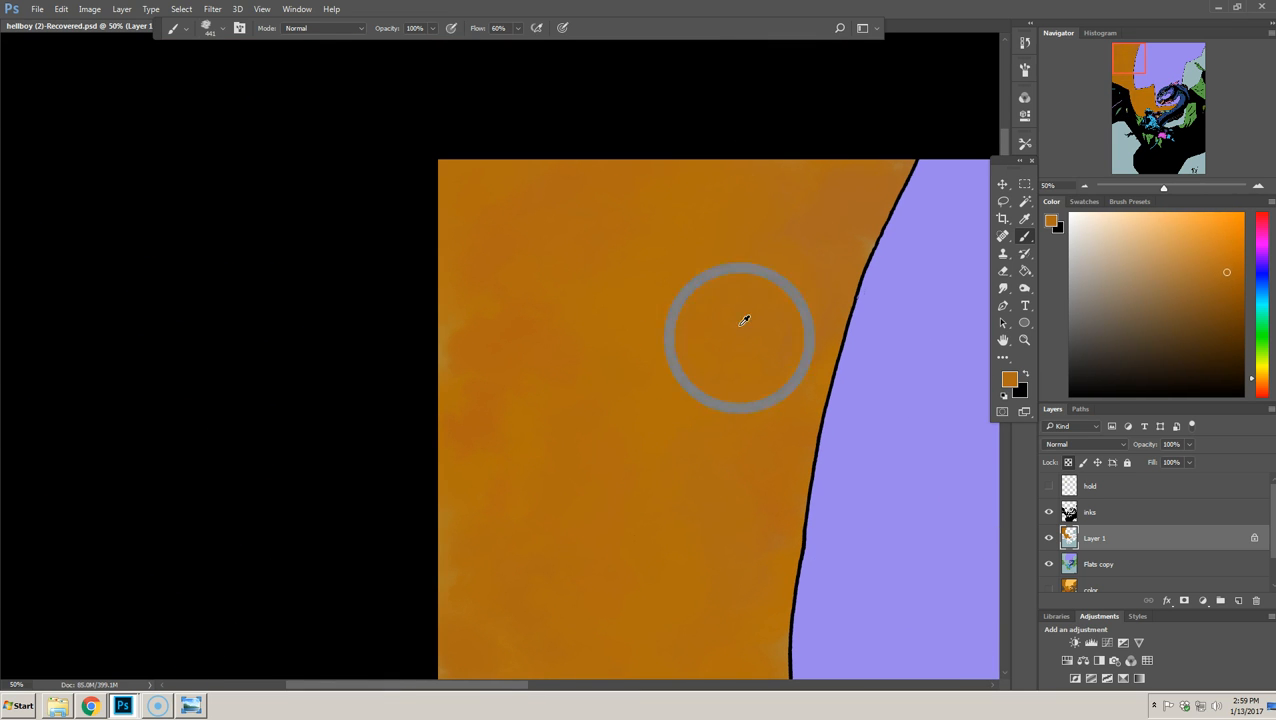
{"action": "mouse_move", "coordinate": [770, 188]}
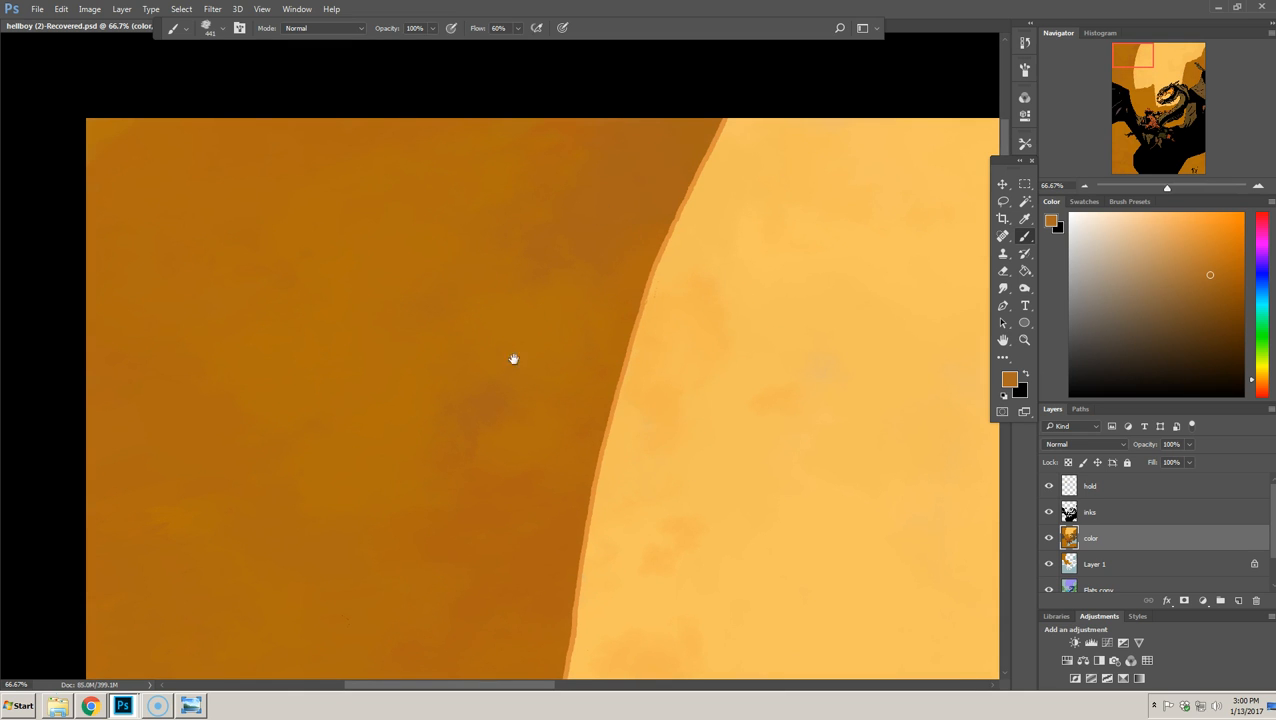
{"action": "left_click_drag", "start_coordinate": [514, 360], "coordinate": [848, 464]}
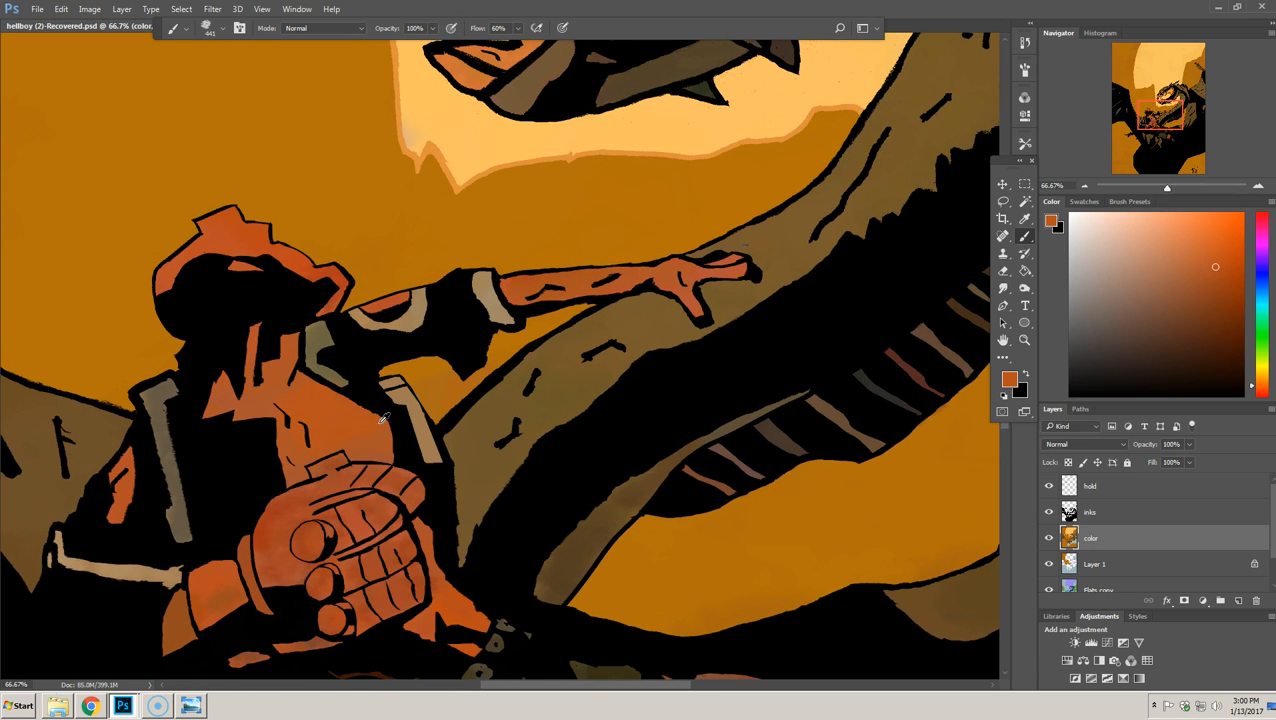
{"action": "mouse_move", "coordinate": [336, 434]}
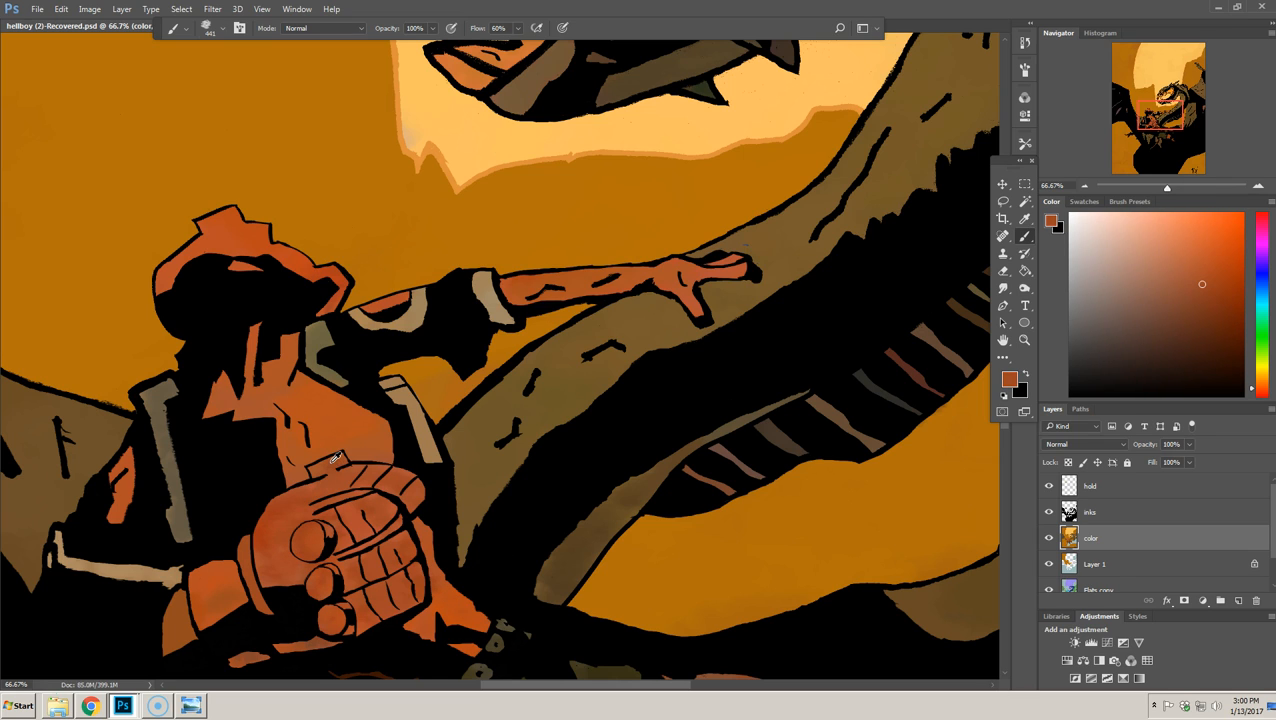
{"action": "mouse_move", "coordinate": [236, 560]}
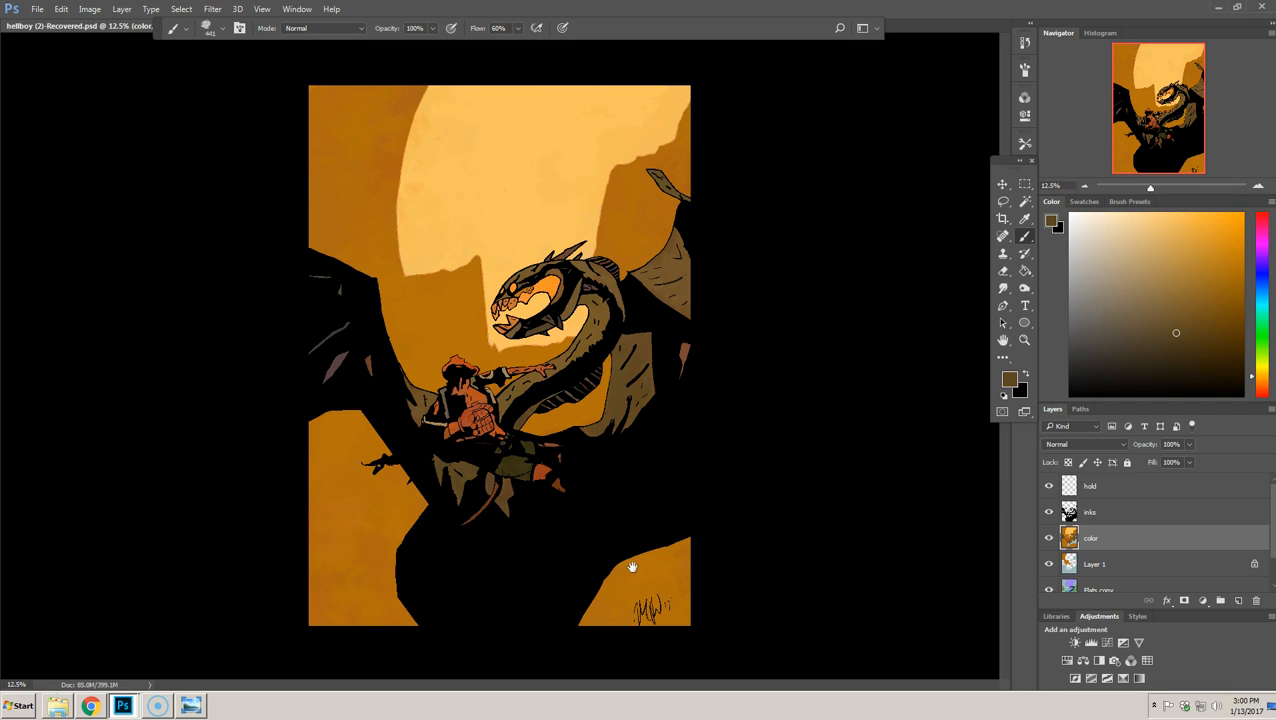
{"action": "mouse_move", "coordinate": [618, 432]}
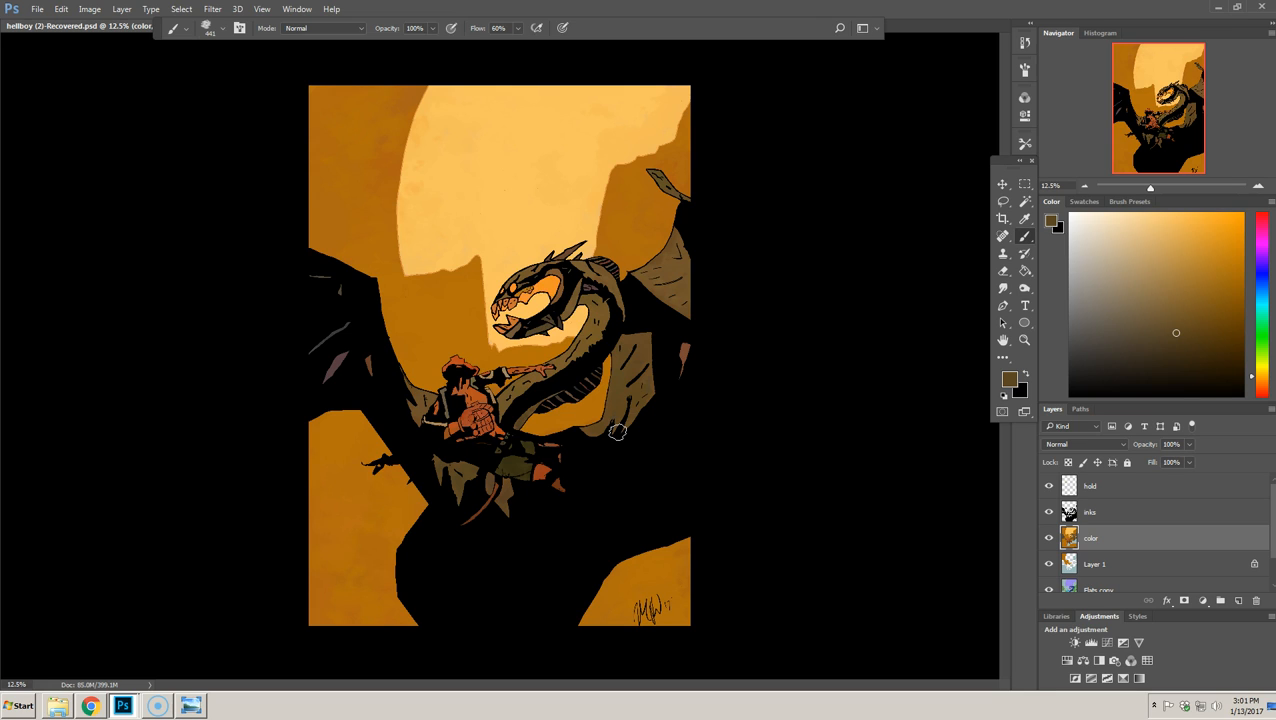
{"action": "mouse_move", "coordinate": [632, 362]}
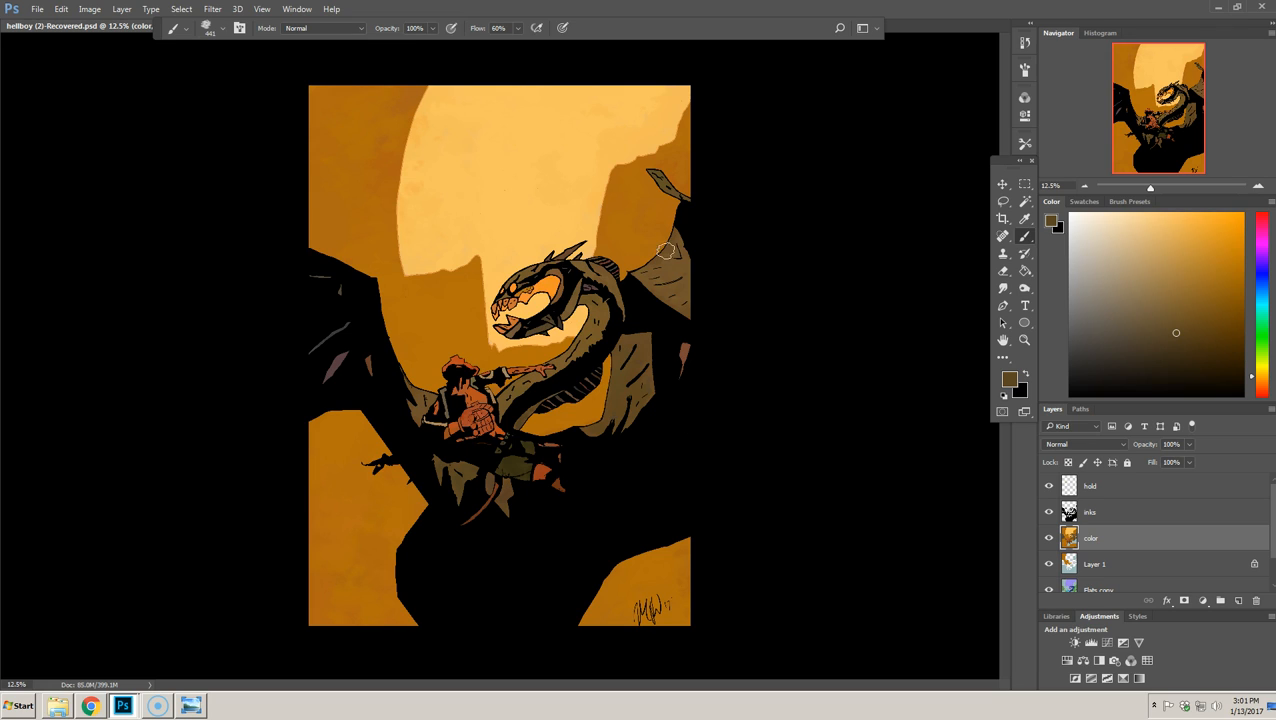
{"action": "mouse_move", "coordinate": [660, 312]}
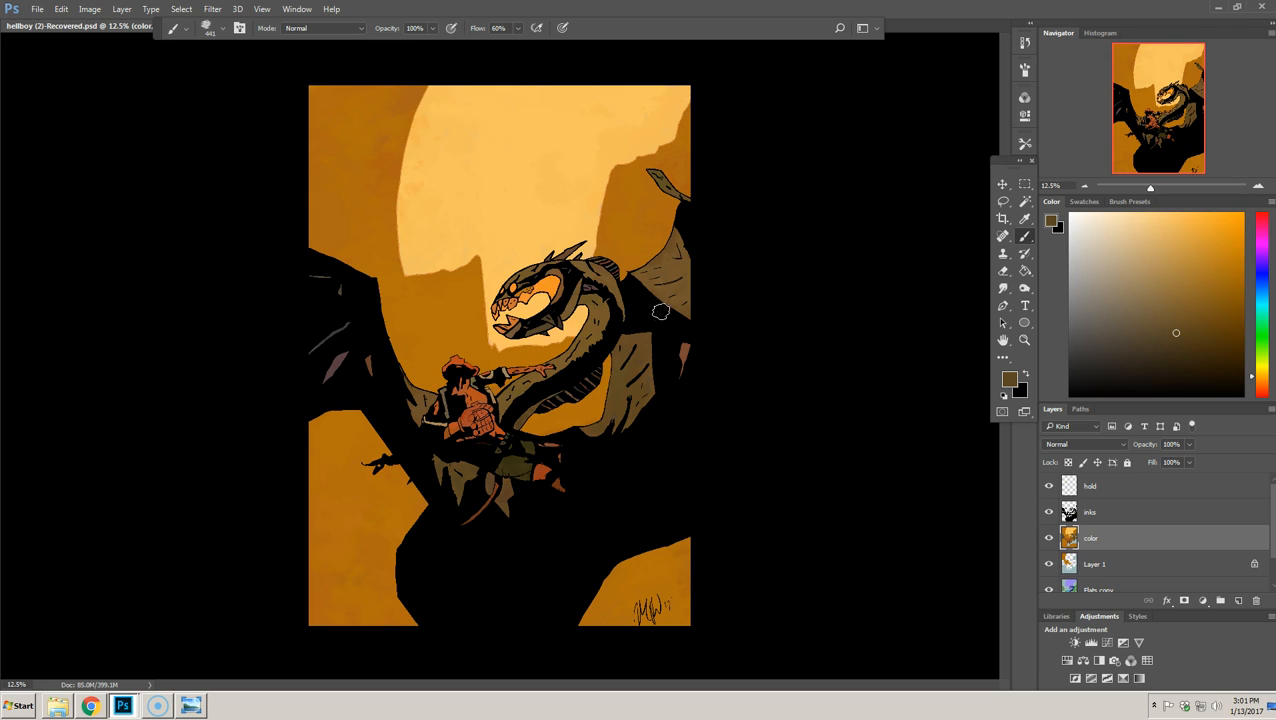
{"action": "mouse_move", "coordinate": [604, 310]}
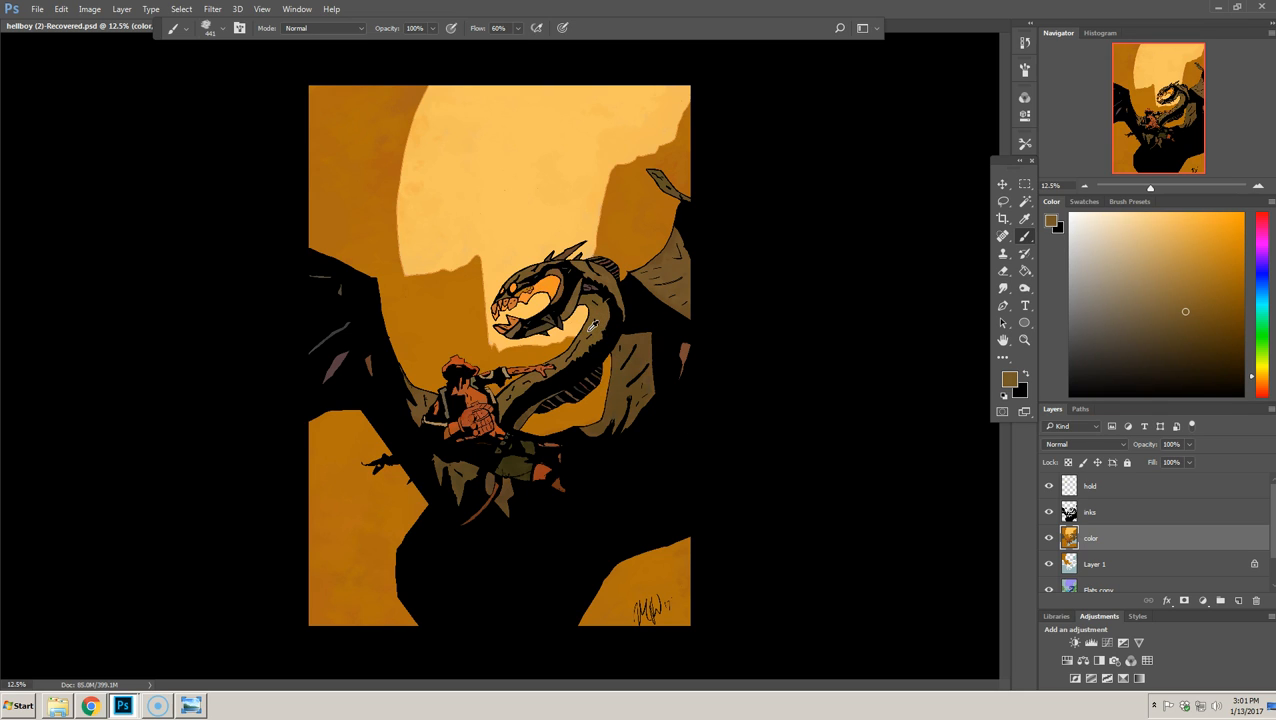
{"action": "mouse_move", "coordinate": [822, 254]}
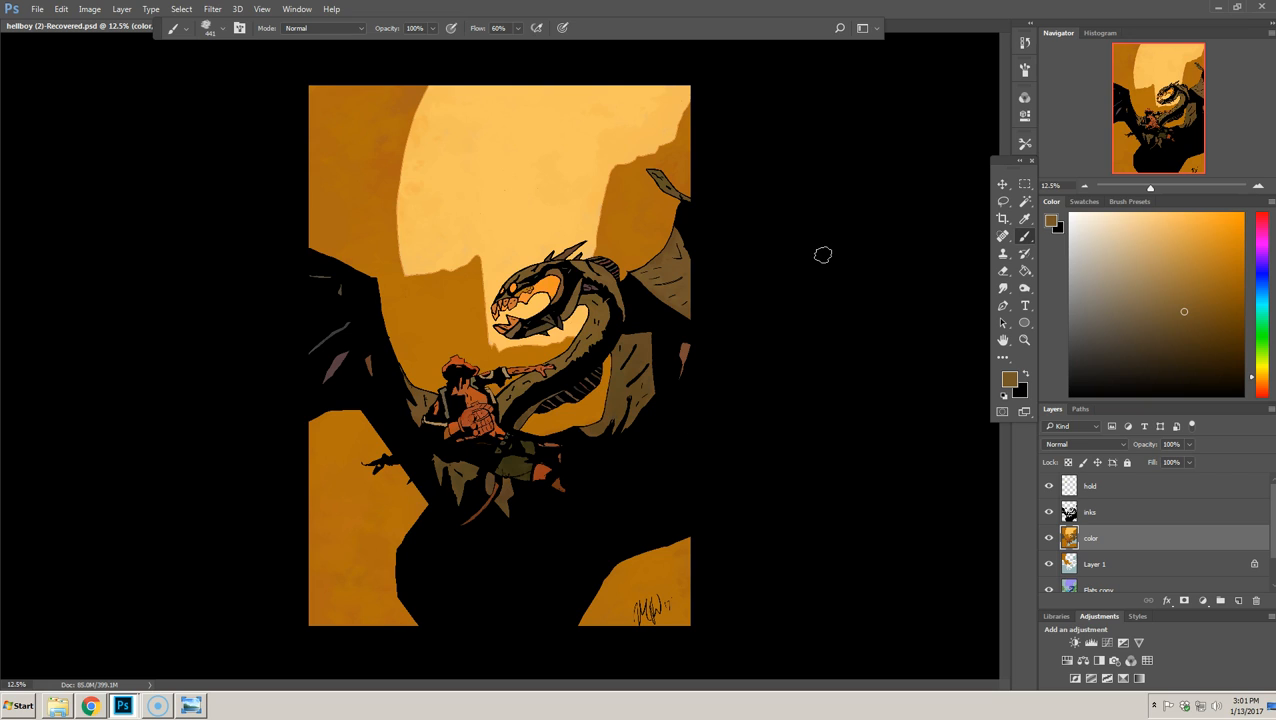
{"action": "mouse_move", "coordinate": [816, 256]}
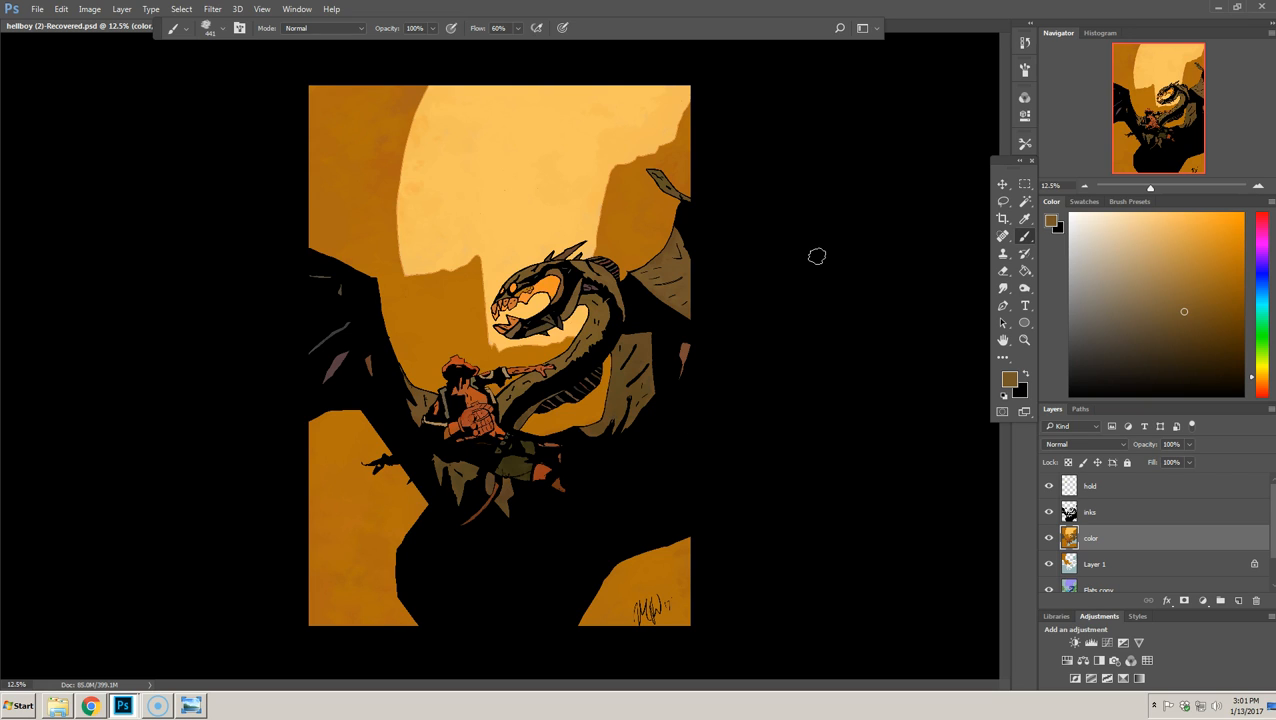
{"action": "mouse_move", "coordinate": [676, 264]}
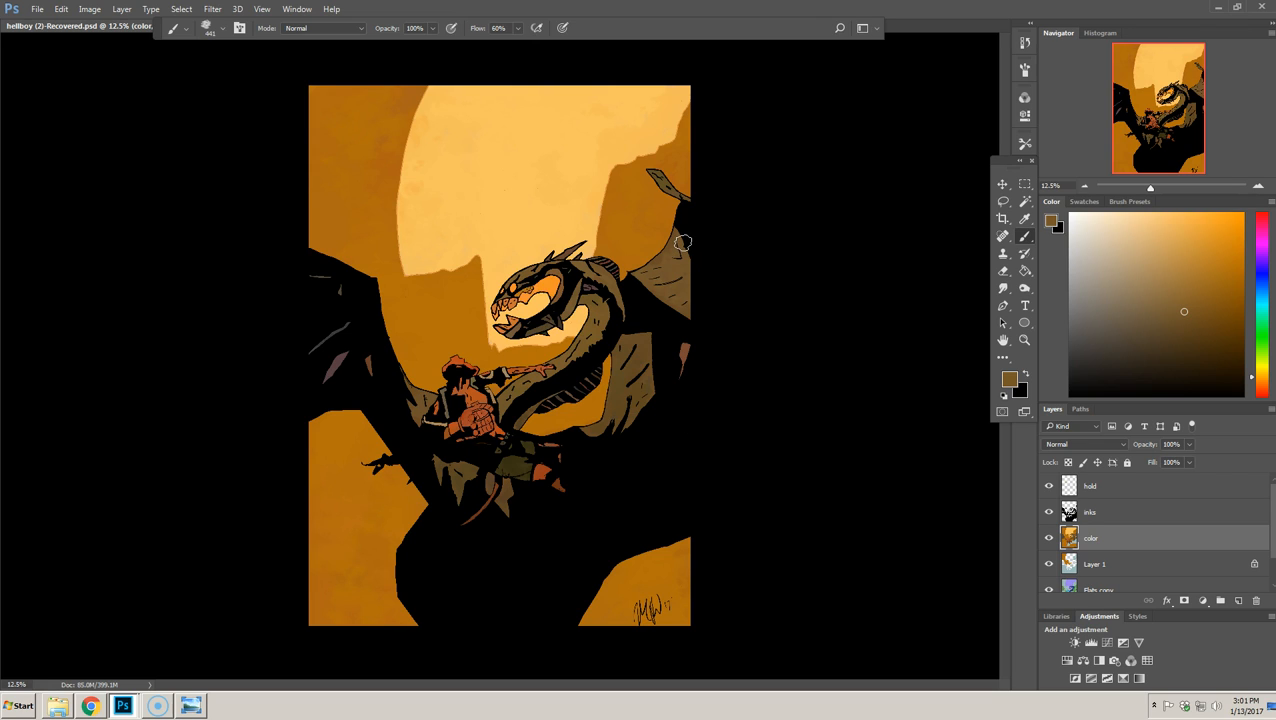
{"action": "mouse_move", "coordinate": [680, 246]}
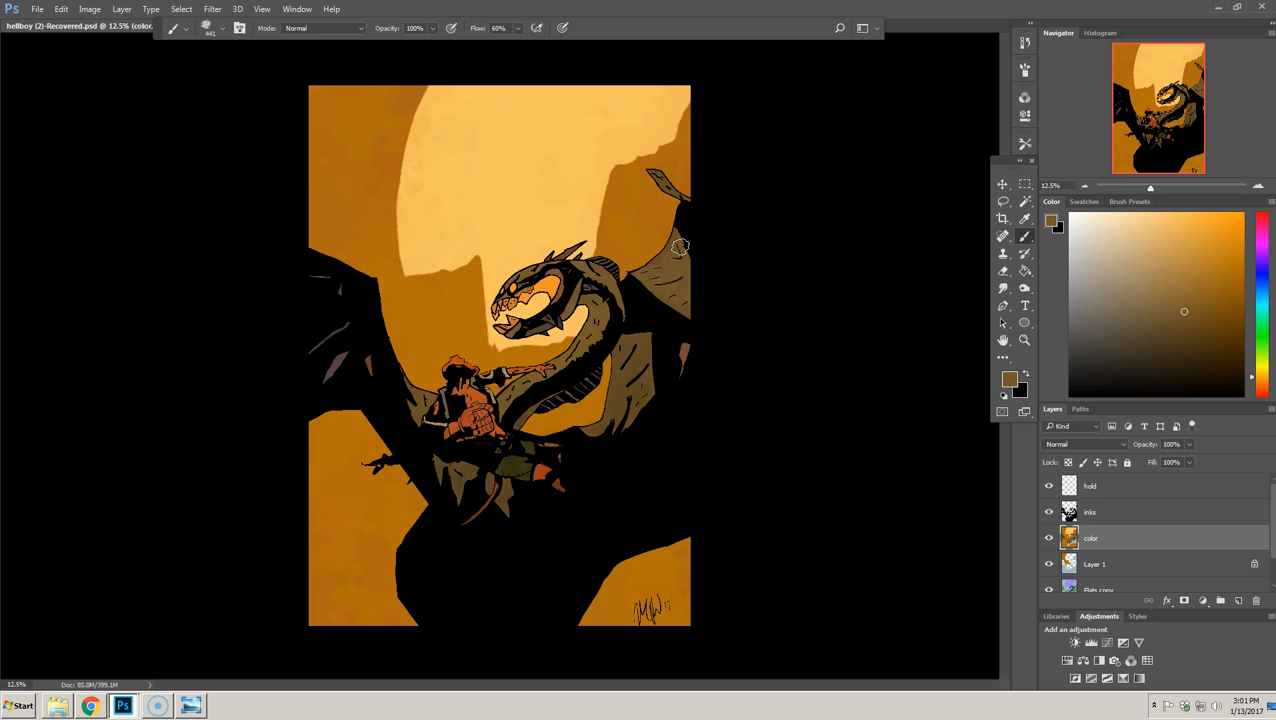
{"action": "mouse_move", "coordinate": [680, 248]}
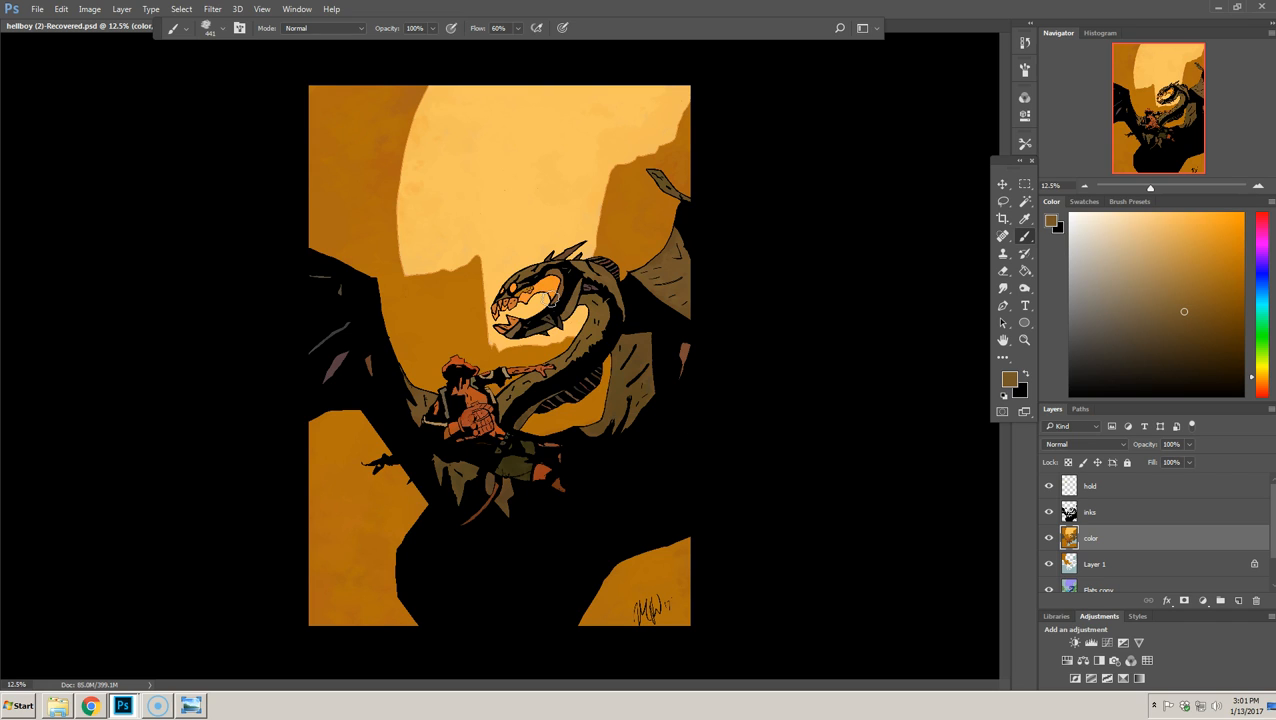
{"action": "mouse_move", "coordinate": [434, 334]}
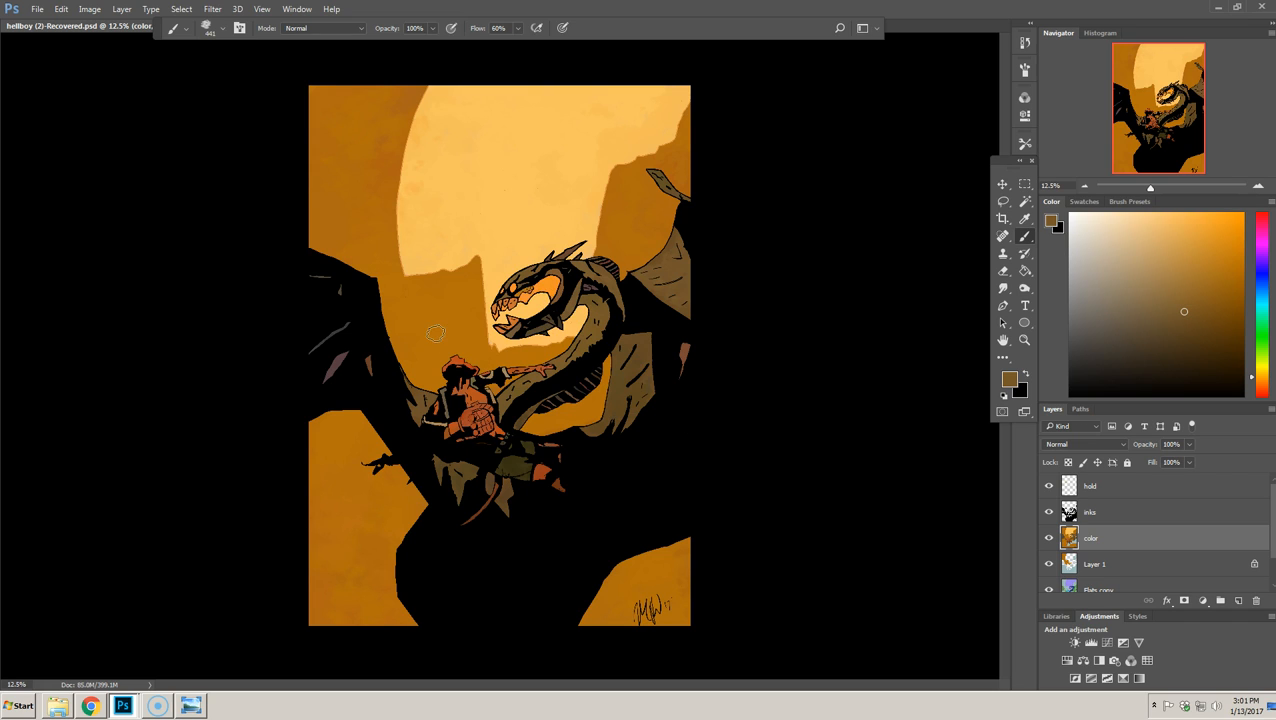
{"action": "mouse_move", "coordinate": [350, 318]}
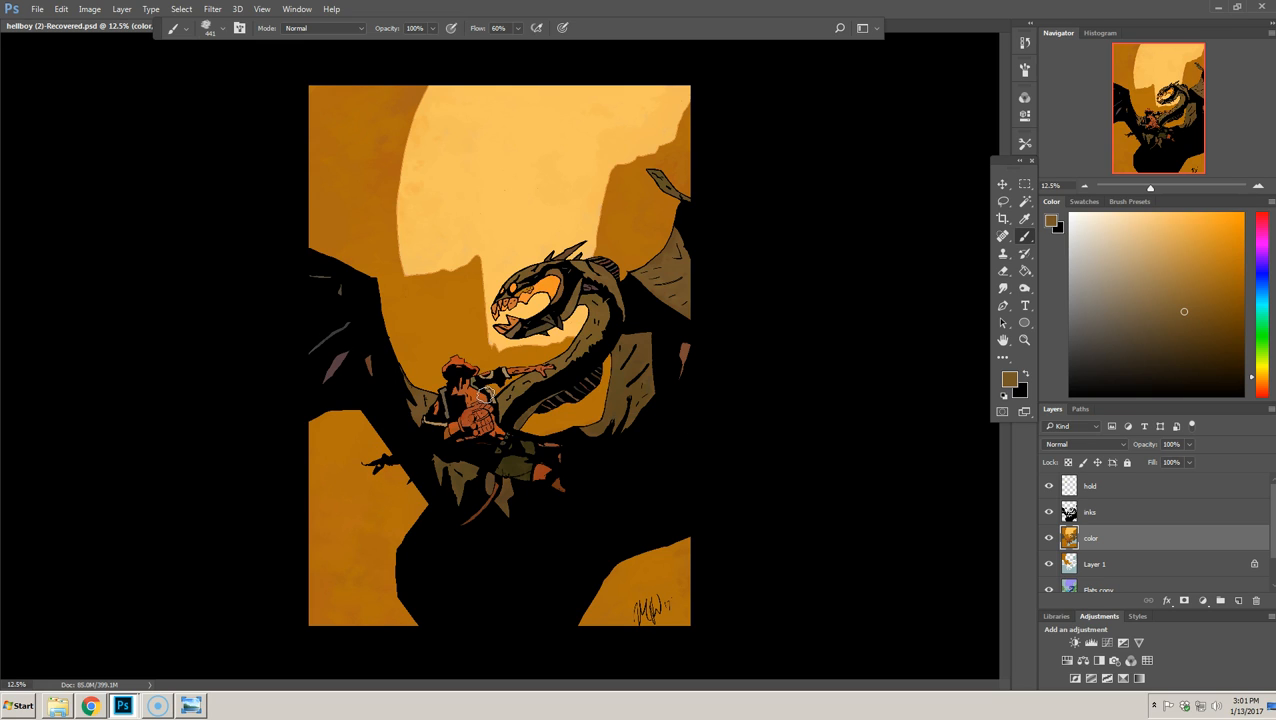
{"action": "mouse_move", "coordinate": [794, 464]}
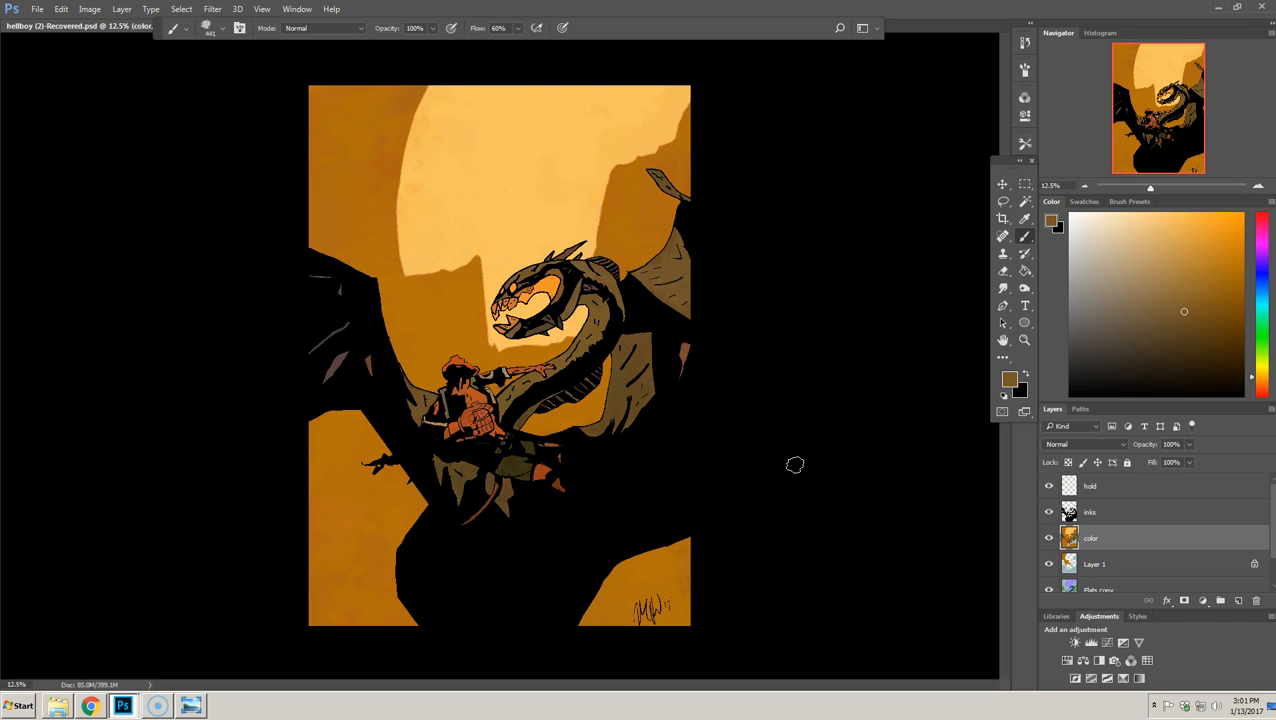
{"action": "mouse_move", "coordinate": [730, 460]}
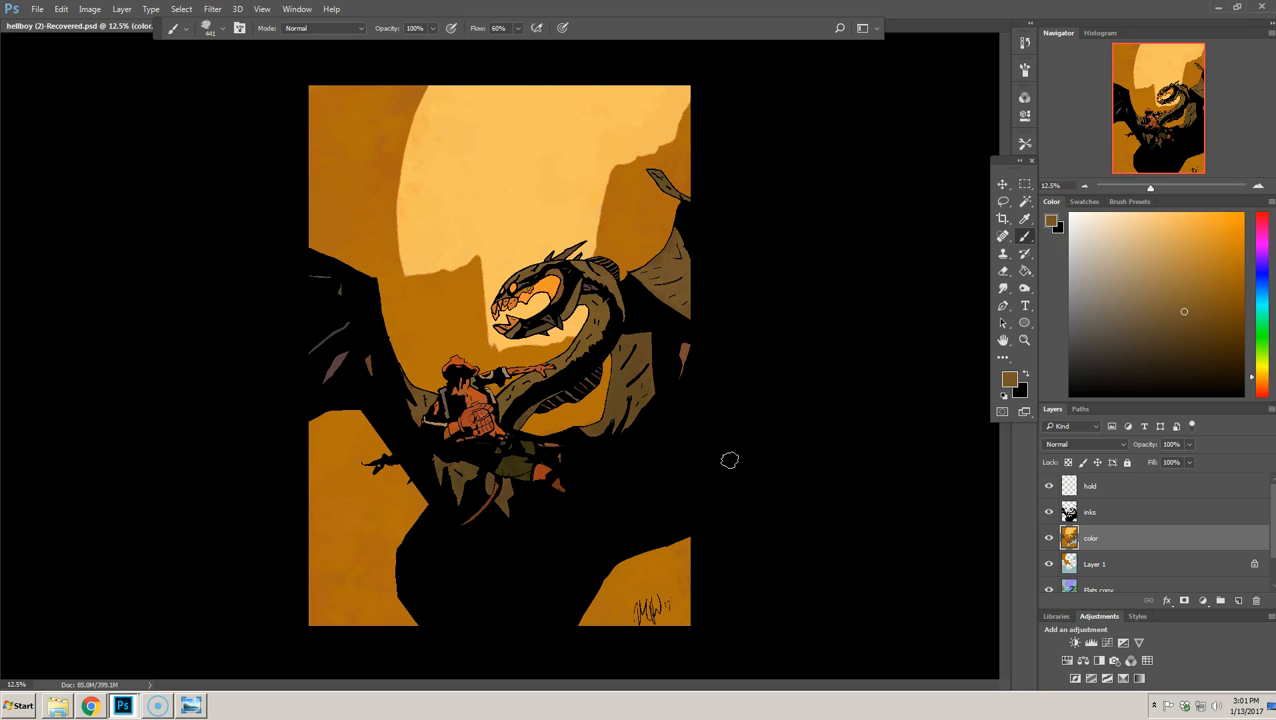
{"action": "mouse_move", "coordinate": [732, 456]}
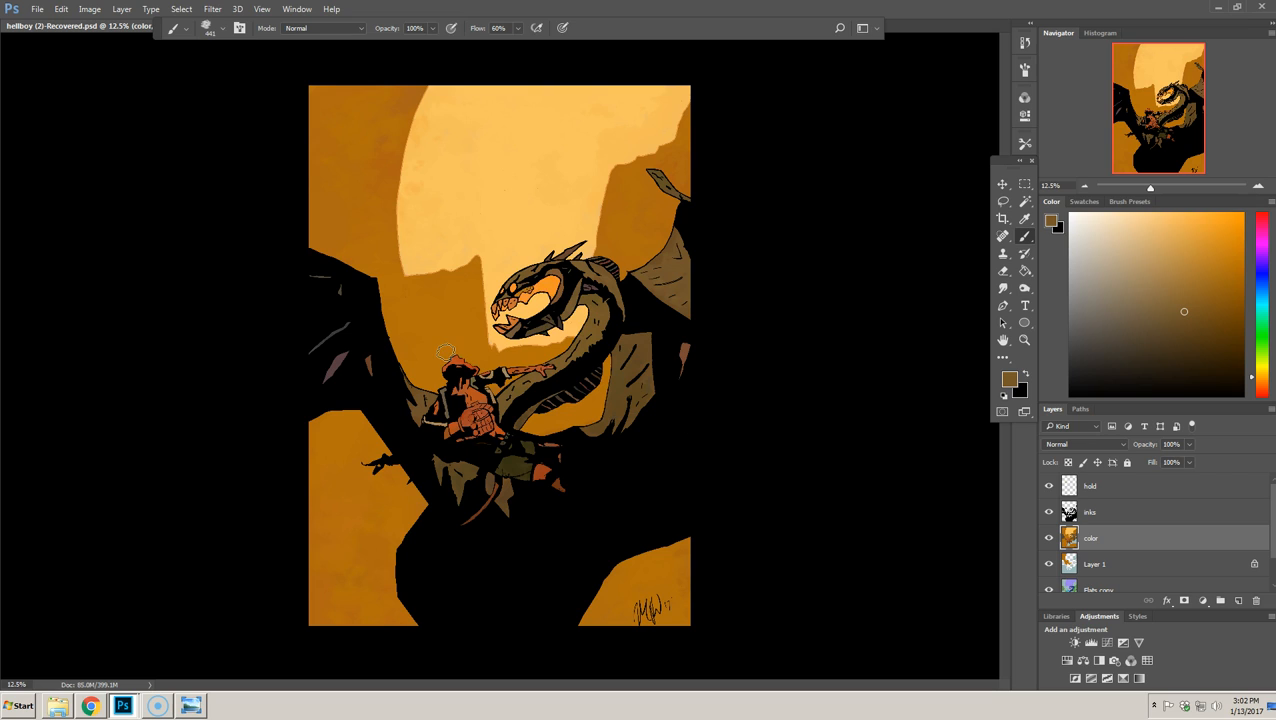
{"action": "mouse_move", "coordinate": [456, 352]}
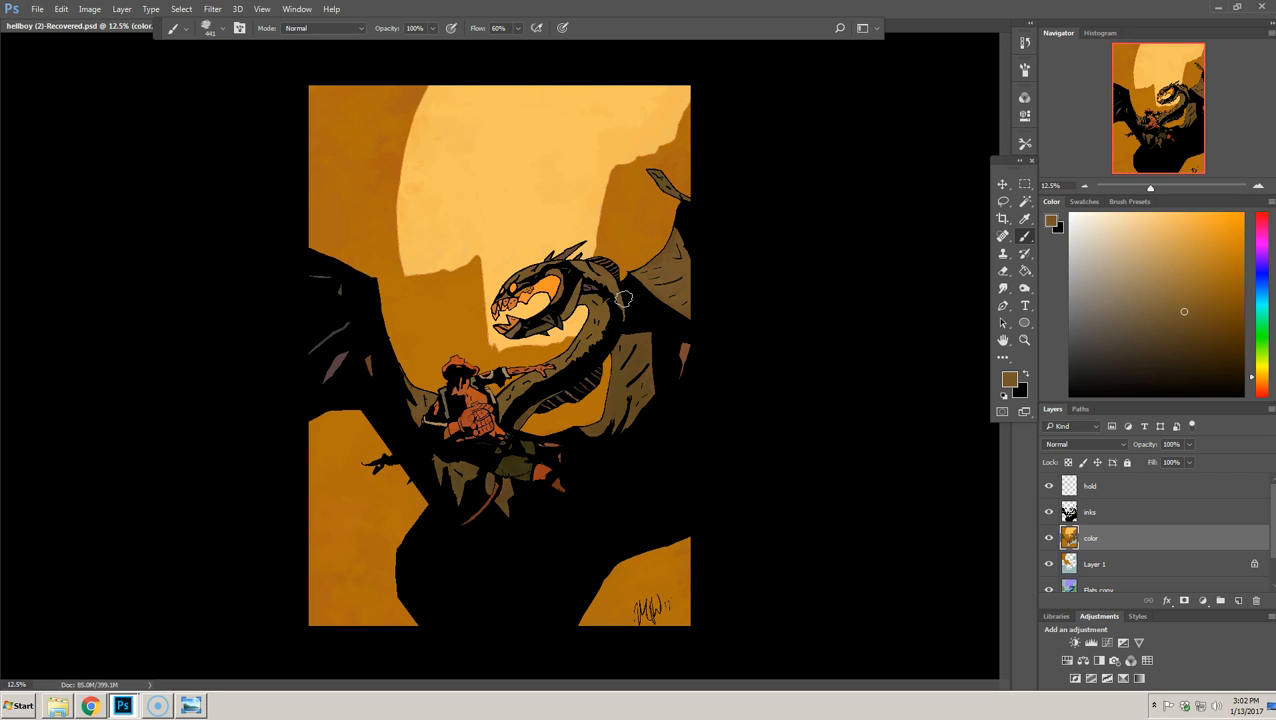
{"action": "mouse_move", "coordinate": [620, 298]}
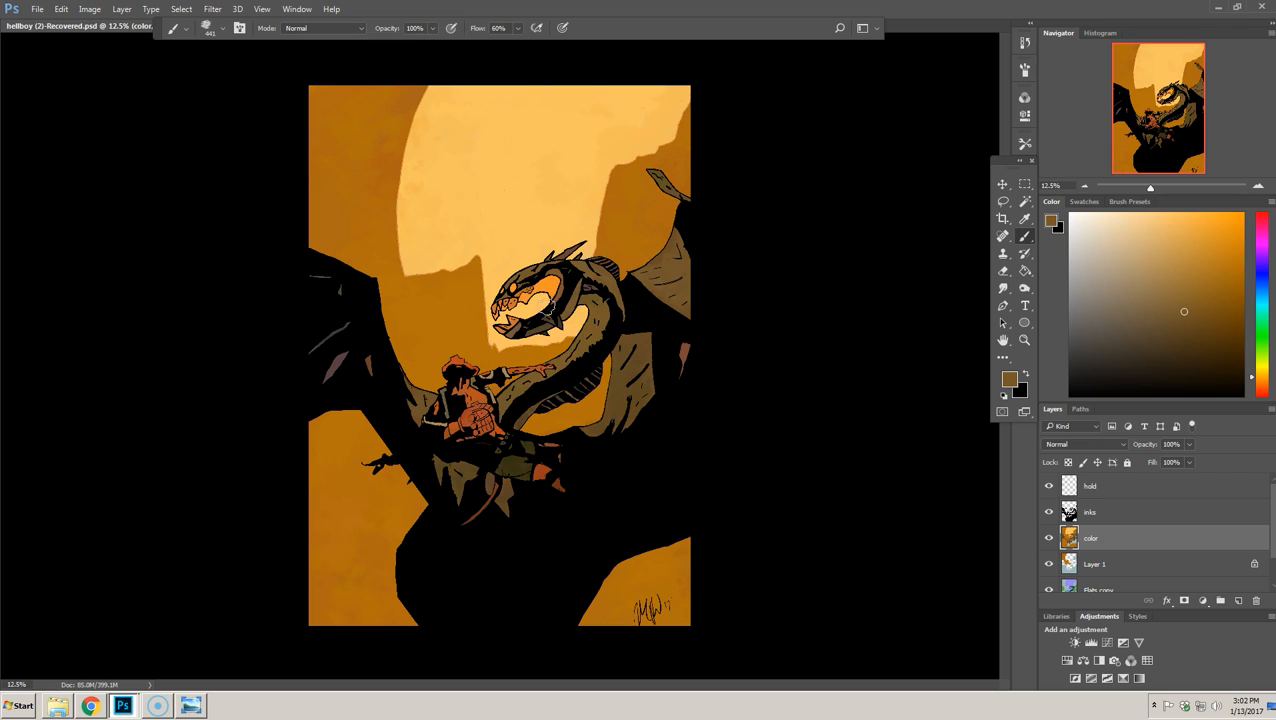
{"action": "mouse_move", "coordinate": [652, 440]}
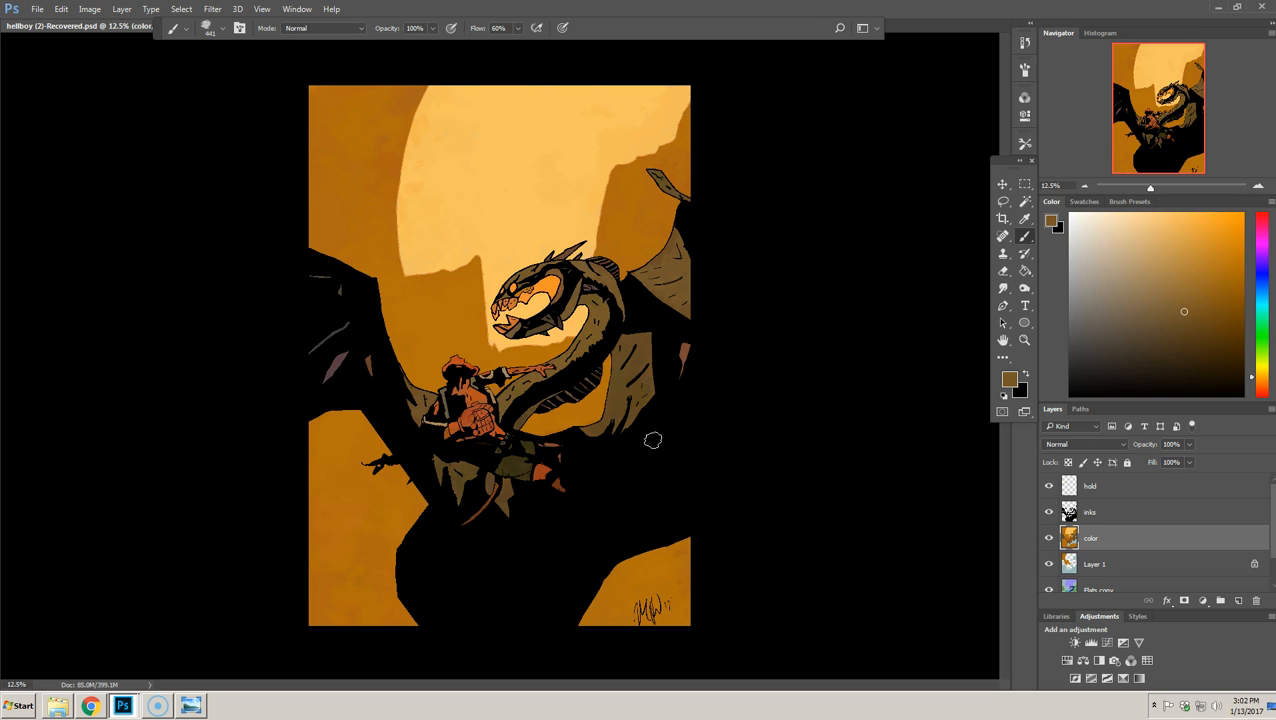
{"action": "mouse_move", "coordinate": [656, 432]}
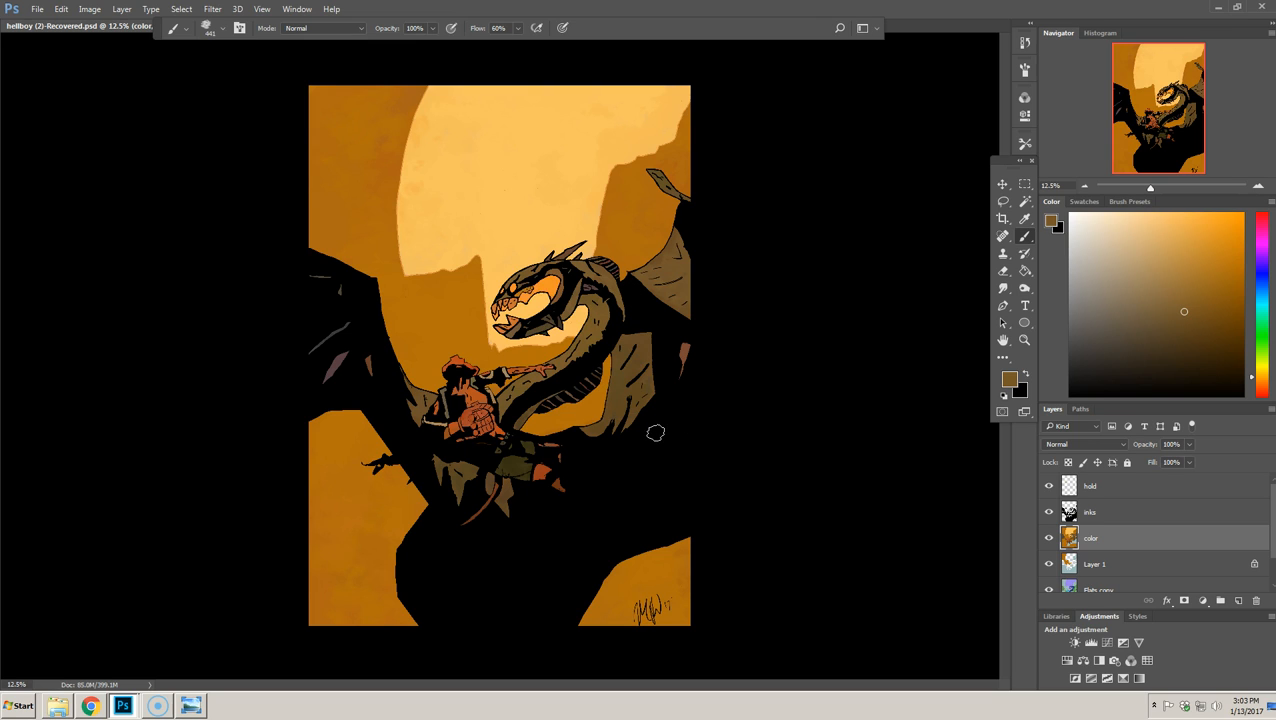
{"action": "mouse_move", "coordinate": [648, 416]}
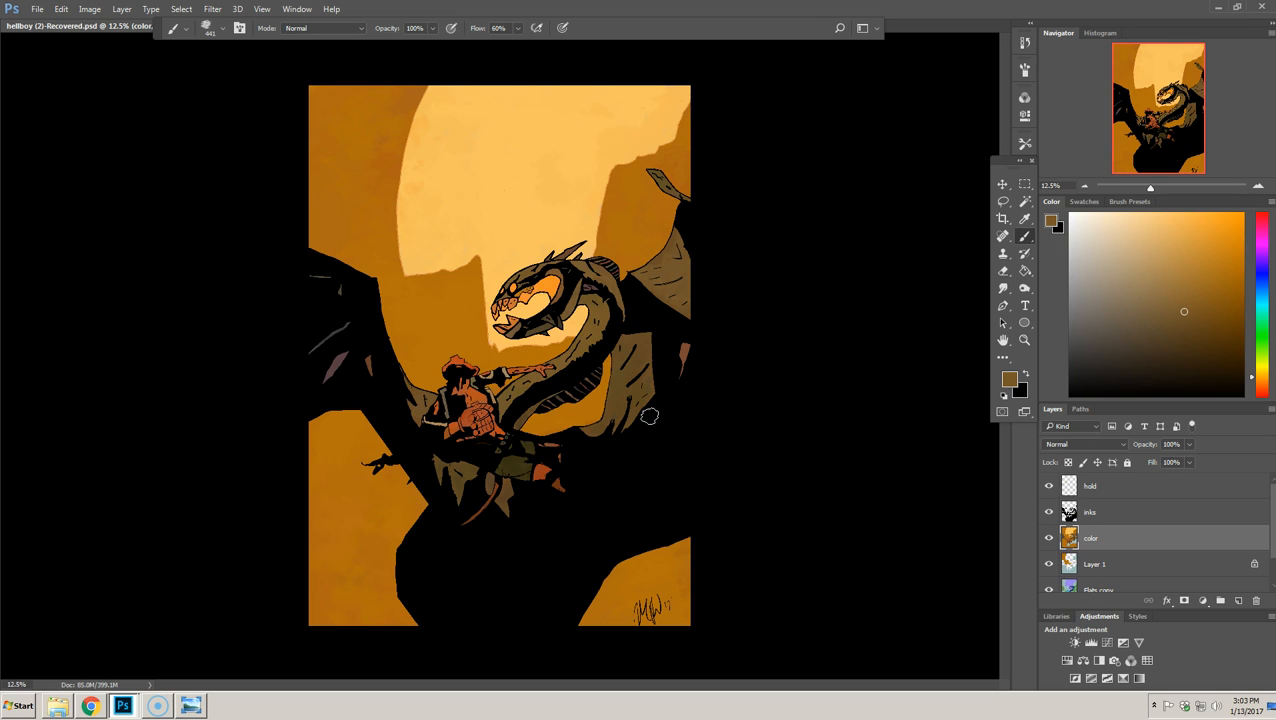
{"action": "mouse_move", "coordinate": [648, 424]}
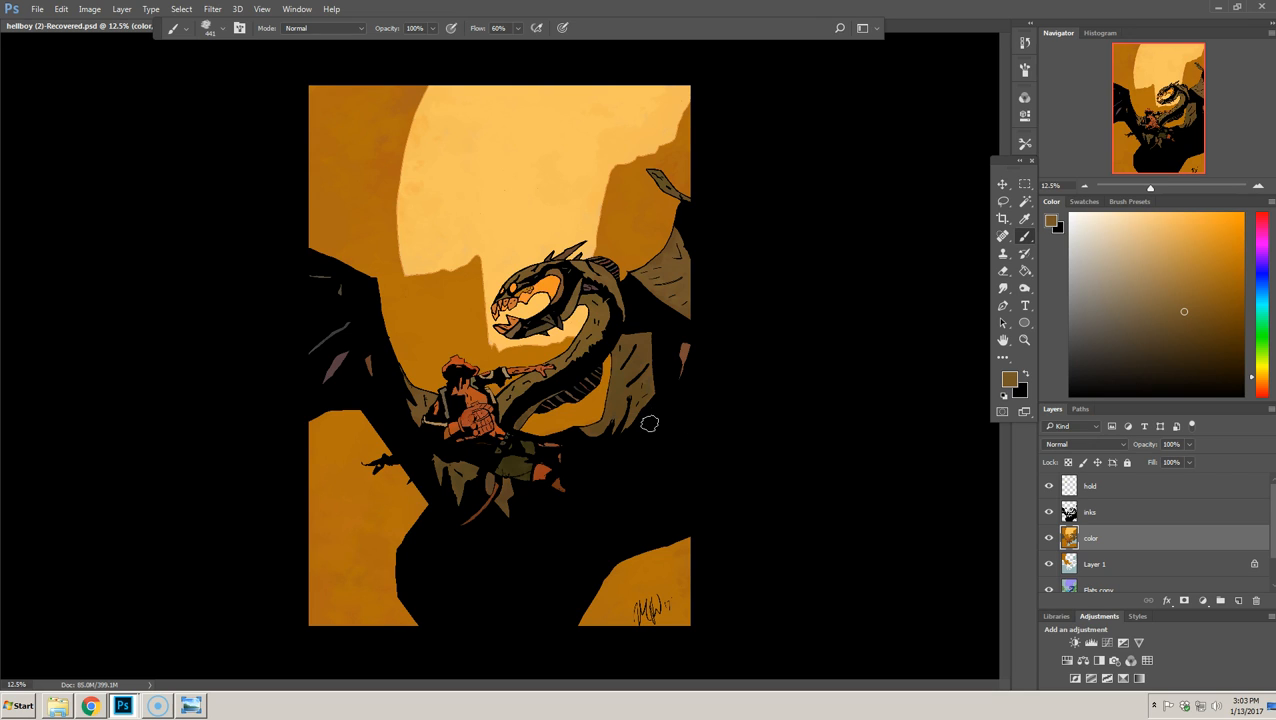
{"action": "mouse_move", "coordinate": [114, 654]}
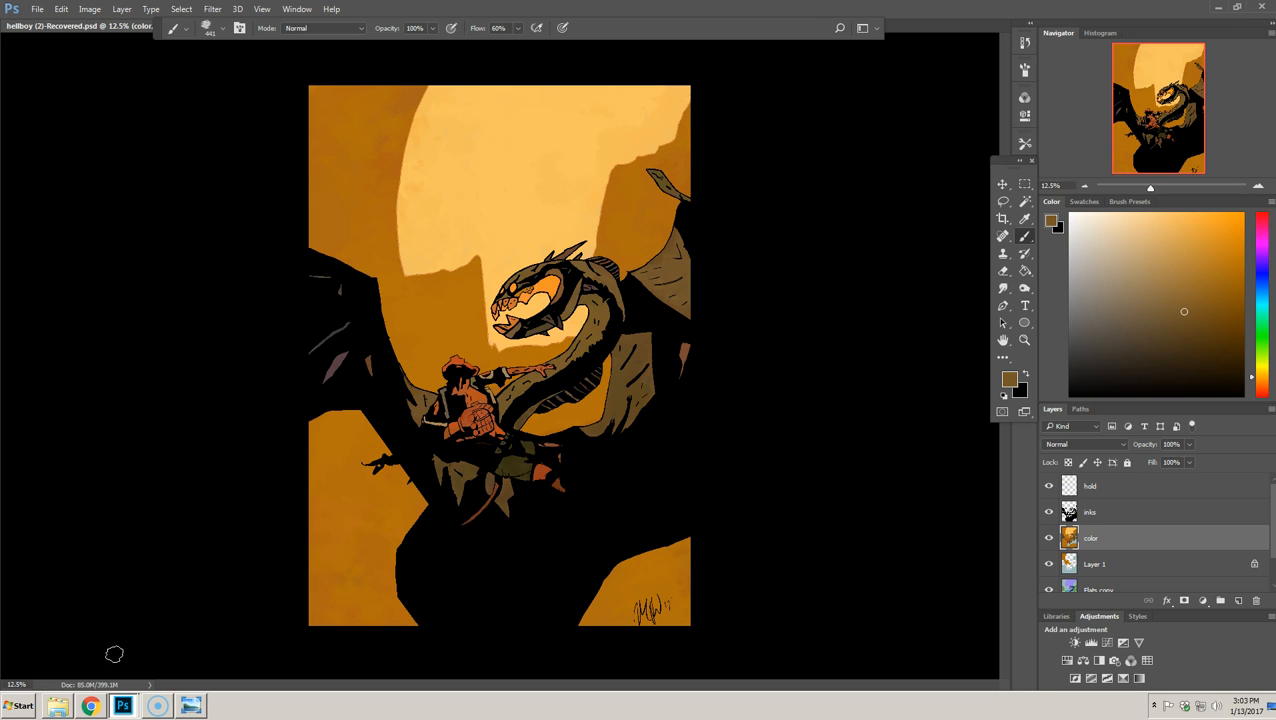